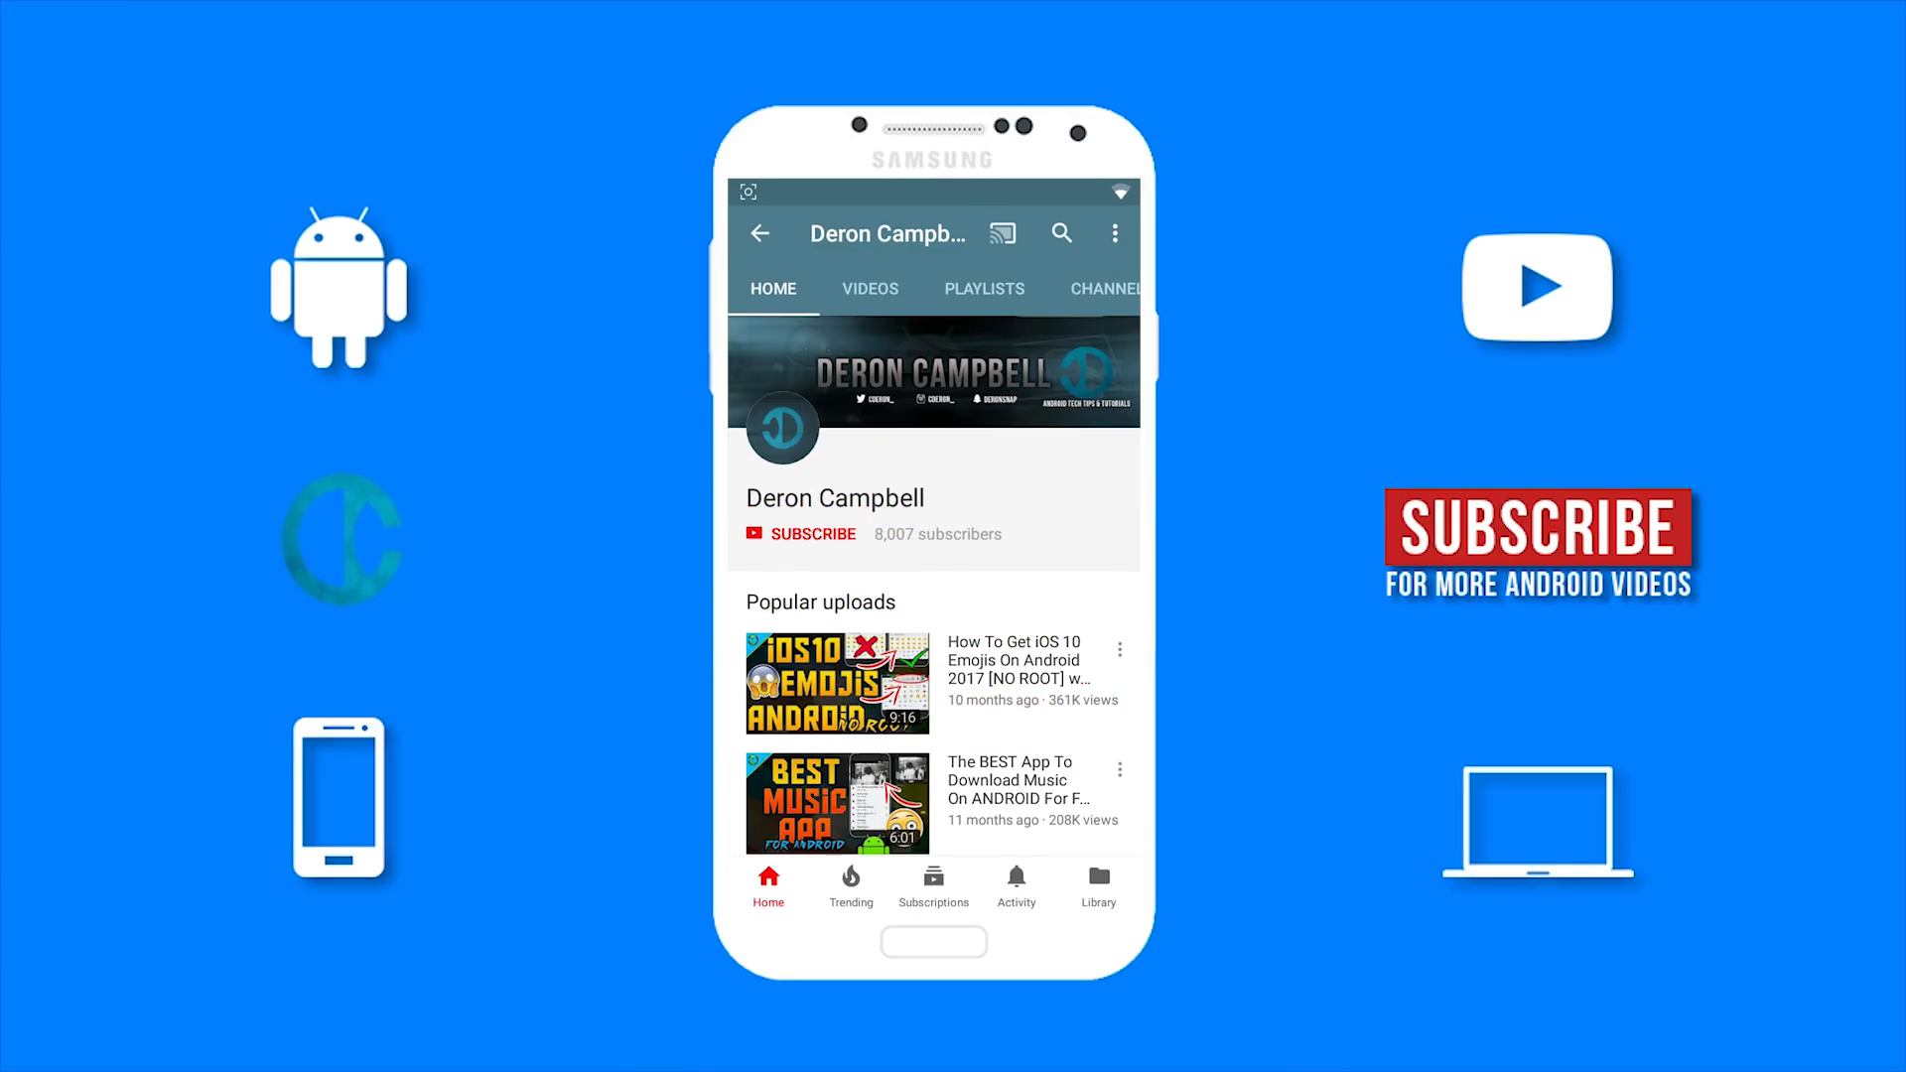
Subscribe to the Android tech tips channel and turn on bell notifications for new uploads.
left_click(813, 534)
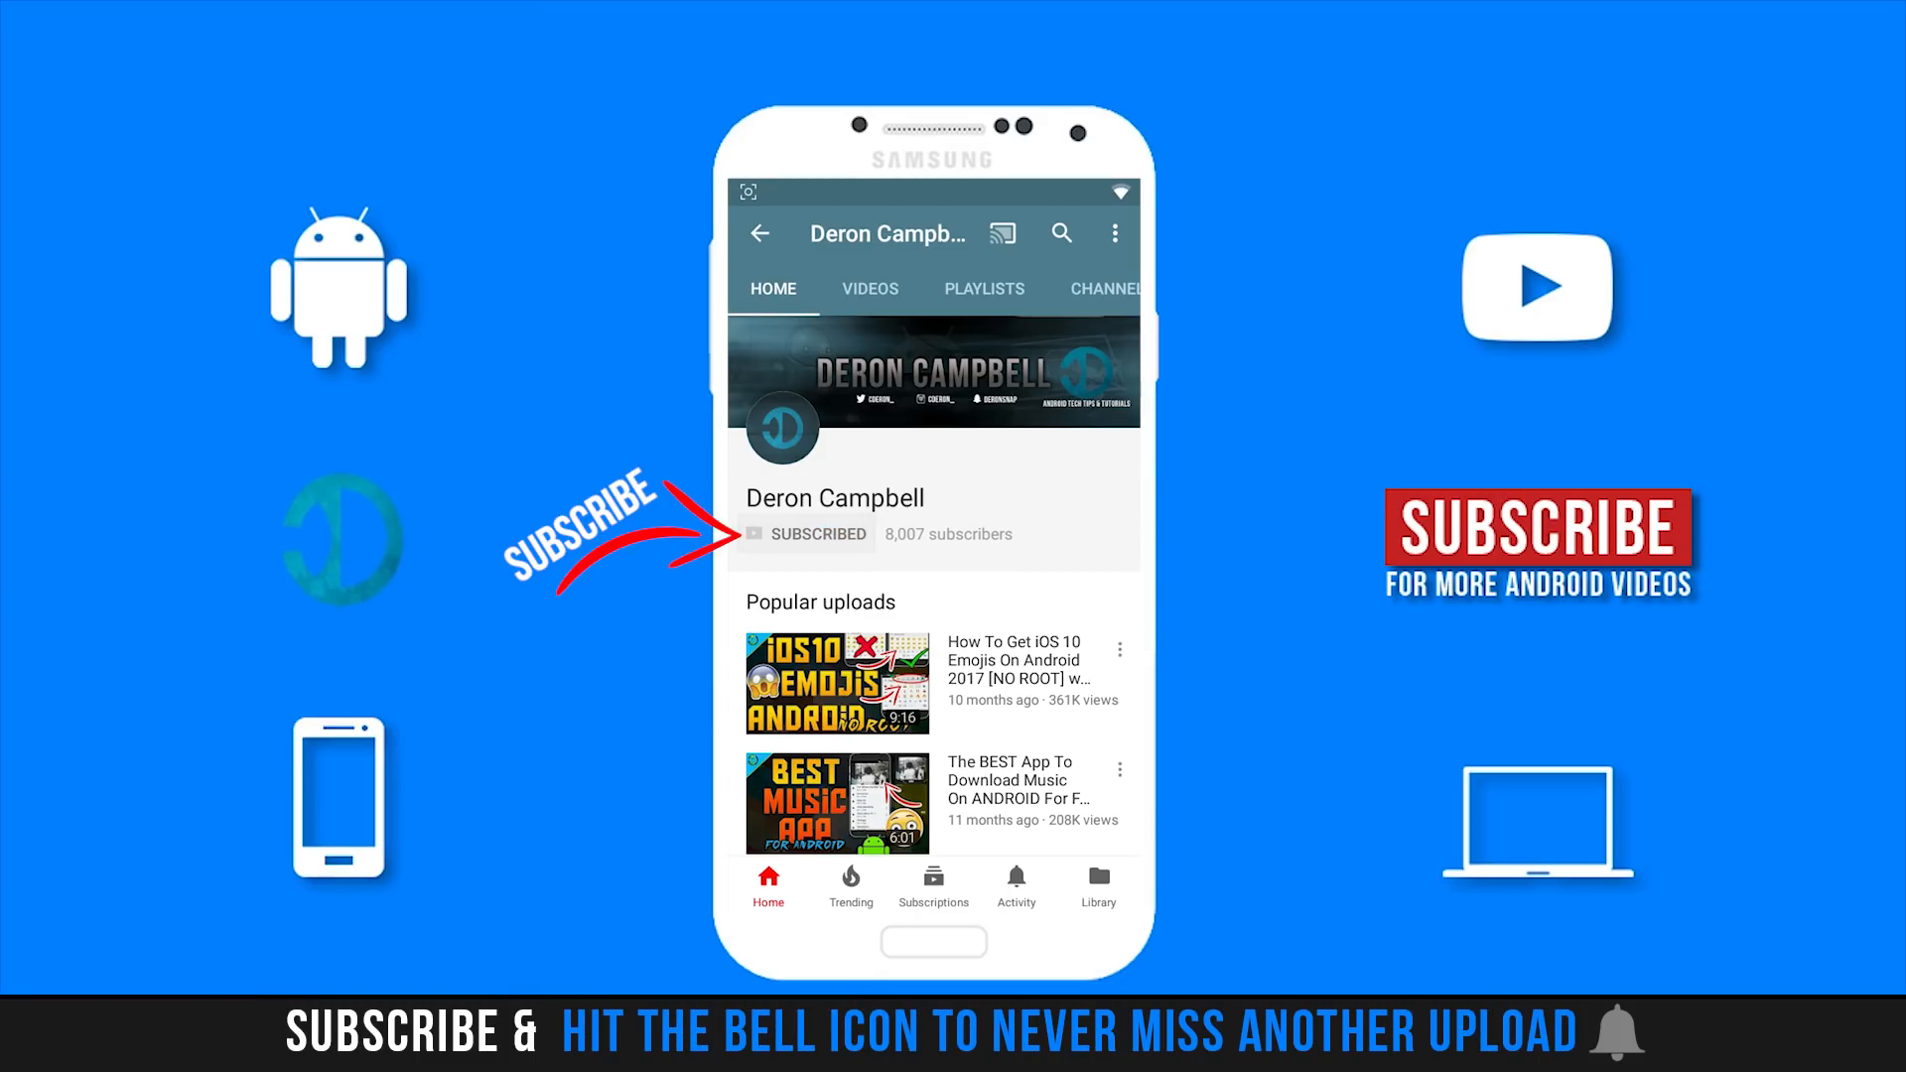
left_click(1043, 537)
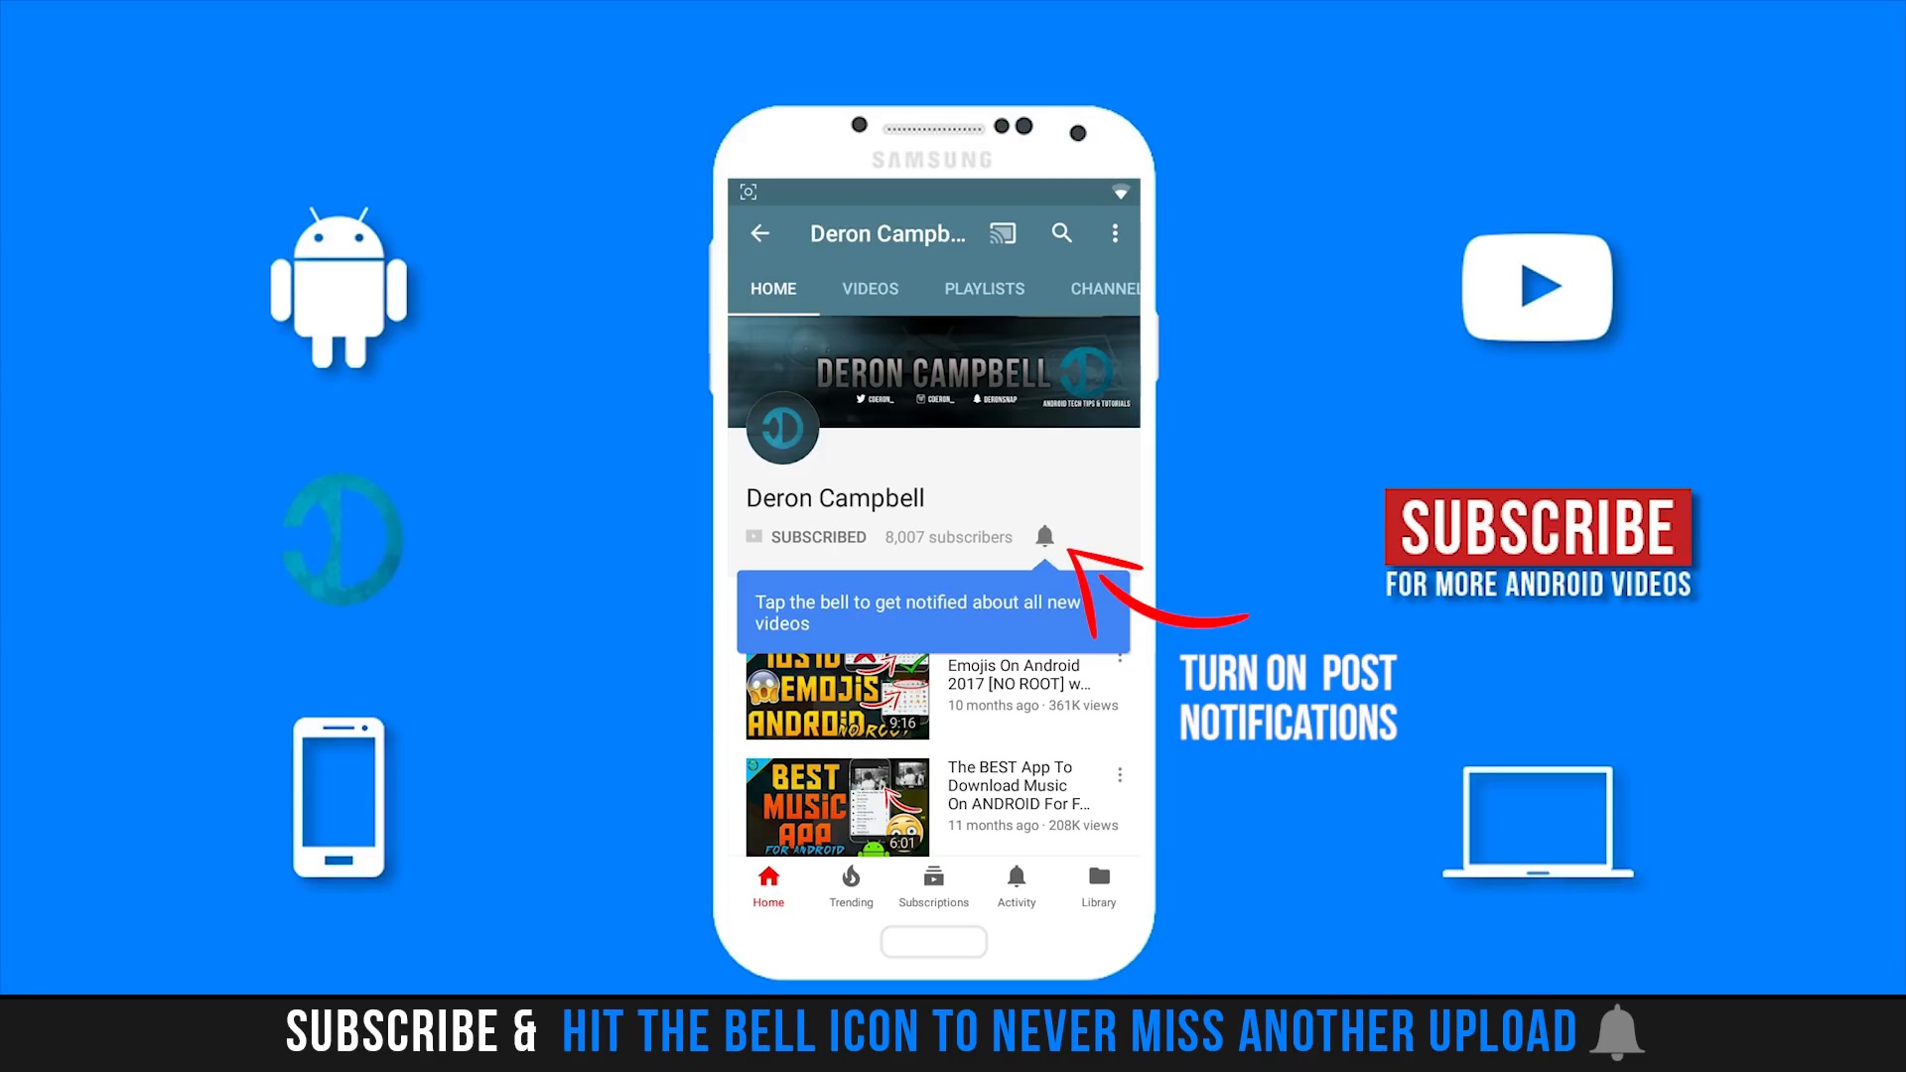
left_click(1043, 536)
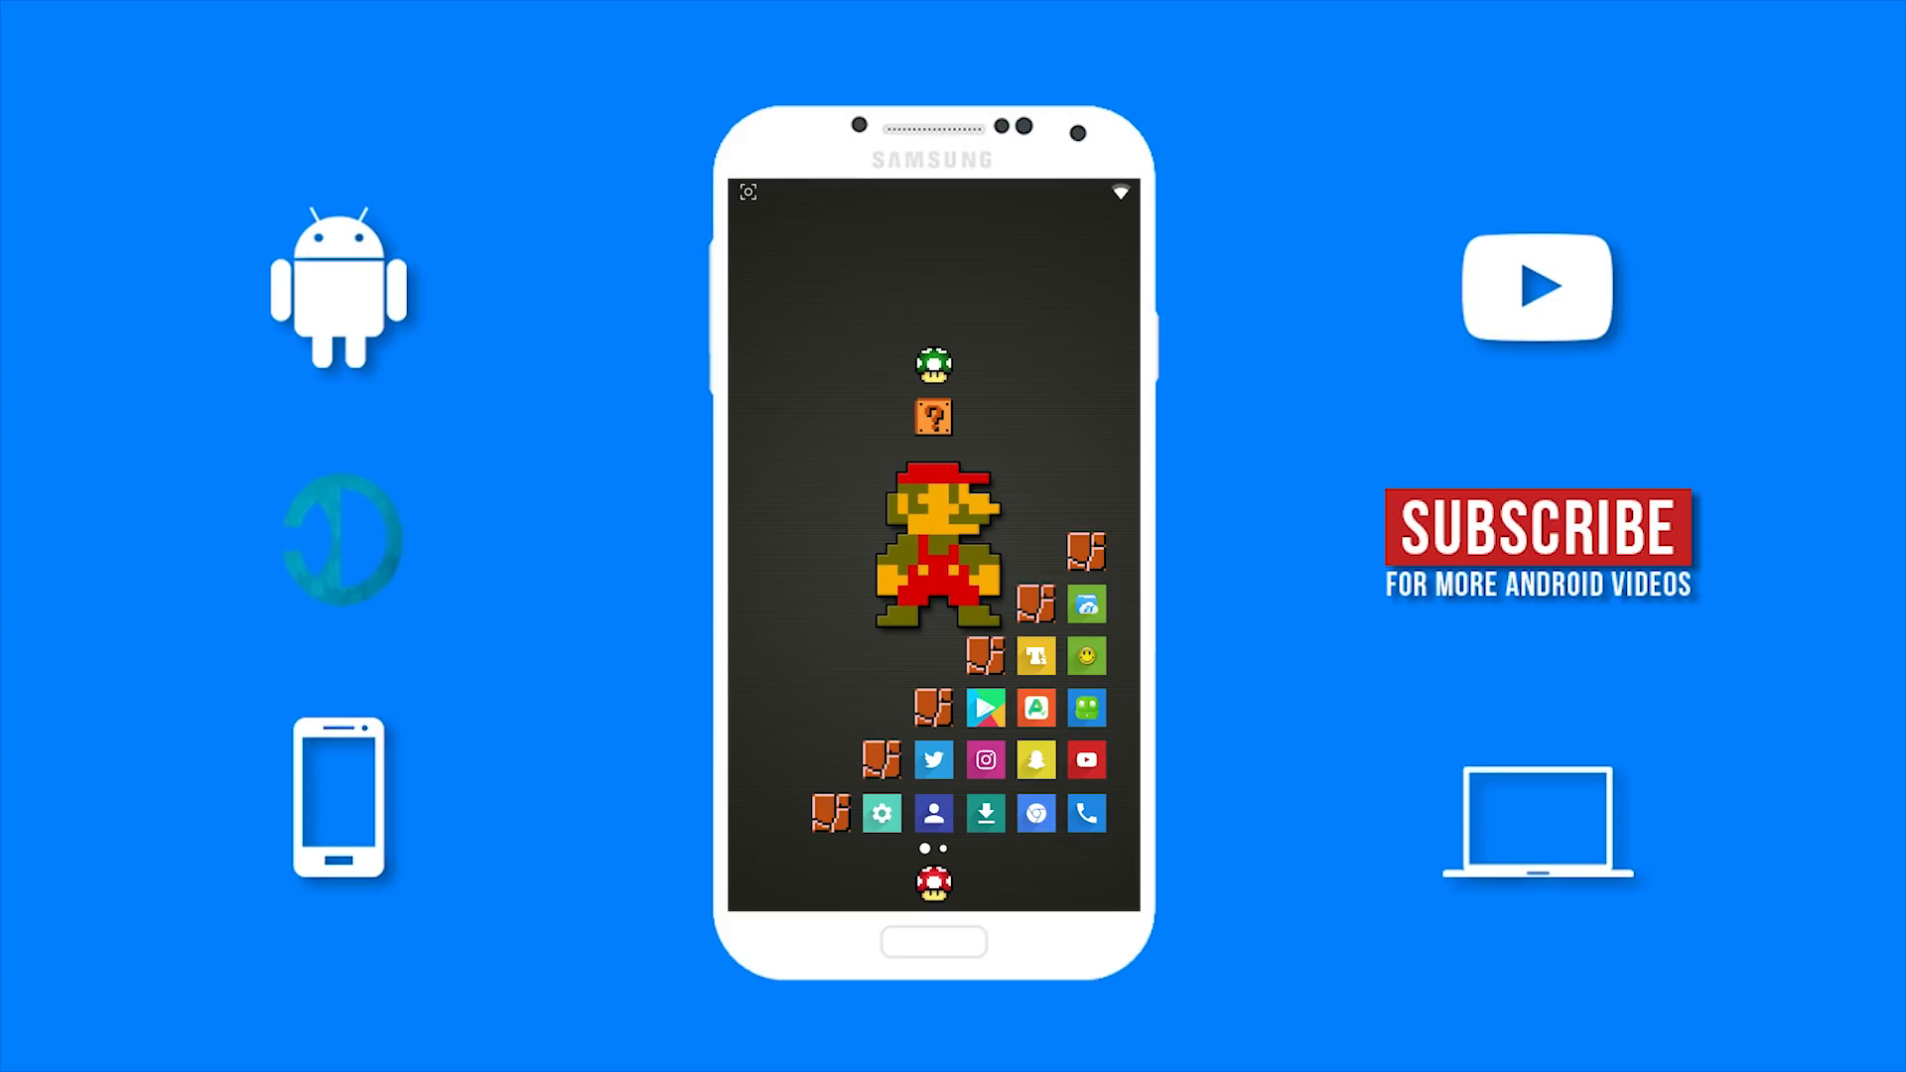
left_click(931, 417)
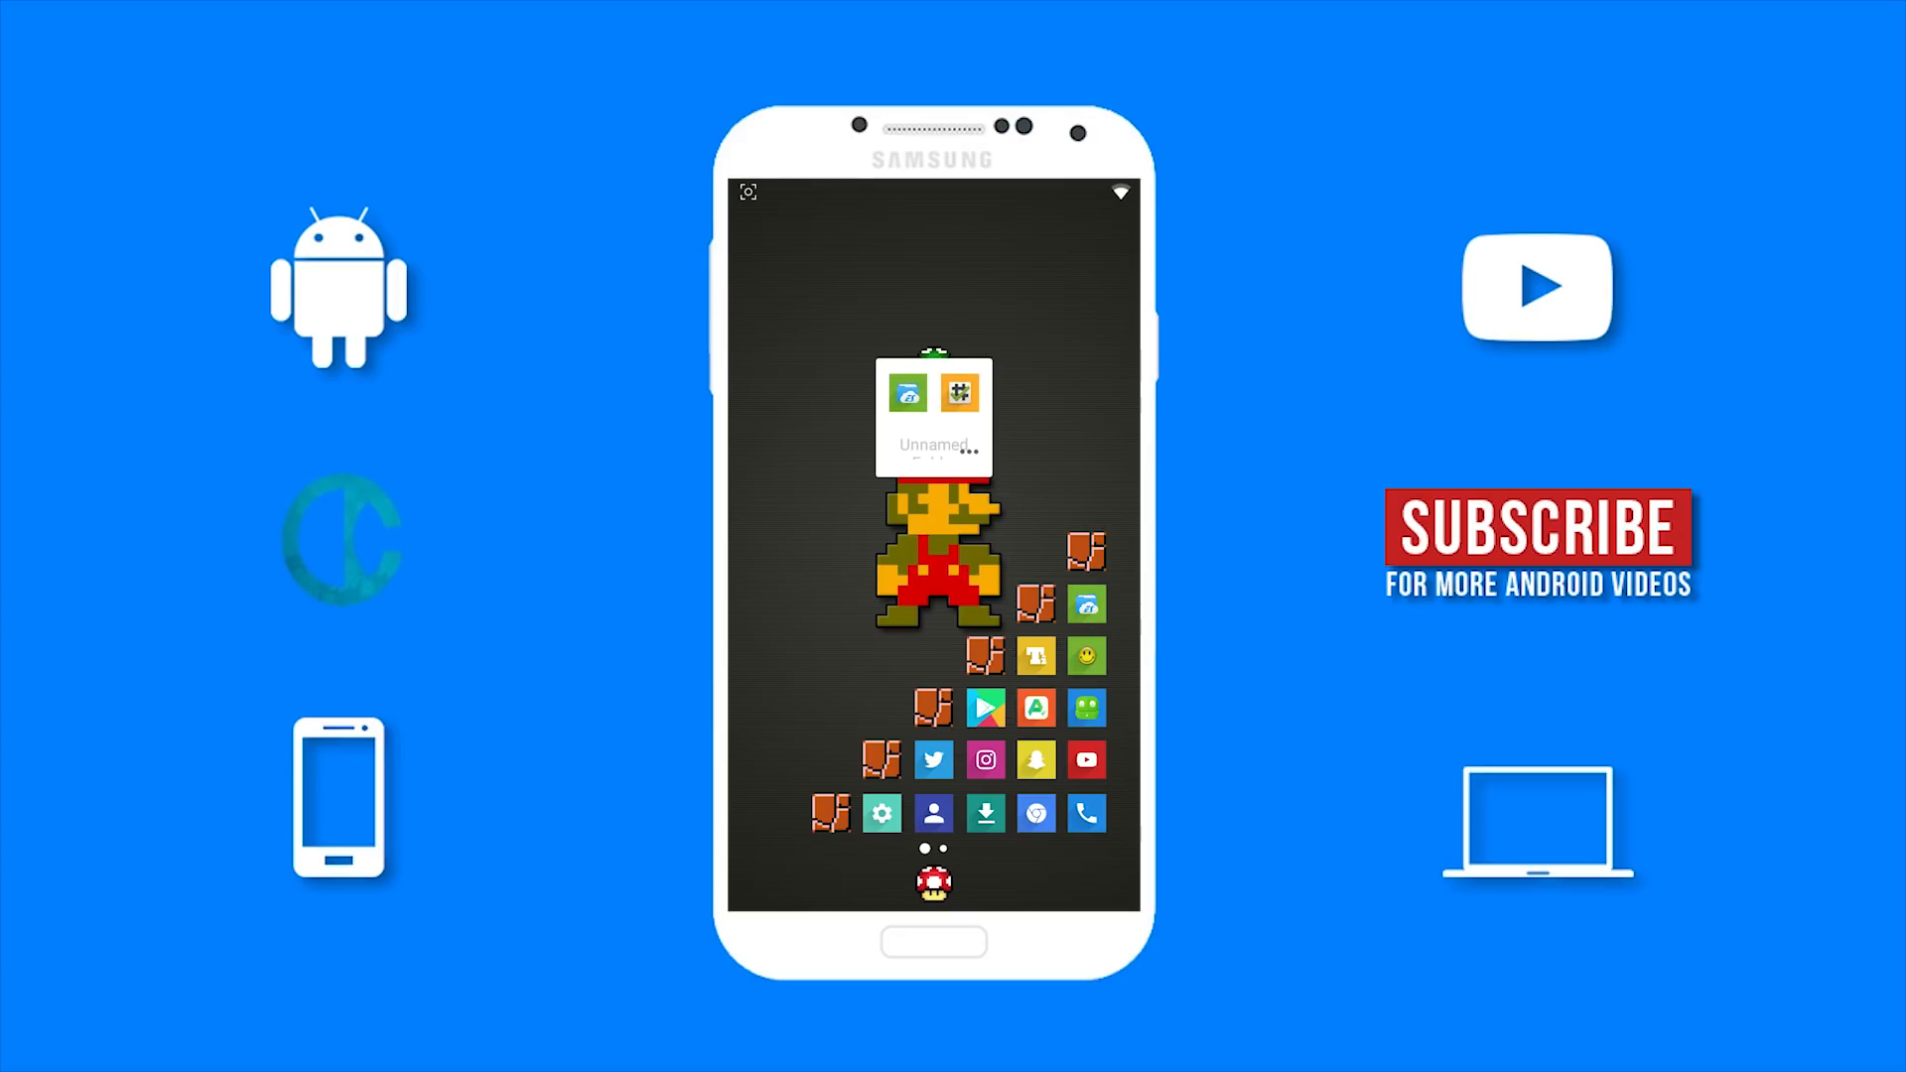
left_click(959, 391)
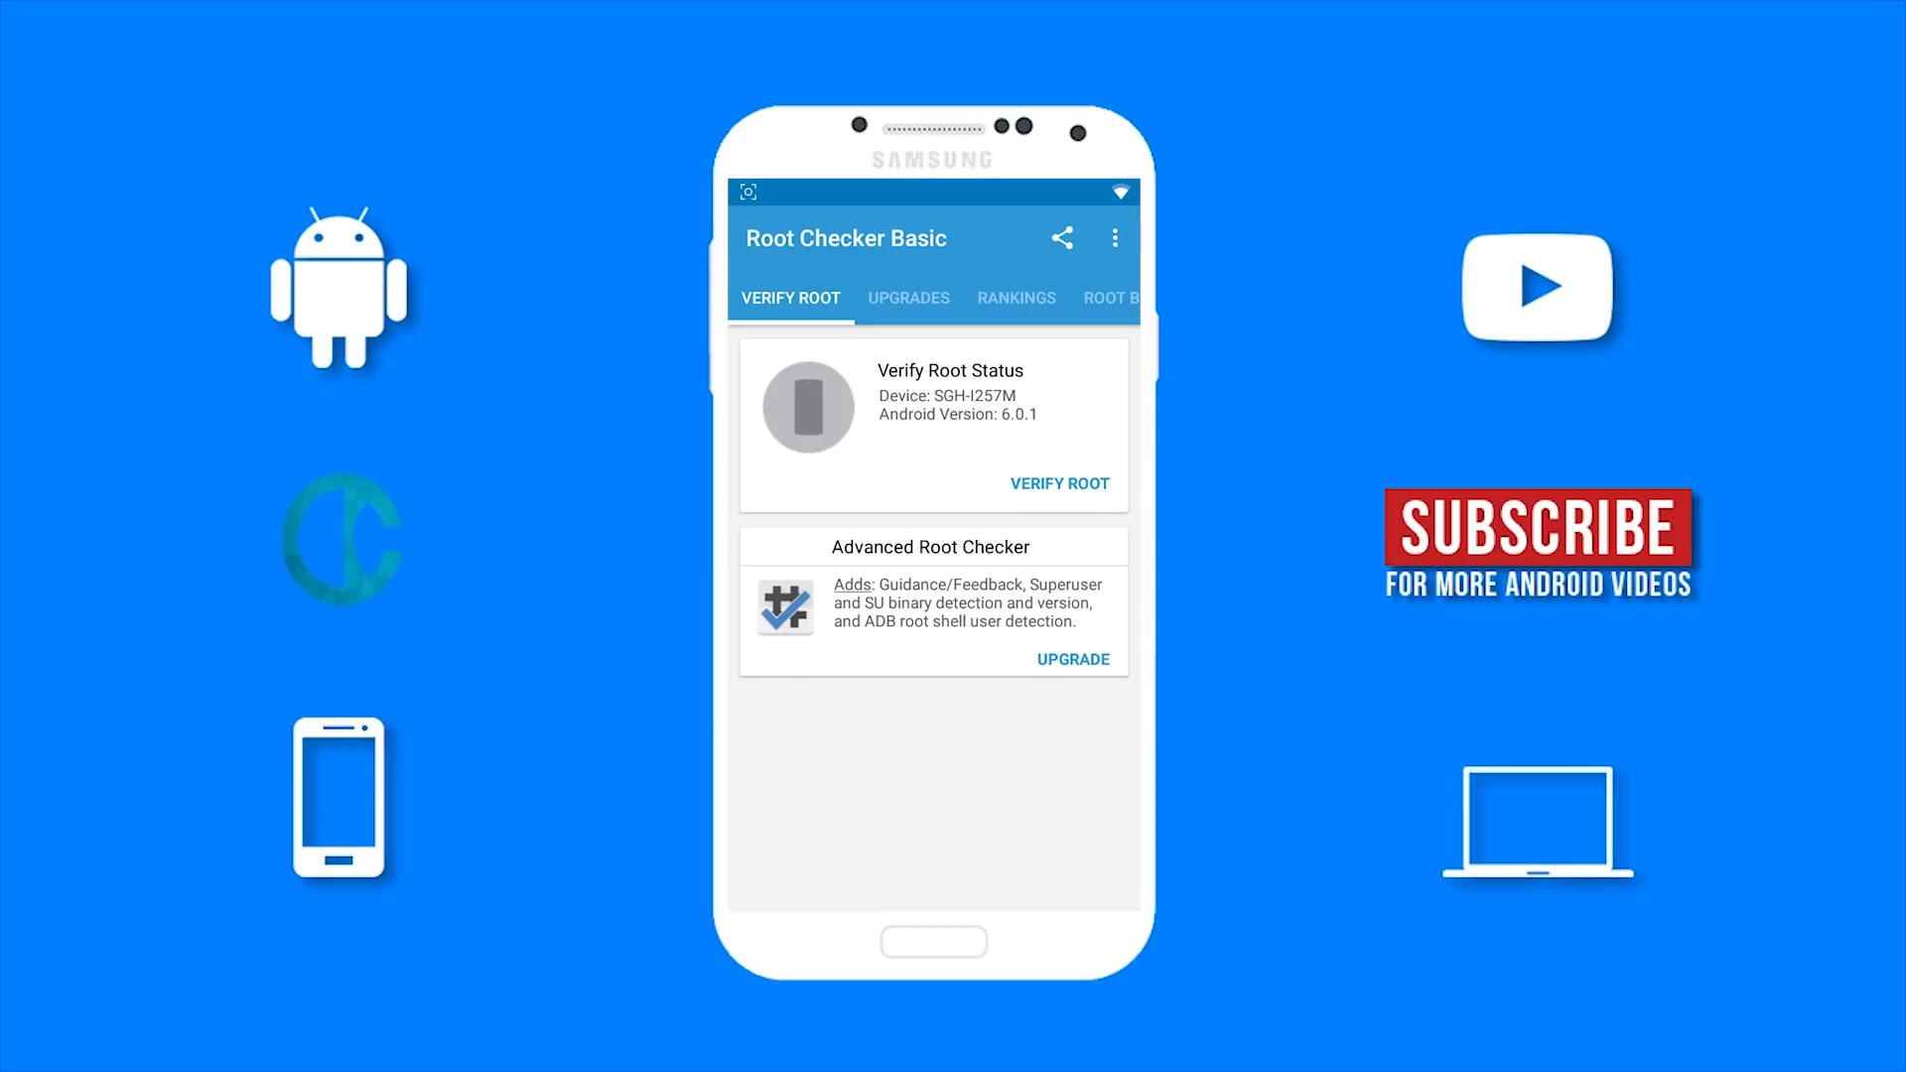
left_click(1060, 482)
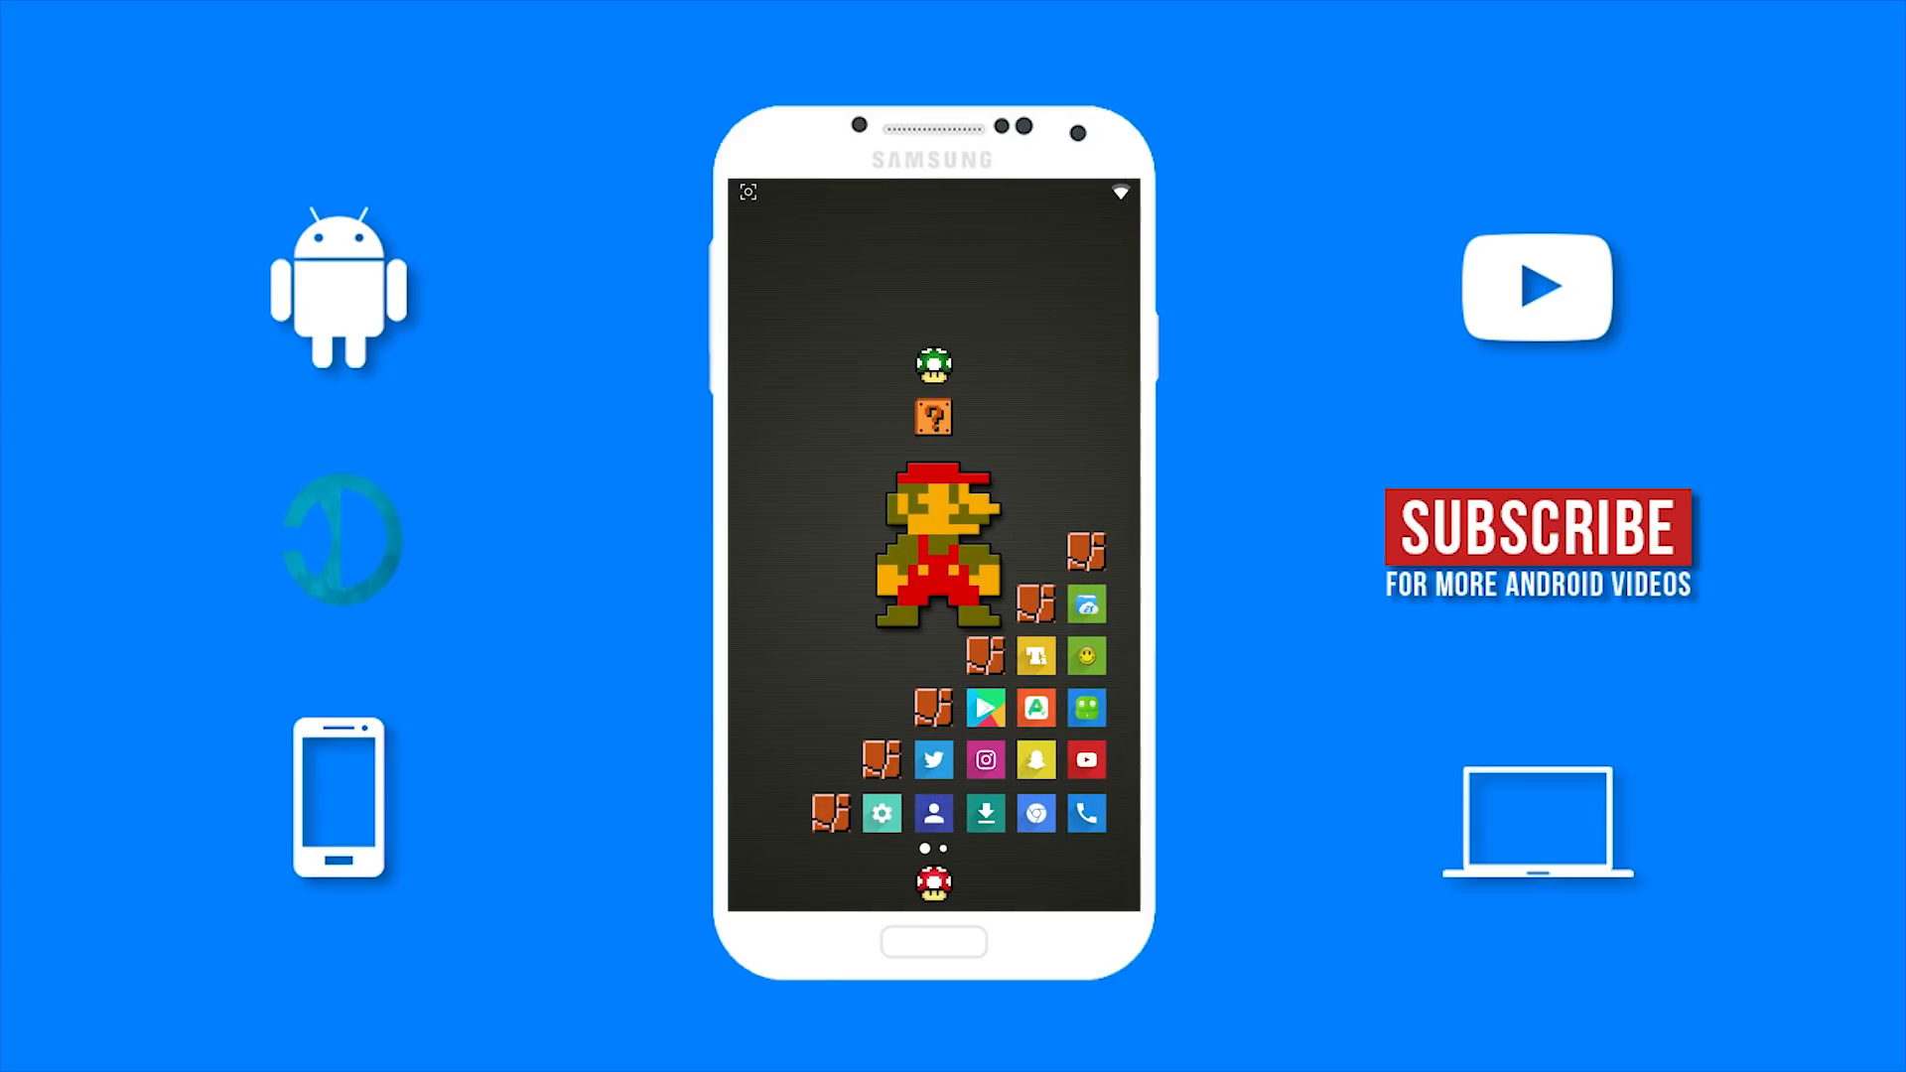
Edit the question-block folder's app label with the emoji keyboard showing the current emoji style.
left_click(932, 416)
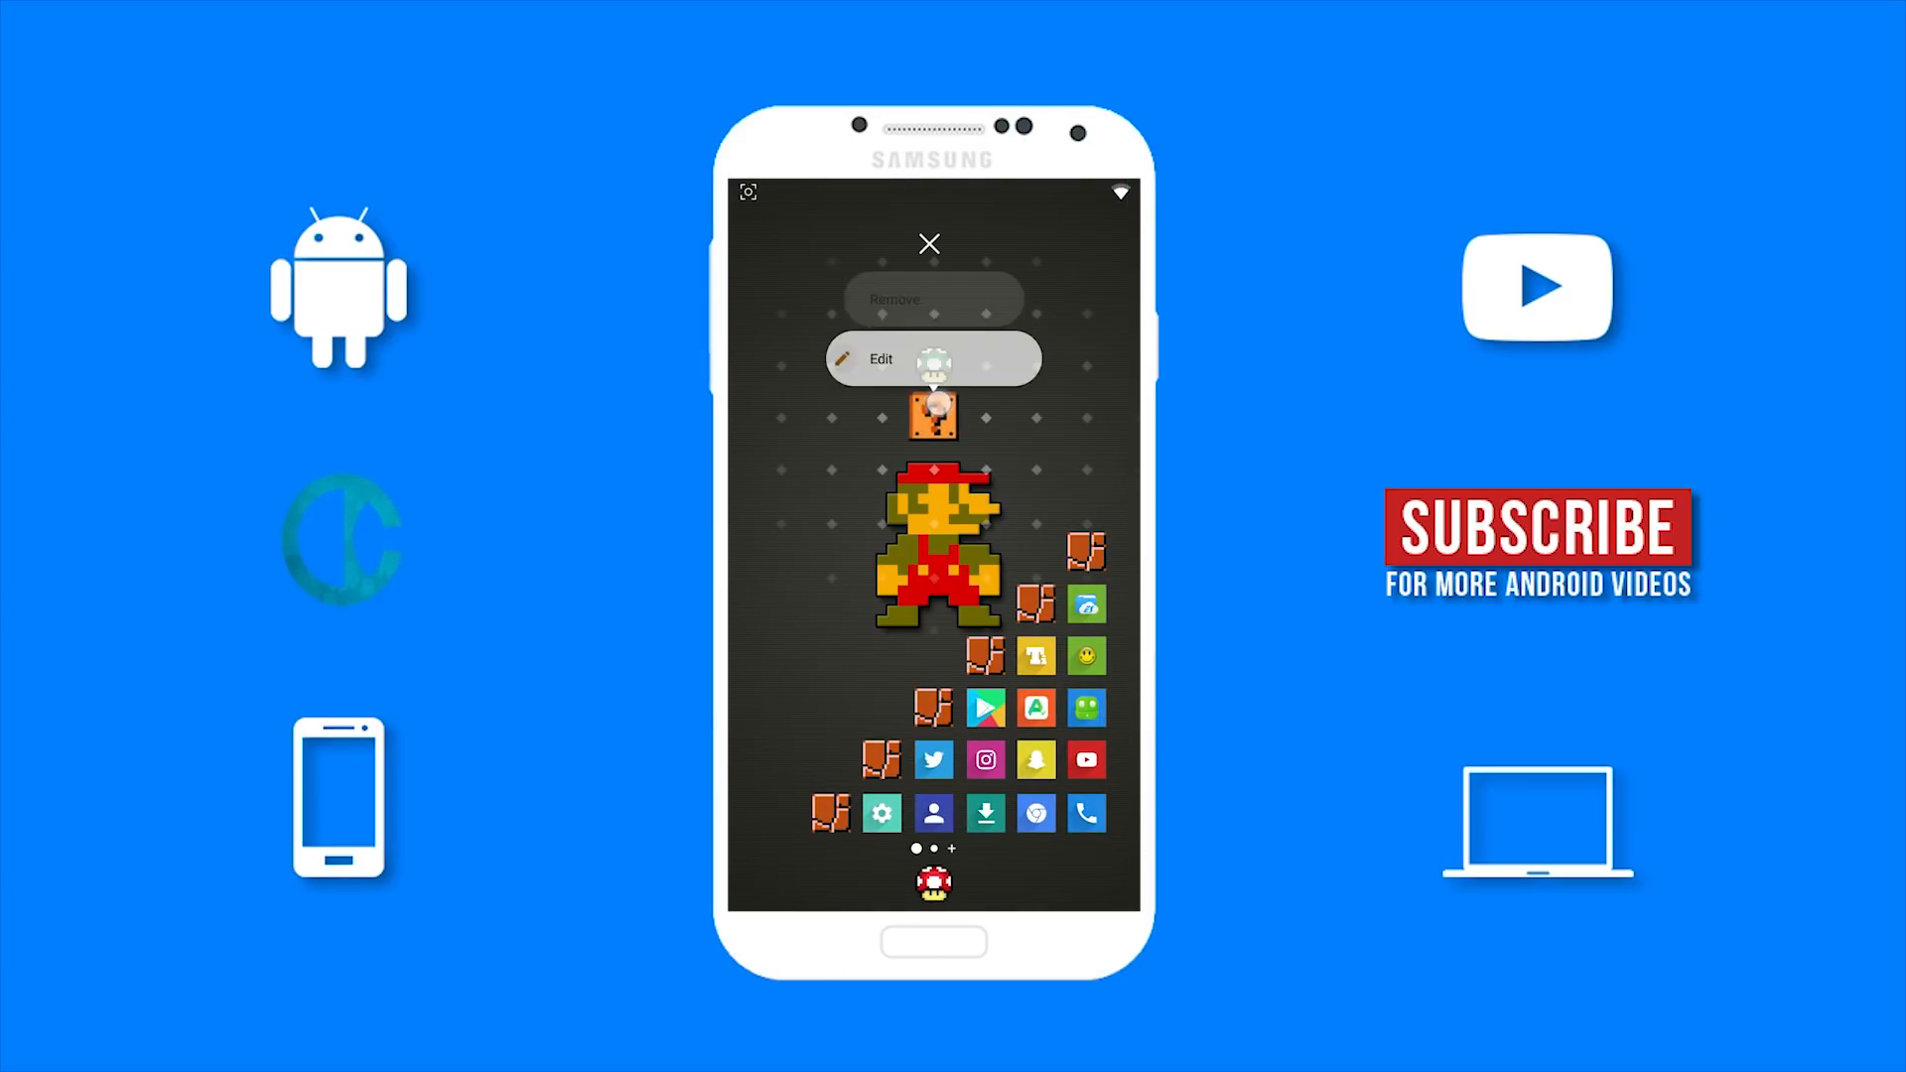
left_click(881, 358)
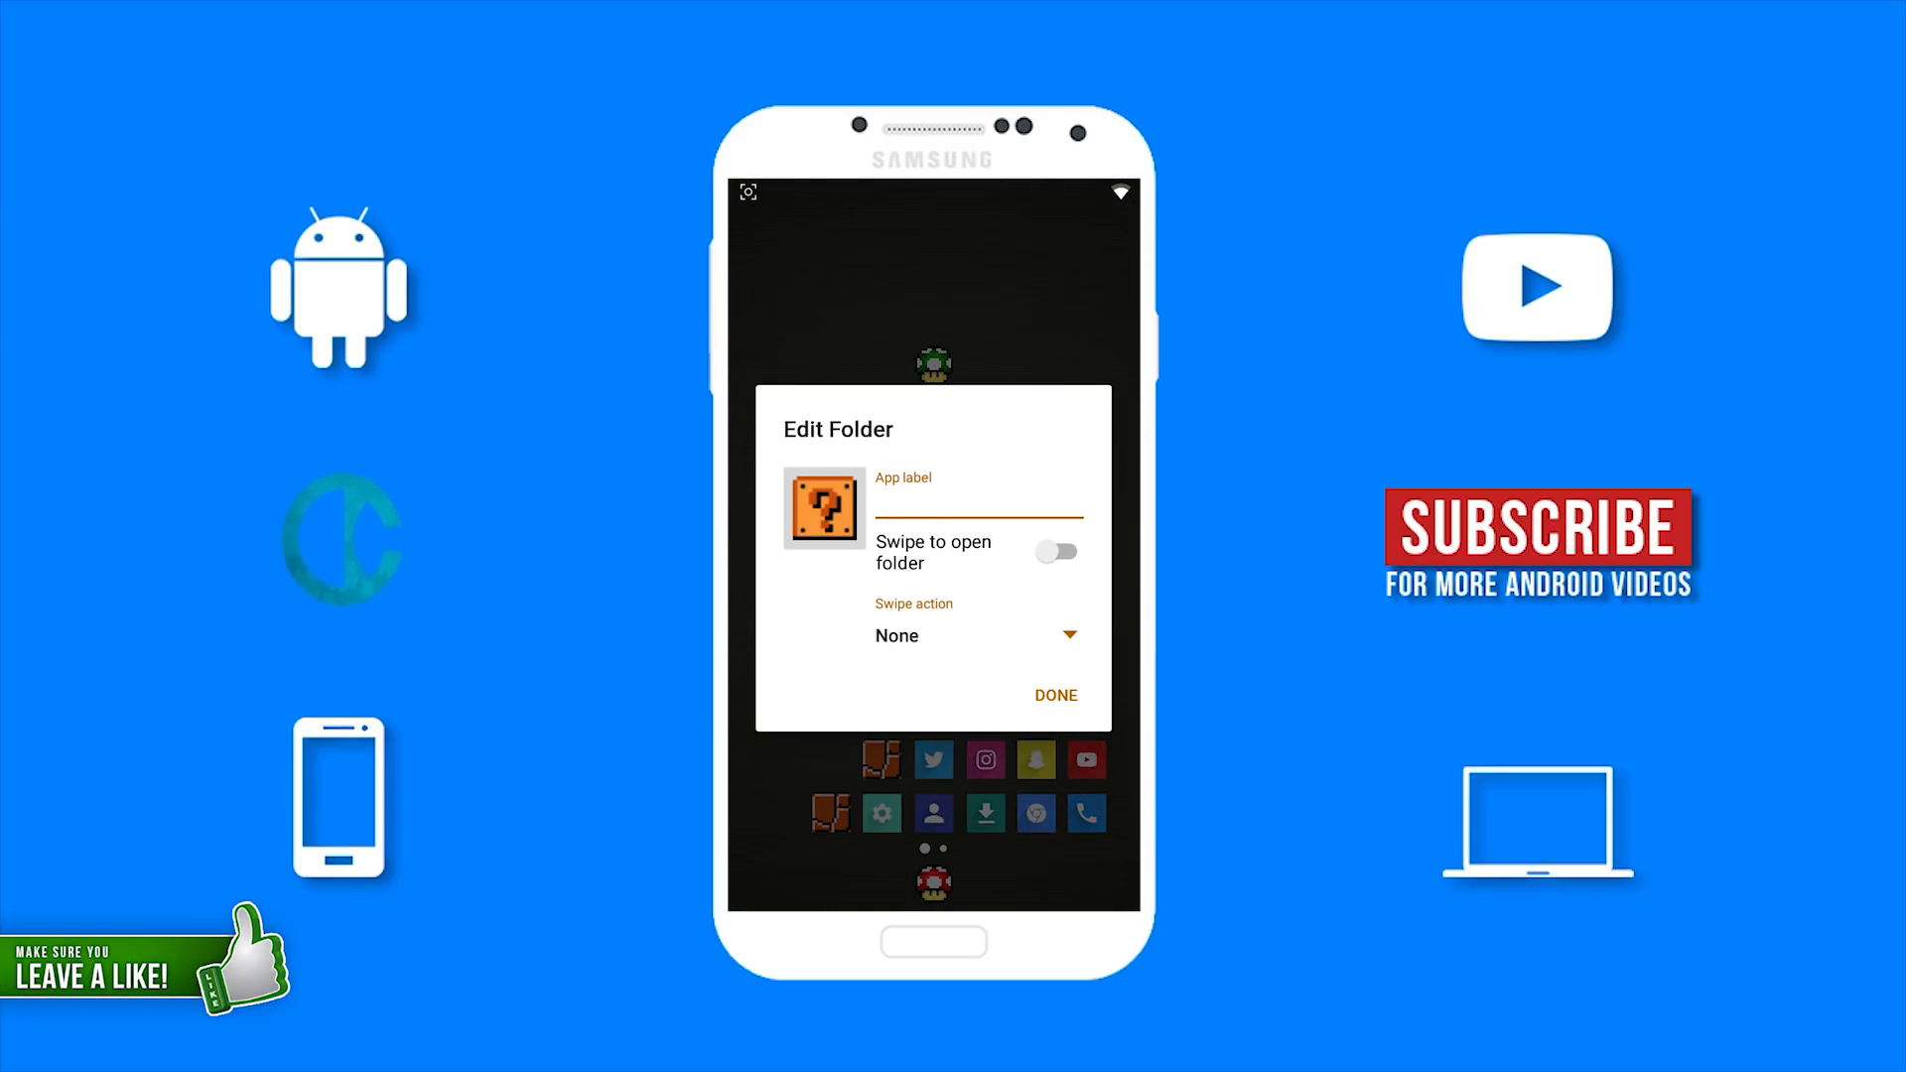
left_click(979, 508)
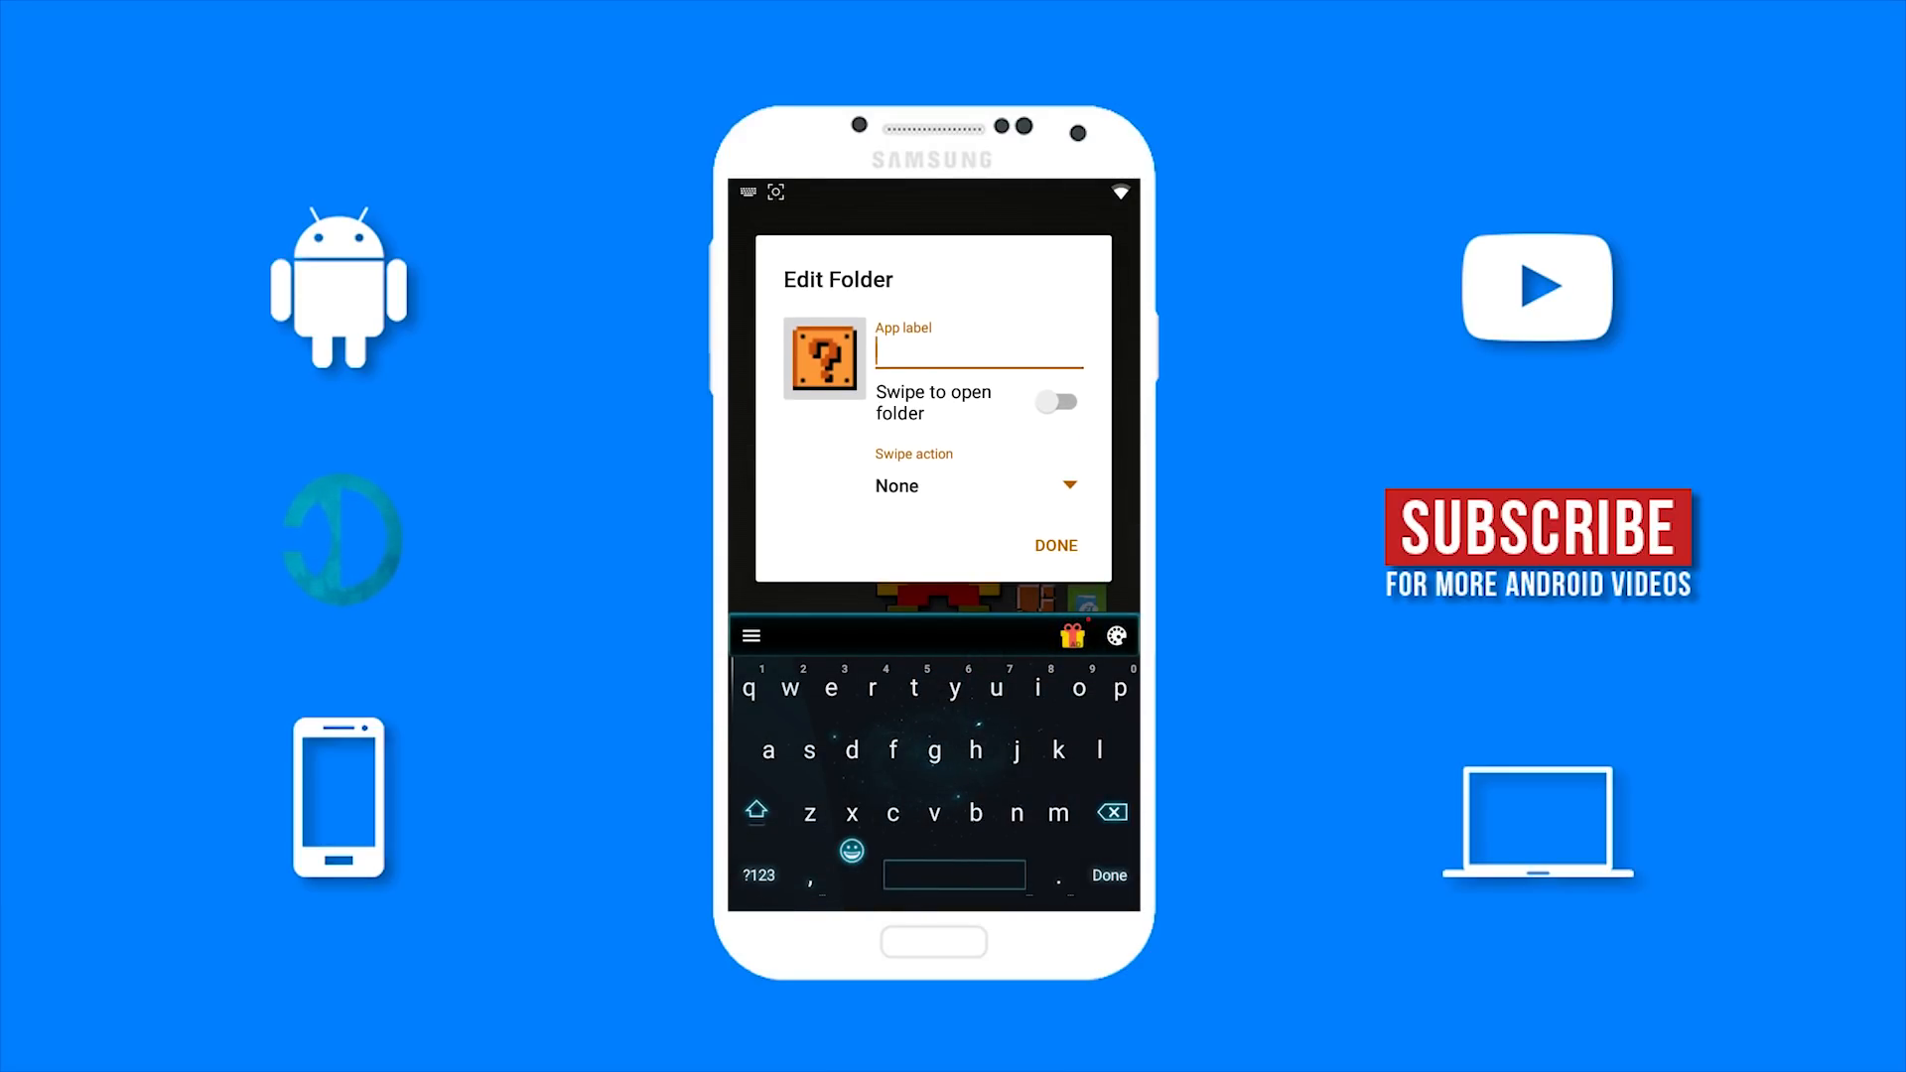
left_click(851, 850)
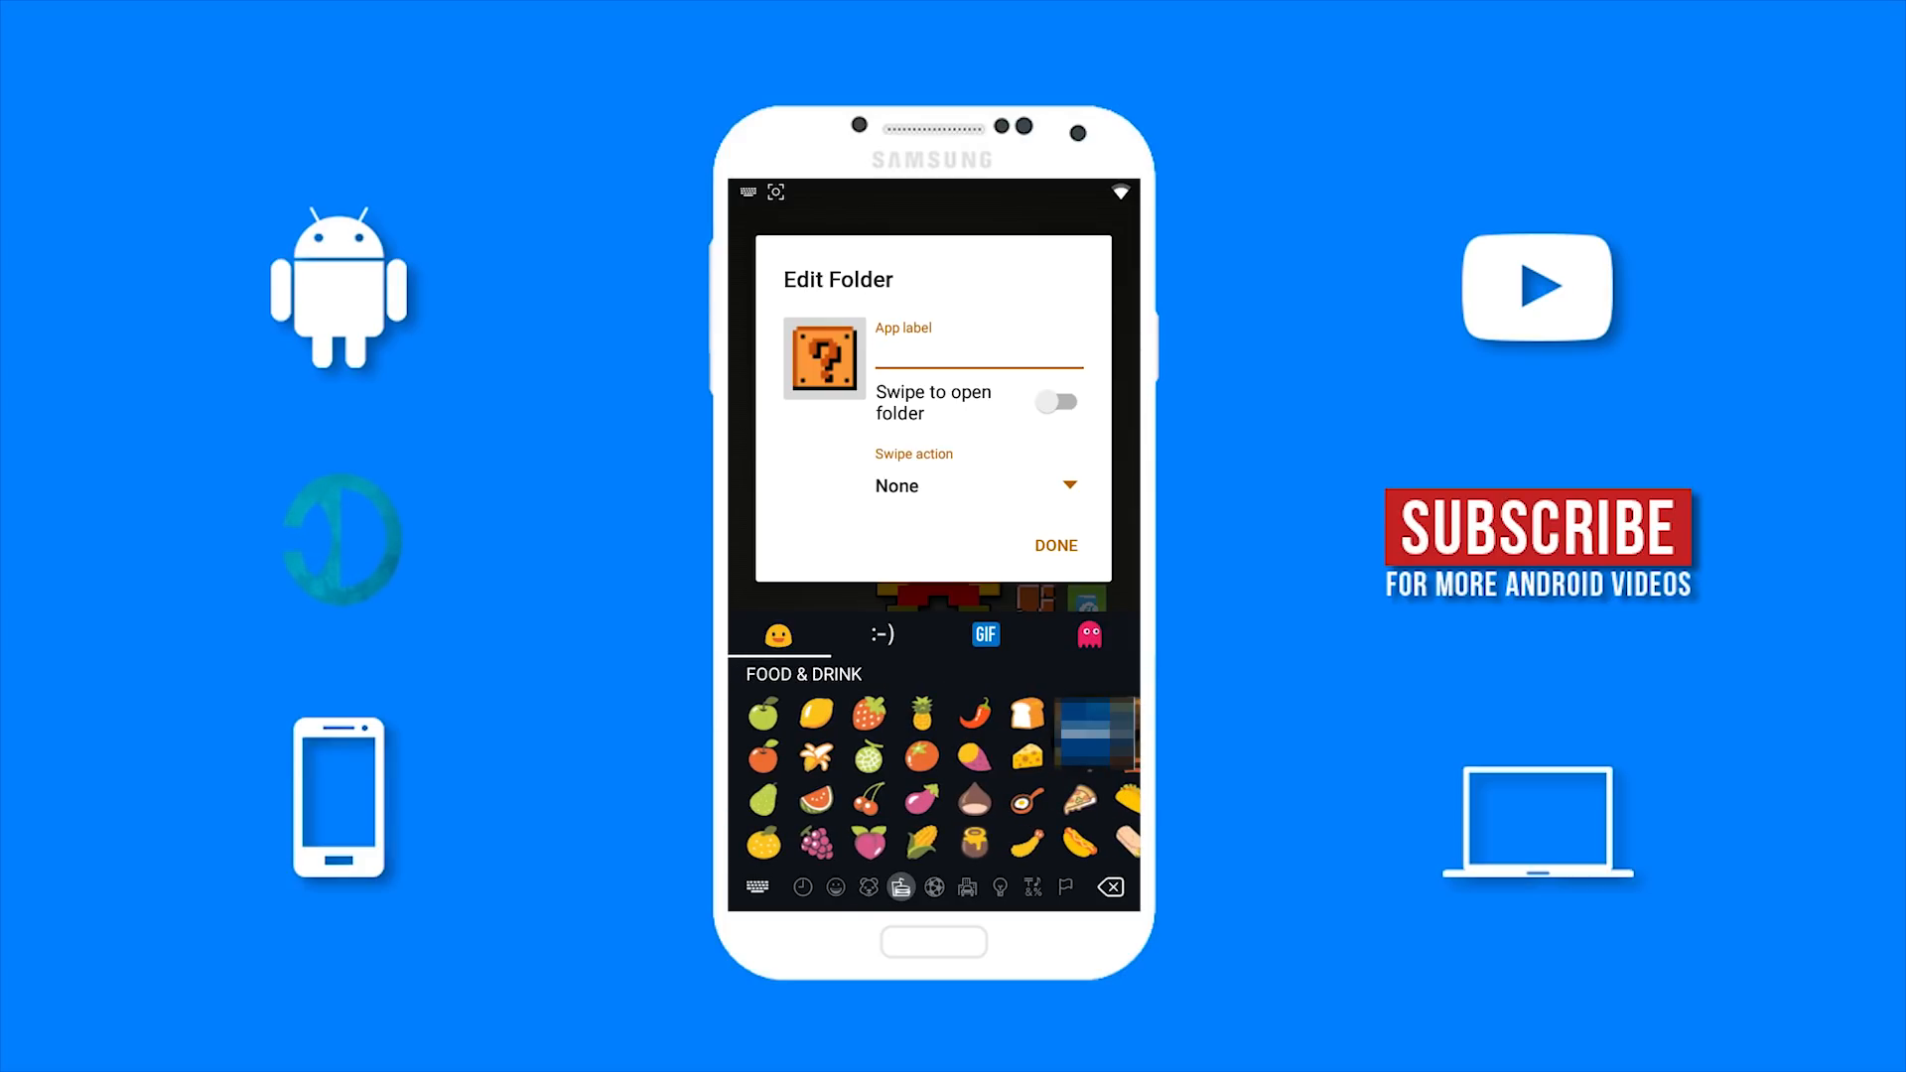
left_click(978, 357)
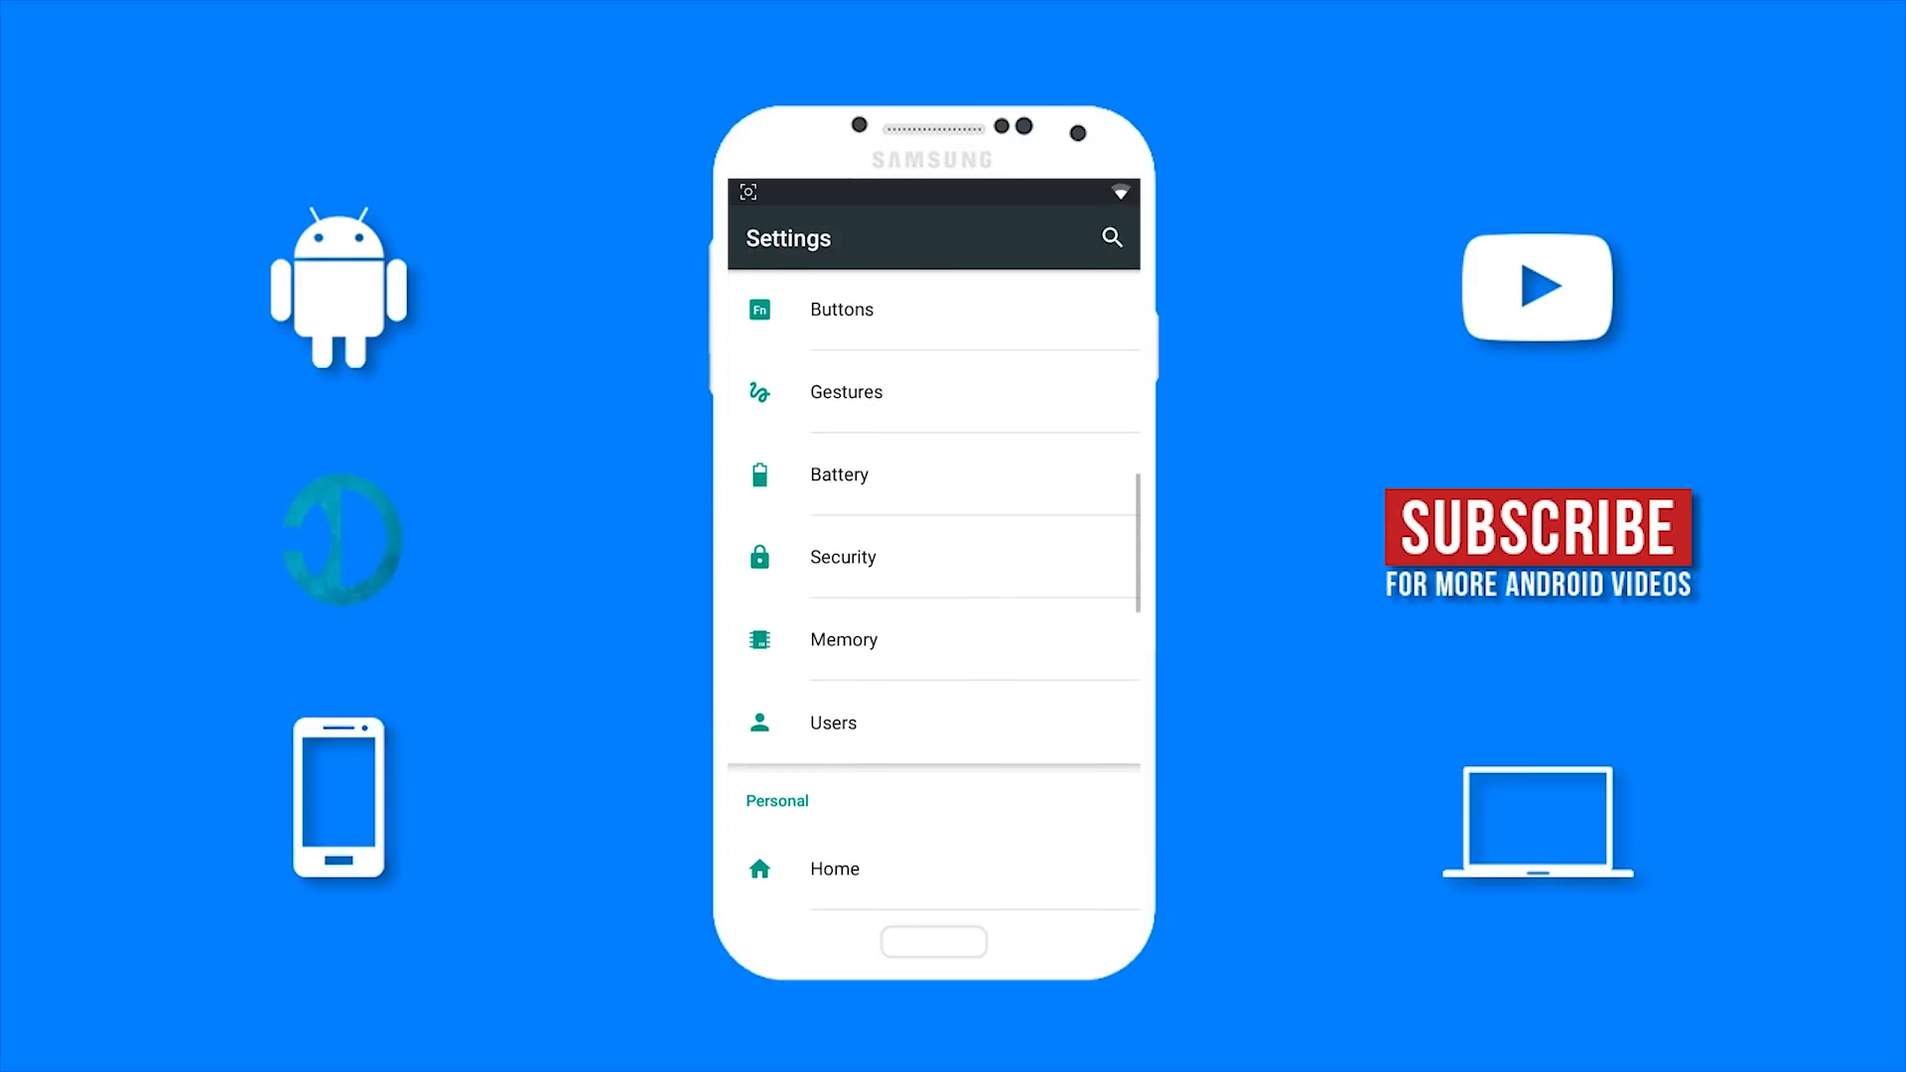
Go to the MediaFire download page for iOS 11 Emojis.ttf.
left_click(842, 557)
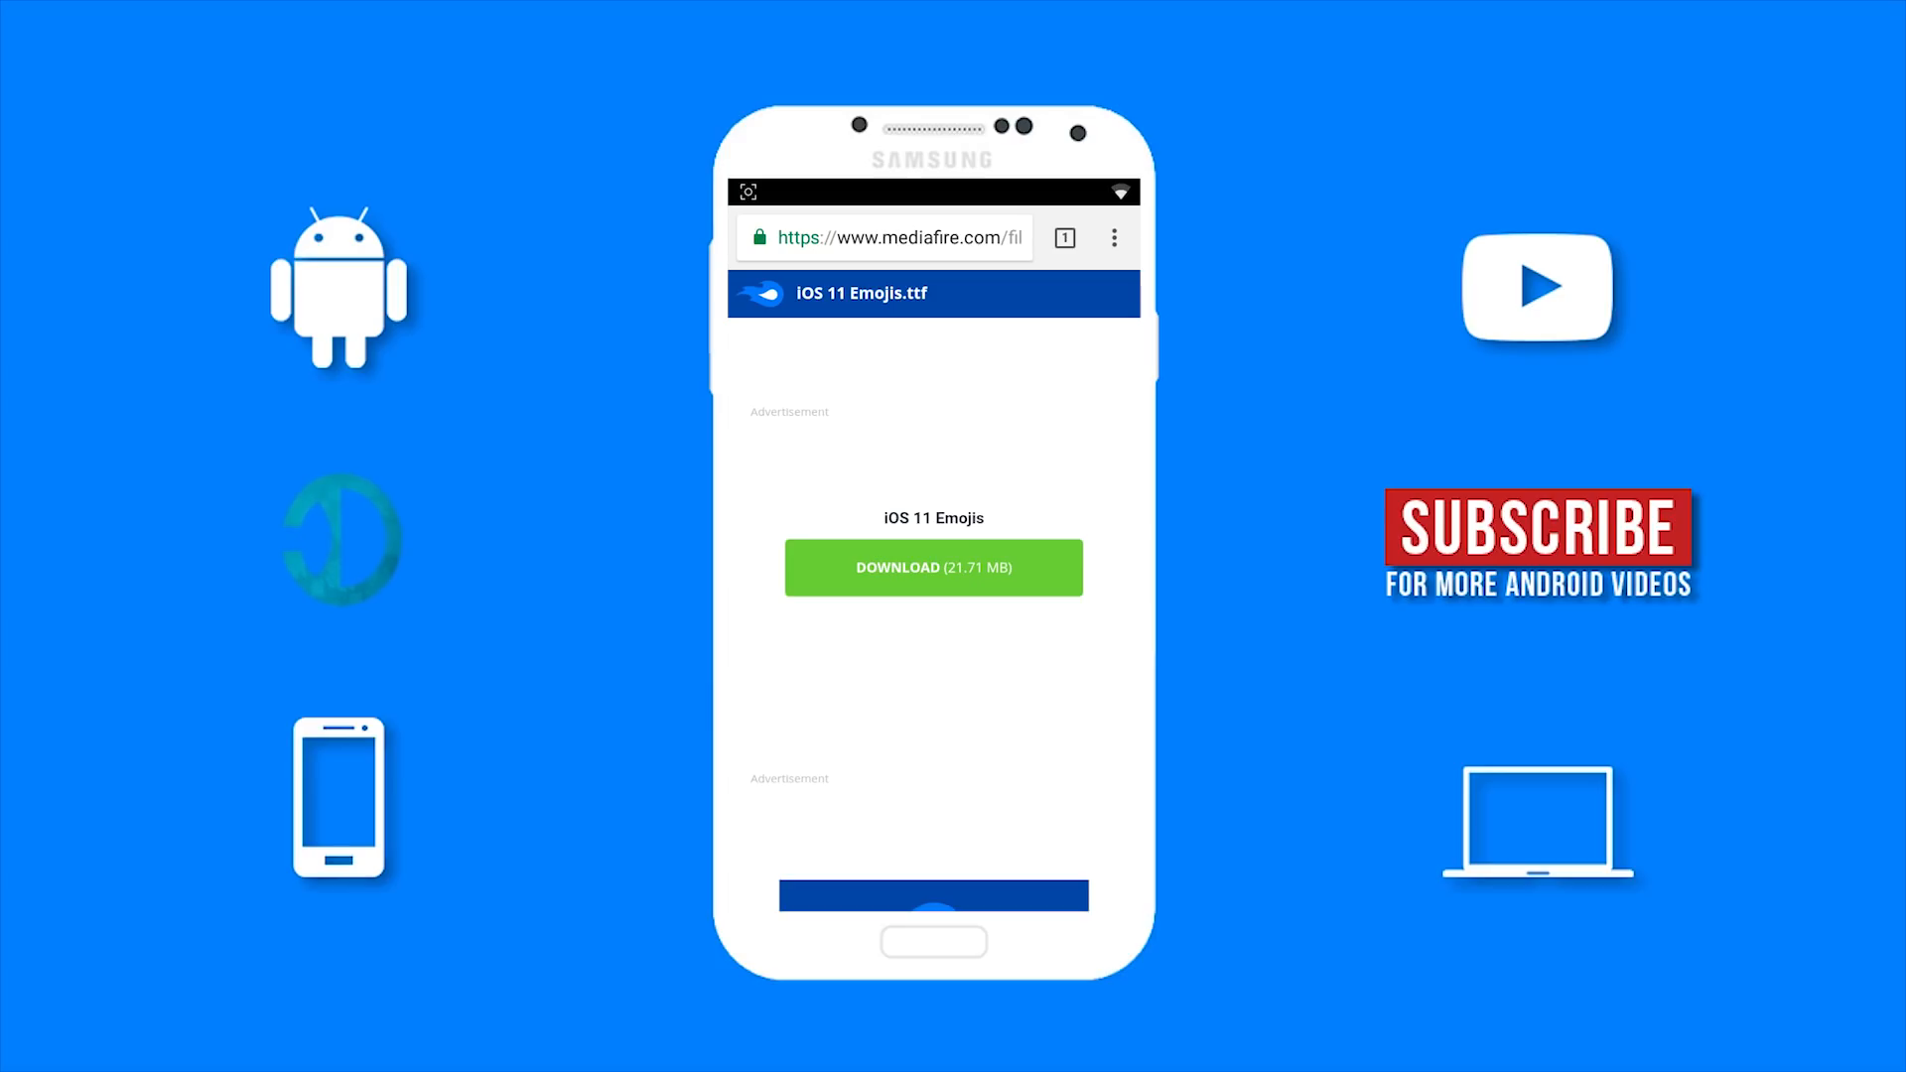
Download the 21.71 MB iOS 11 Emojis font file from MediaFire.
left_click(932, 568)
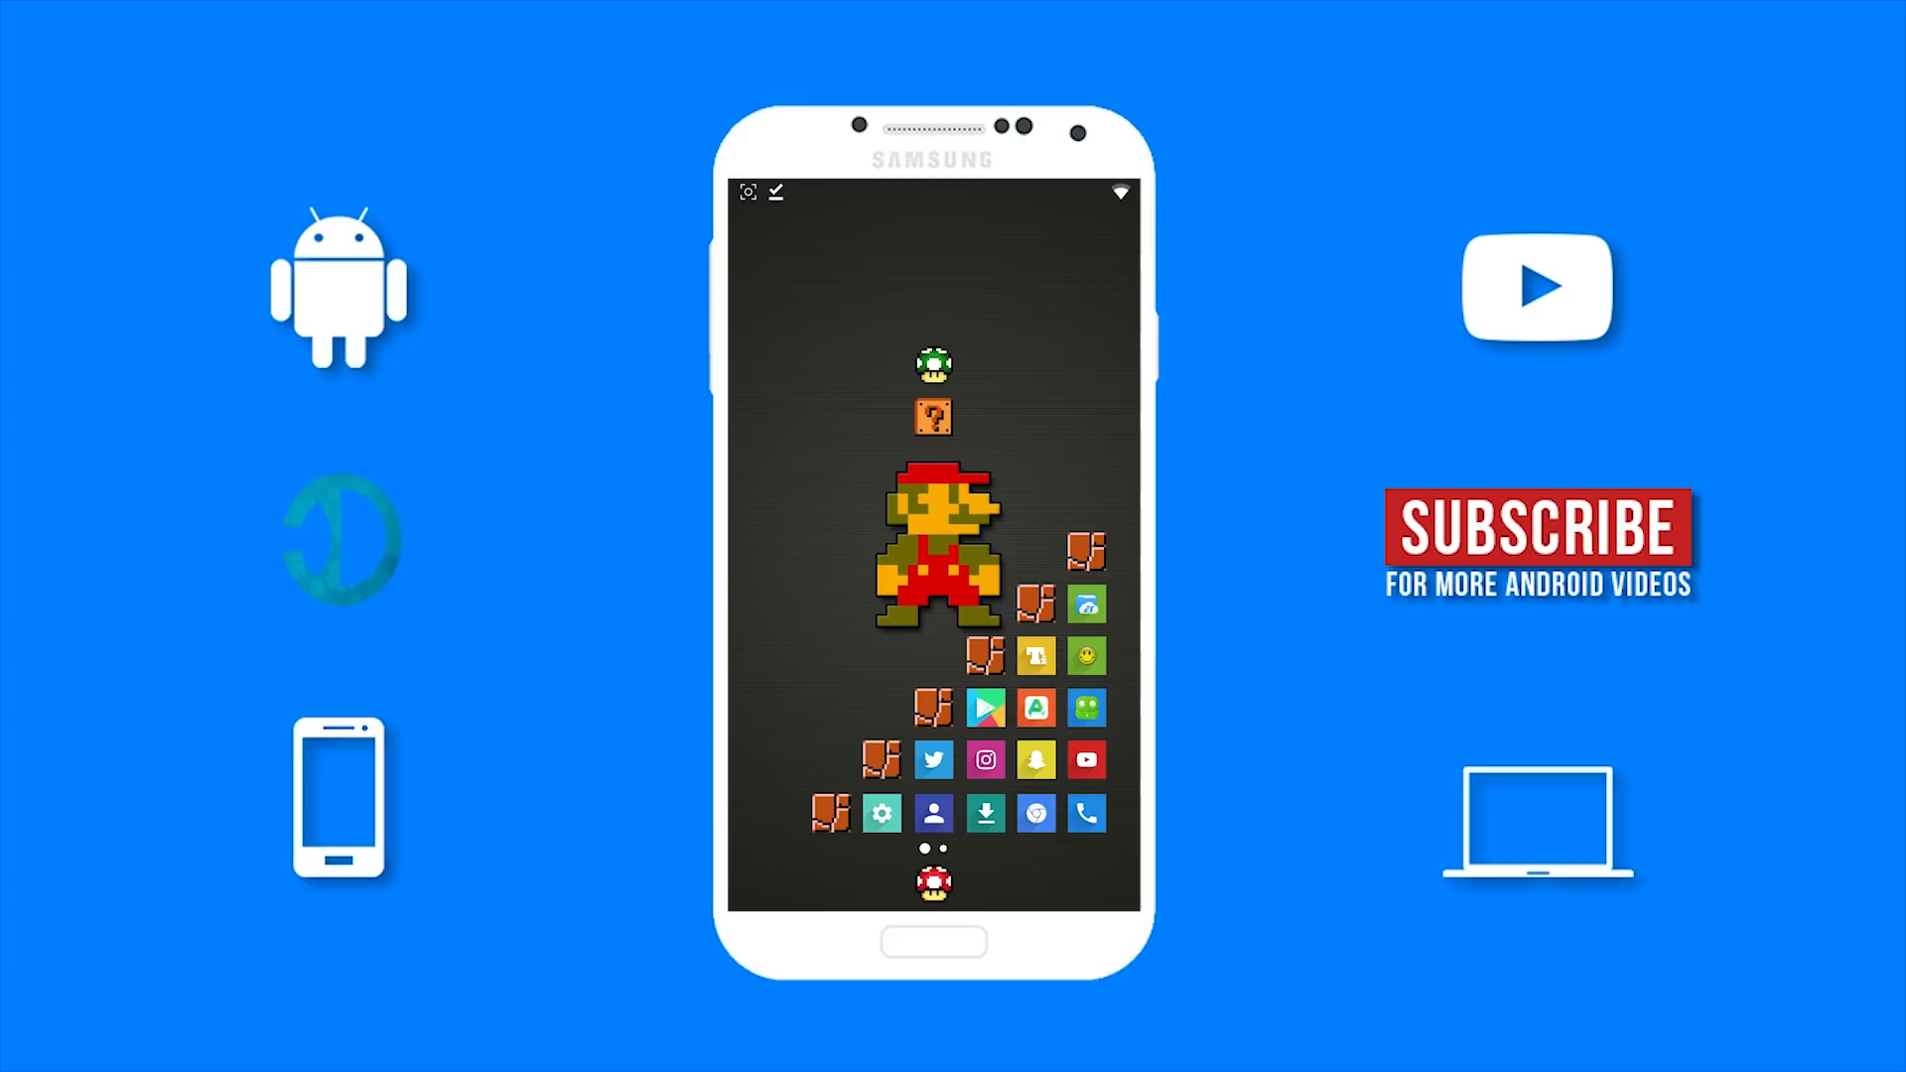
left_click(983, 708)
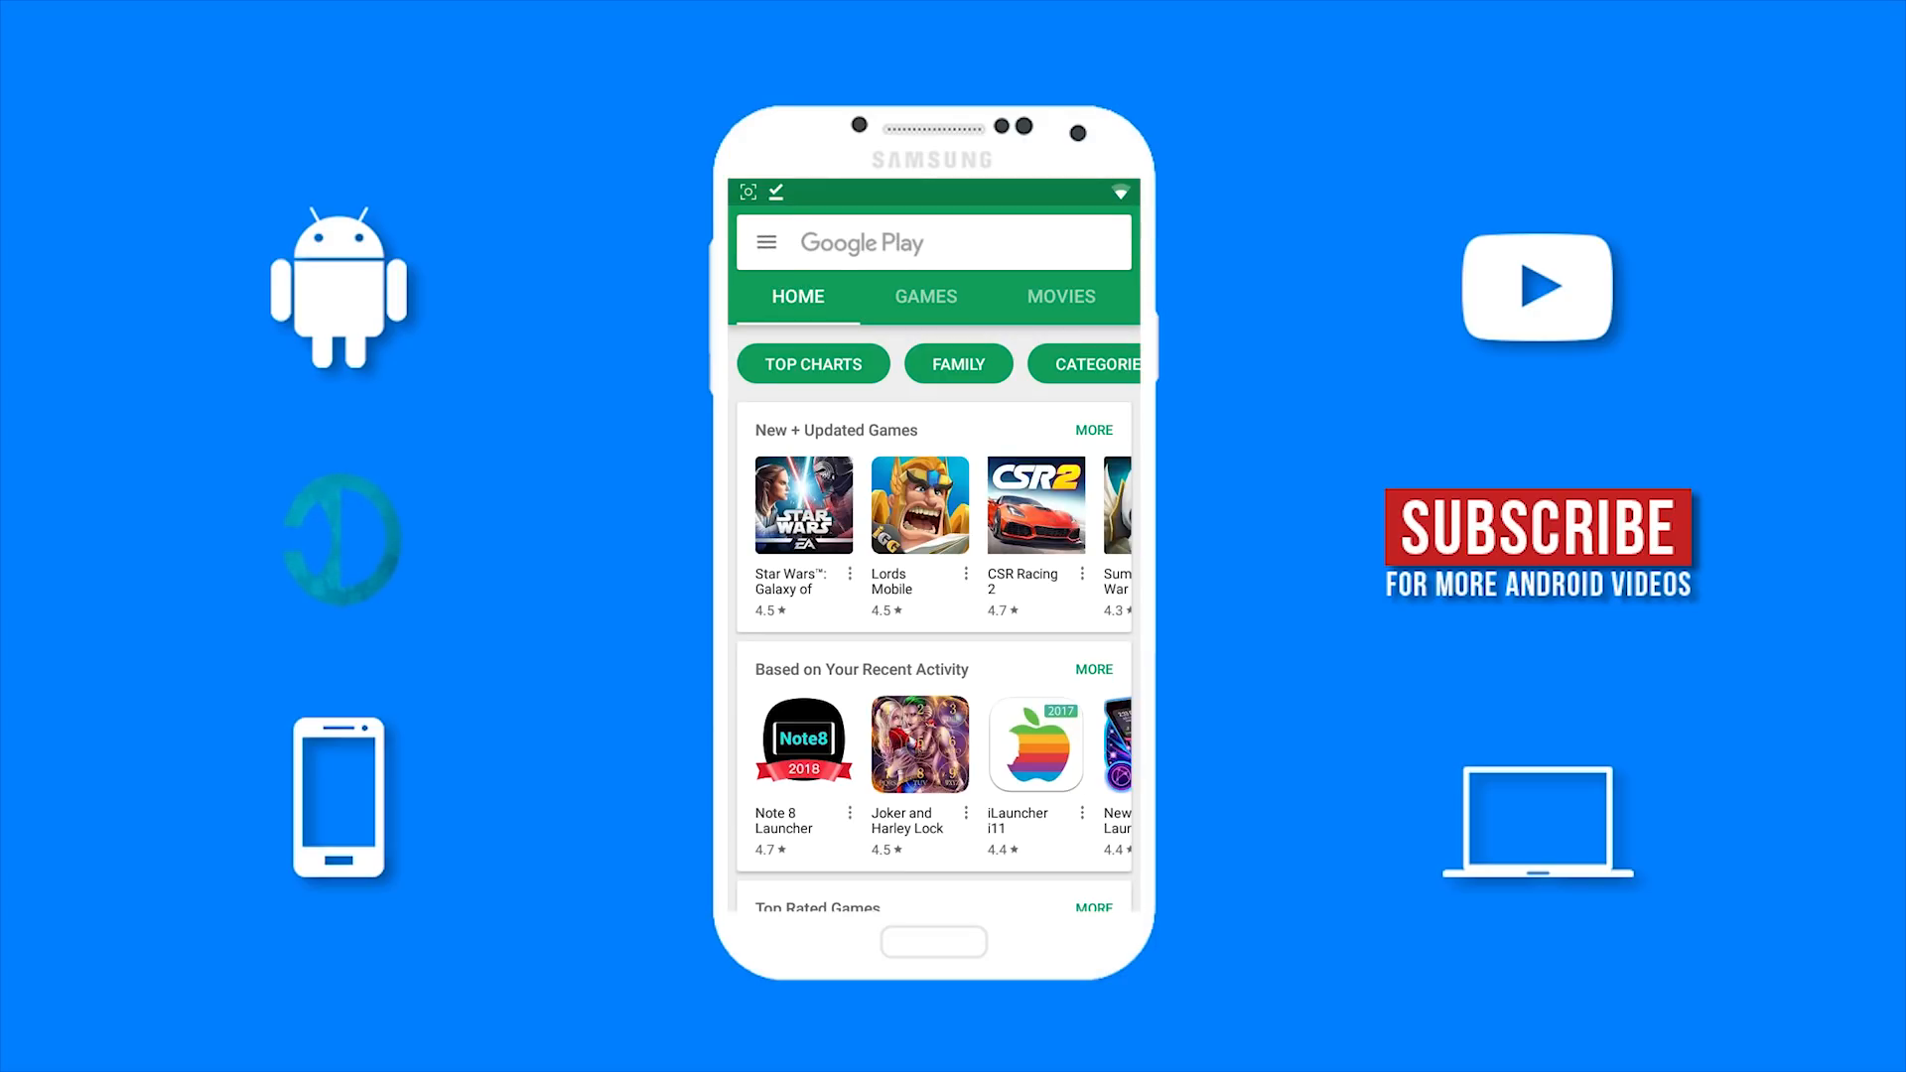
Search Google Play for iFont and open the iFont (Expert of Fonts) store page.
left_click(930, 242)
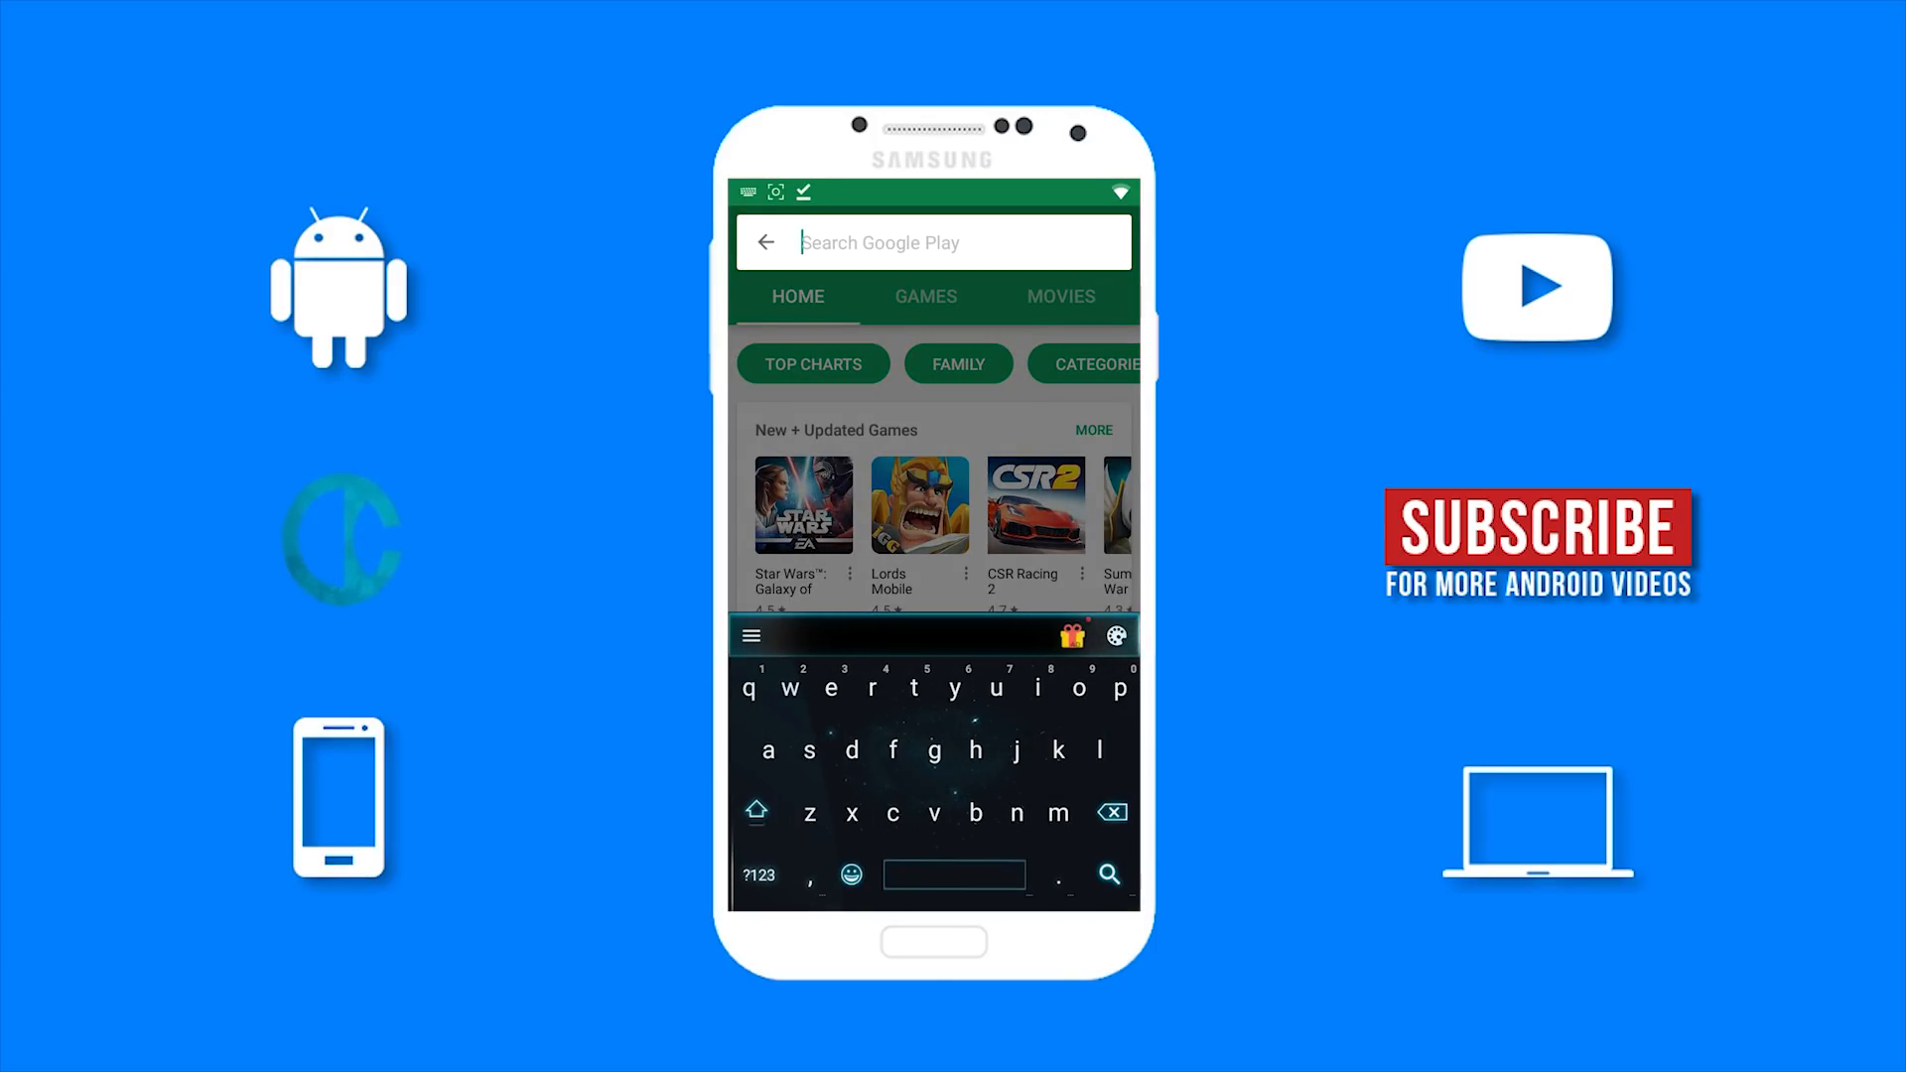
type("iFo")
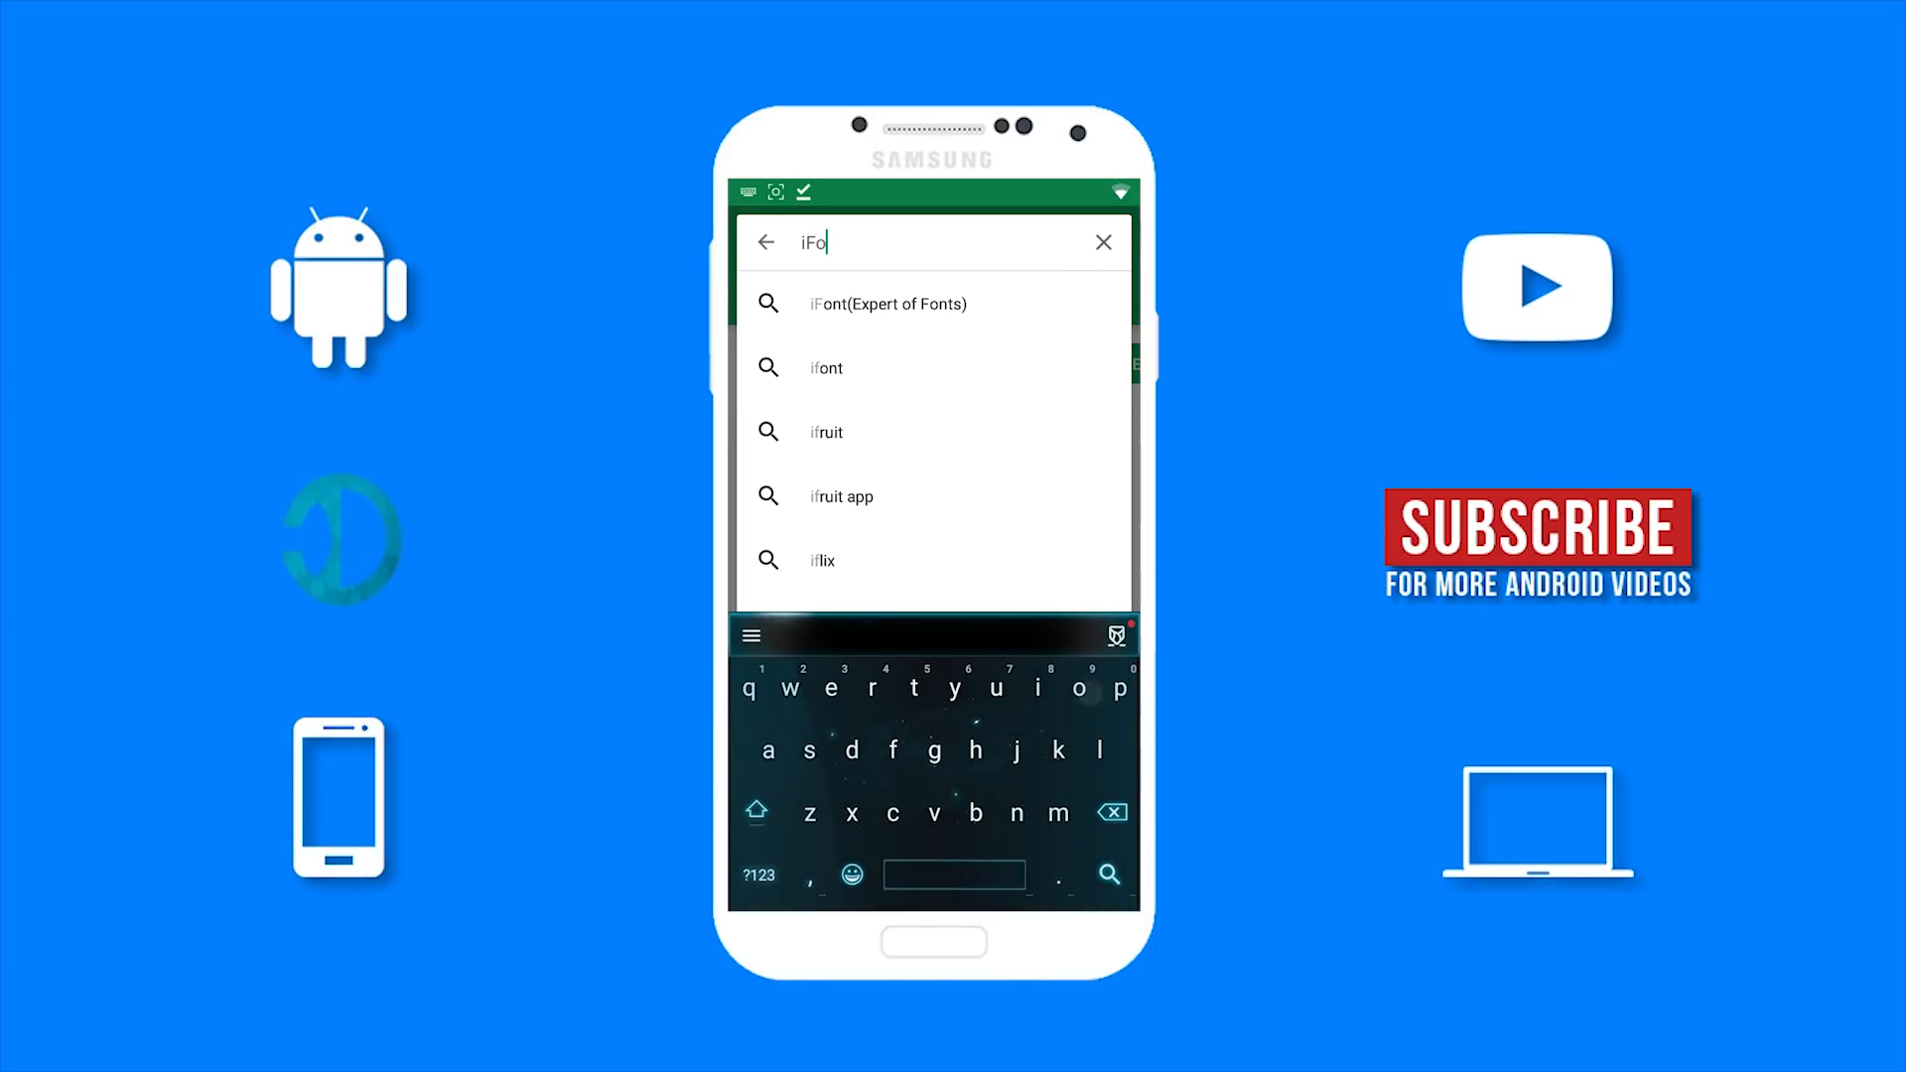
left_click(887, 303)
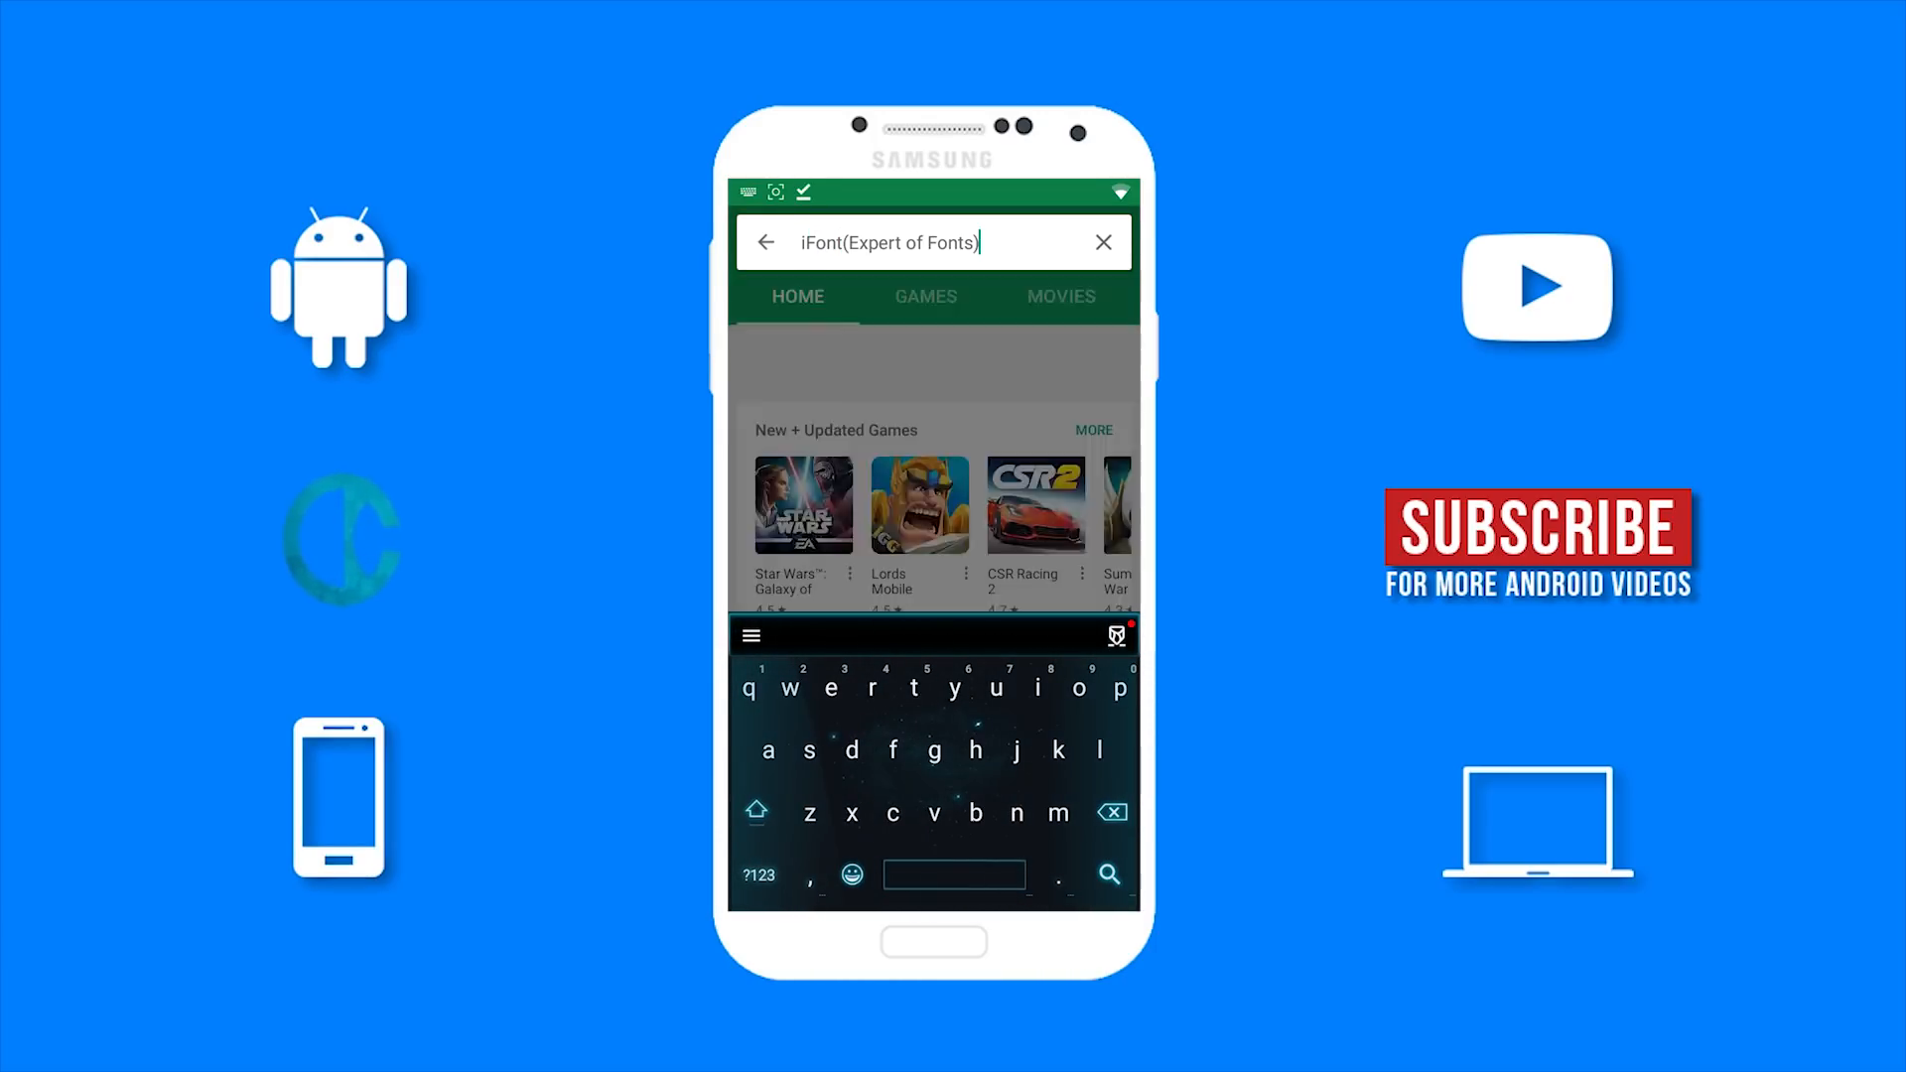
left_click(1107, 874)
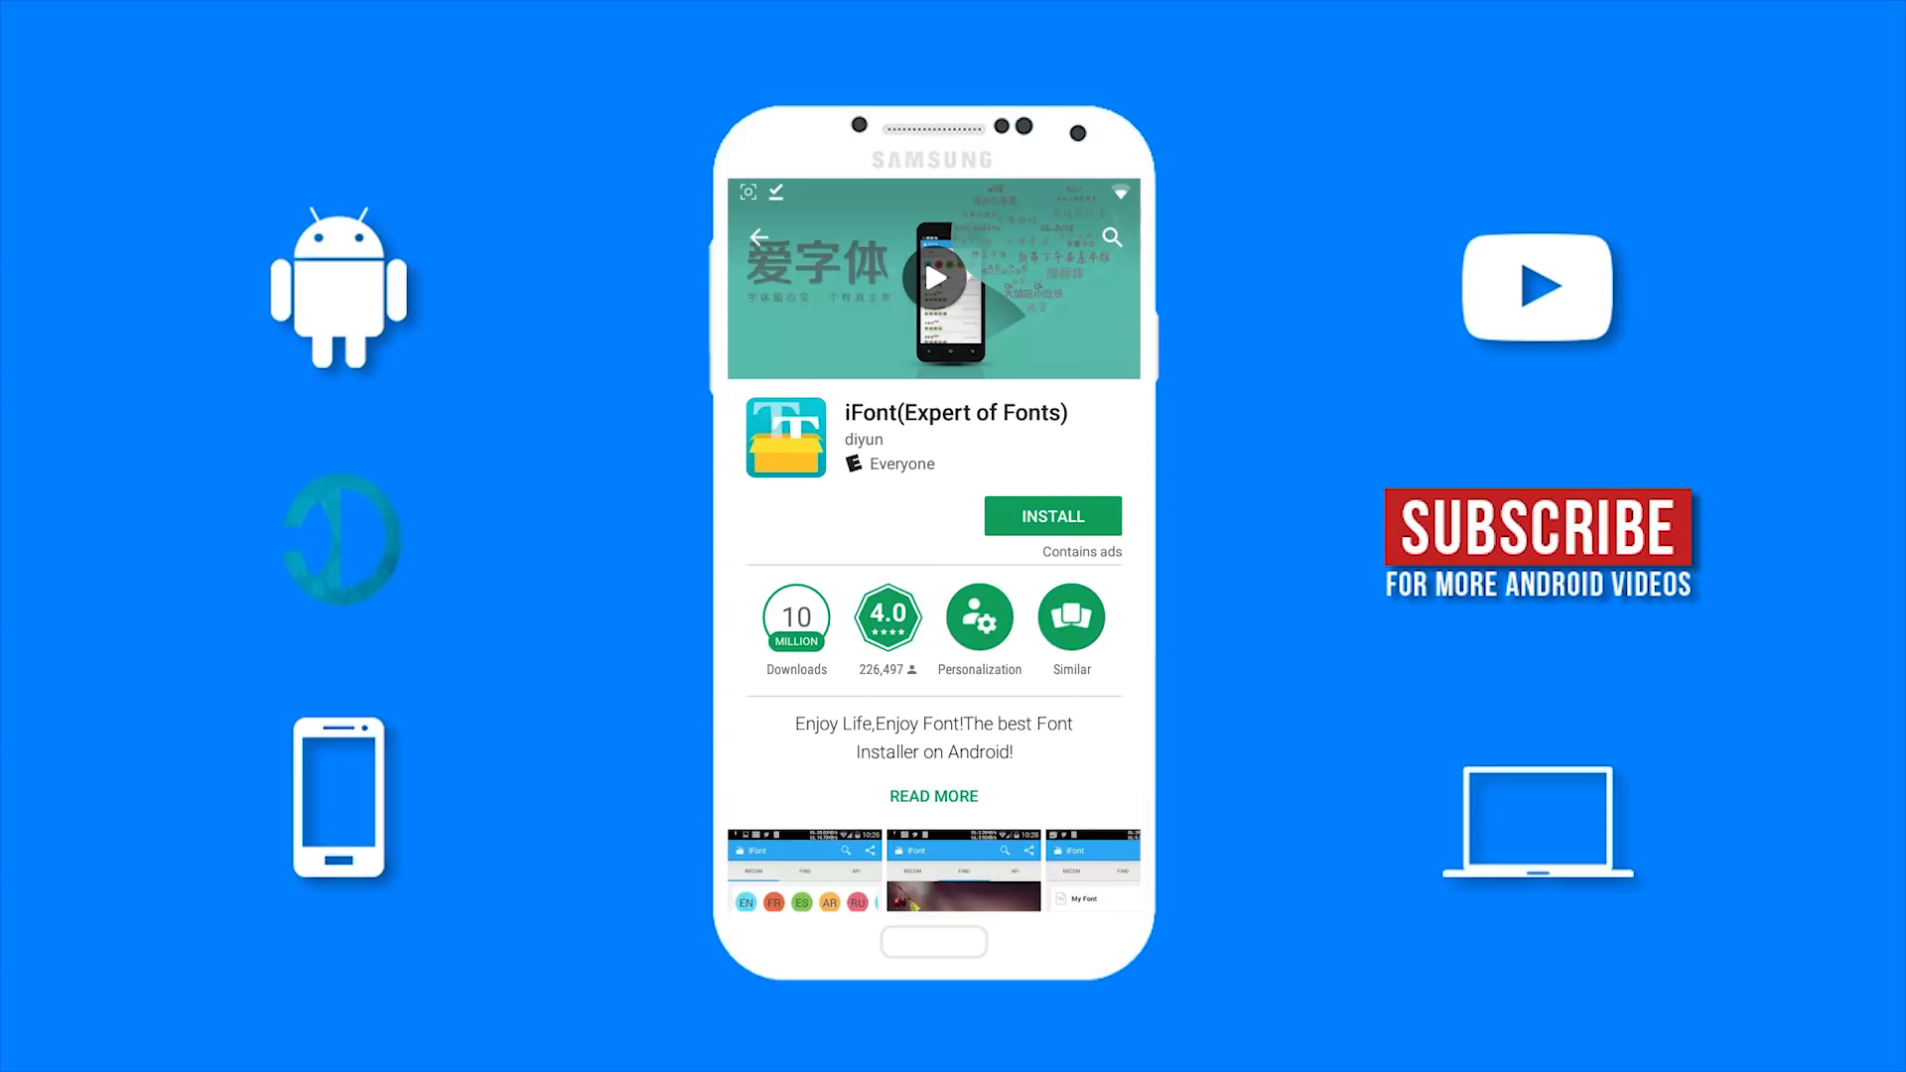
Install iFont, accept its permissions, launch it and dismiss the change log.
left_click(1051, 515)
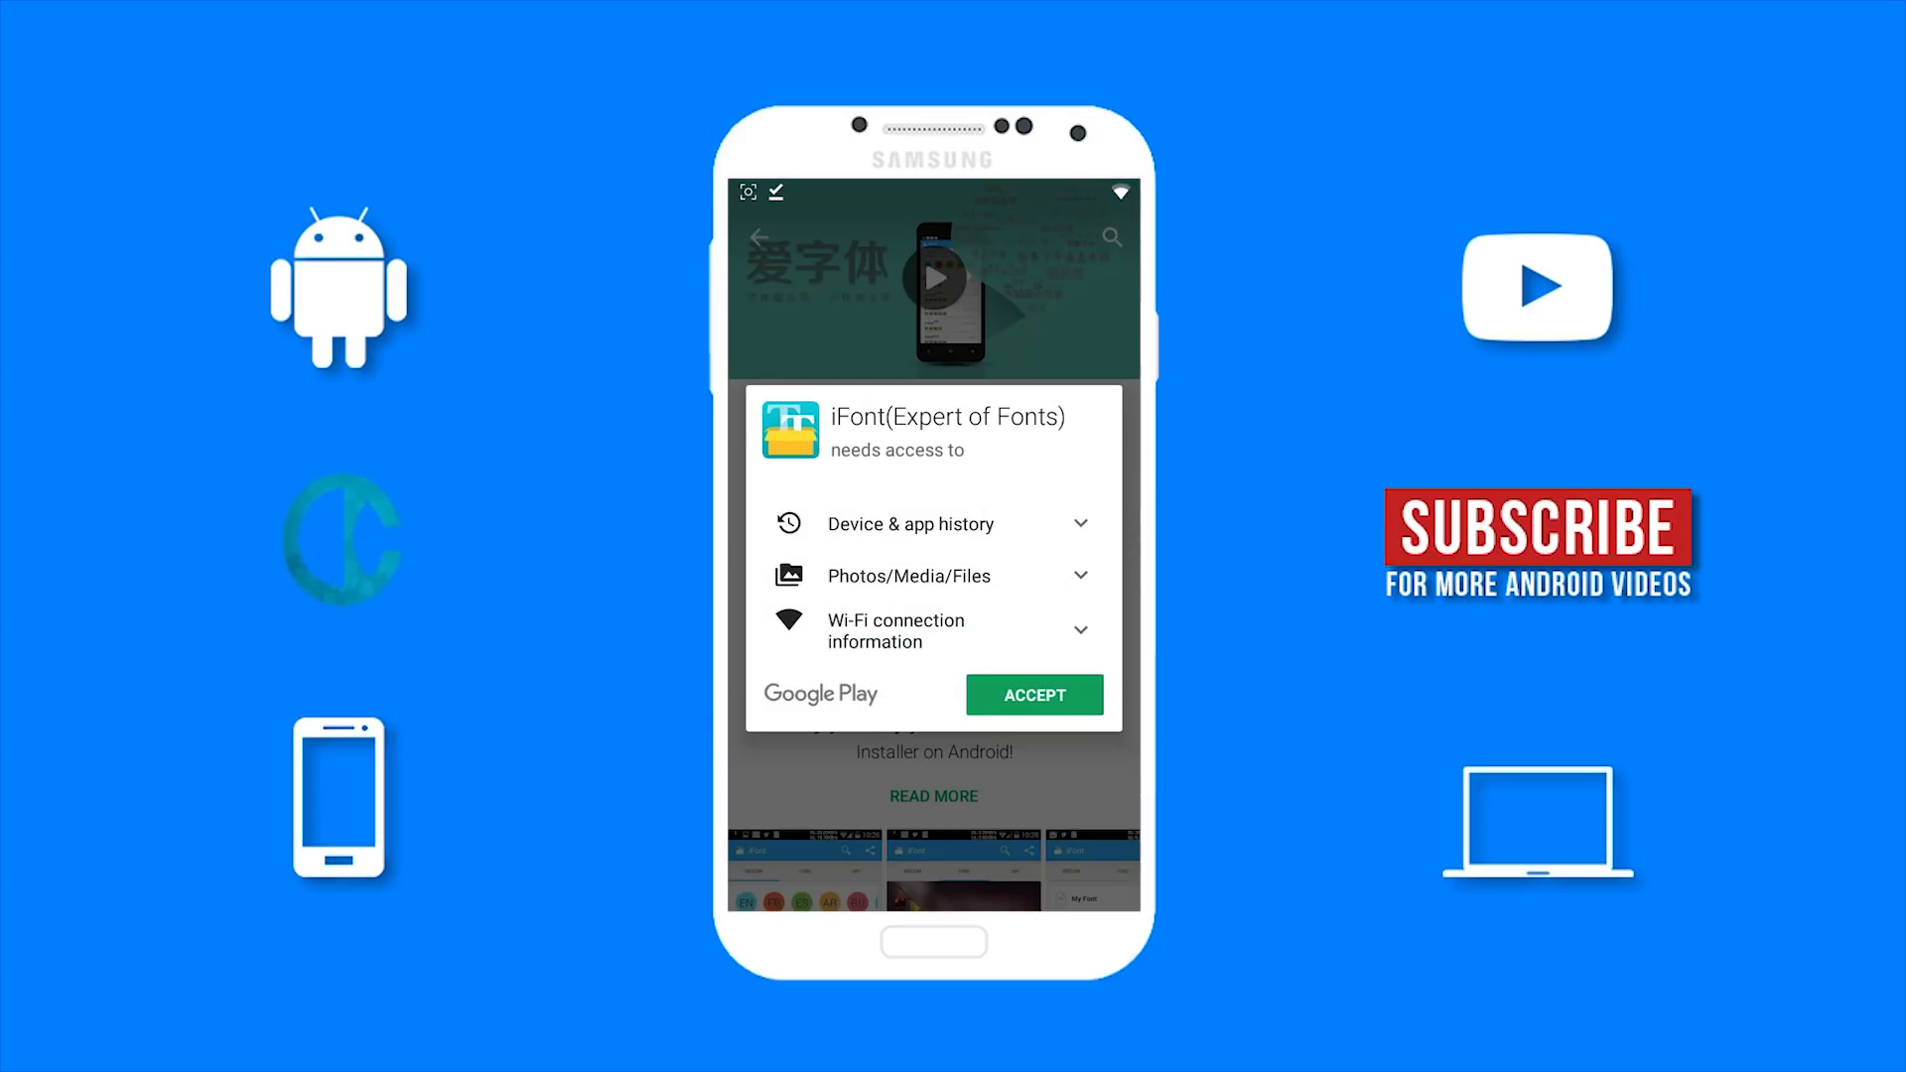
left_click(1032, 694)
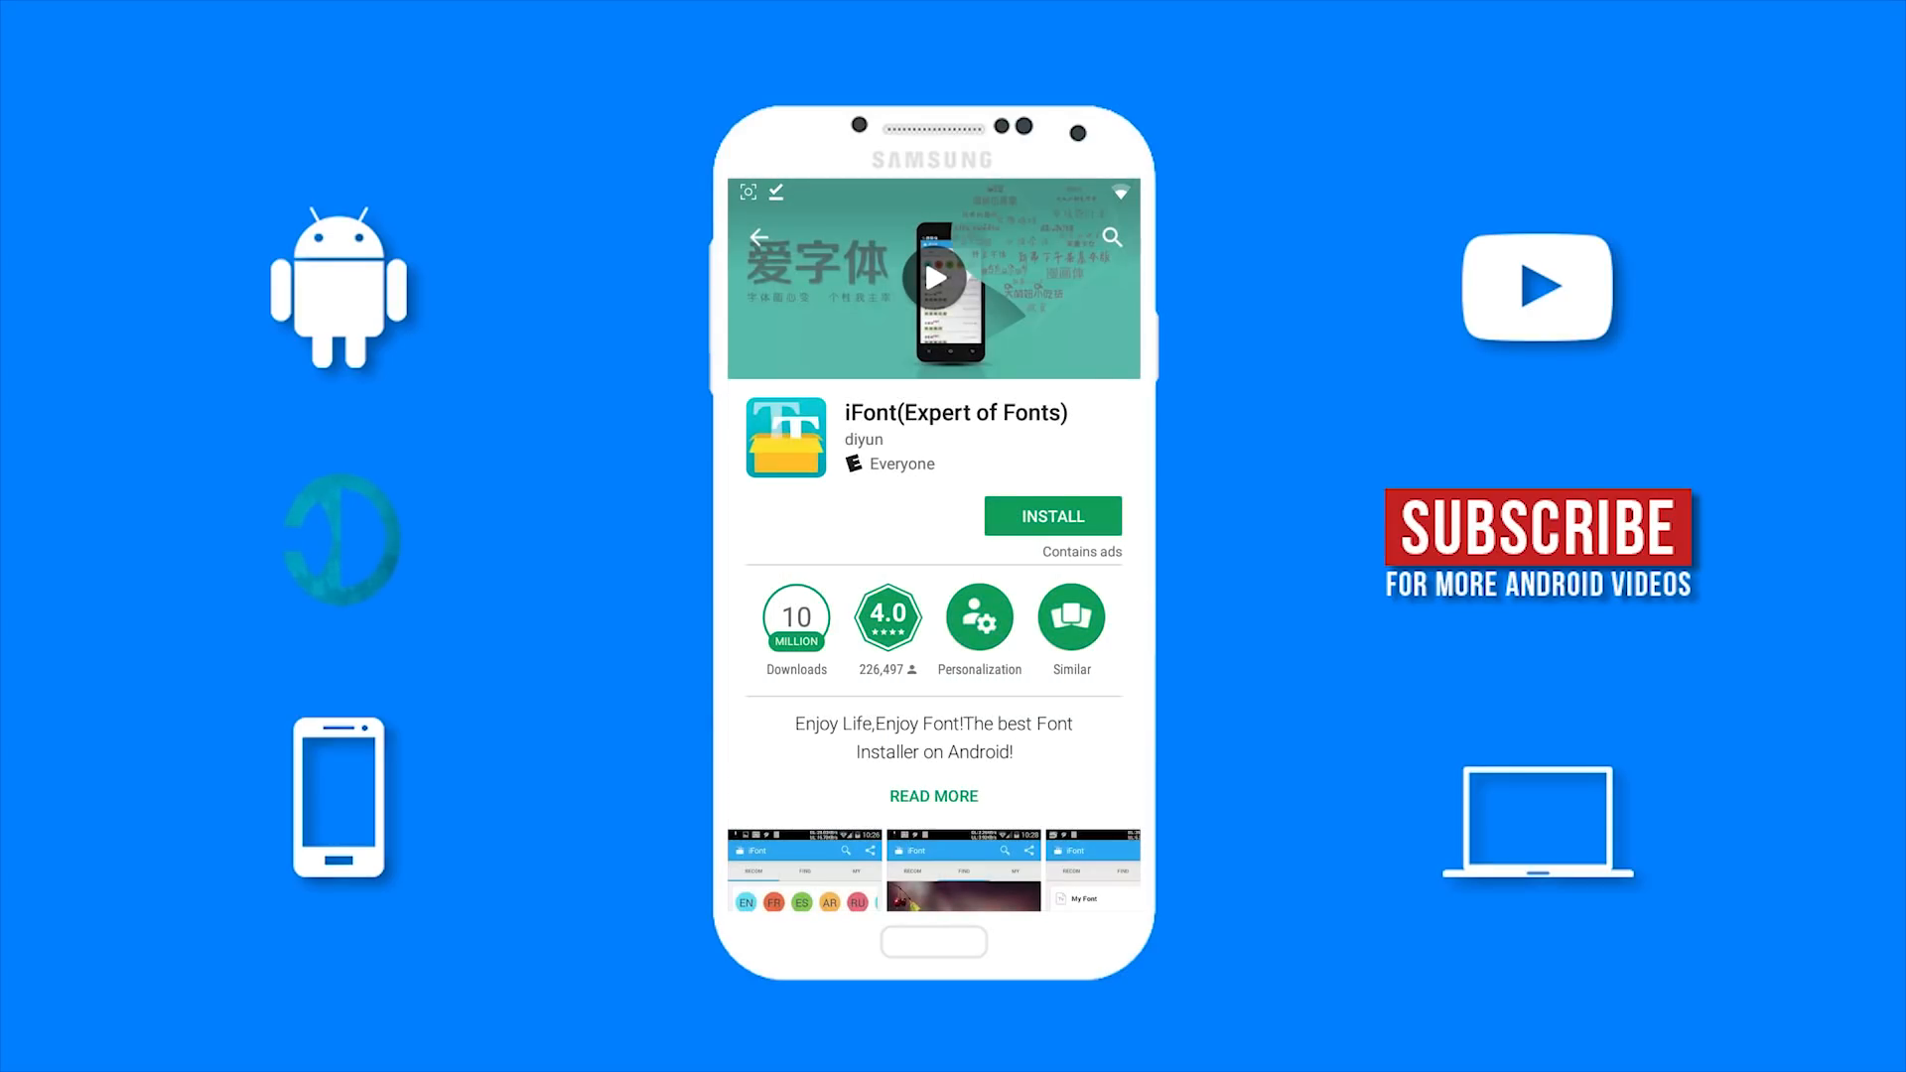
left_click(1051, 515)
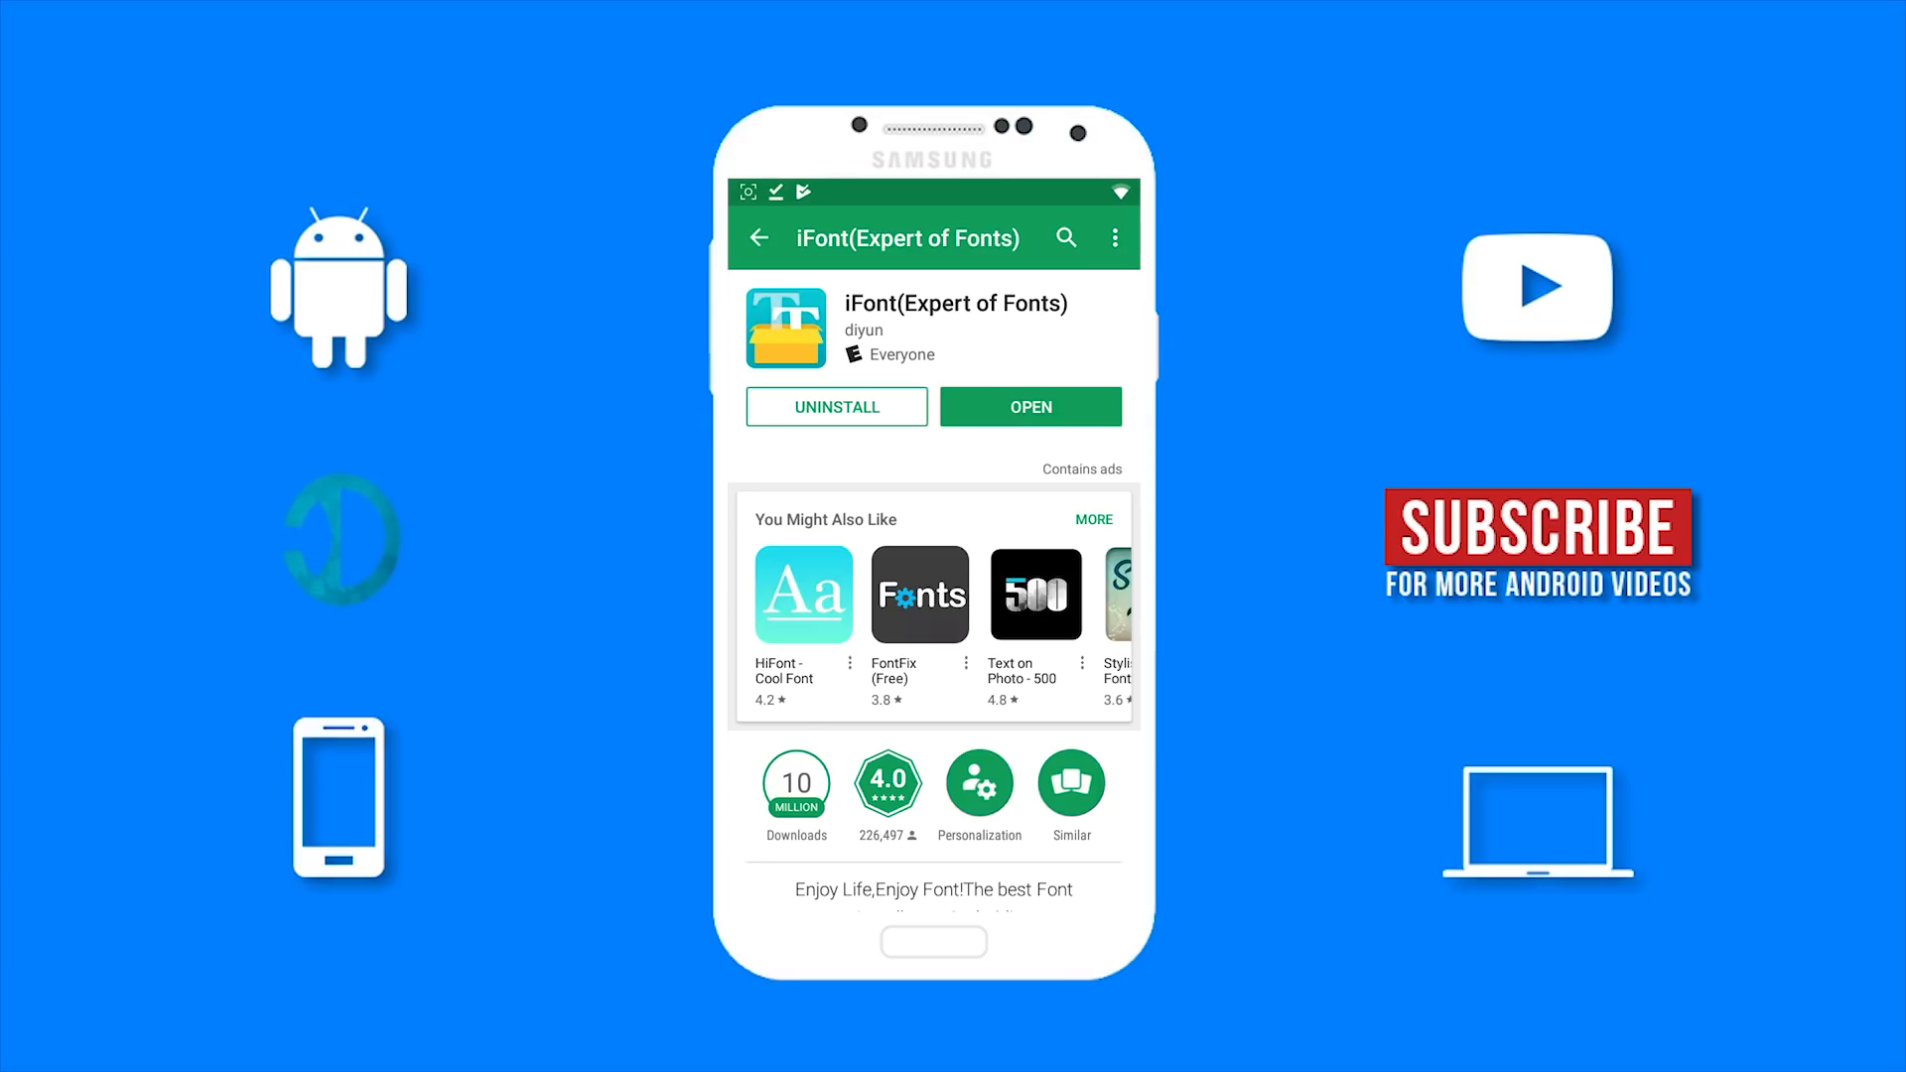
left_click(1029, 406)
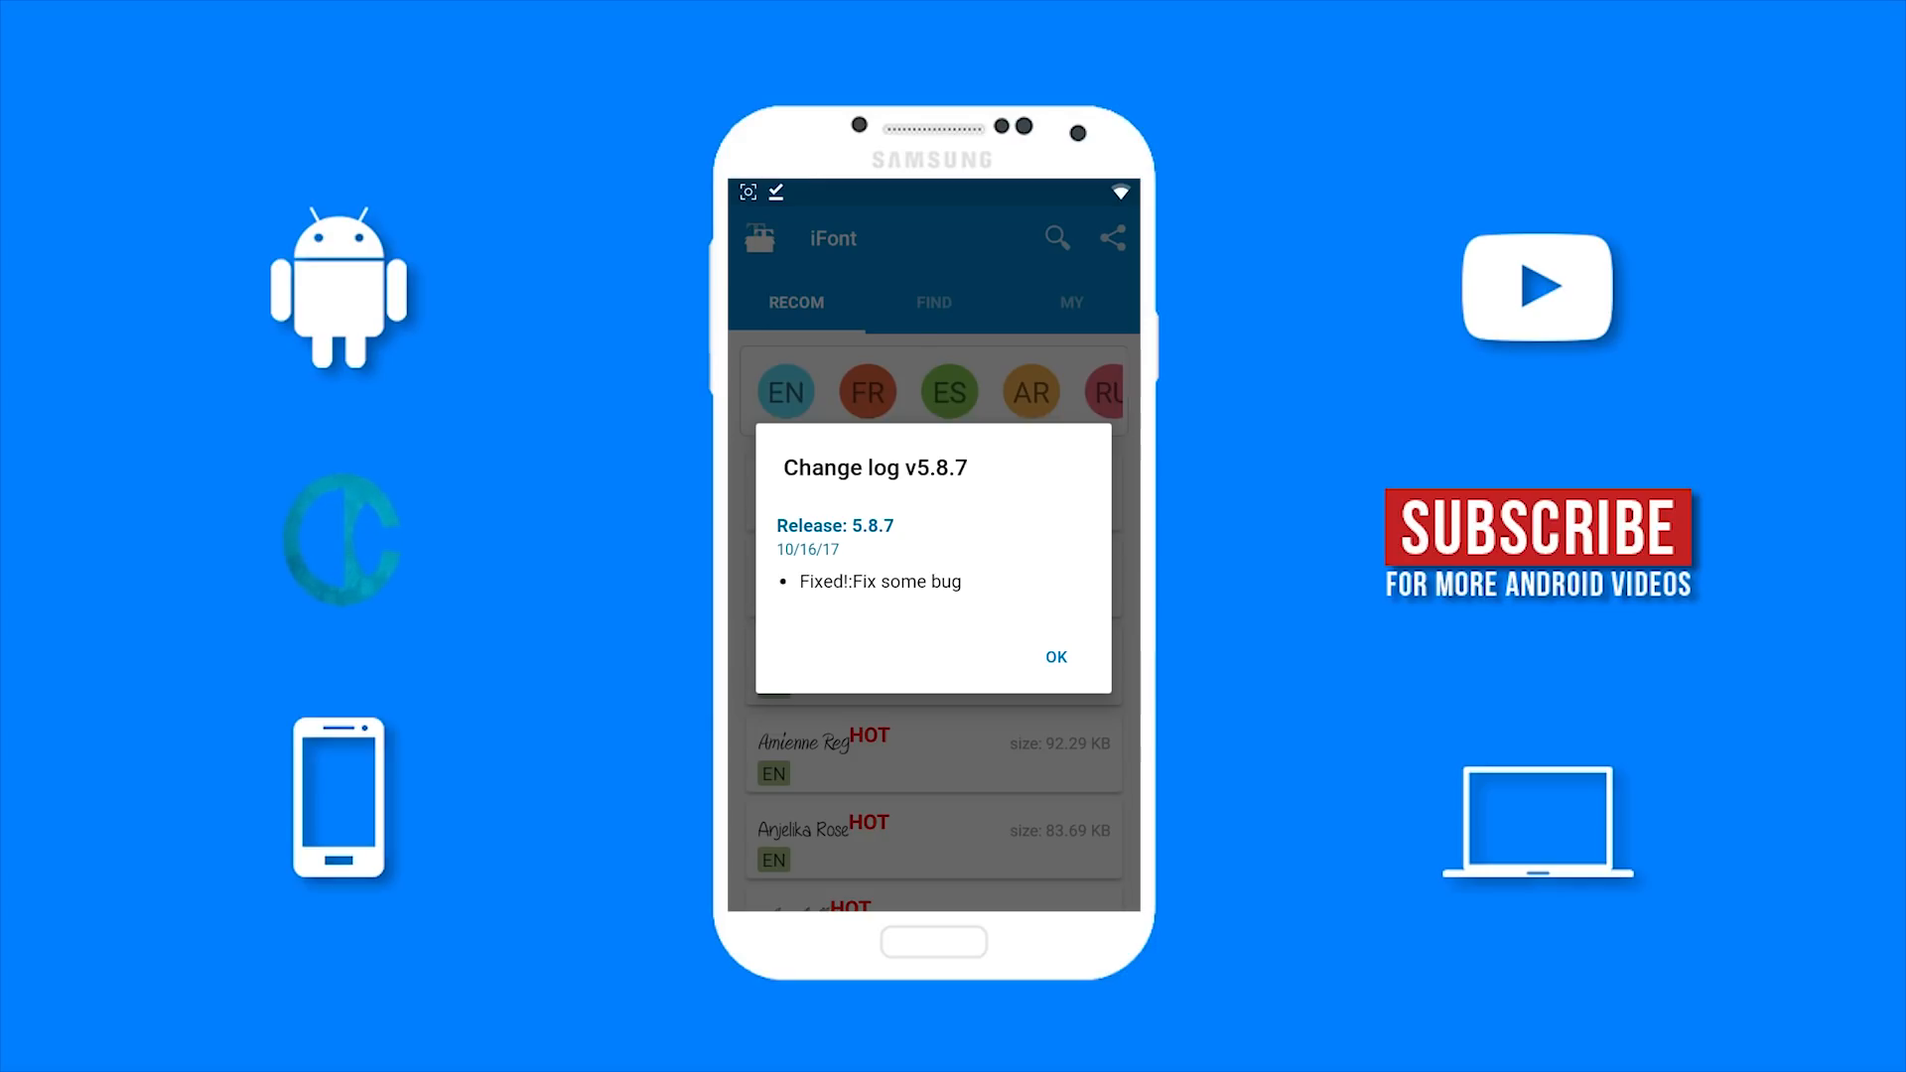
left_click(1055, 656)
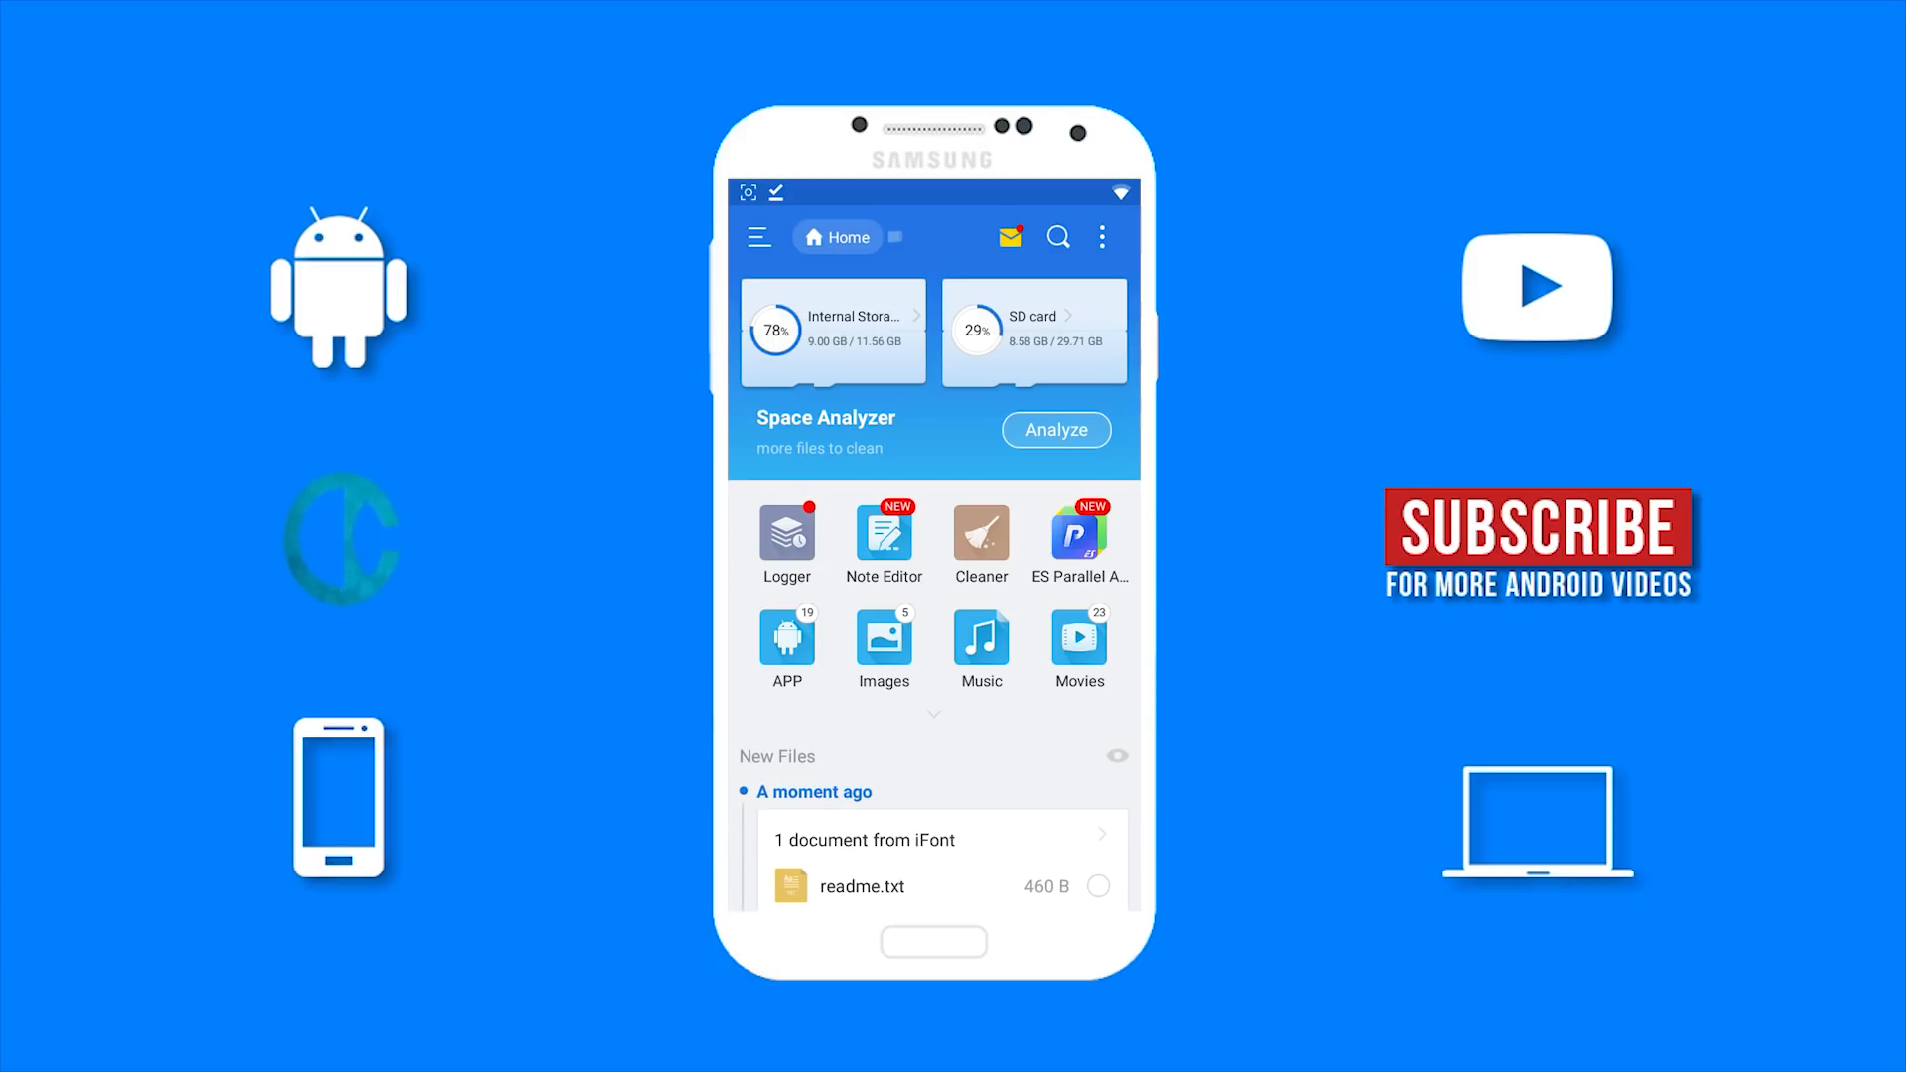
Move iOS 11 Emojis.ttf from the Download folder into /sdcard/ifont/custom.
left_click(832, 331)
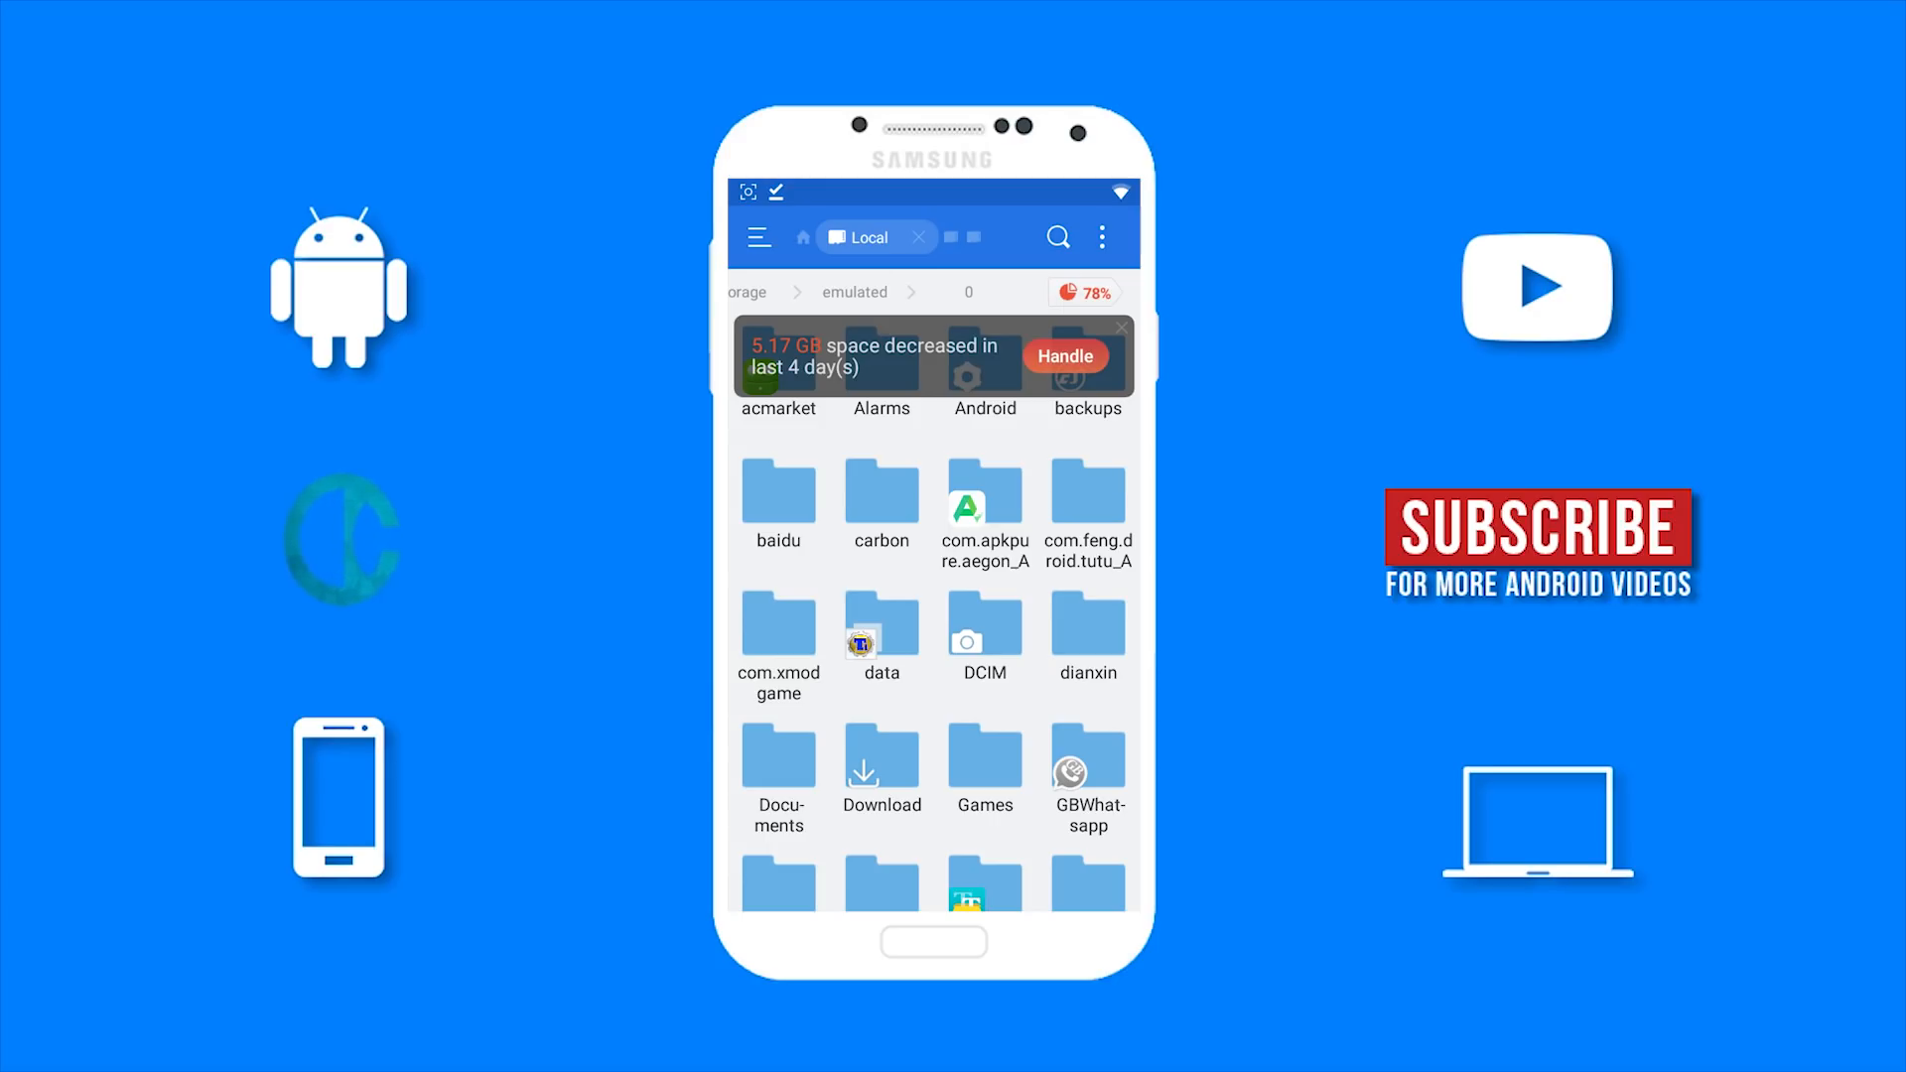
left_click(1119, 329)
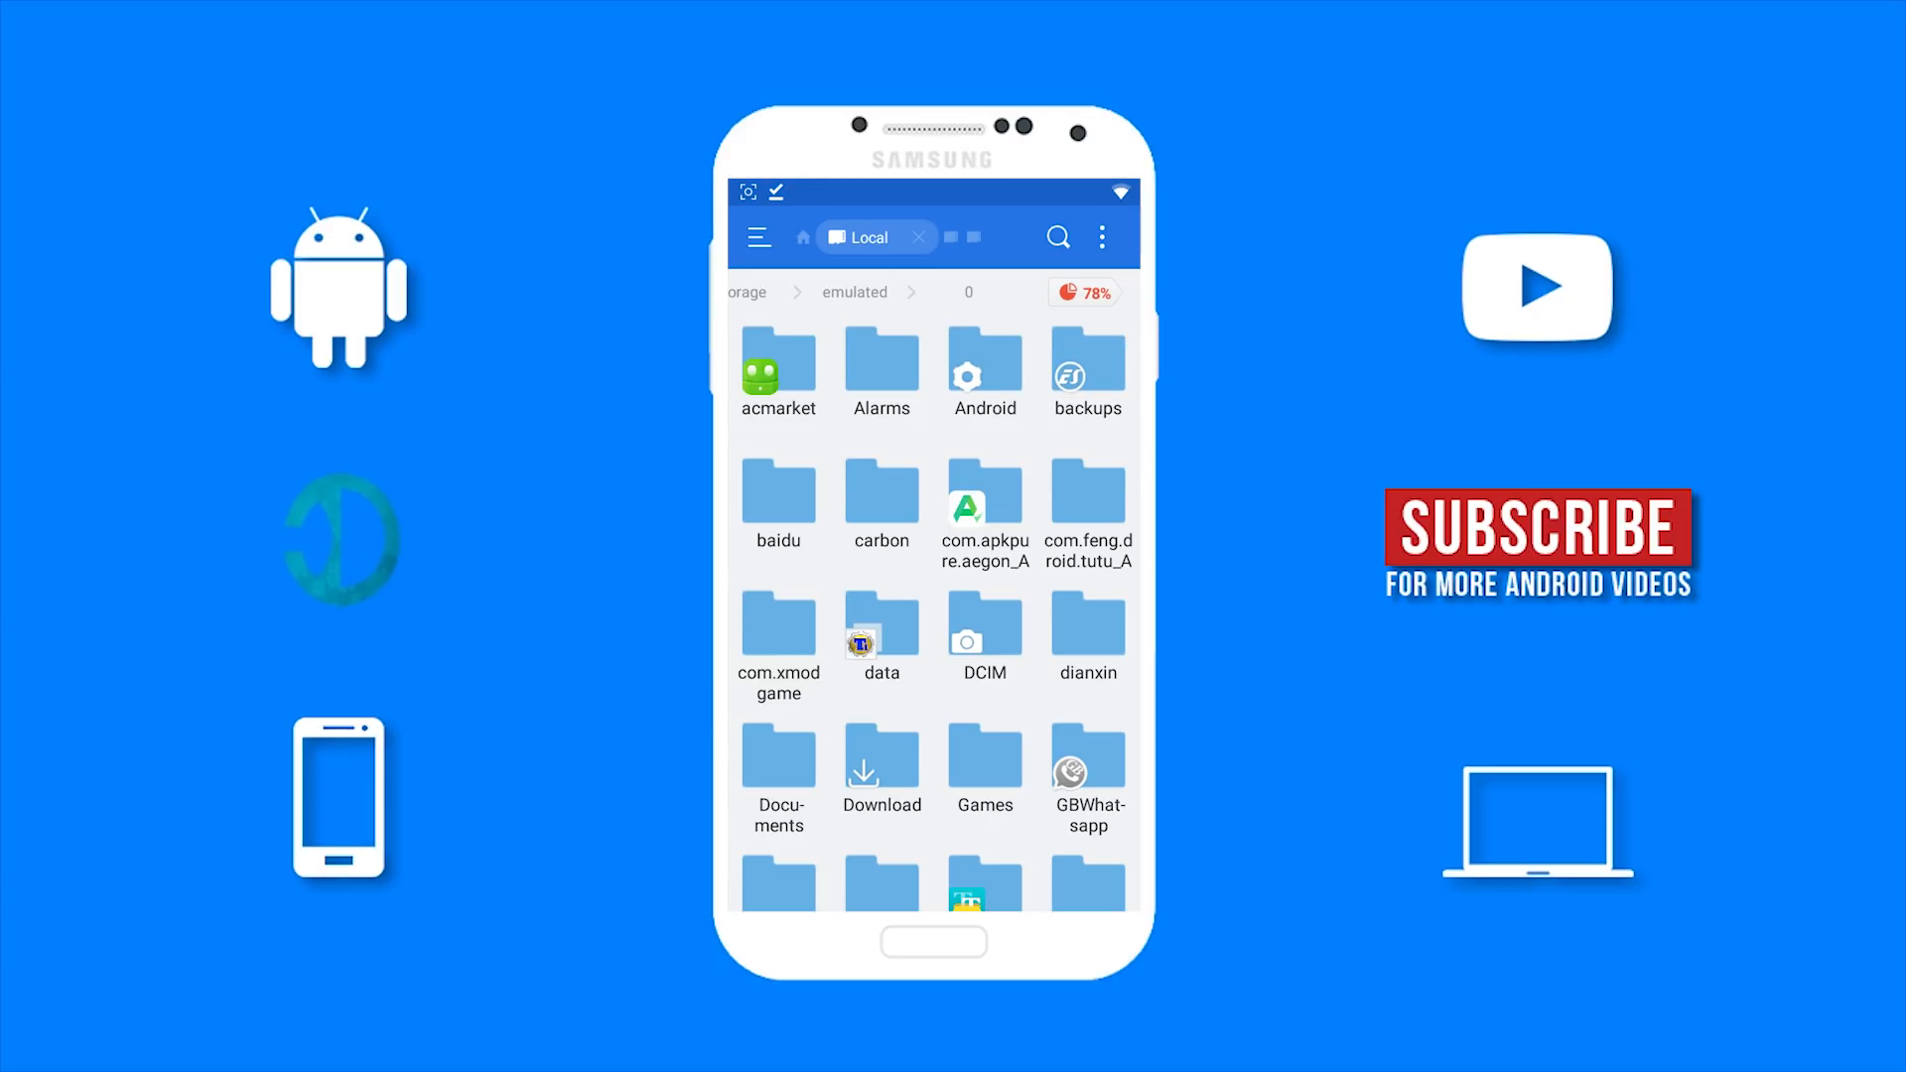
left_click(882, 773)
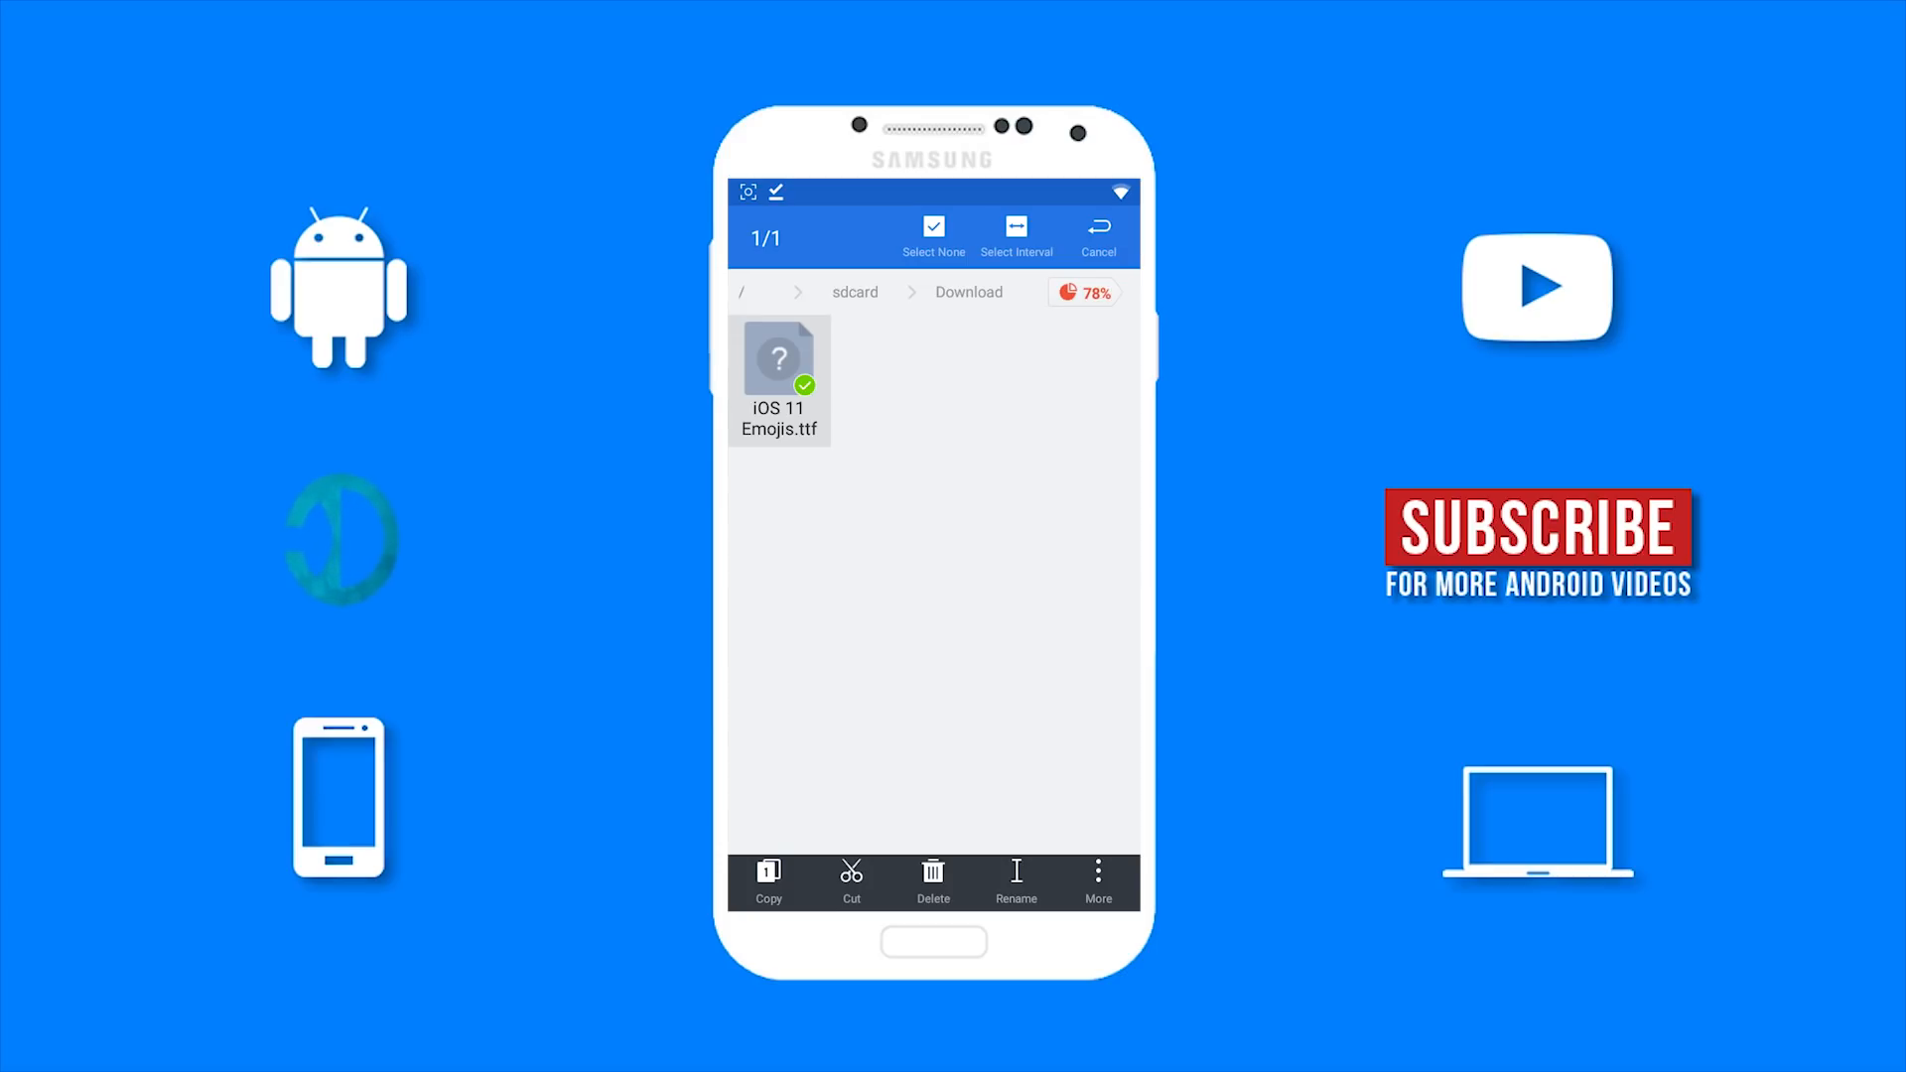
left_click(1094, 881)
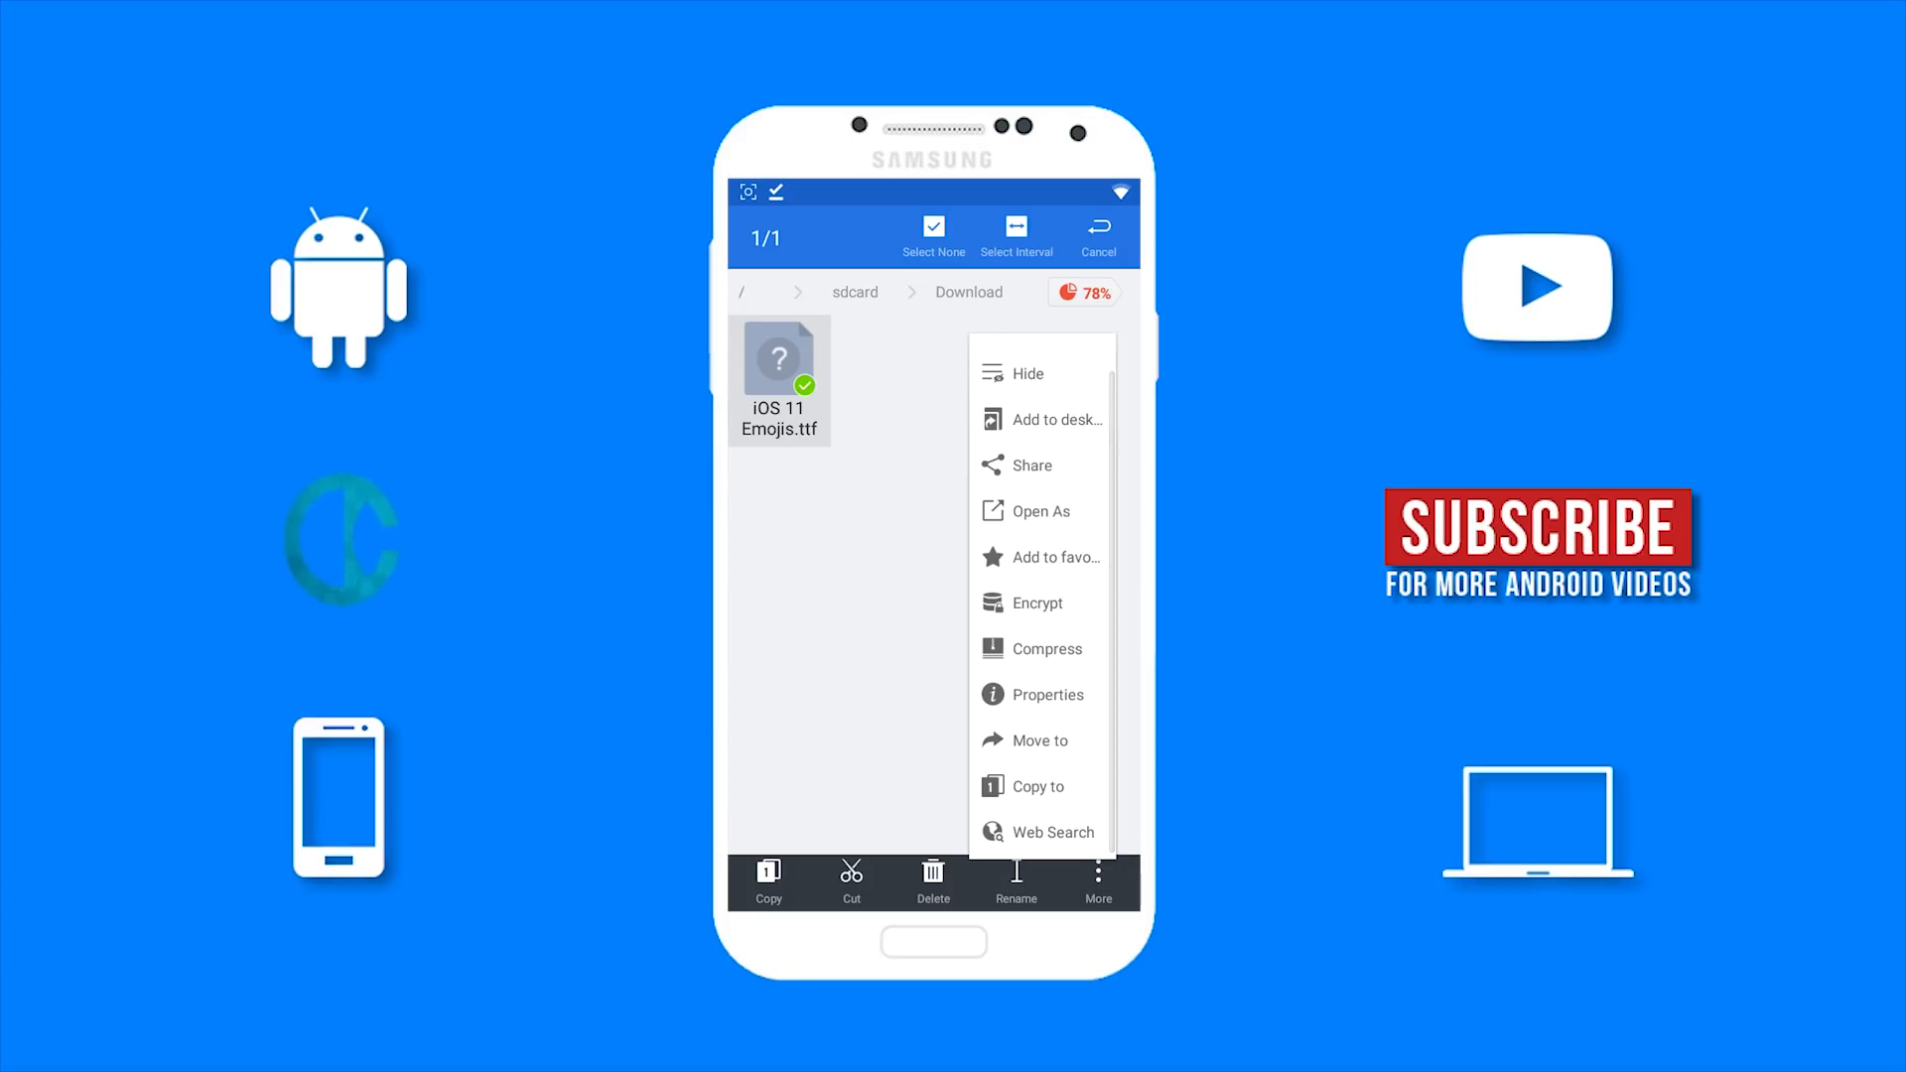
left_click(1038, 741)
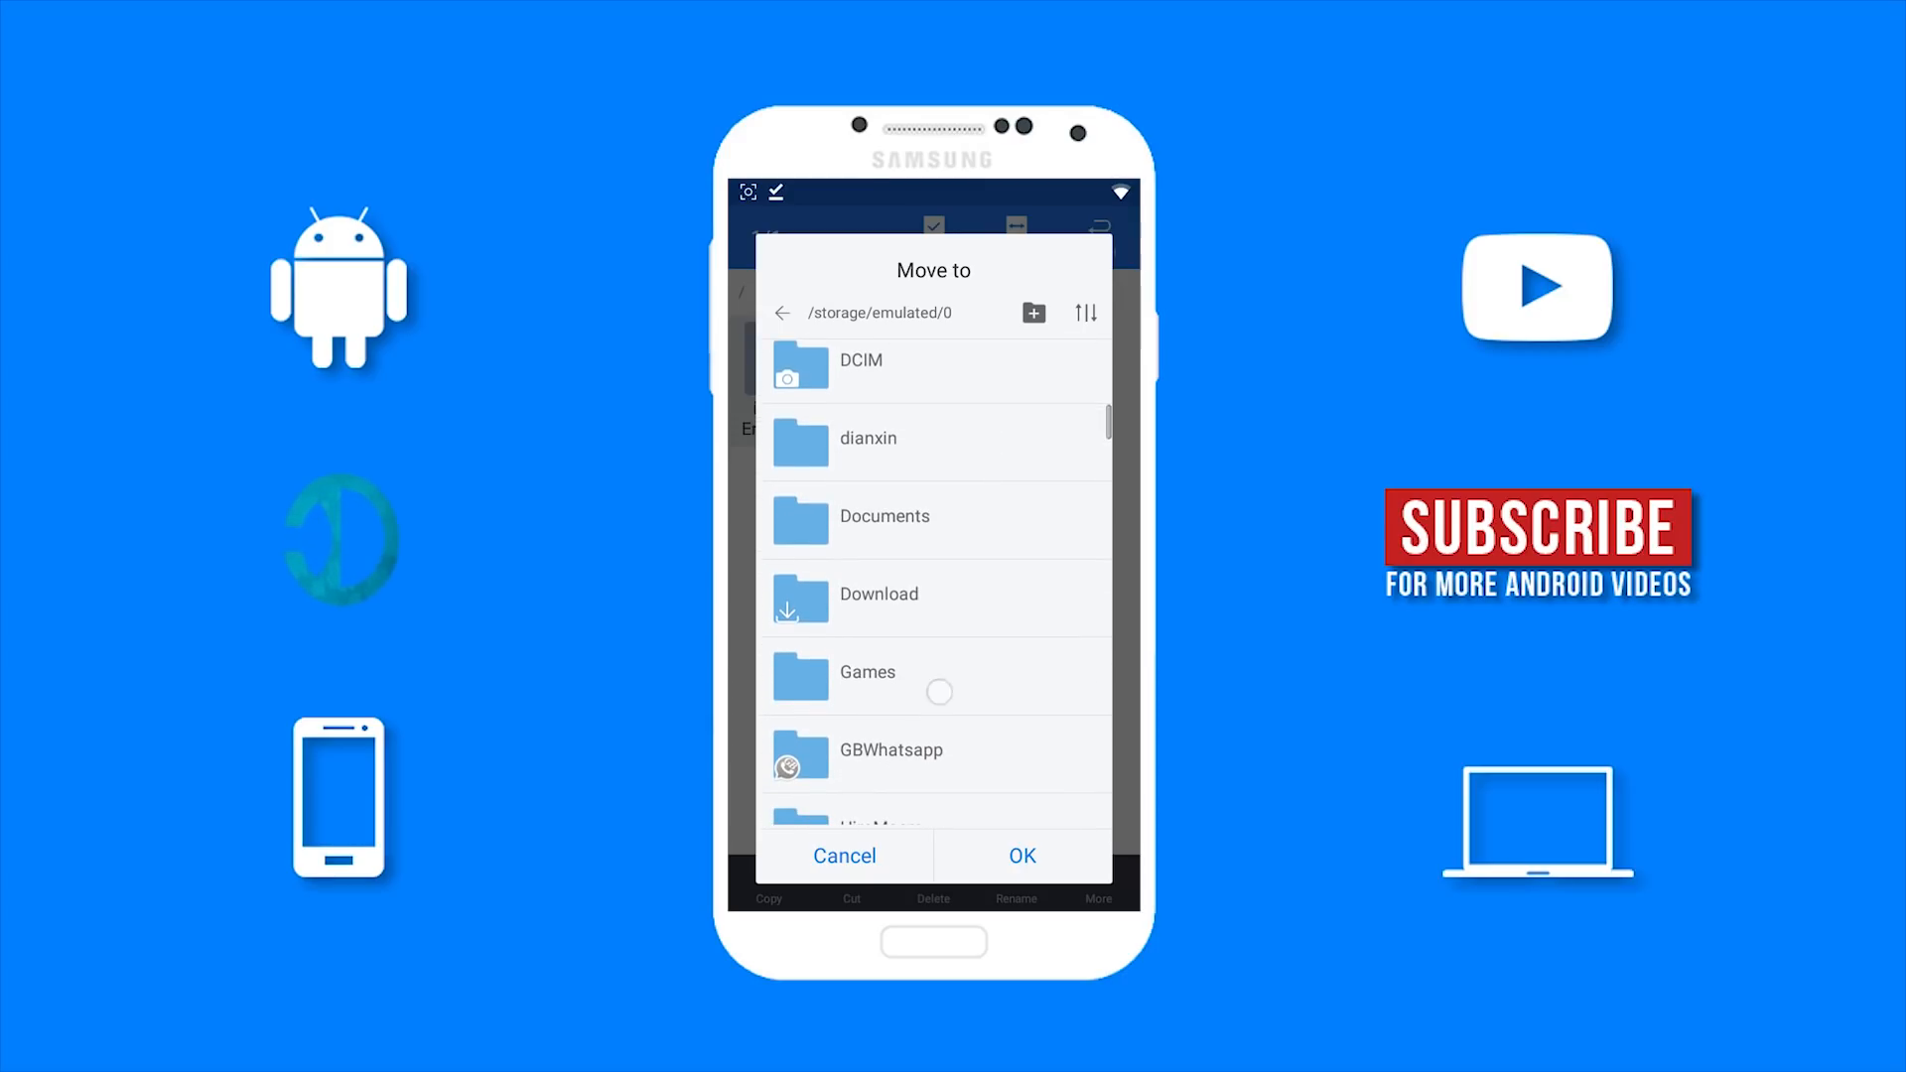
scroll("down", 3)
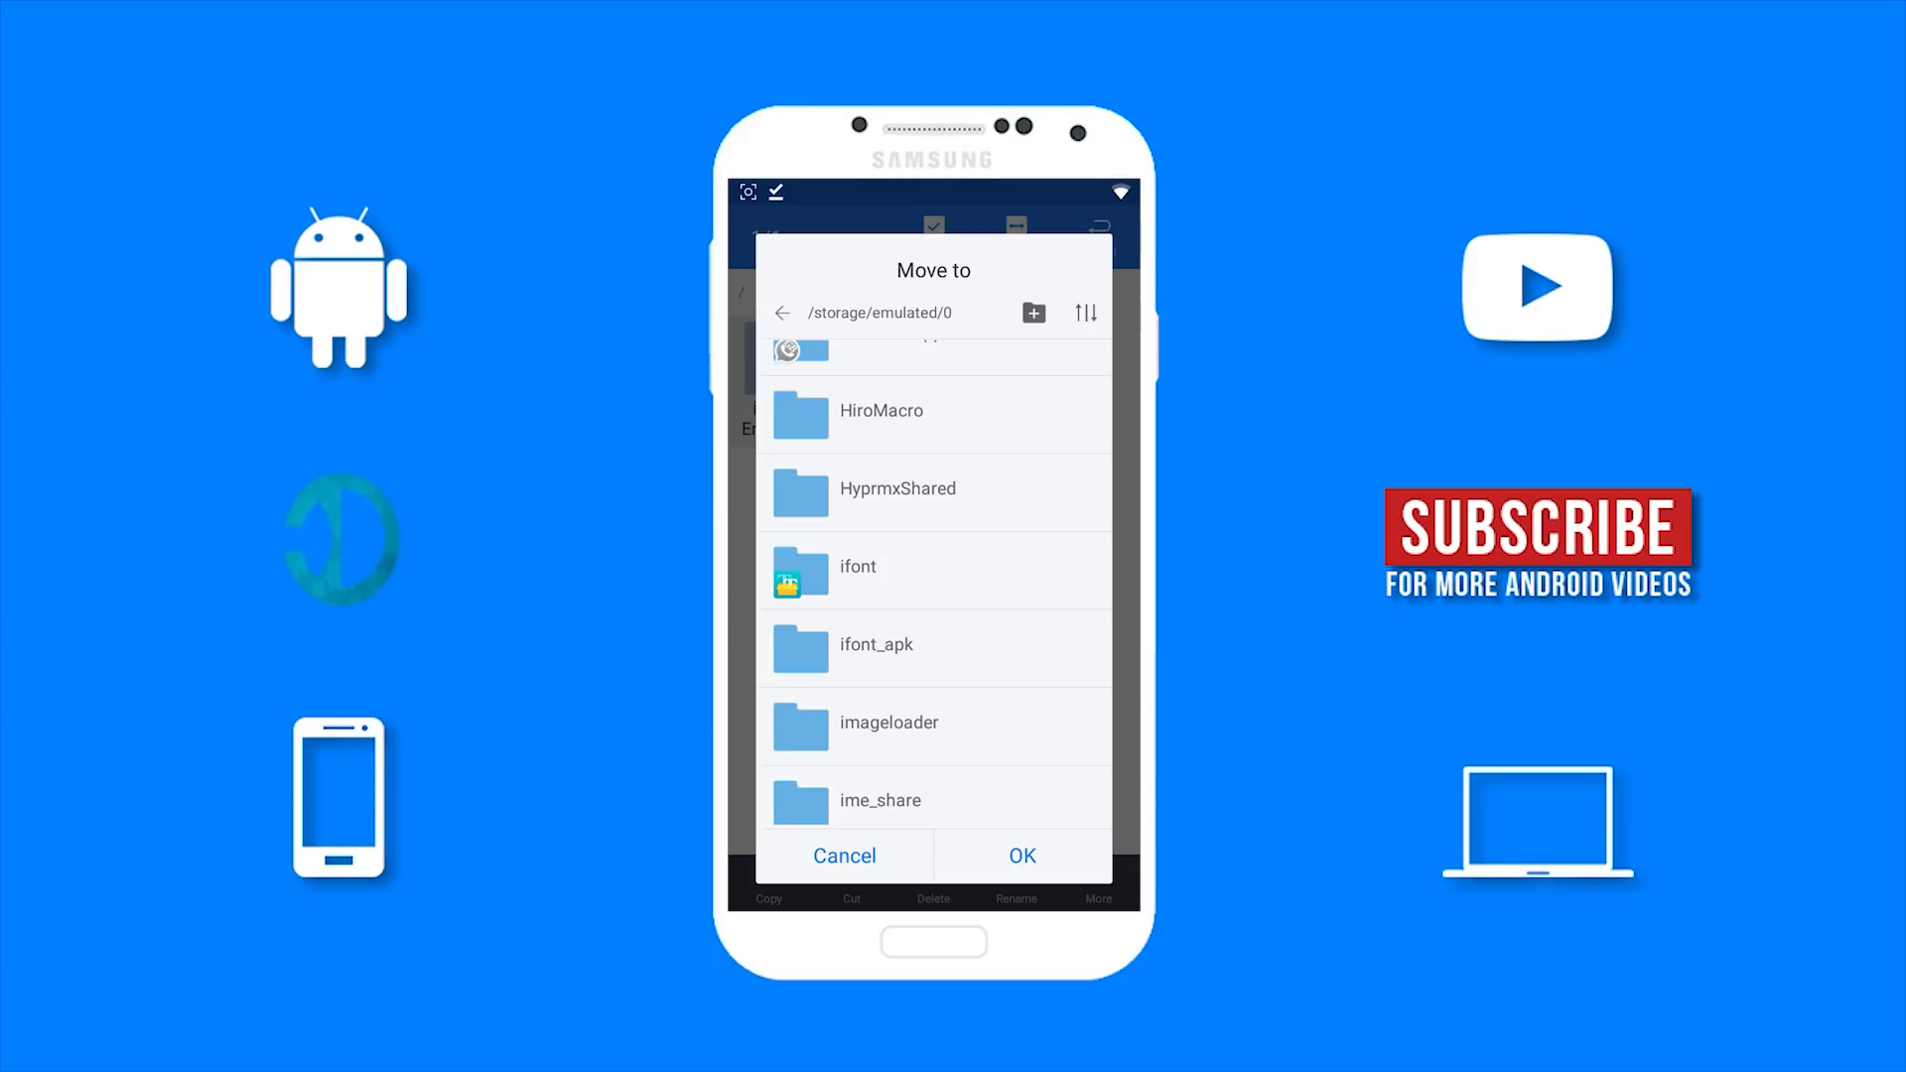
left_click(856, 567)
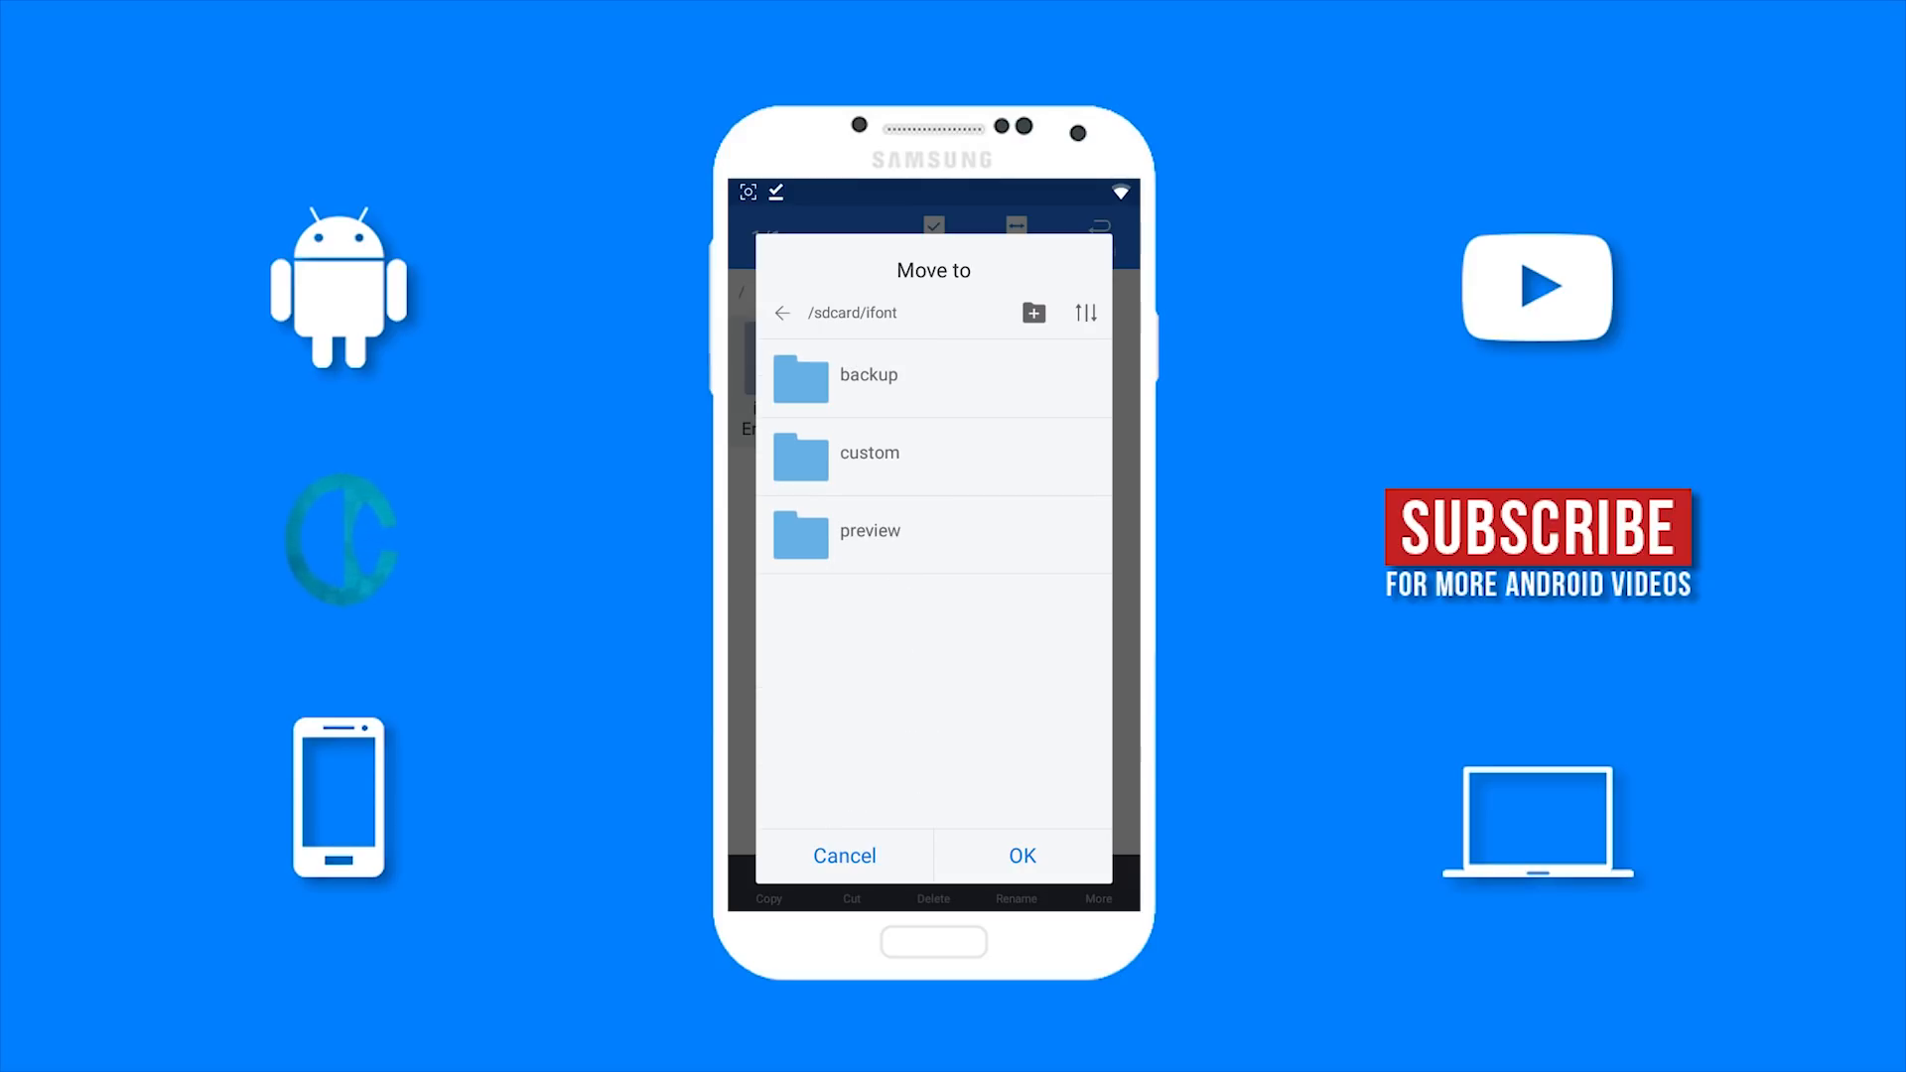
left_click(868, 453)
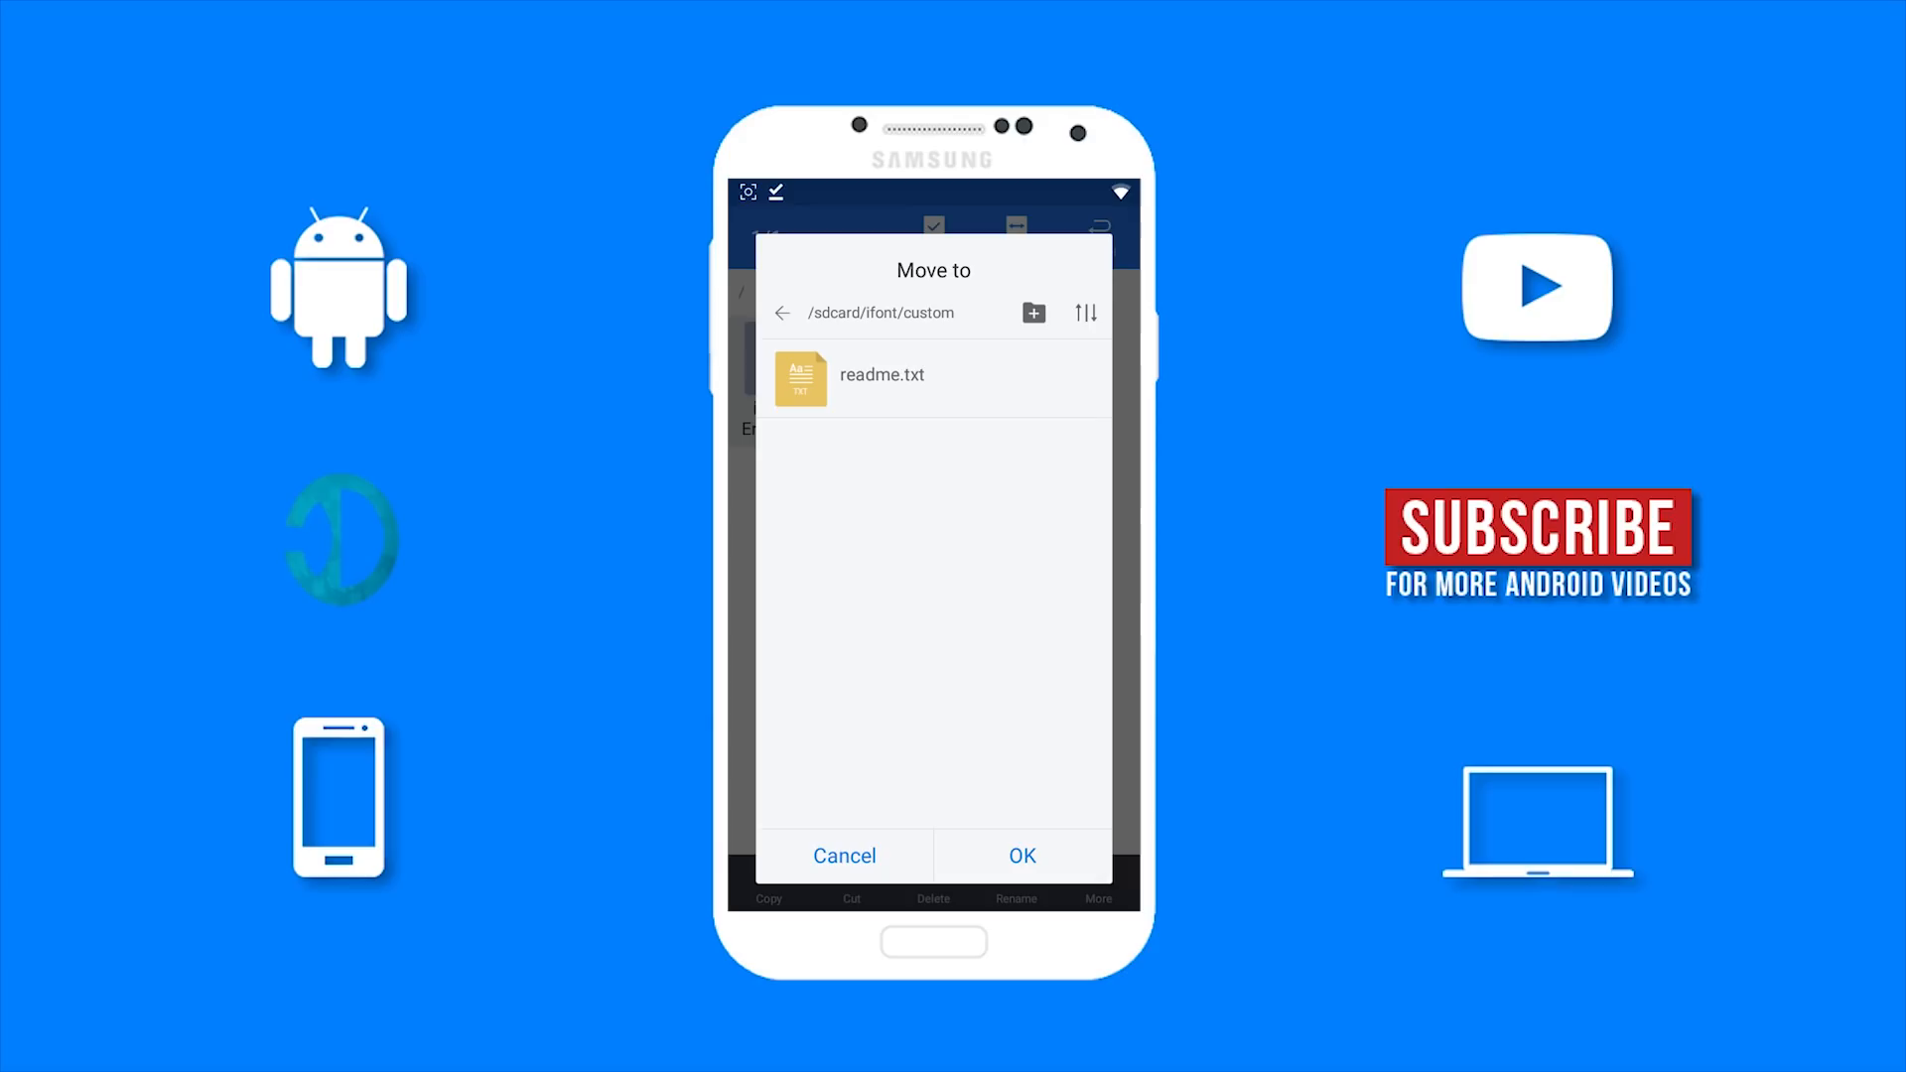
left_click(1021, 855)
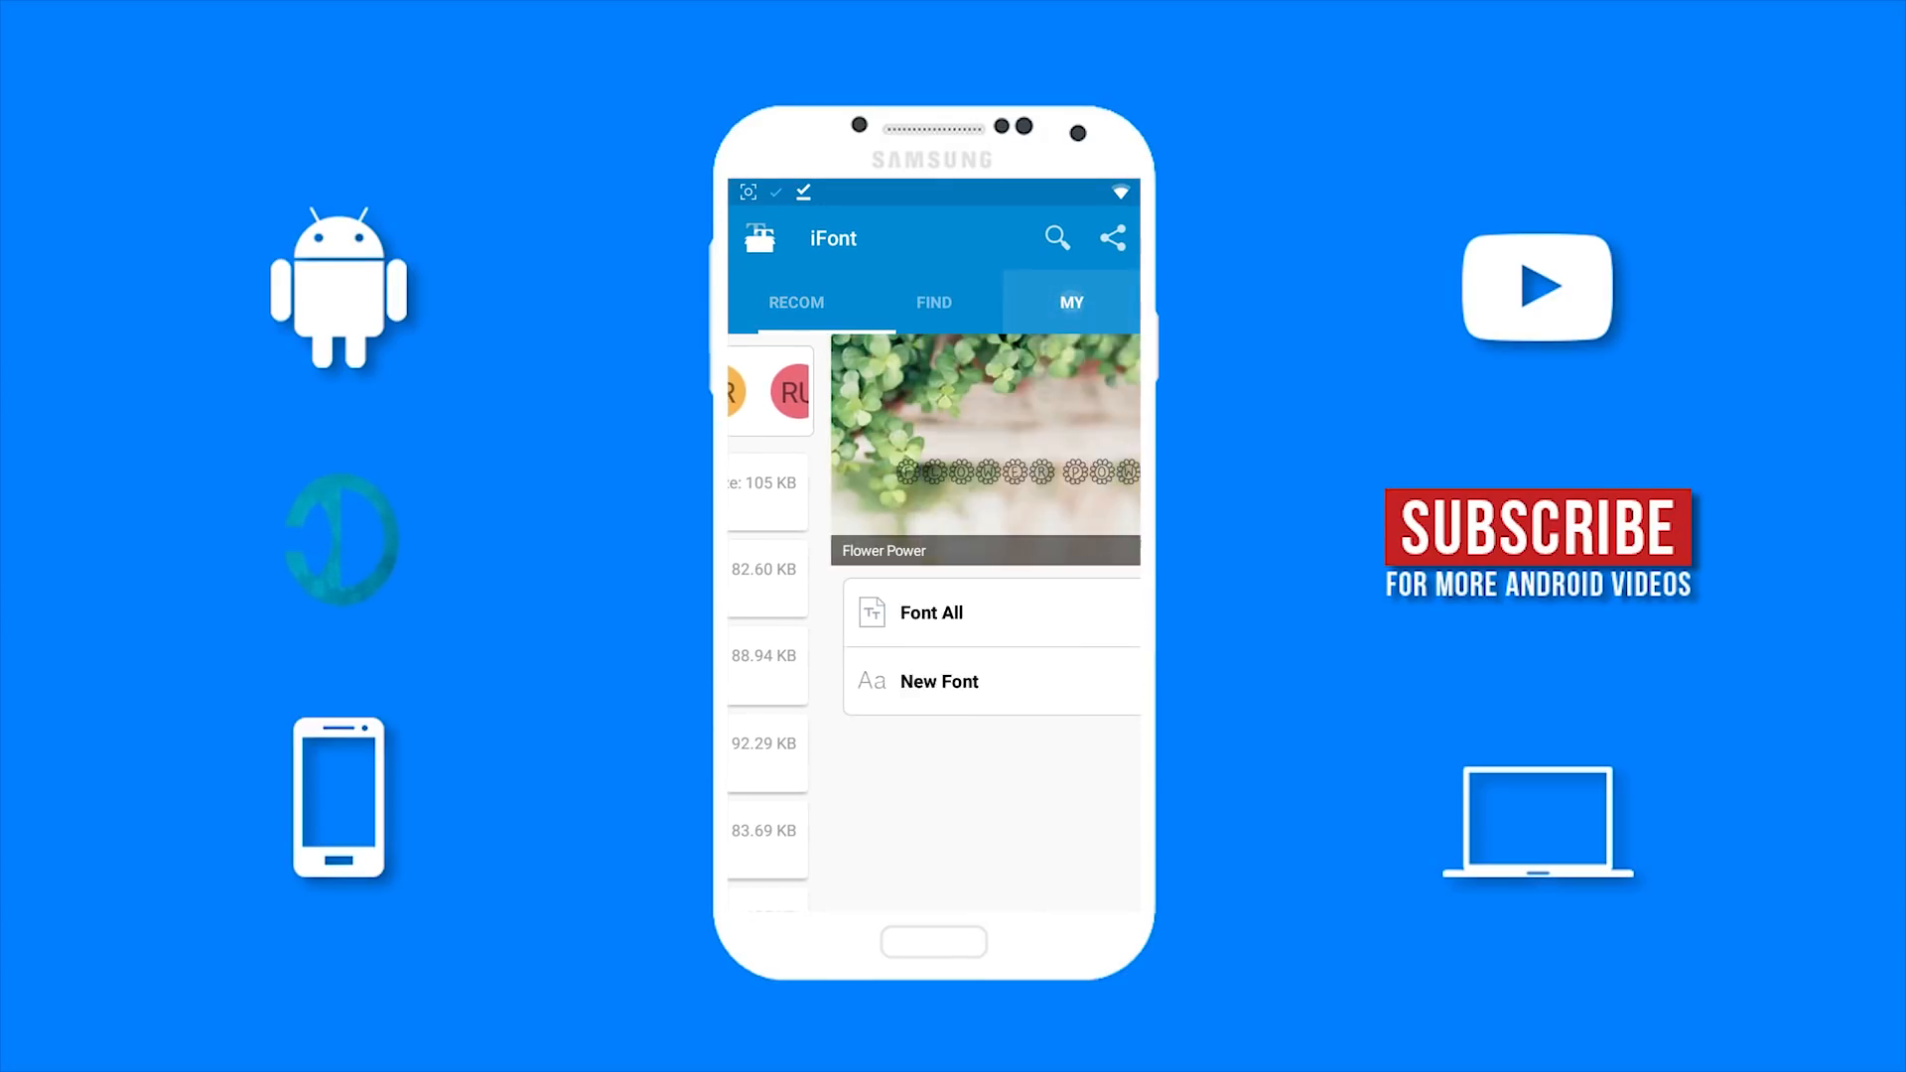
Open the iOS 11 Emojis font from iFont's My Font list and dismiss the first-use prompt.
left_click(1070, 302)
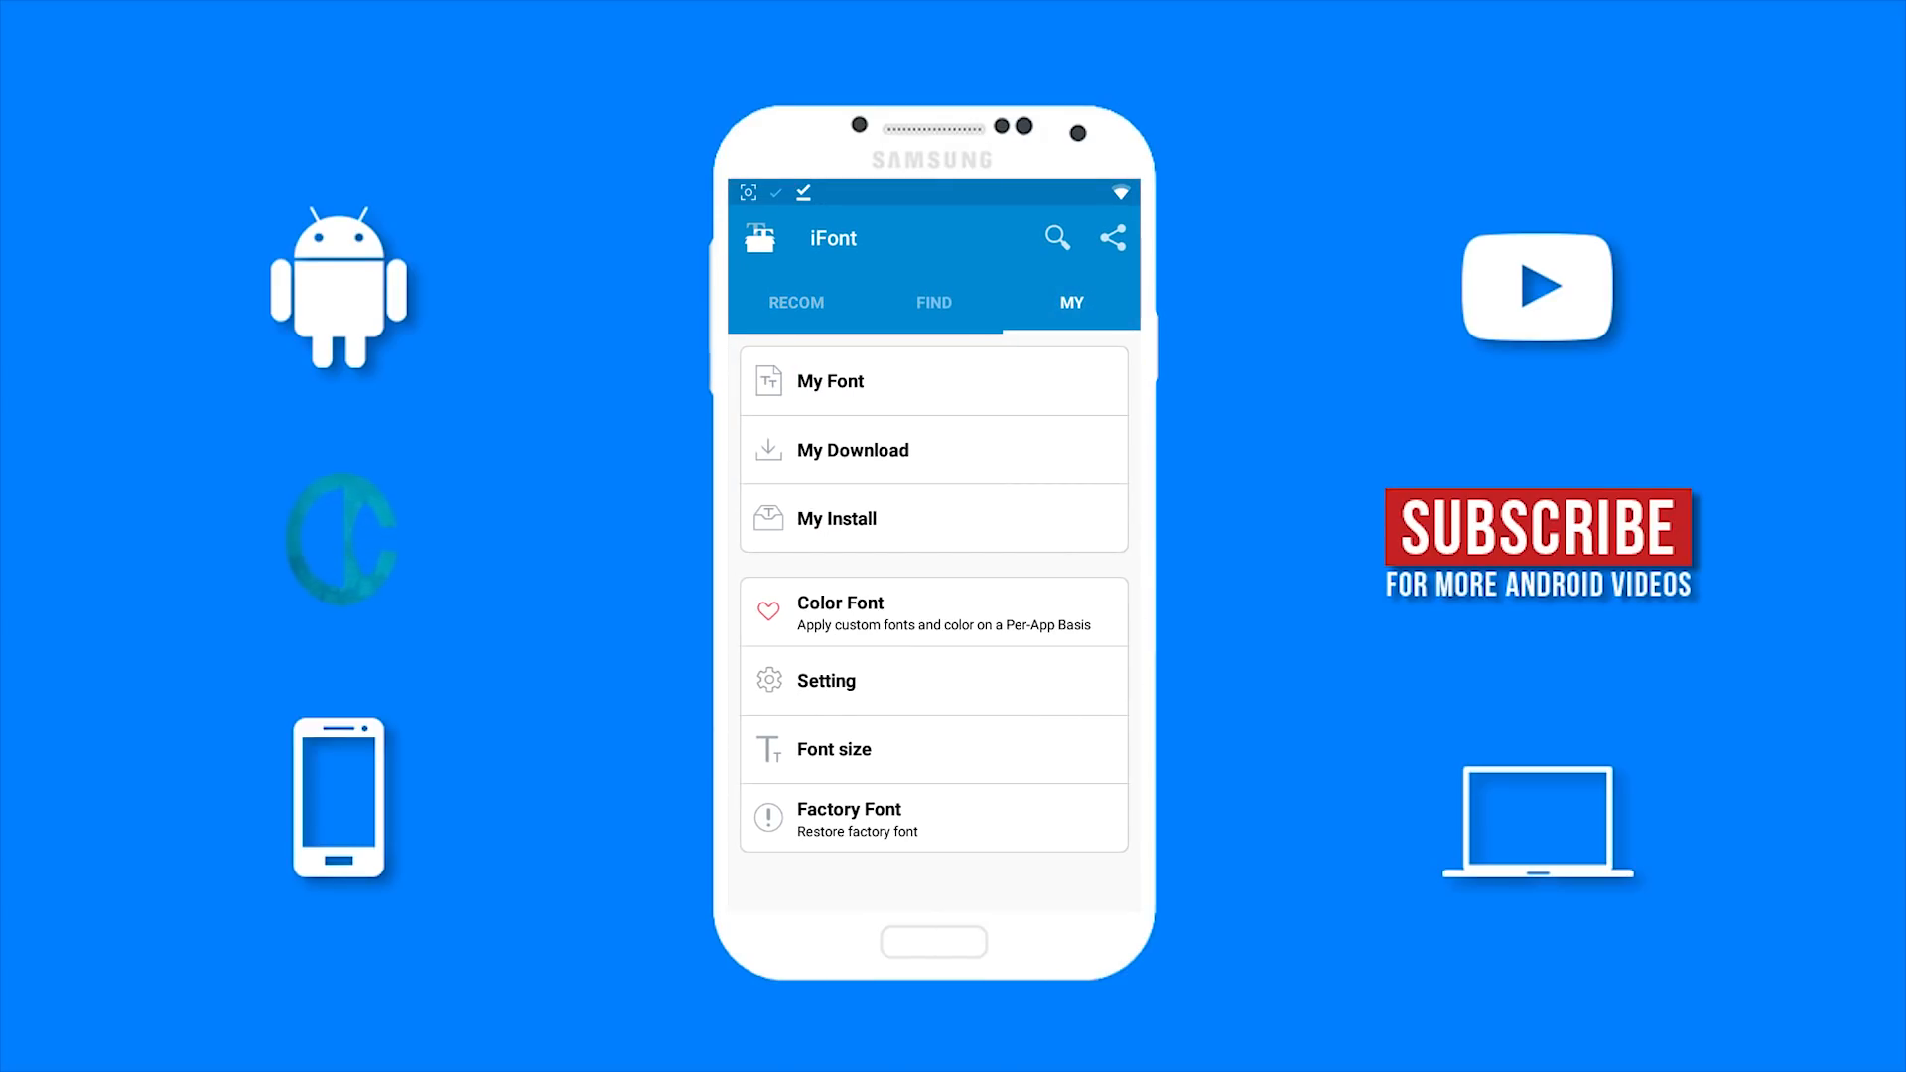
left_click(832, 380)
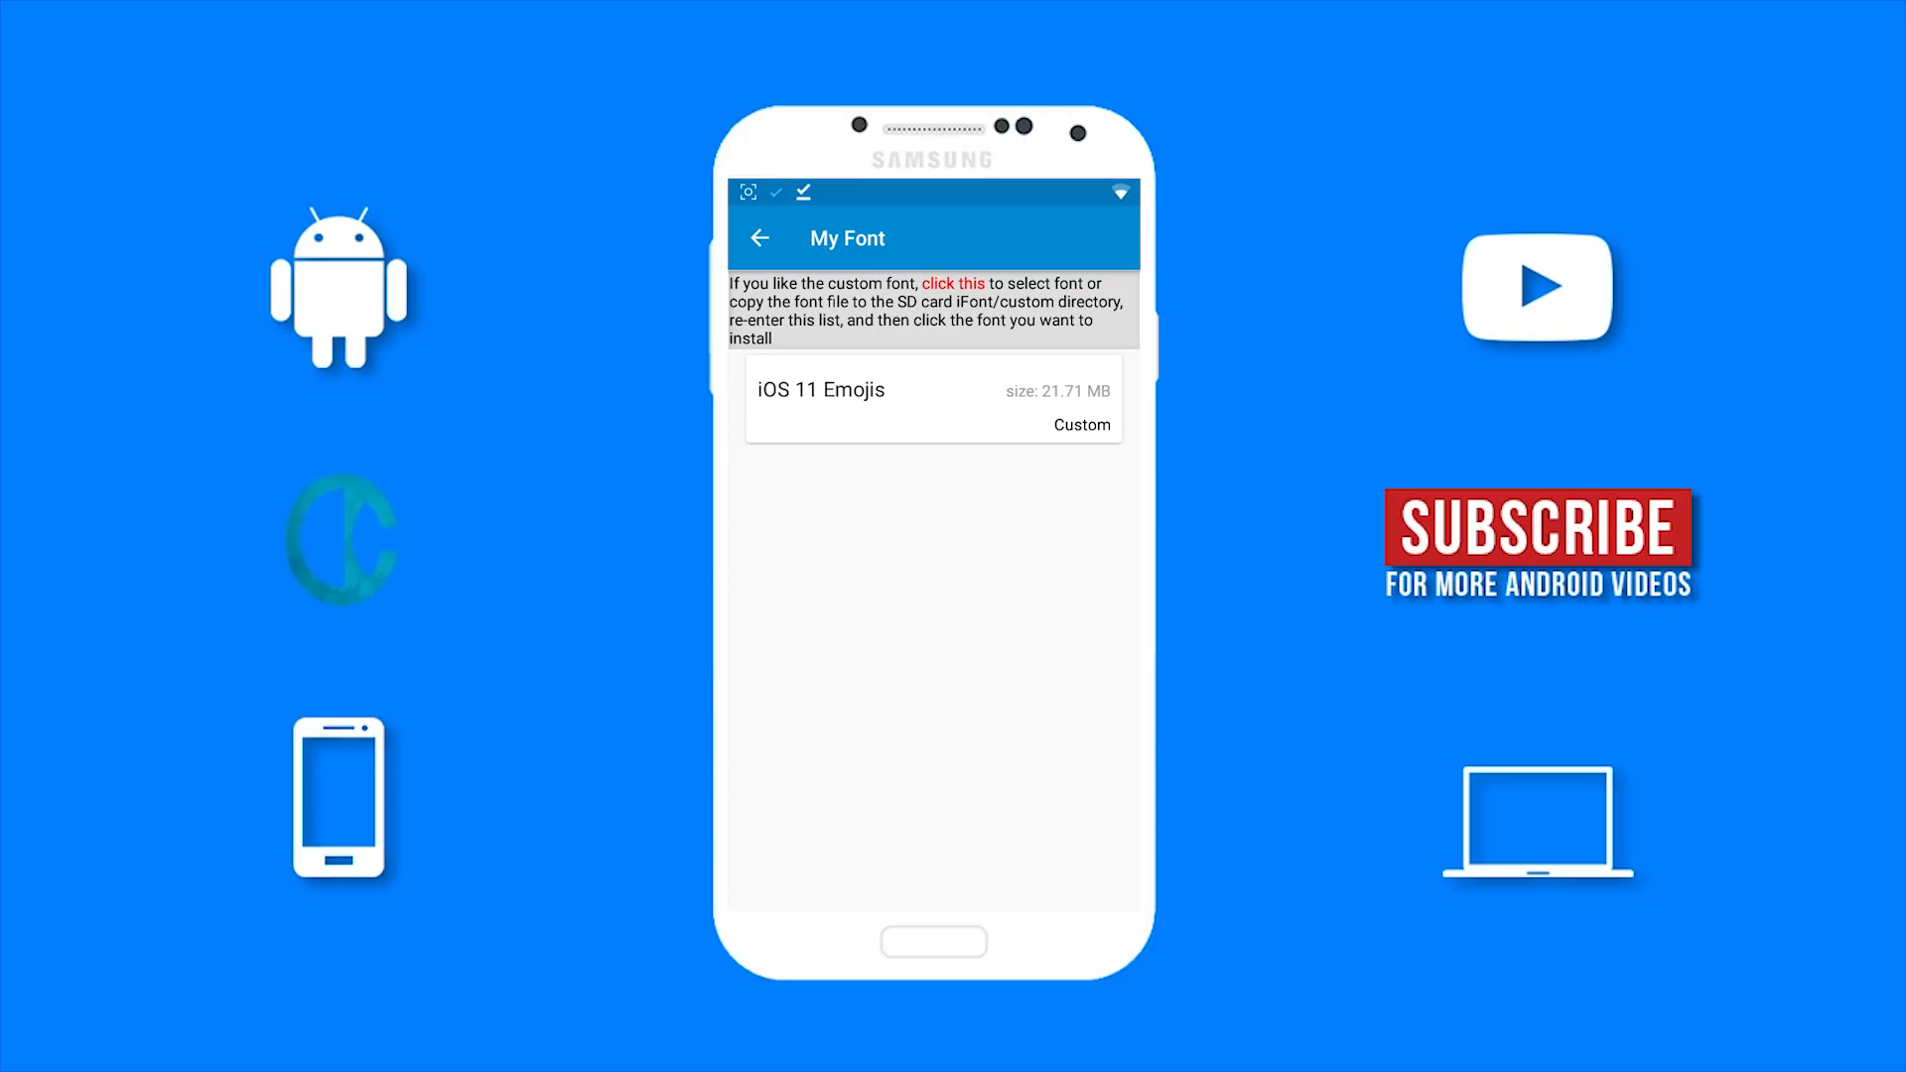
left_click(933, 396)
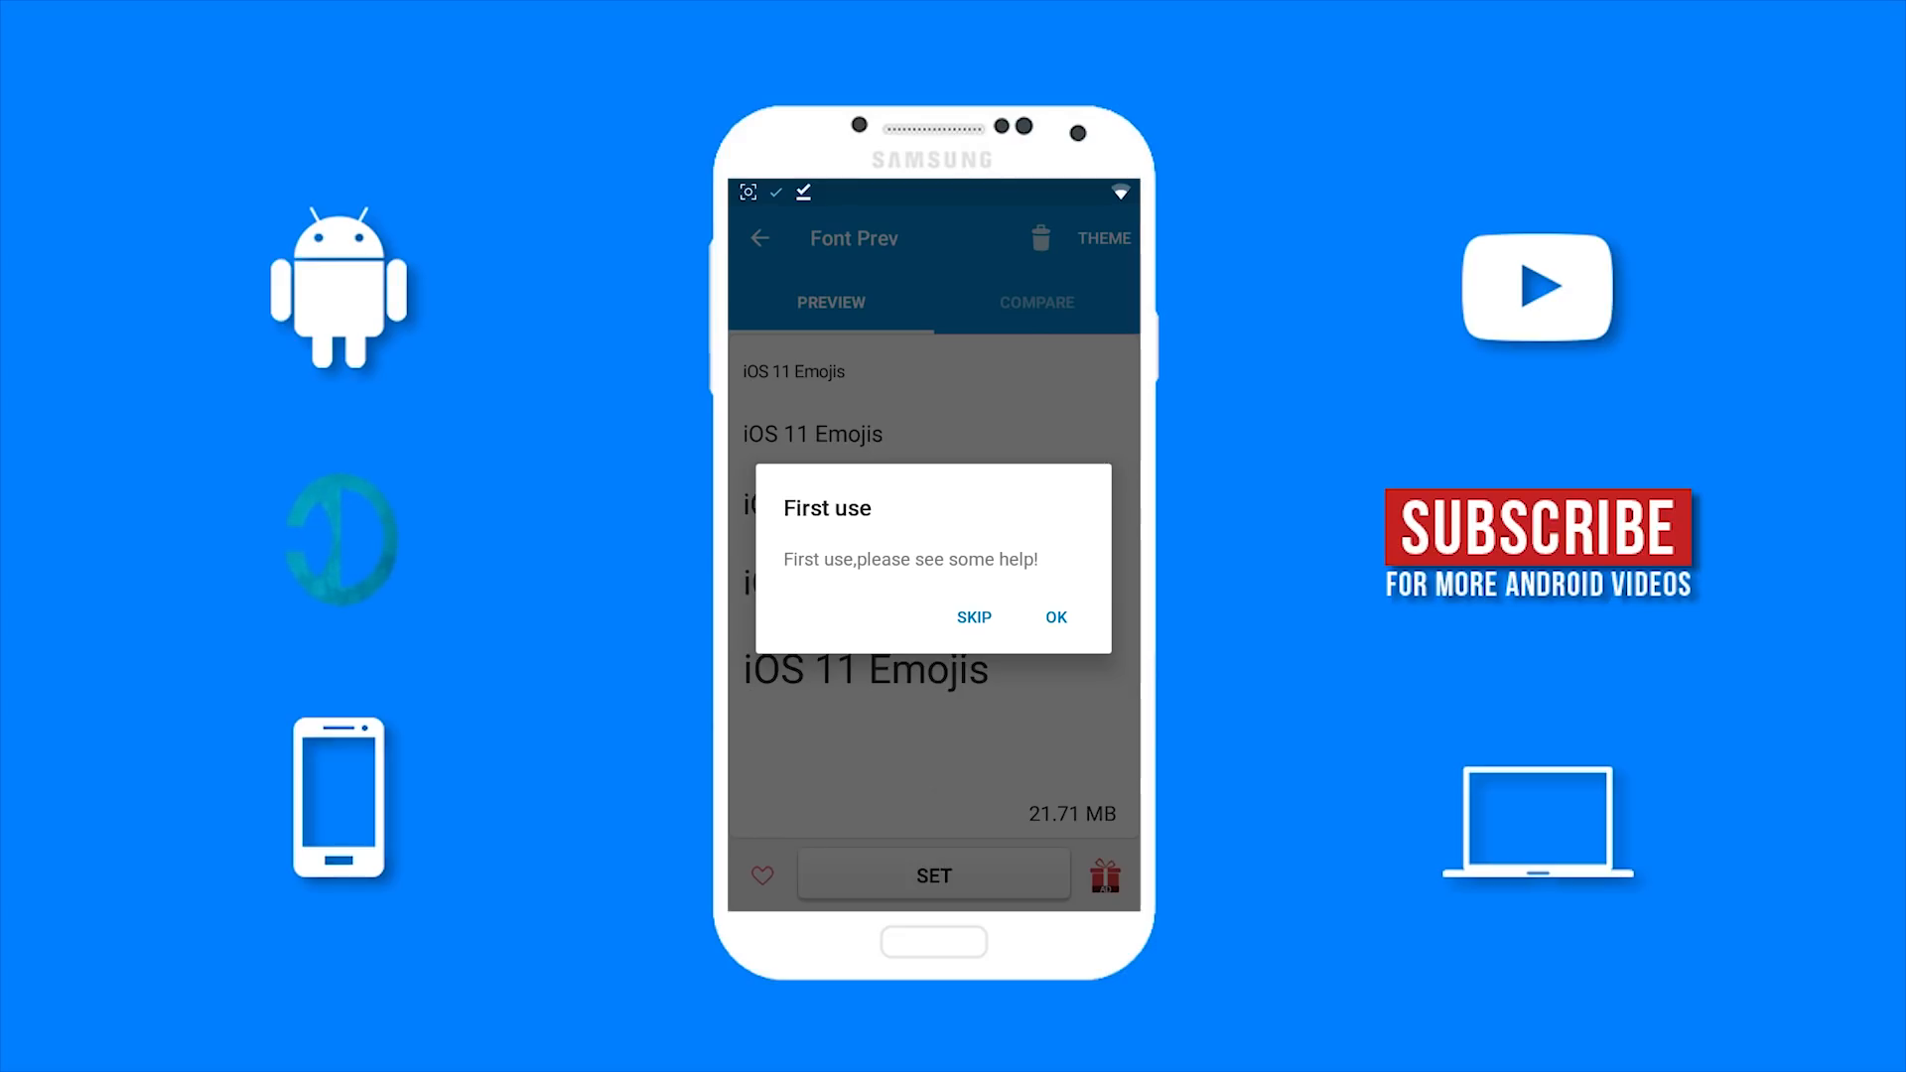
left_click(1055, 616)
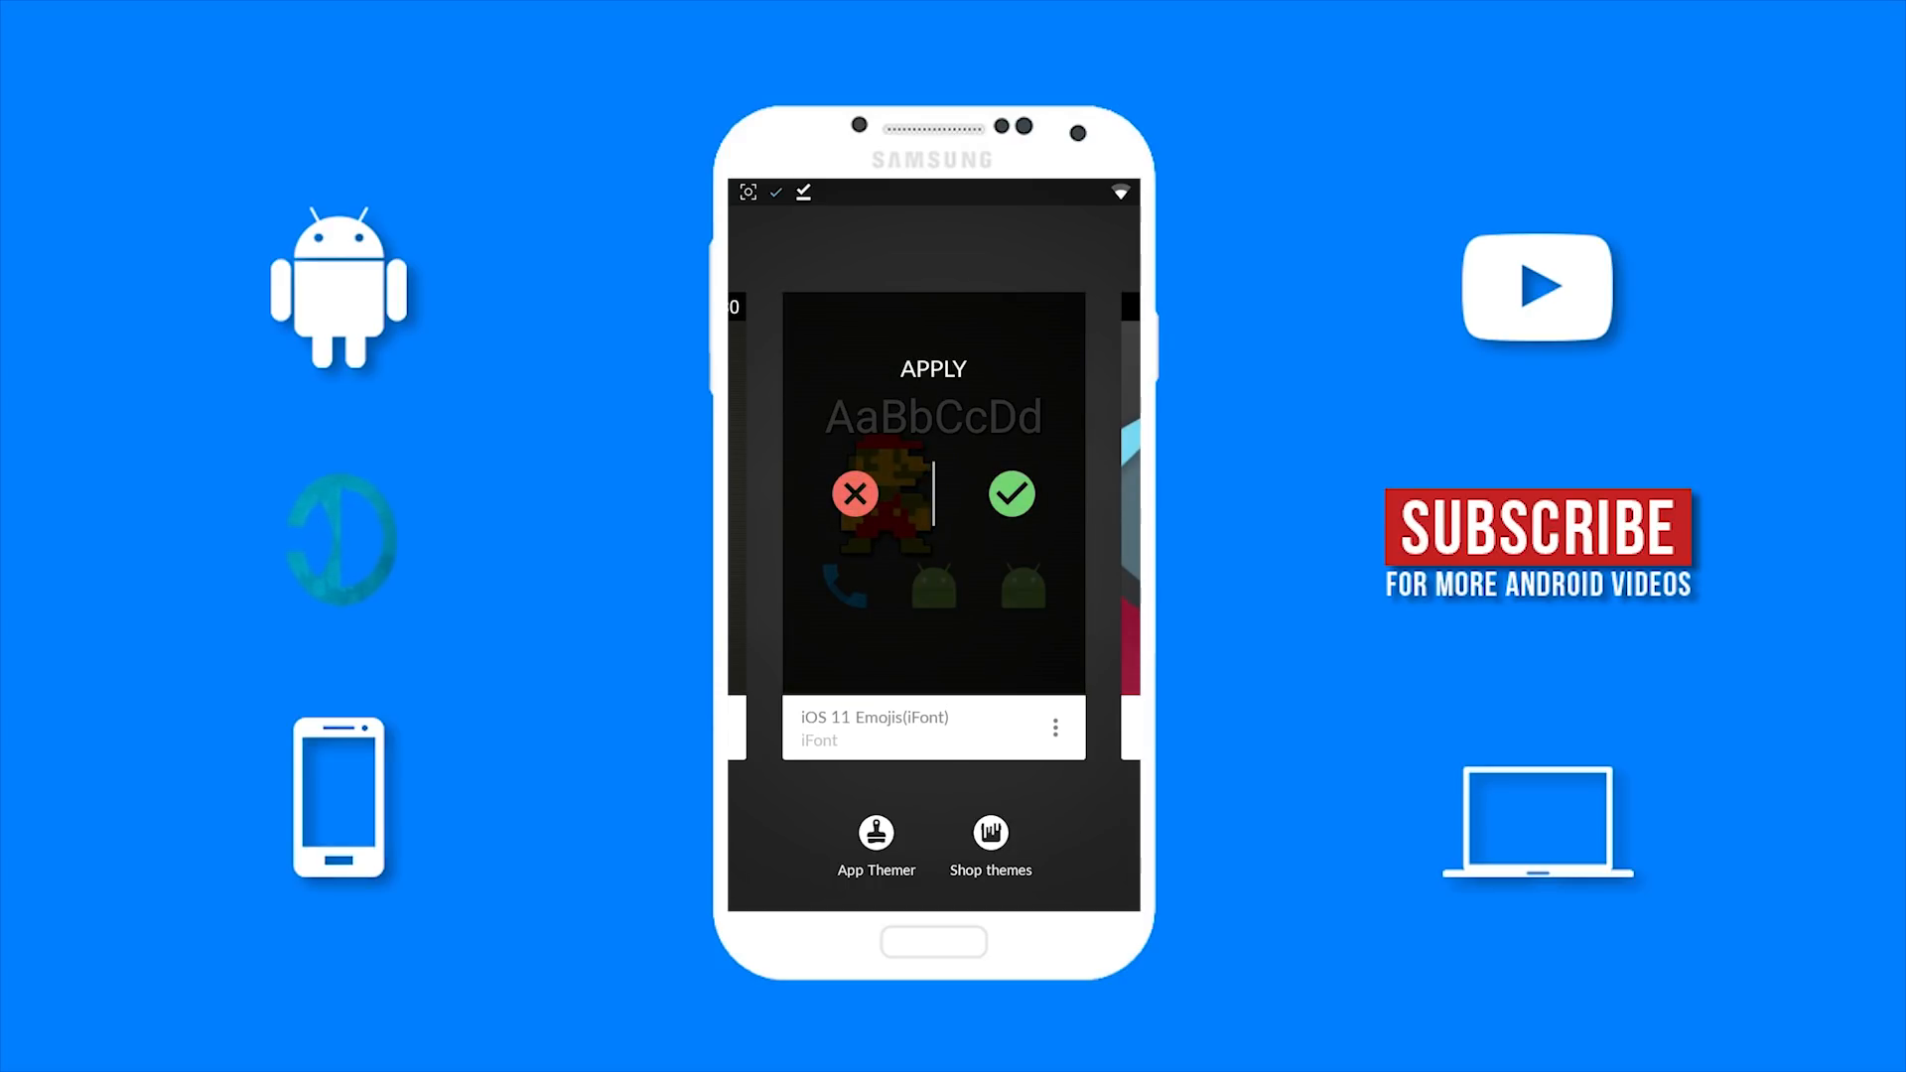
Confirm applying the iOS 11 Emojis(iFont) font with the green check.
left_click(1011, 493)
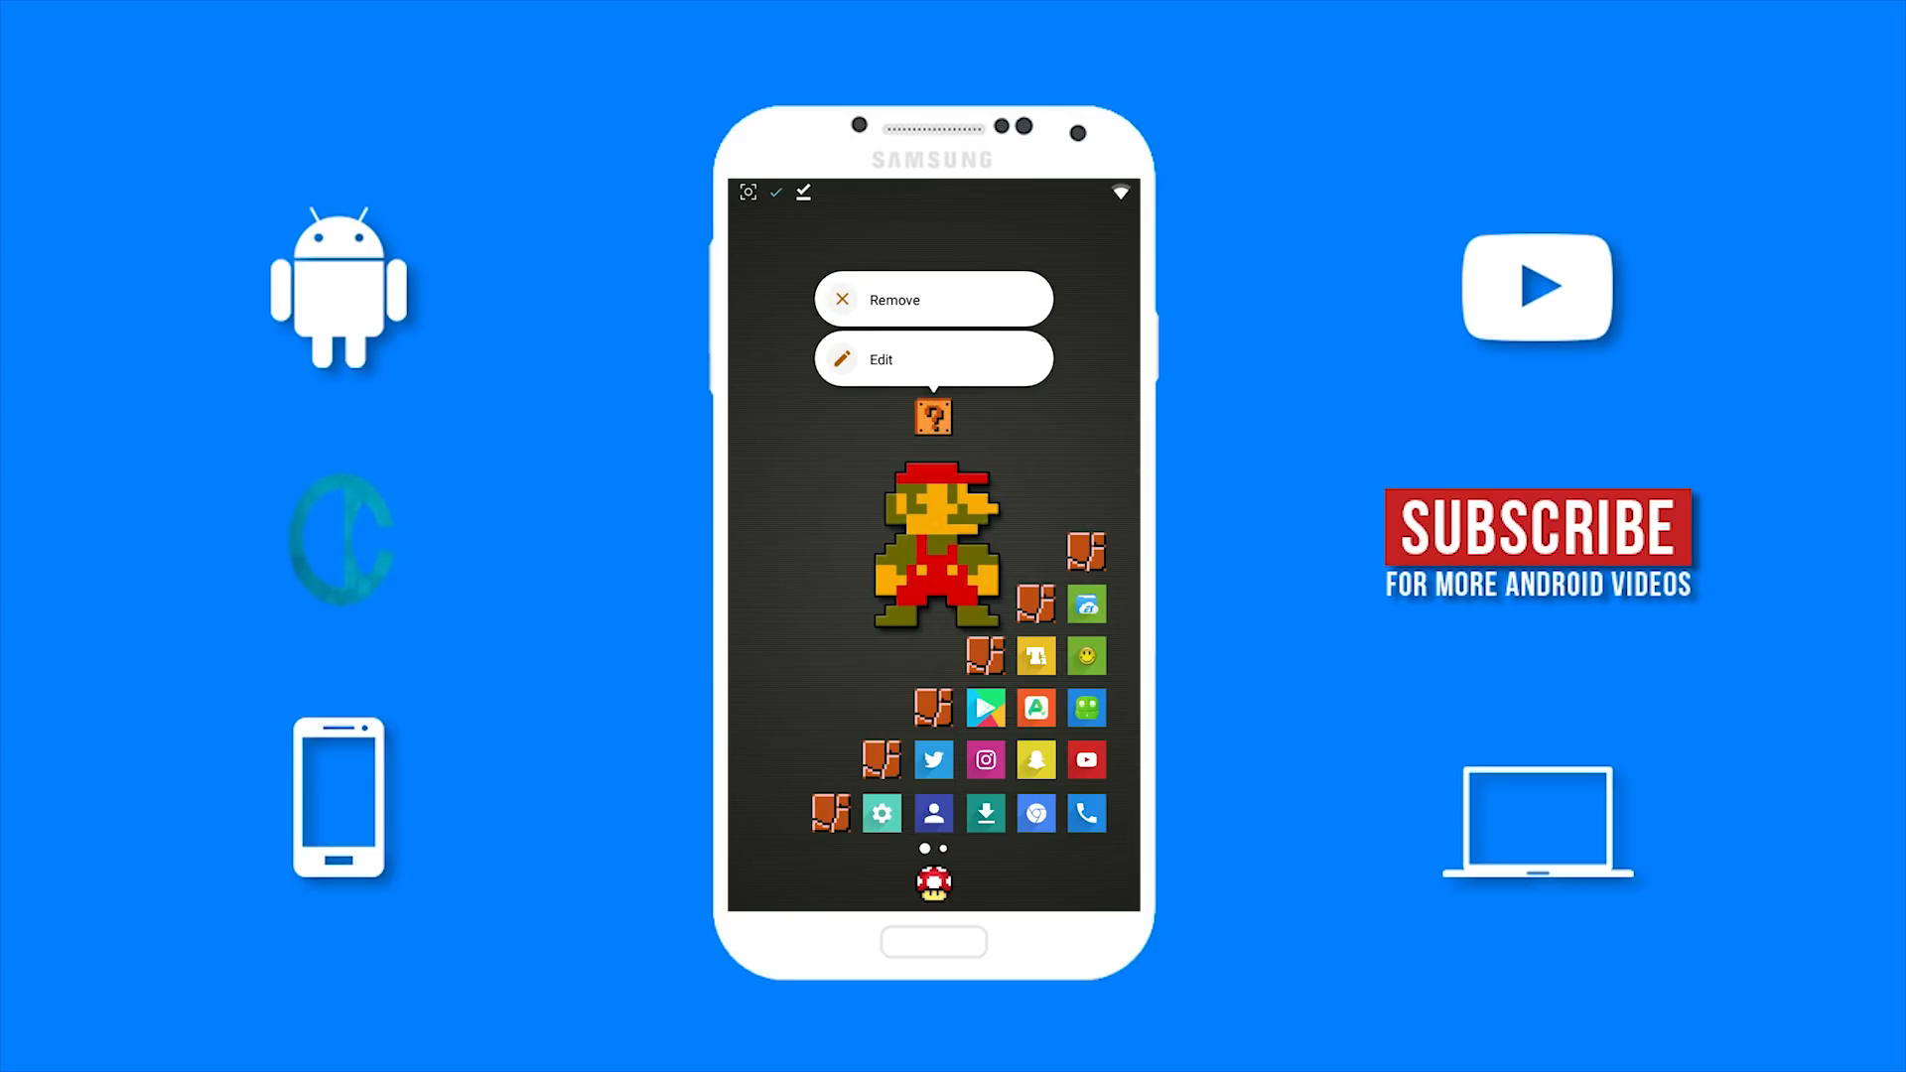
Edit the question-block folder's app label and scroll through the Gboard emoji panel.
left_click(932, 359)
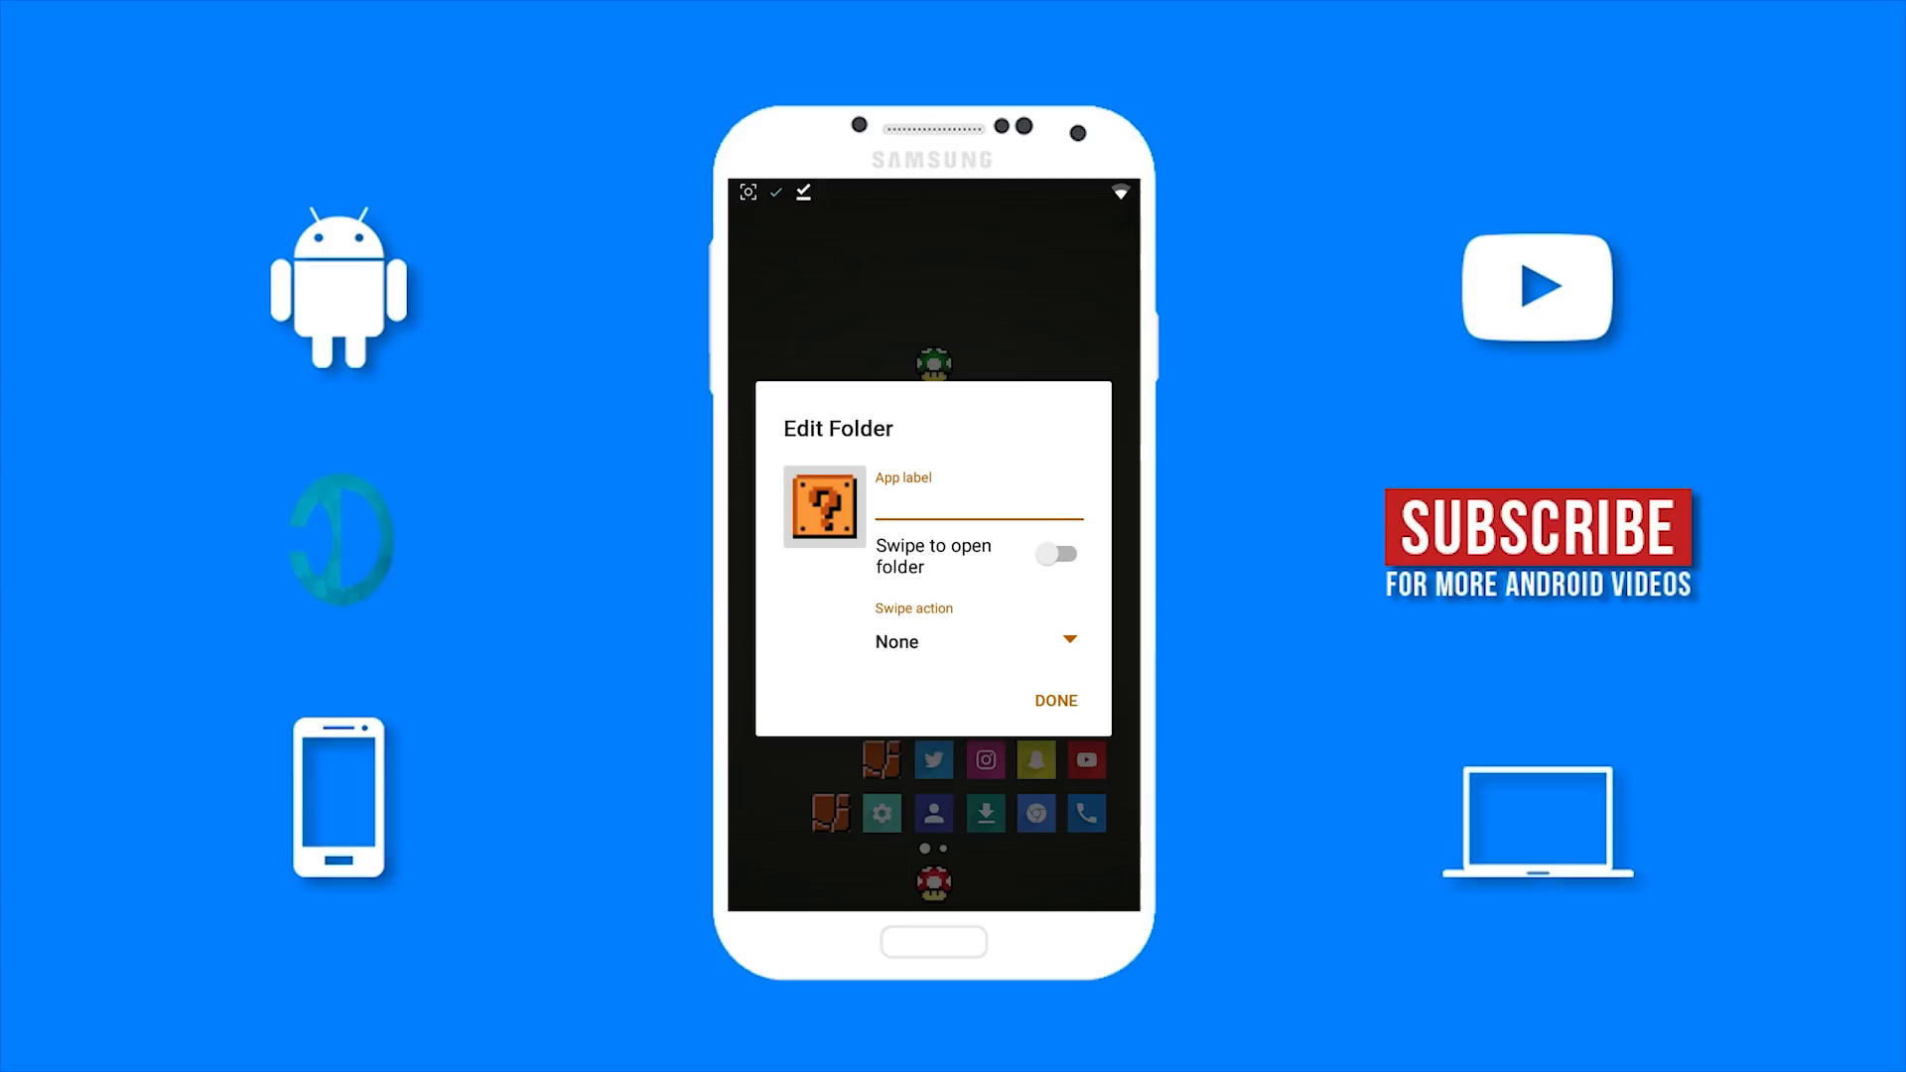
left_click(979, 507)
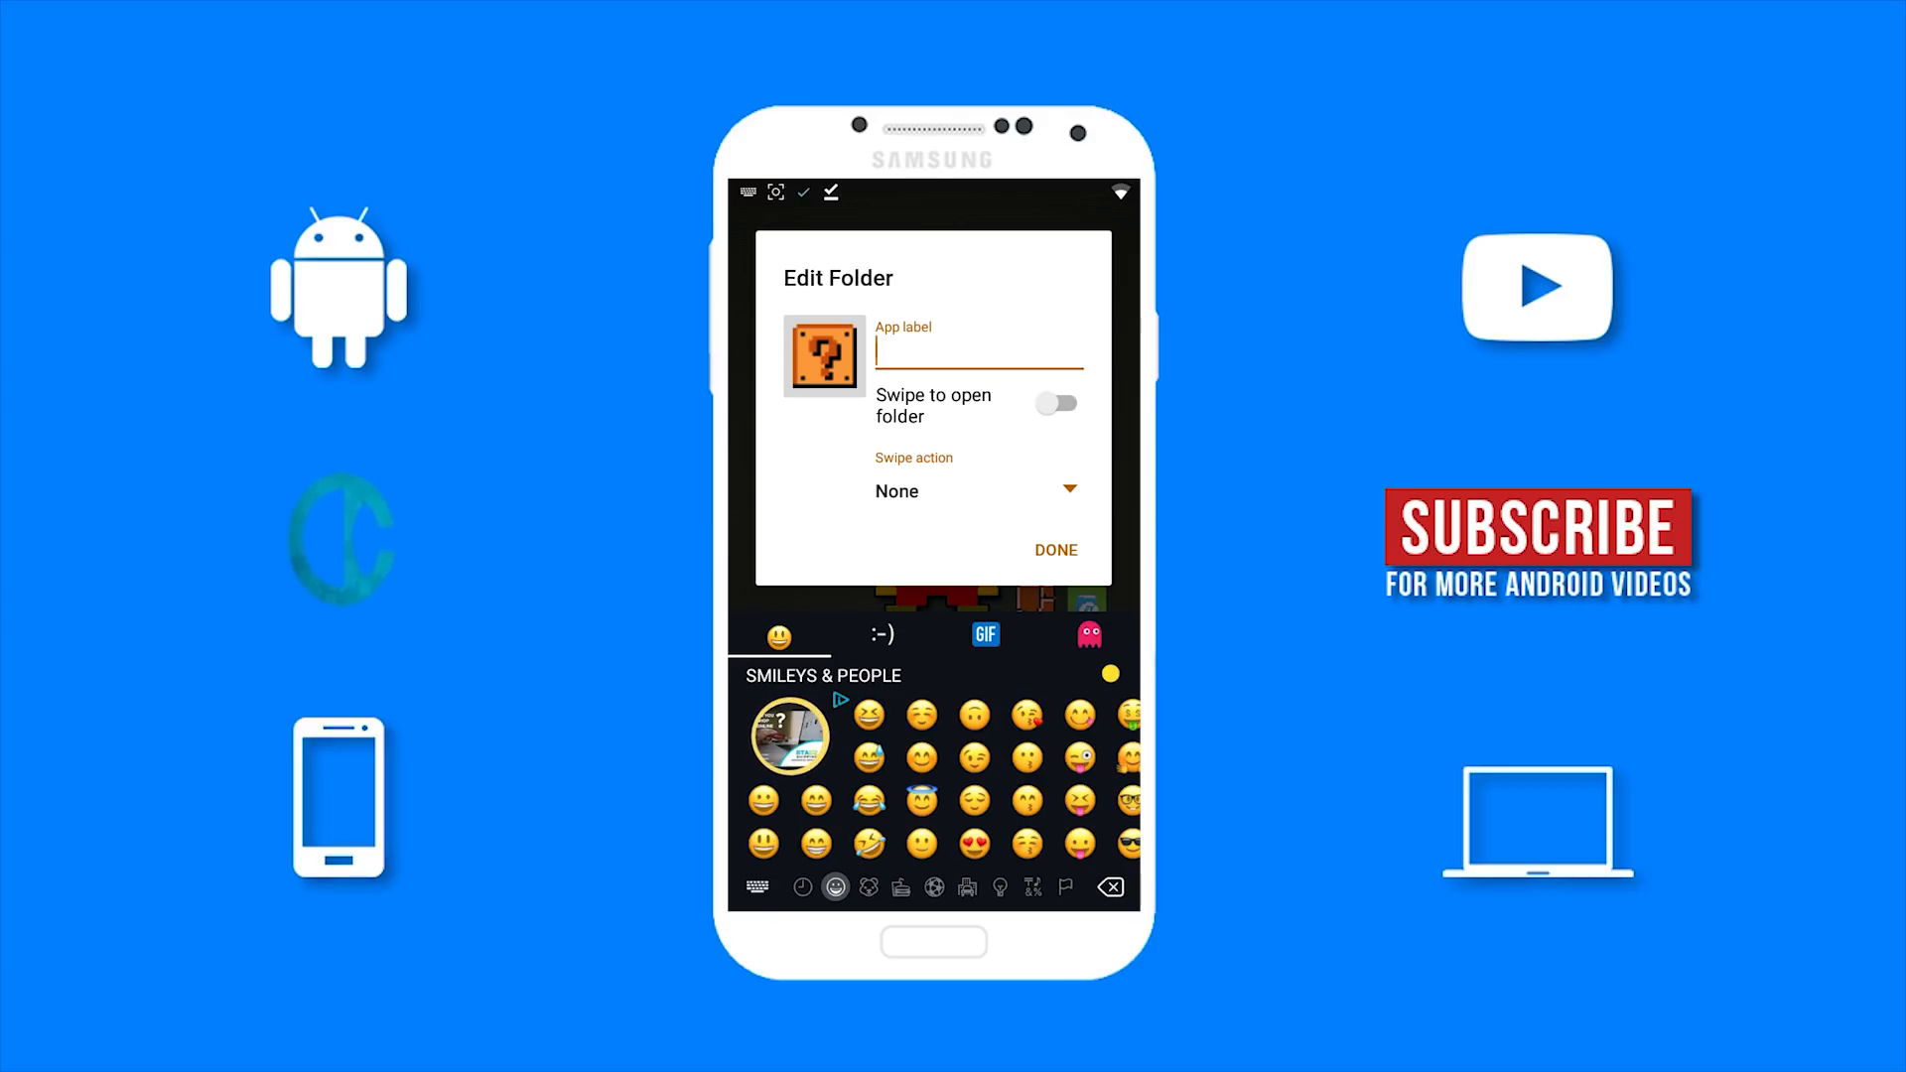
scroll("down", 3)
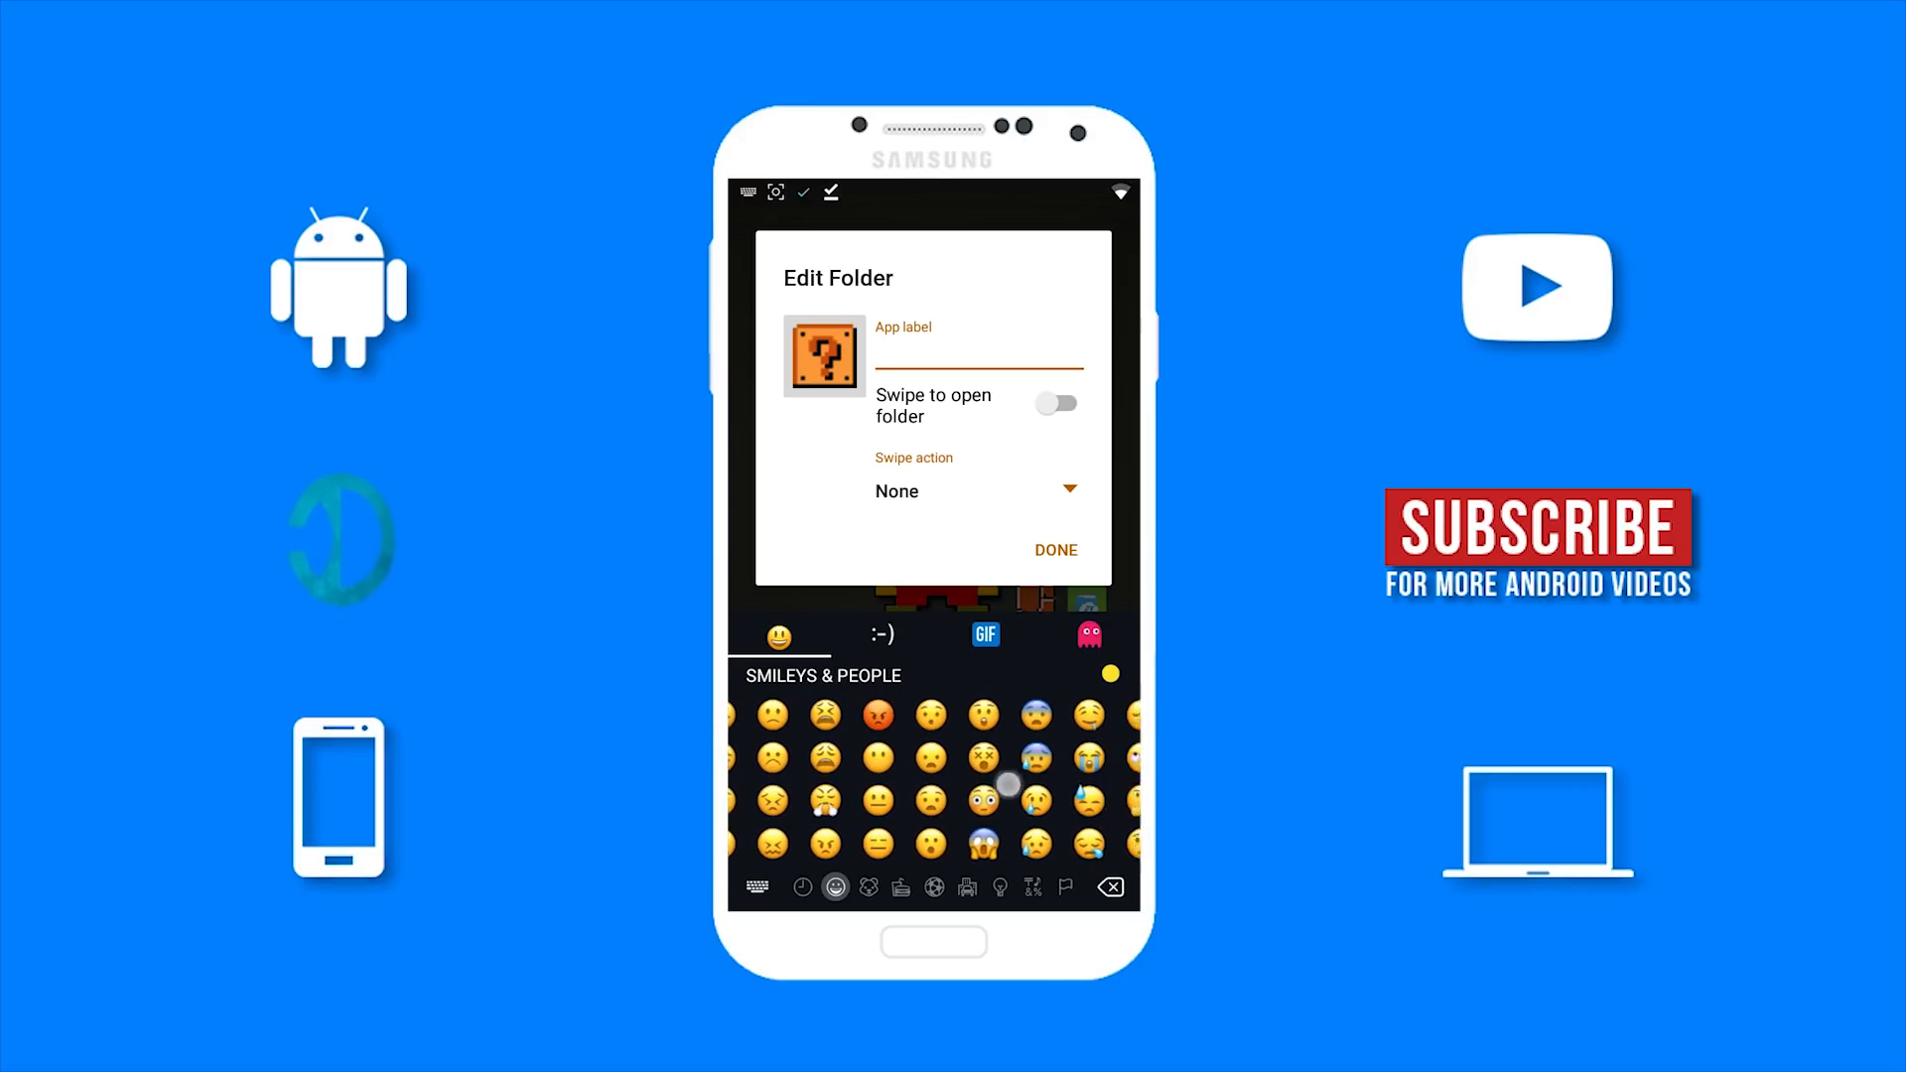
scroll("down", 3)
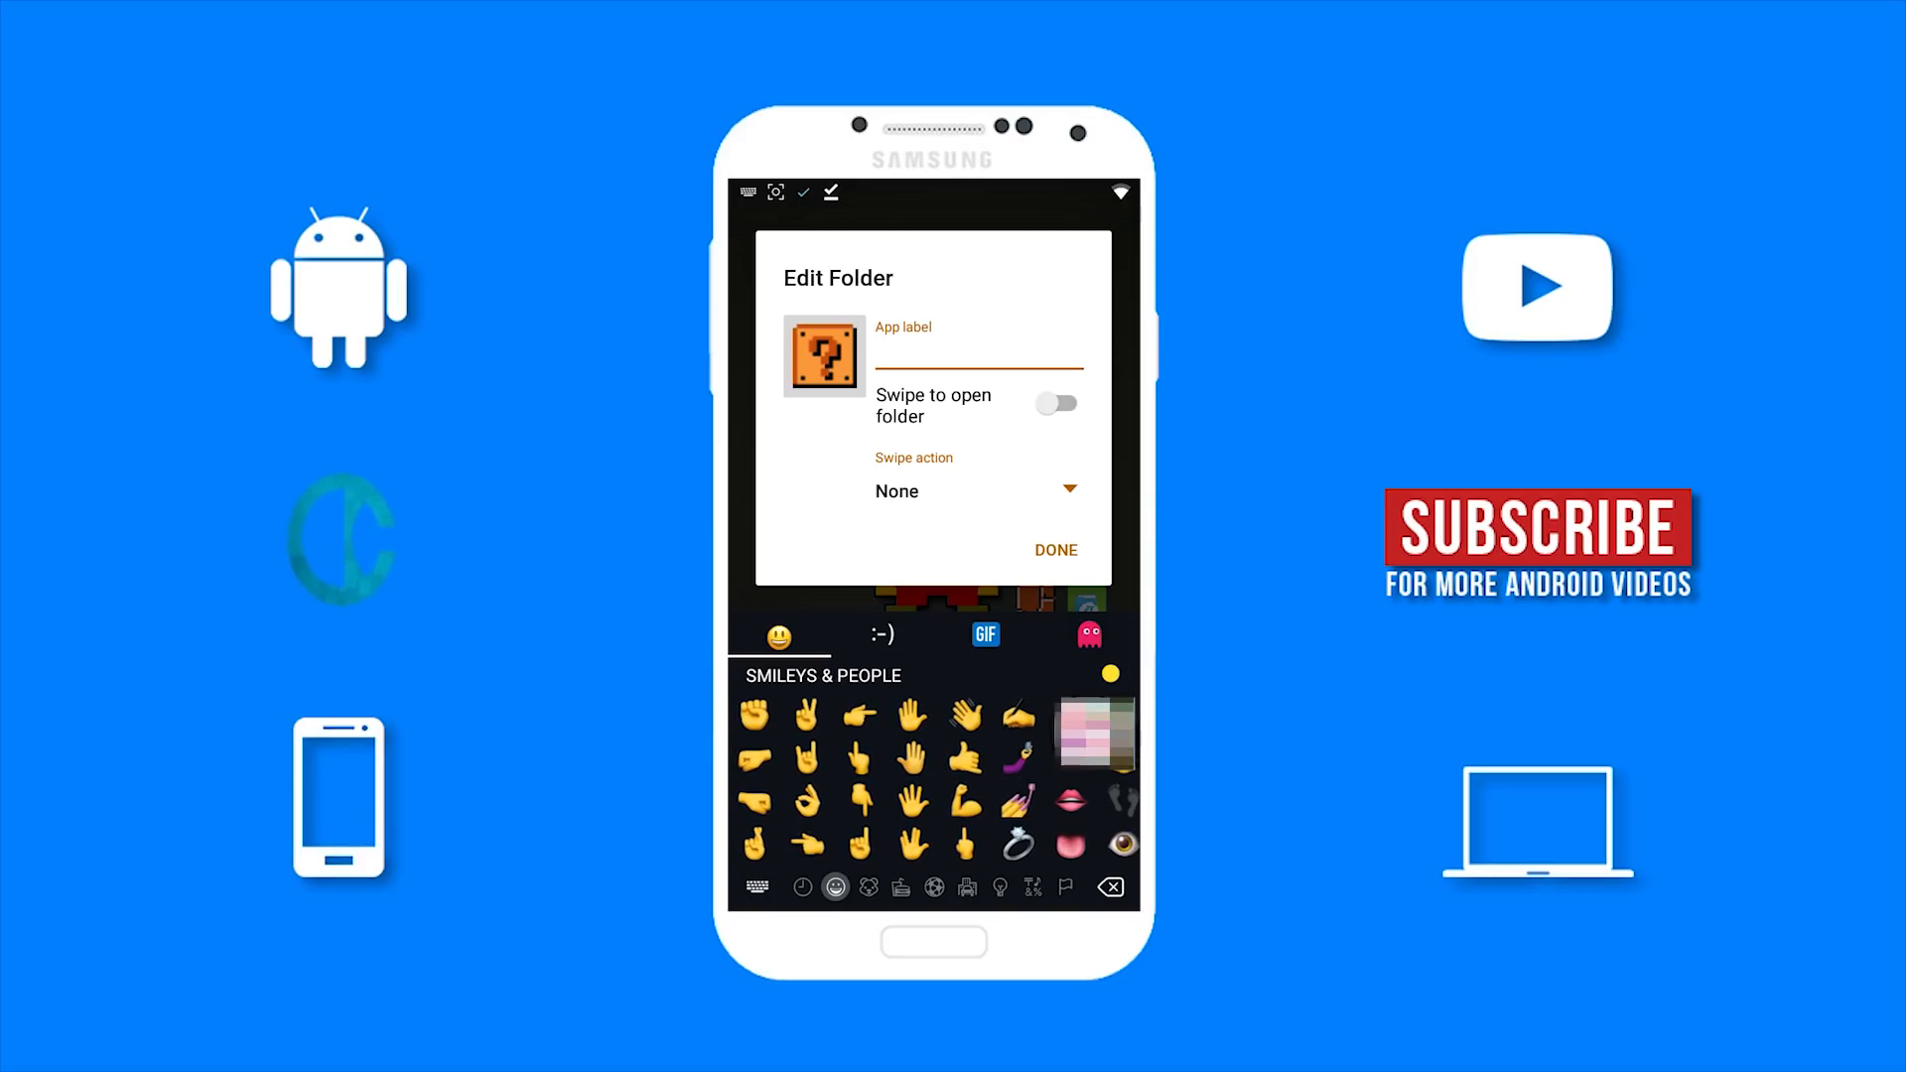
scroll("down", 3)
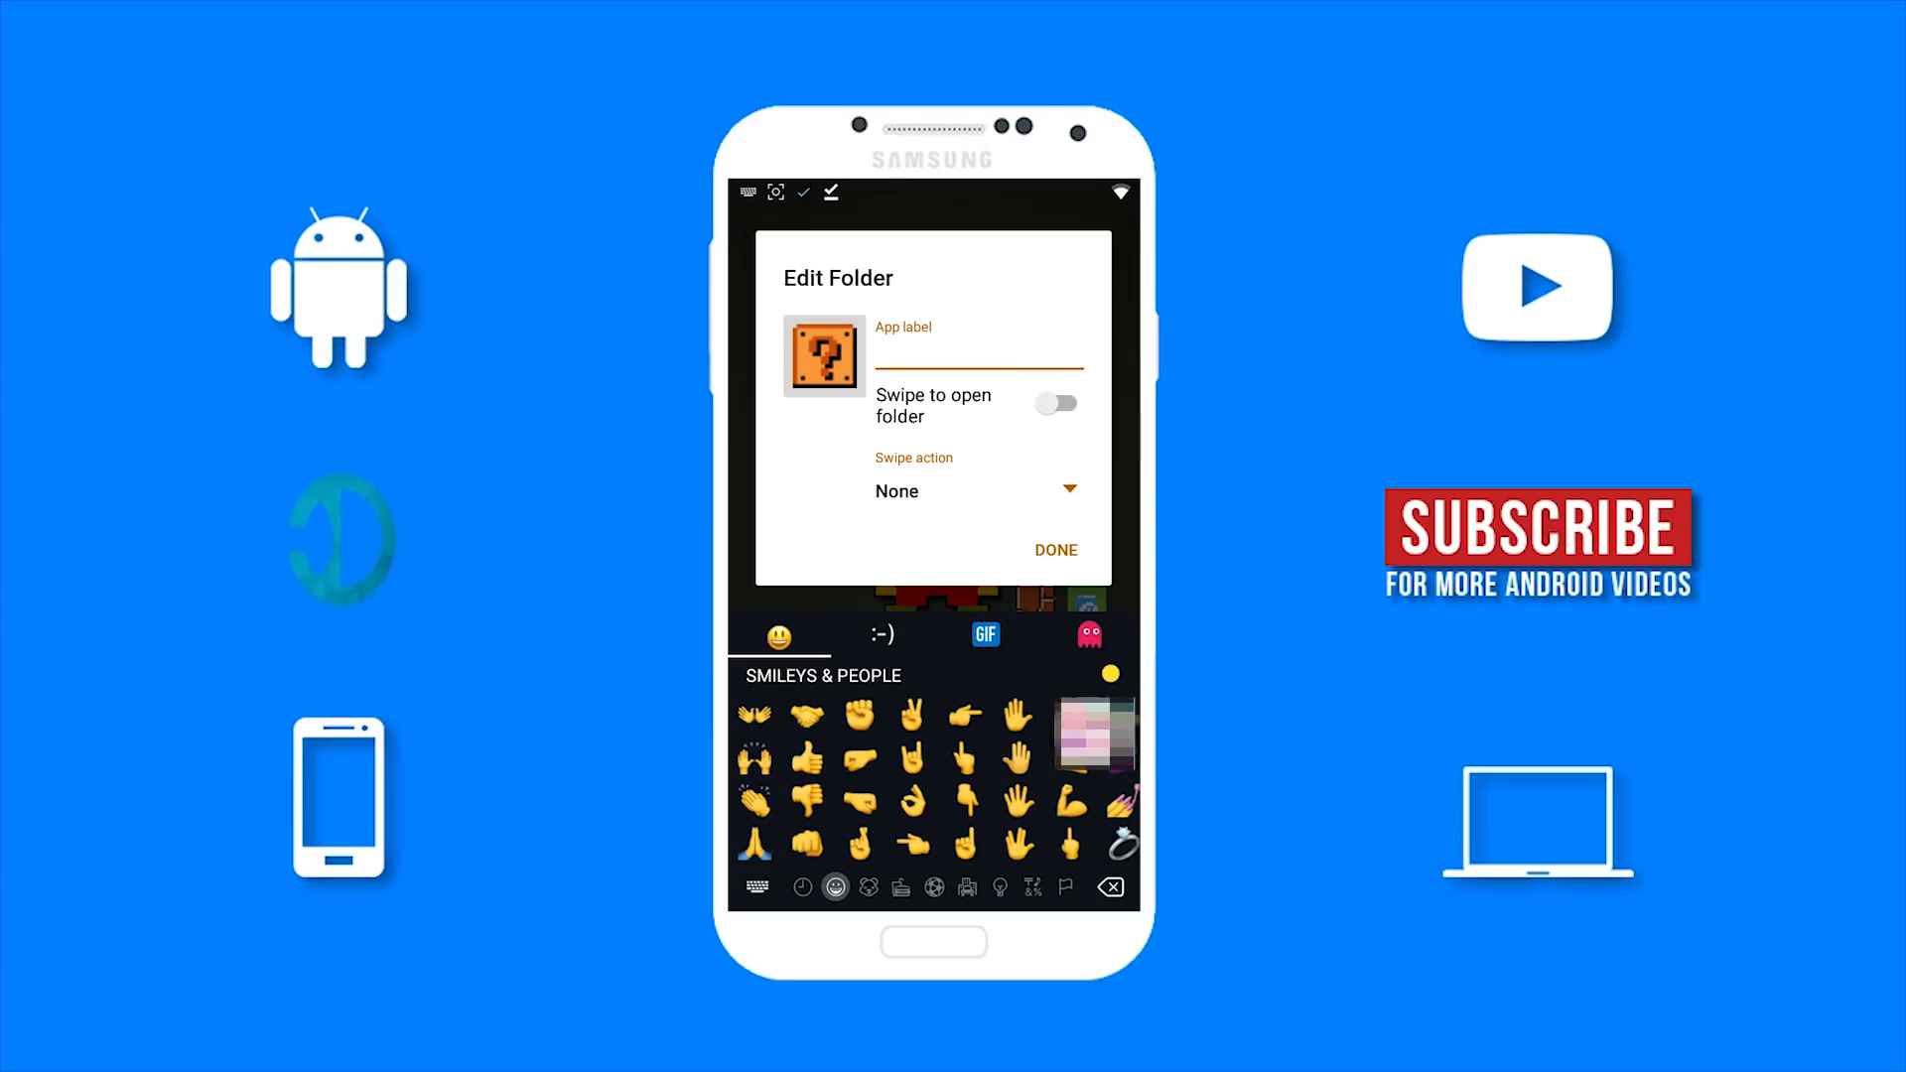
Insert a raised-hands emoji and a skin-toned person emoji, then delete them.
left_click(980, 353)
type("🙌")
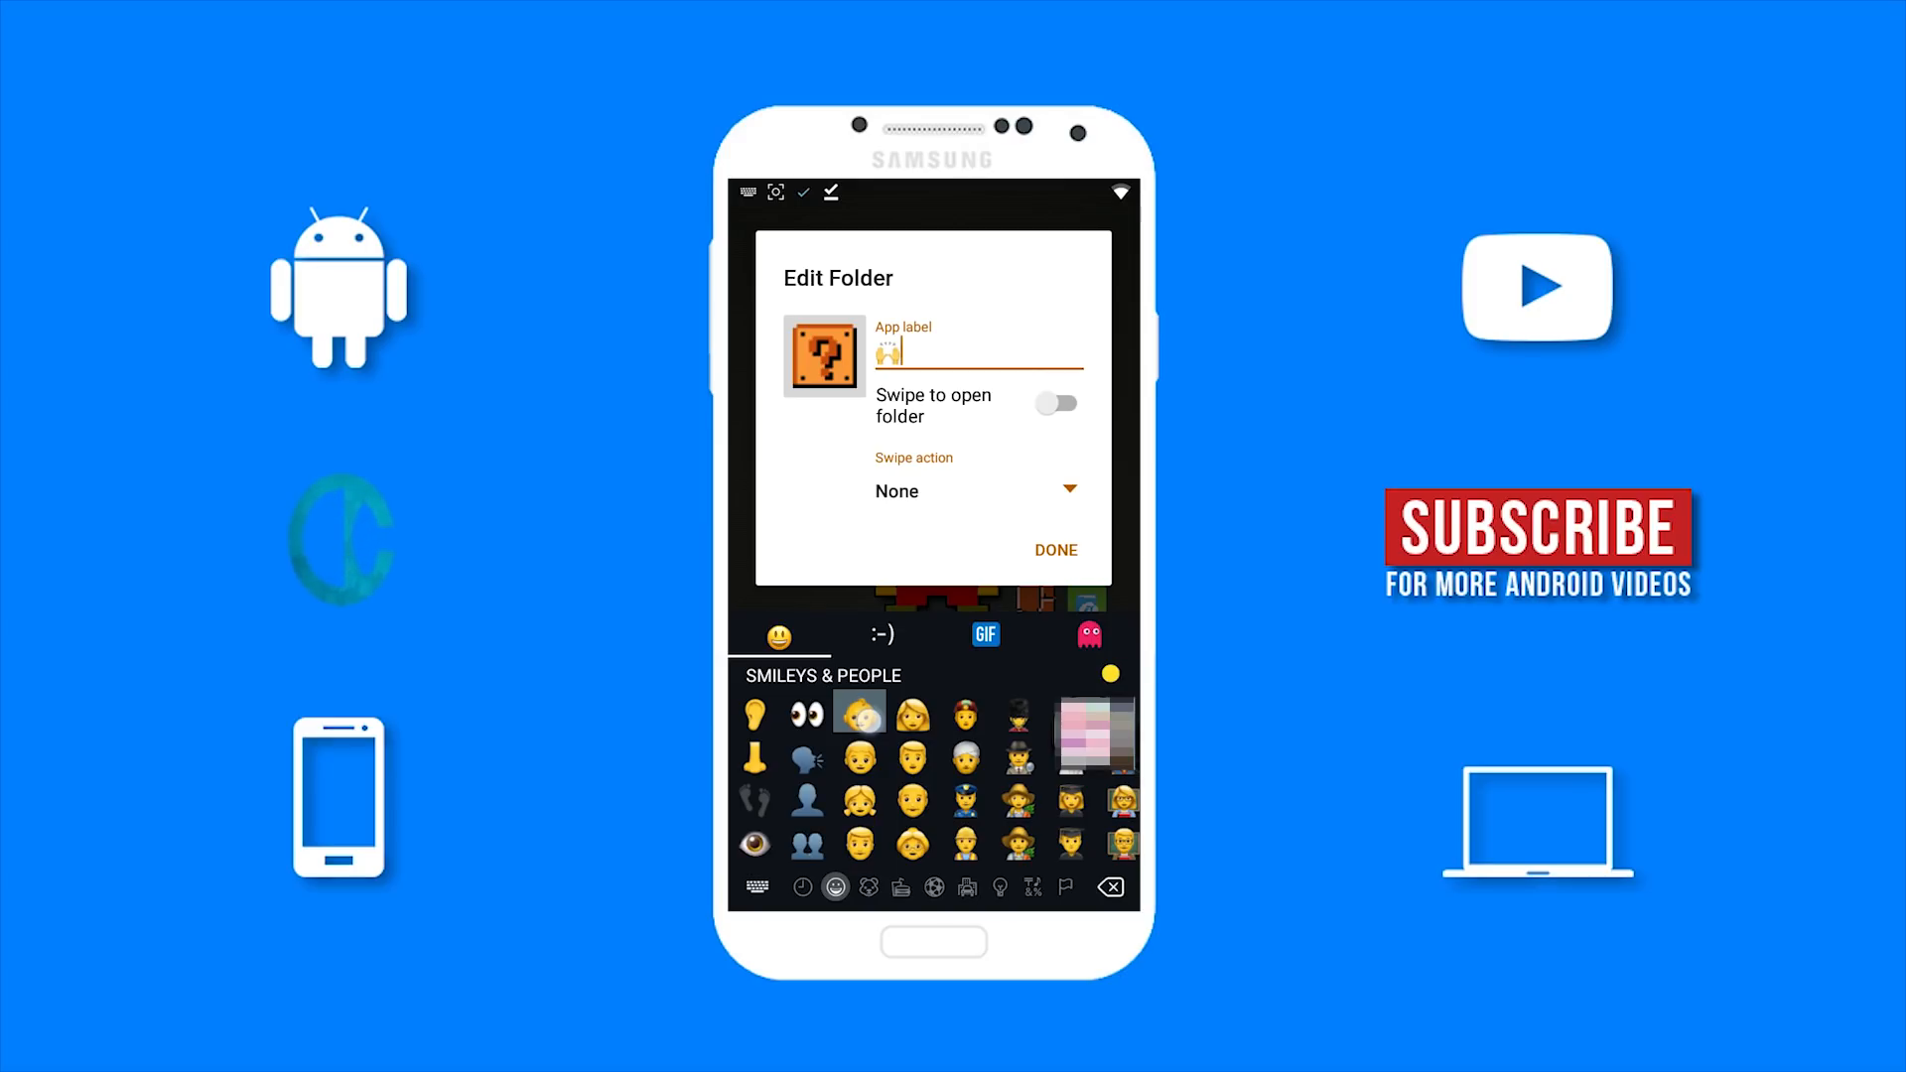
left_click(858, 710)
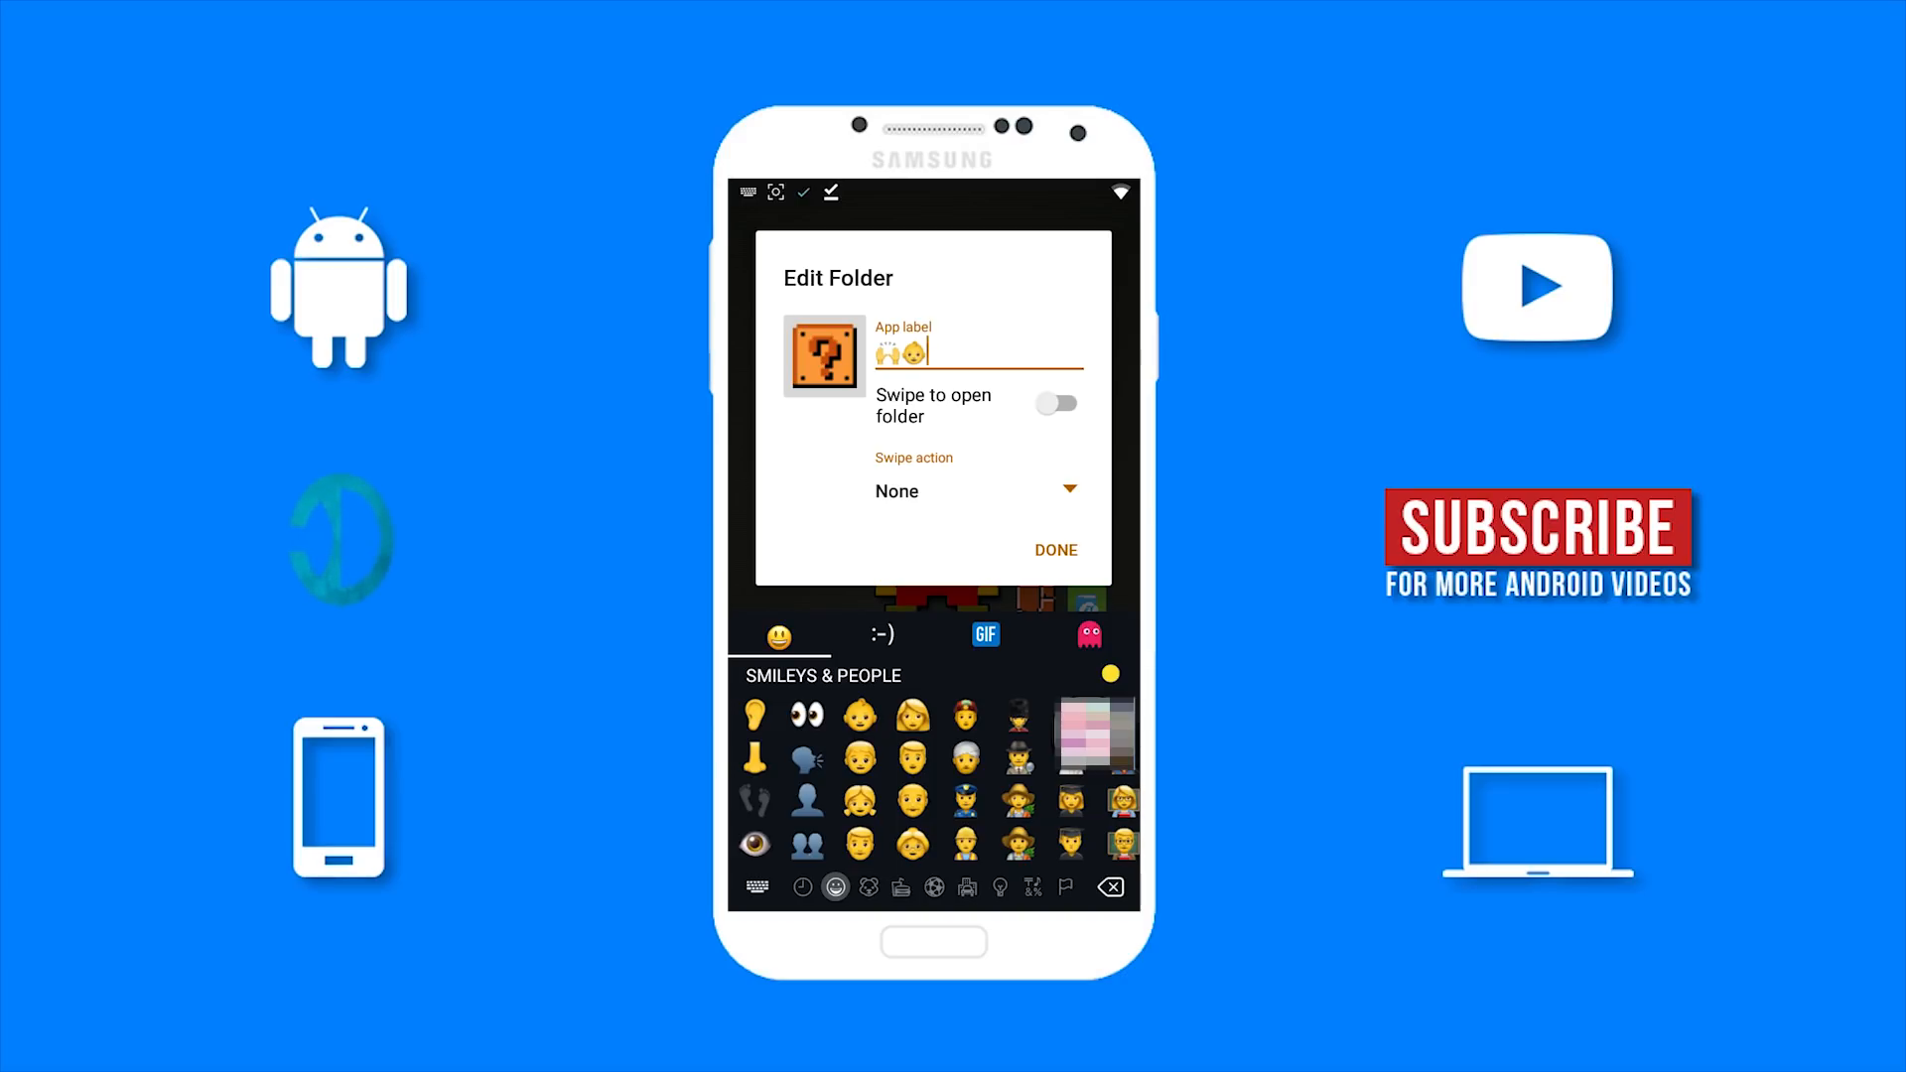
left_click(1110, 887)
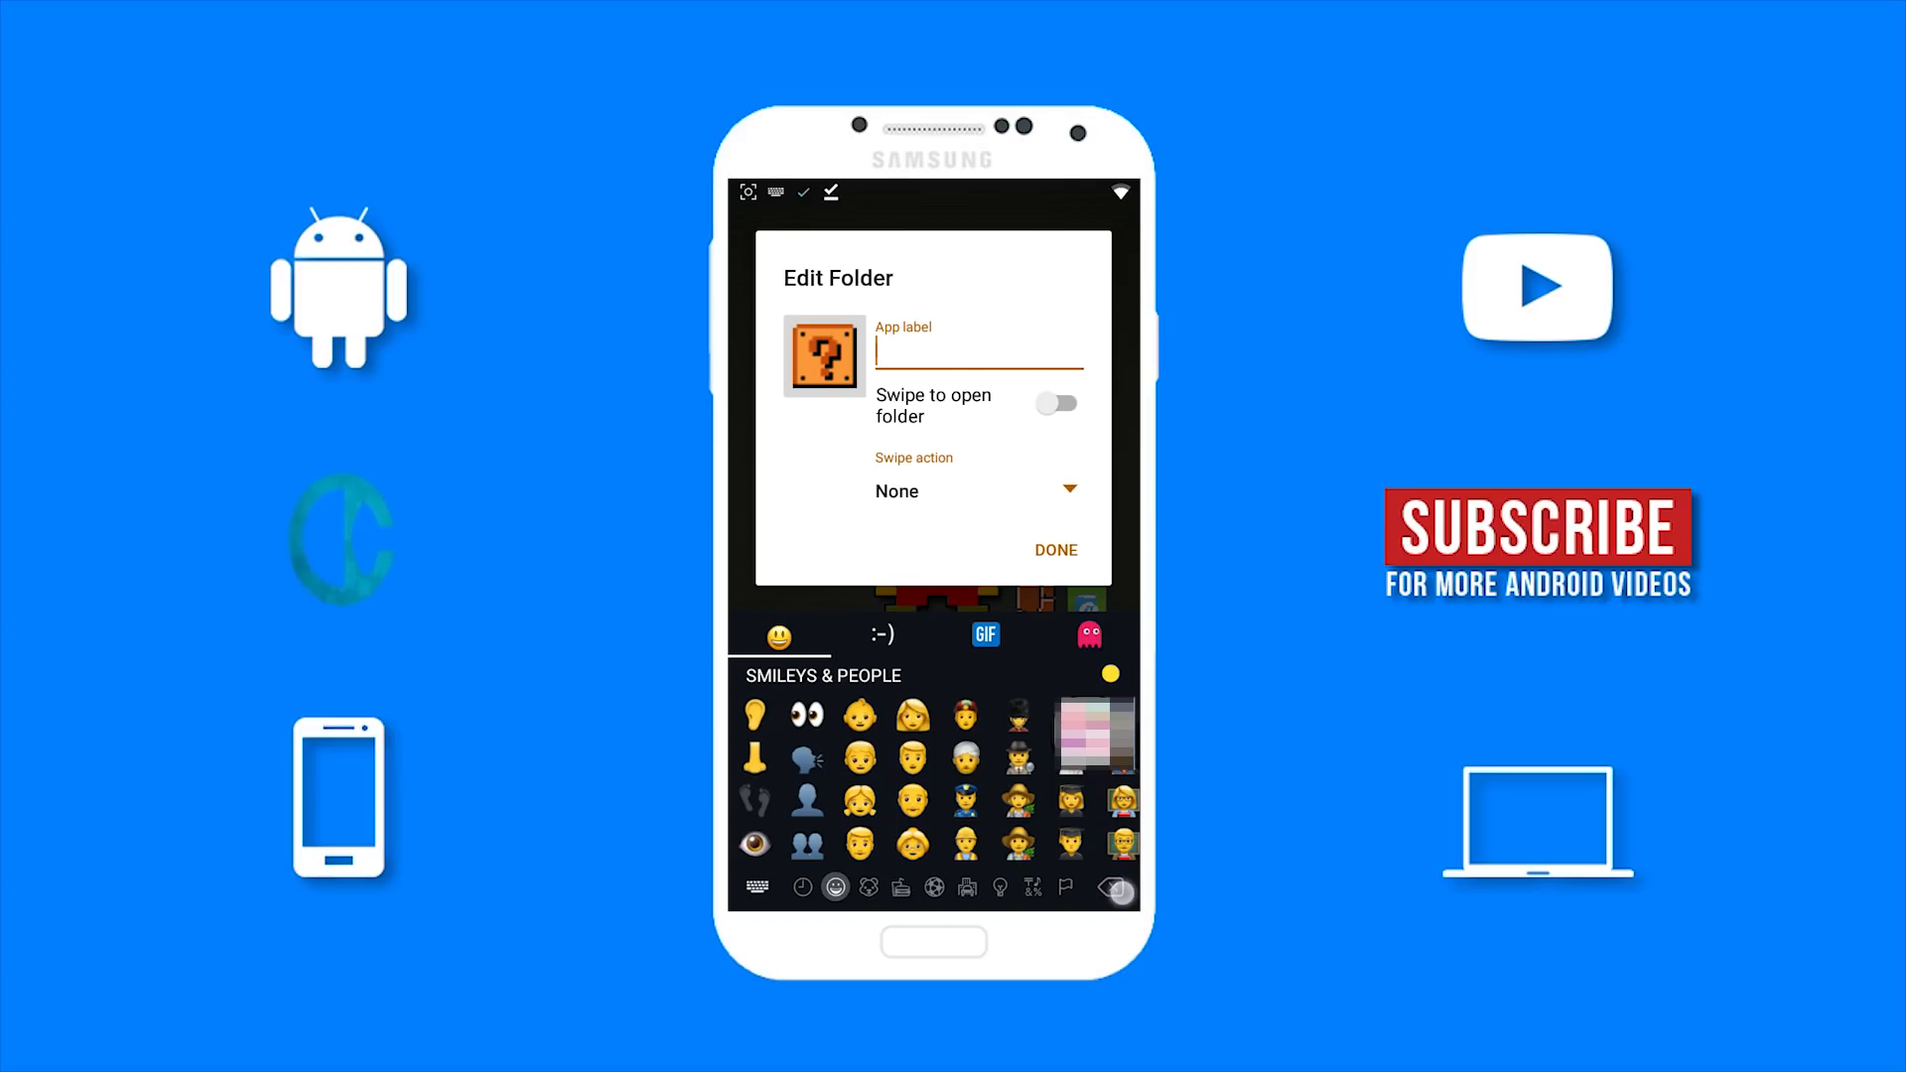
left_click(1055, 549)
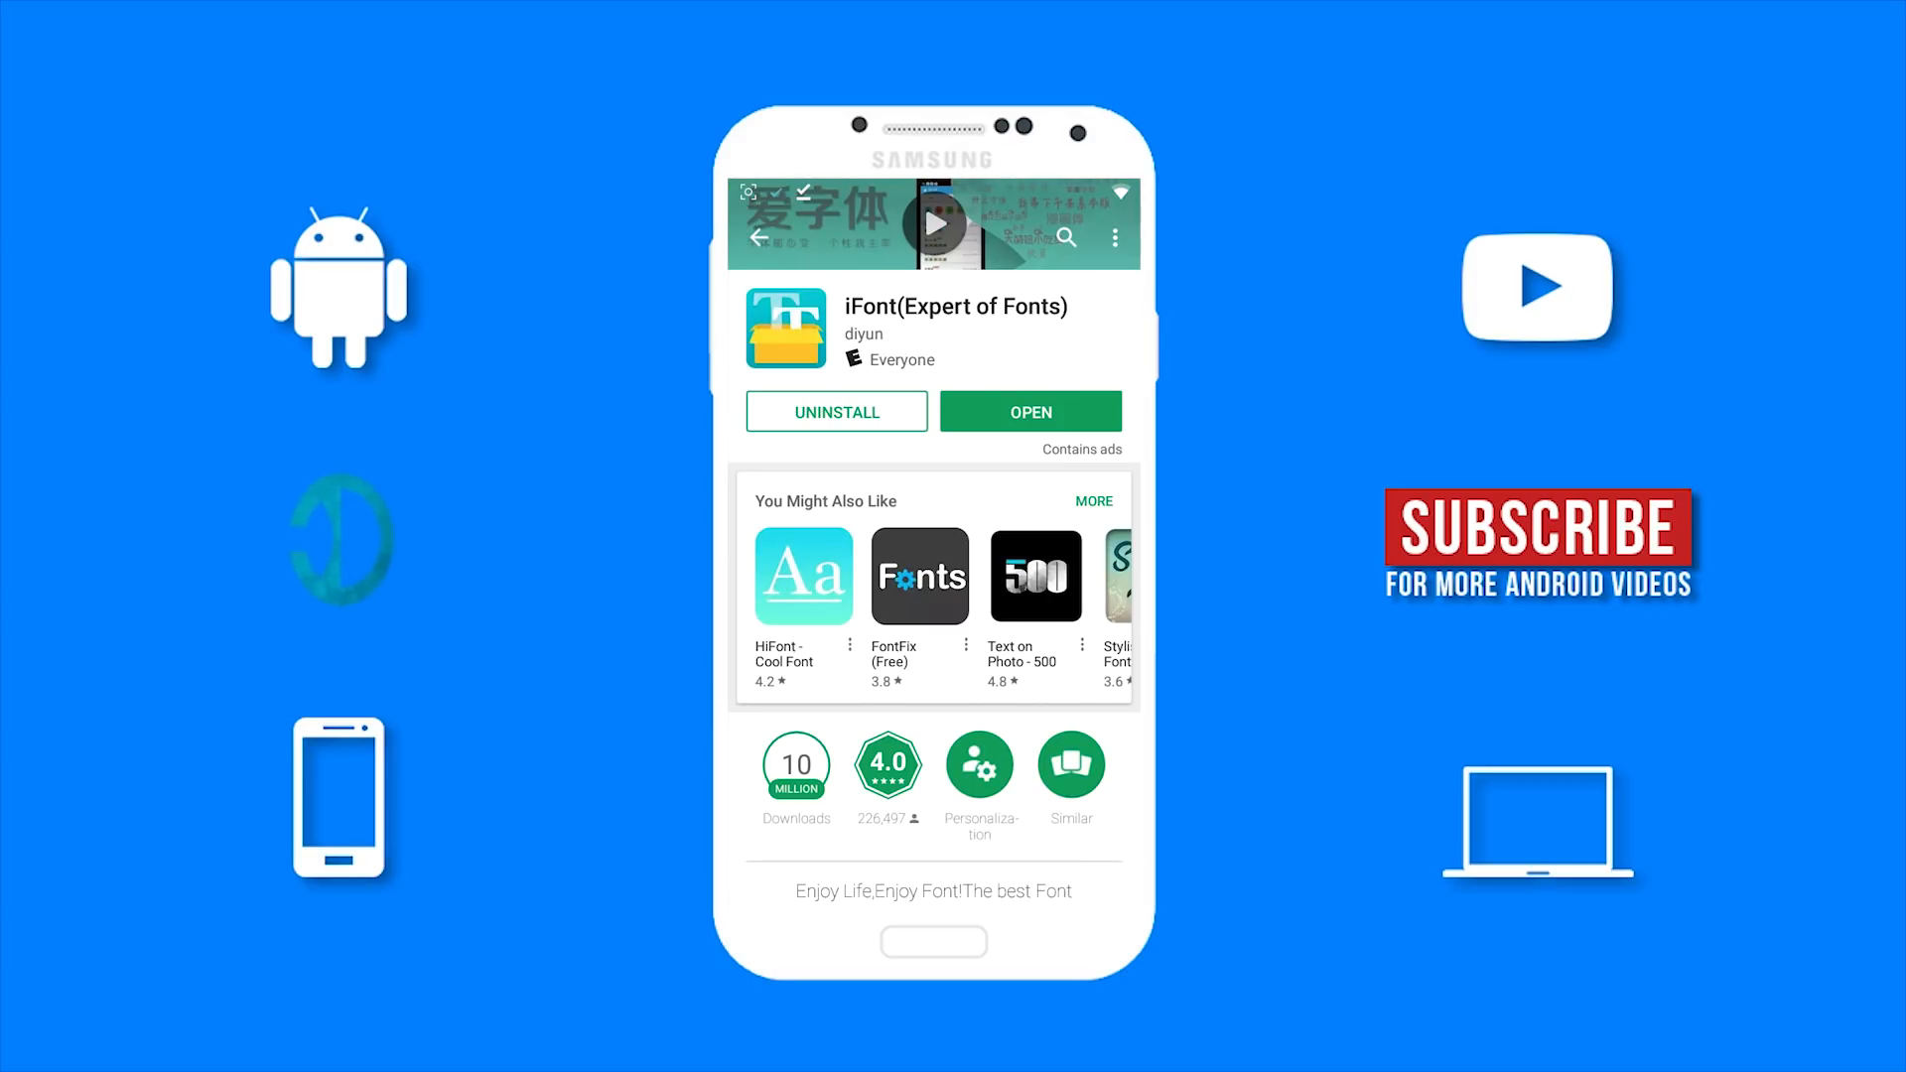
Find Gboard - the Google Keyboard in Play Store, install it and launch it.
left_click(1067, 237)
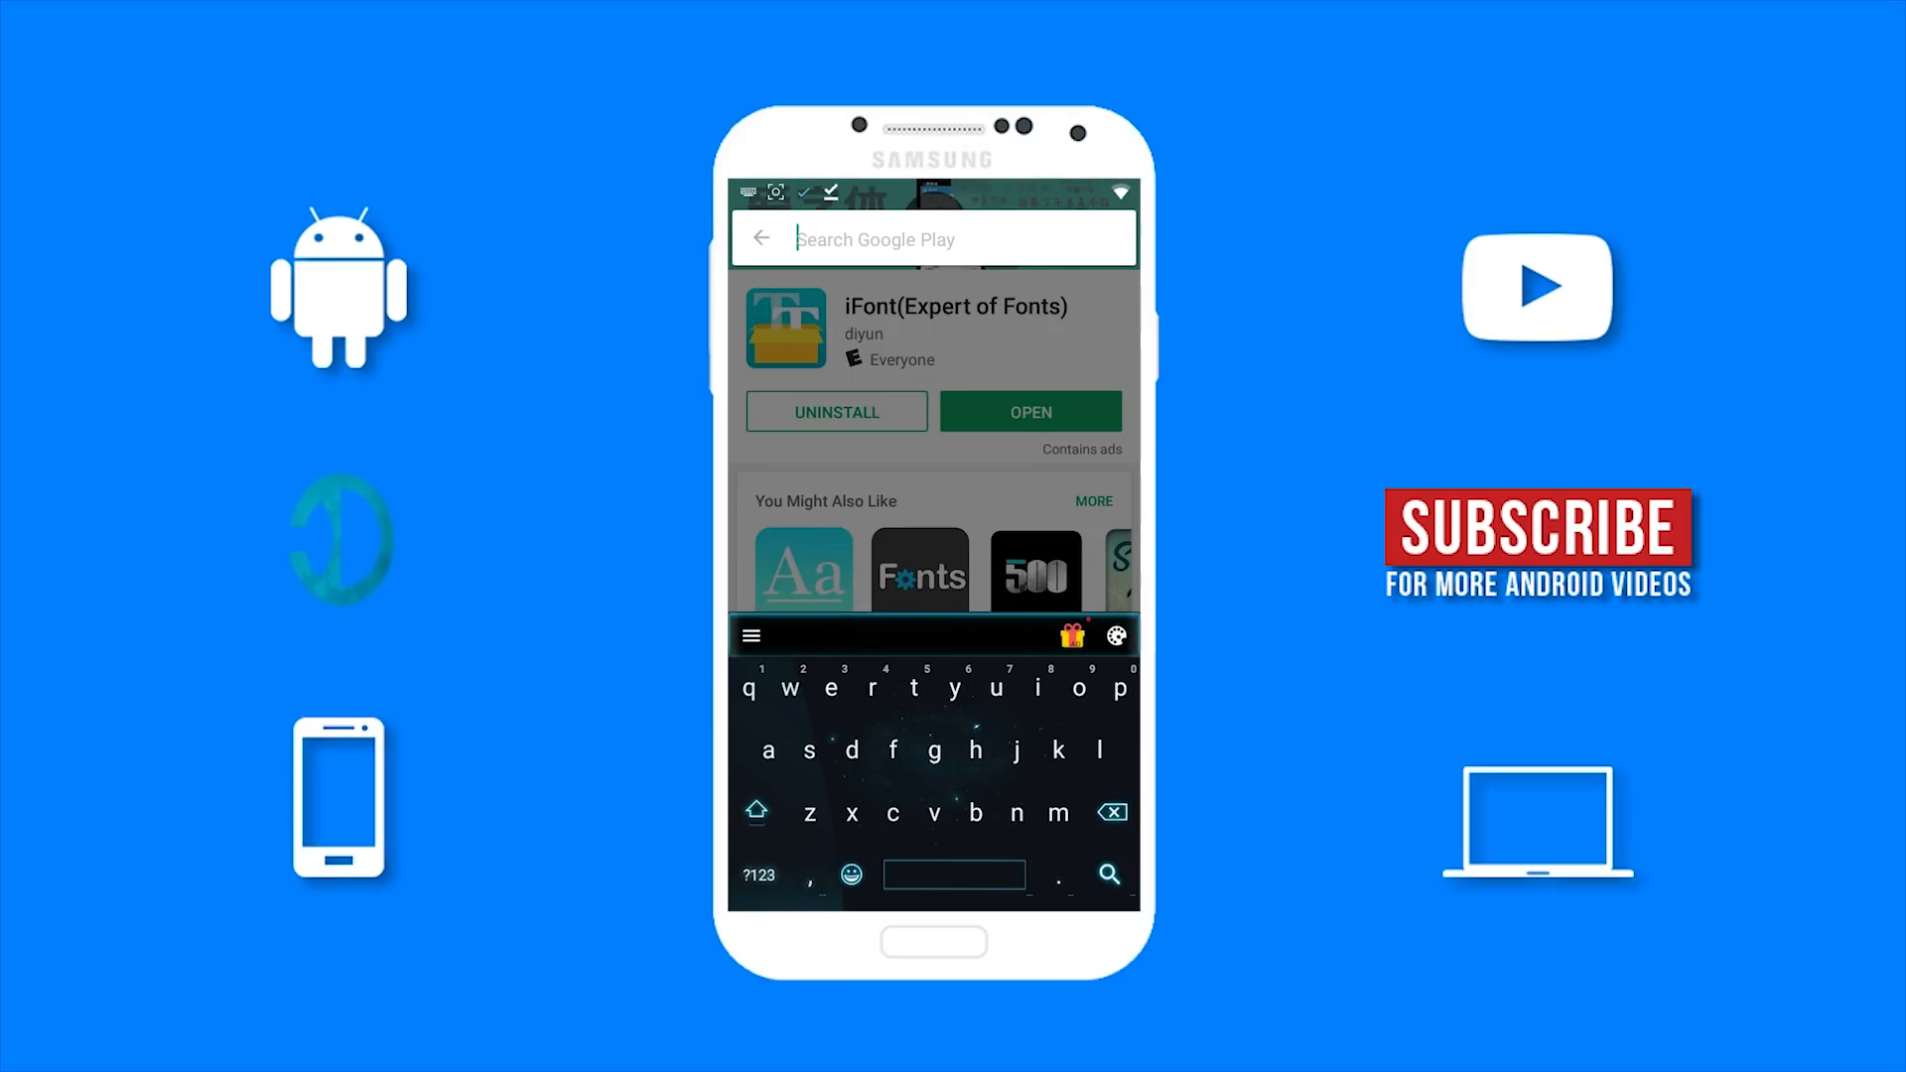
left_click(755, 811)
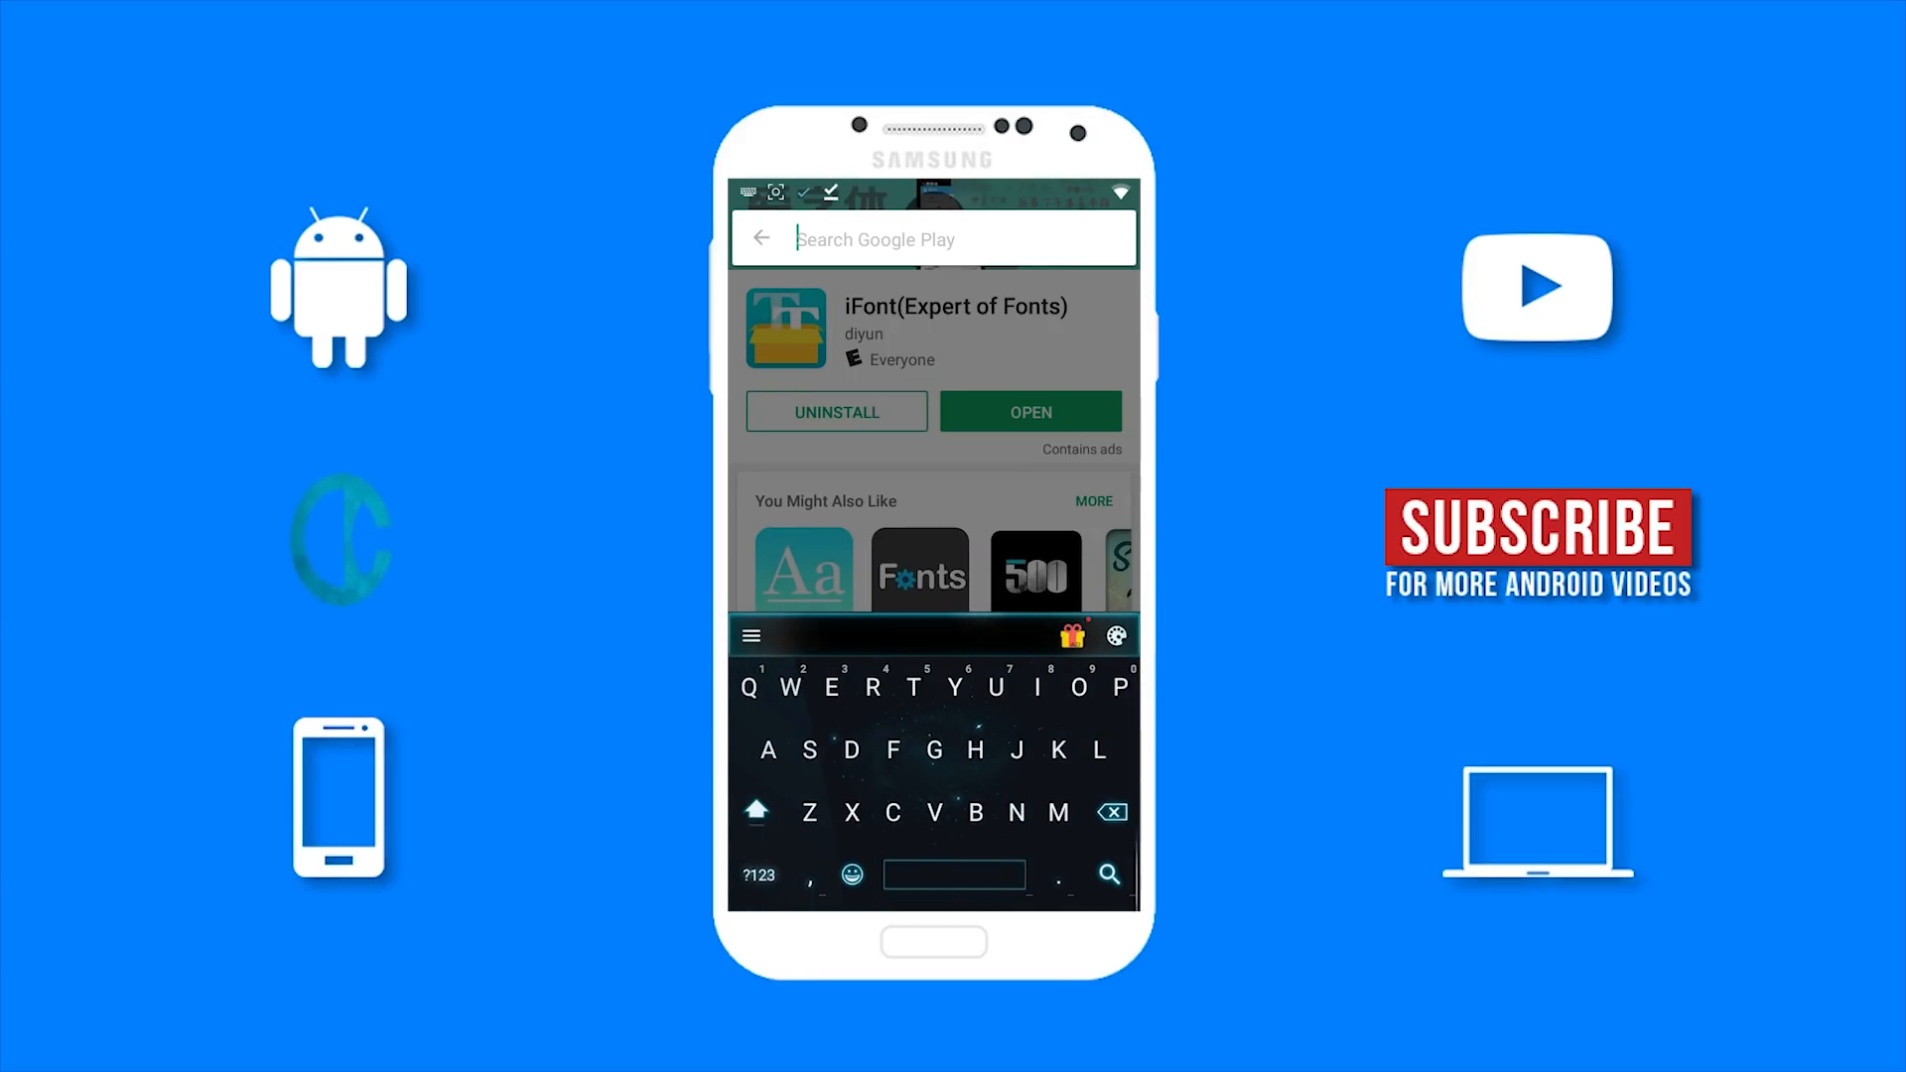
type("GBoa")
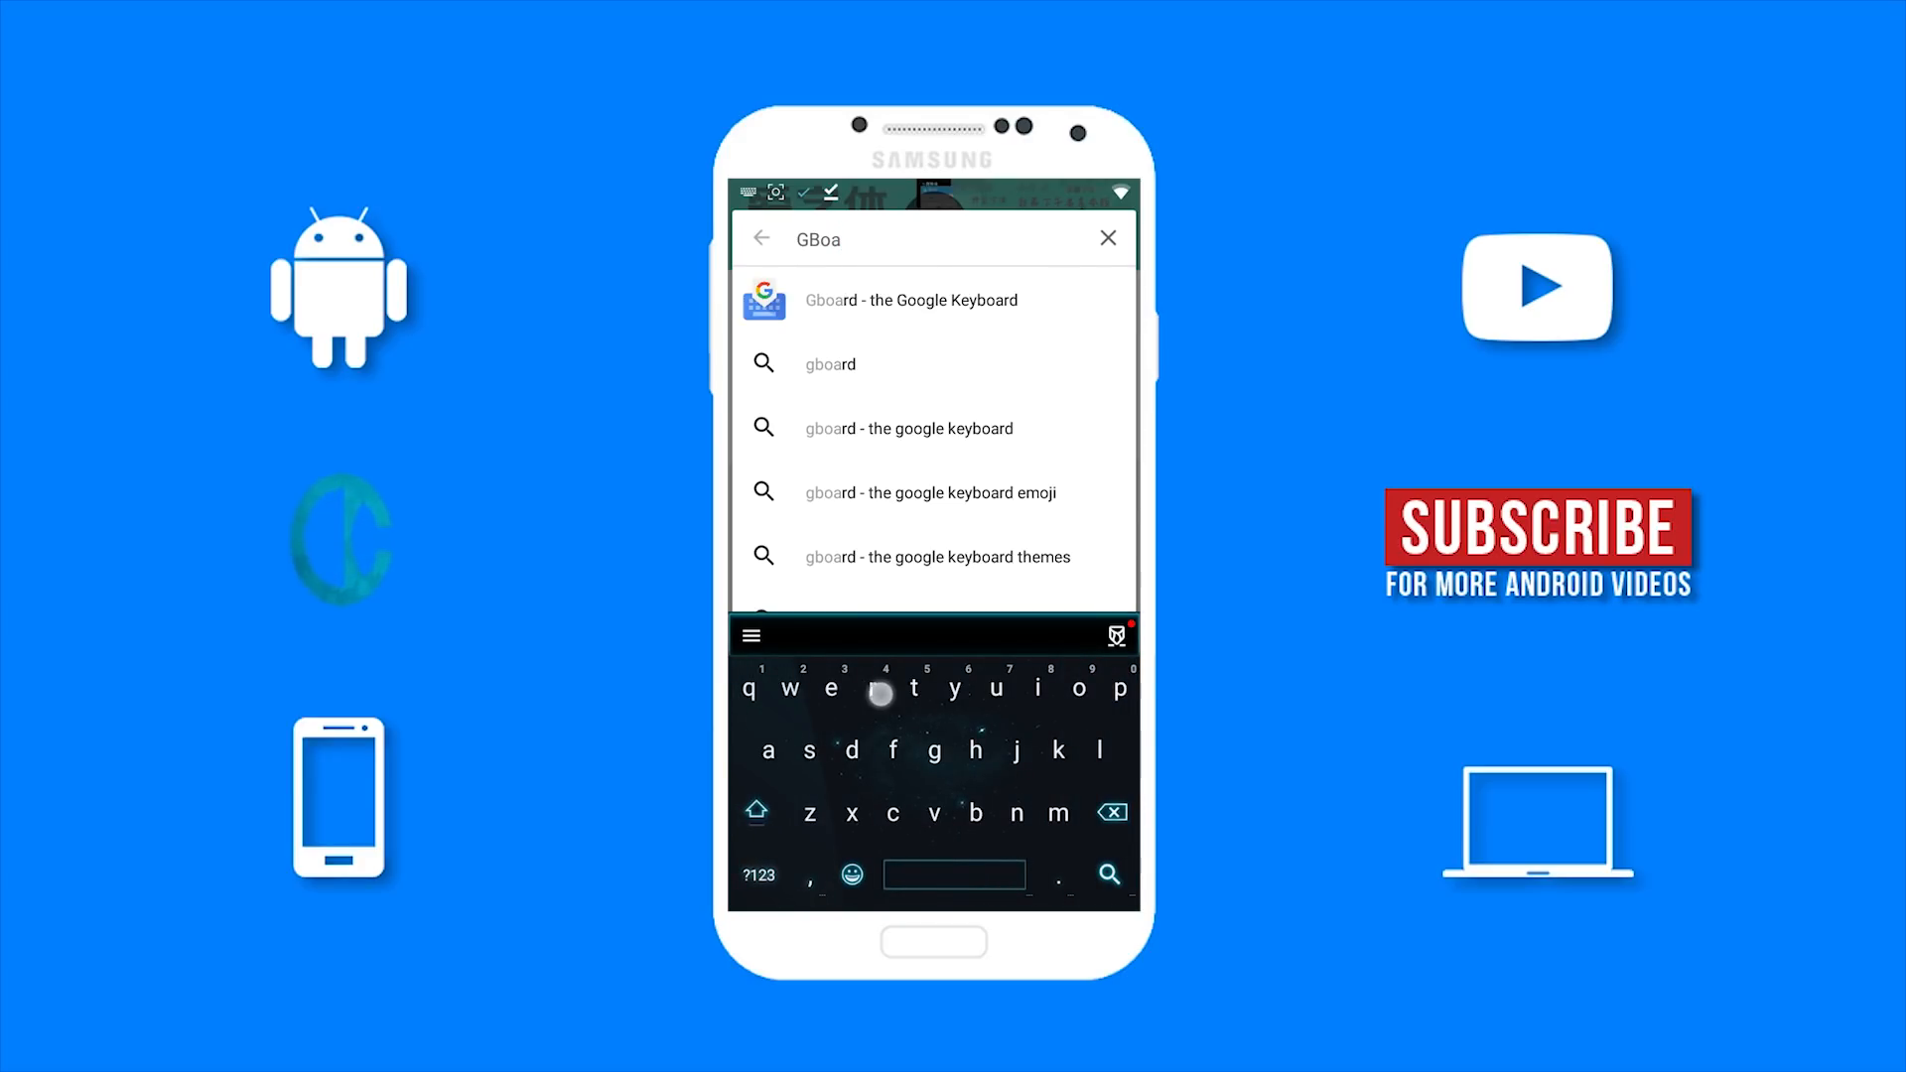
left_click(910, 300)
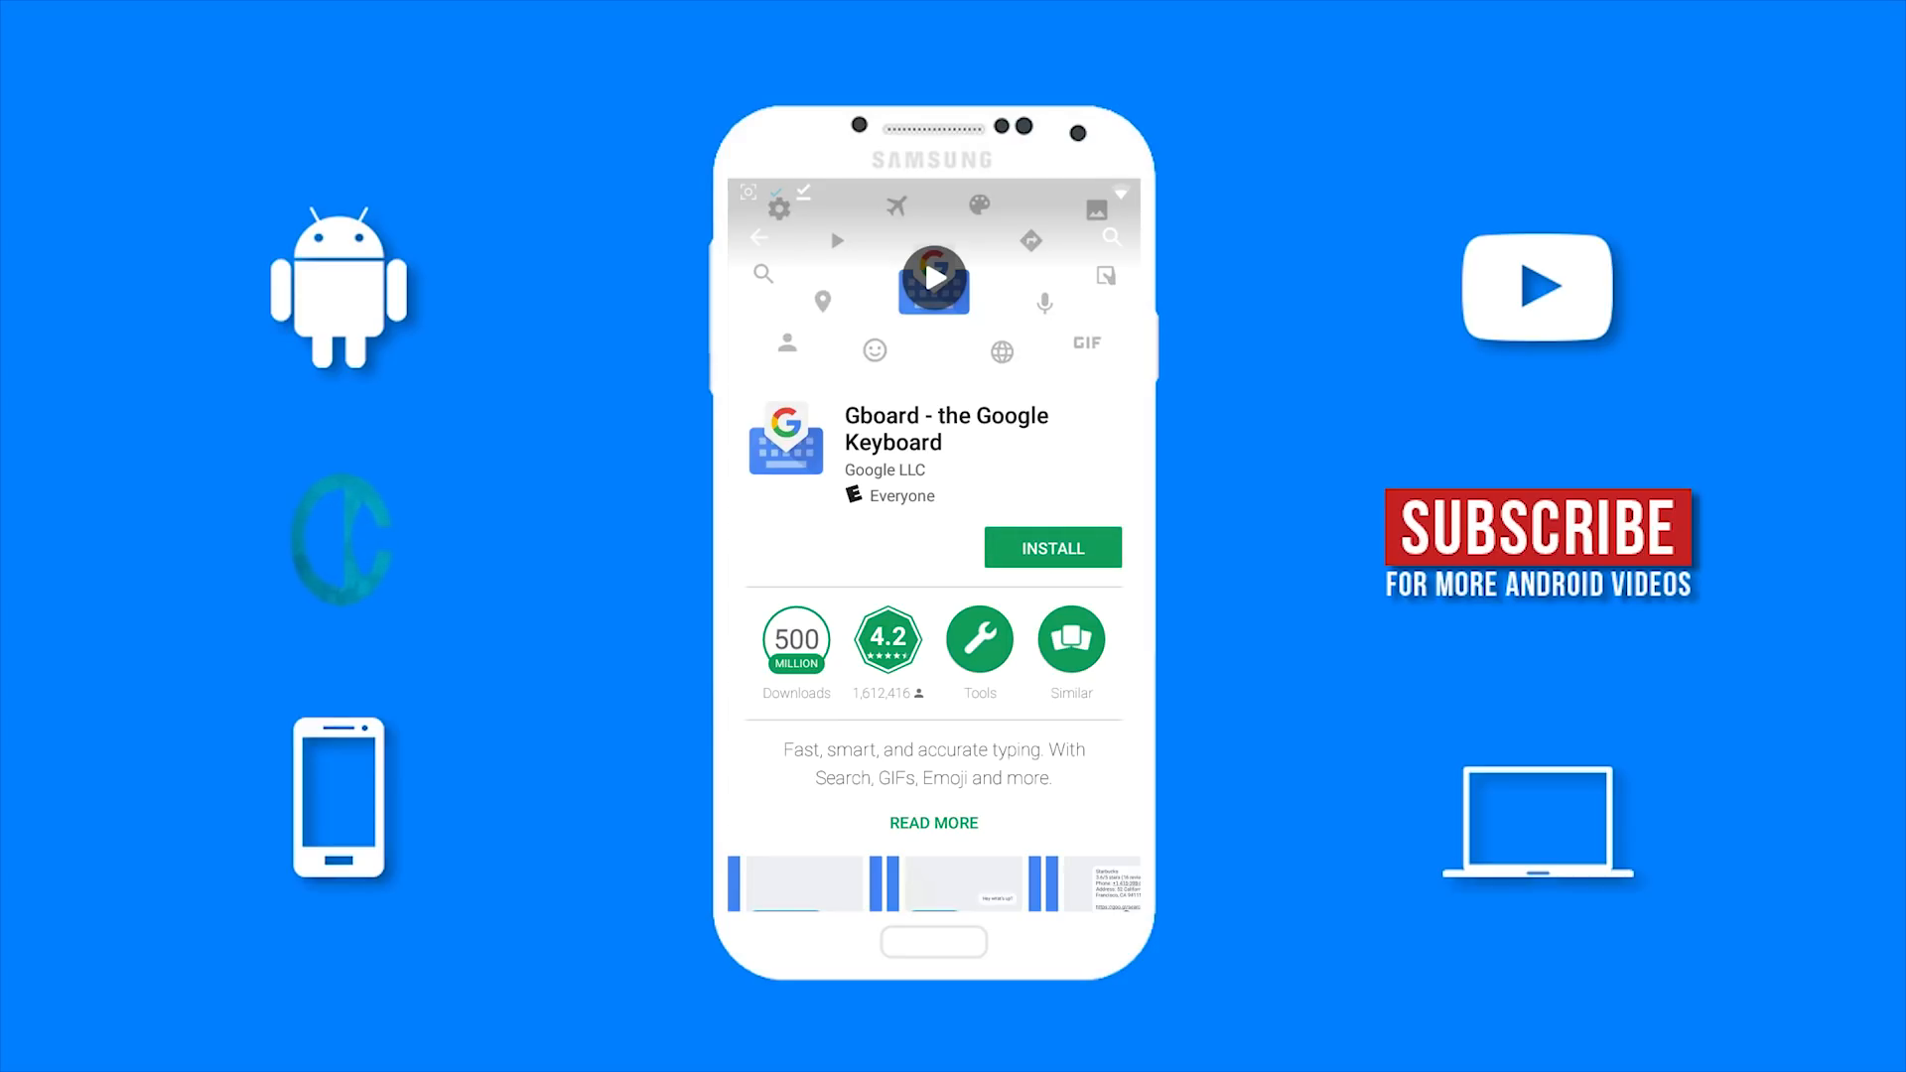
left_click(1051, 548)
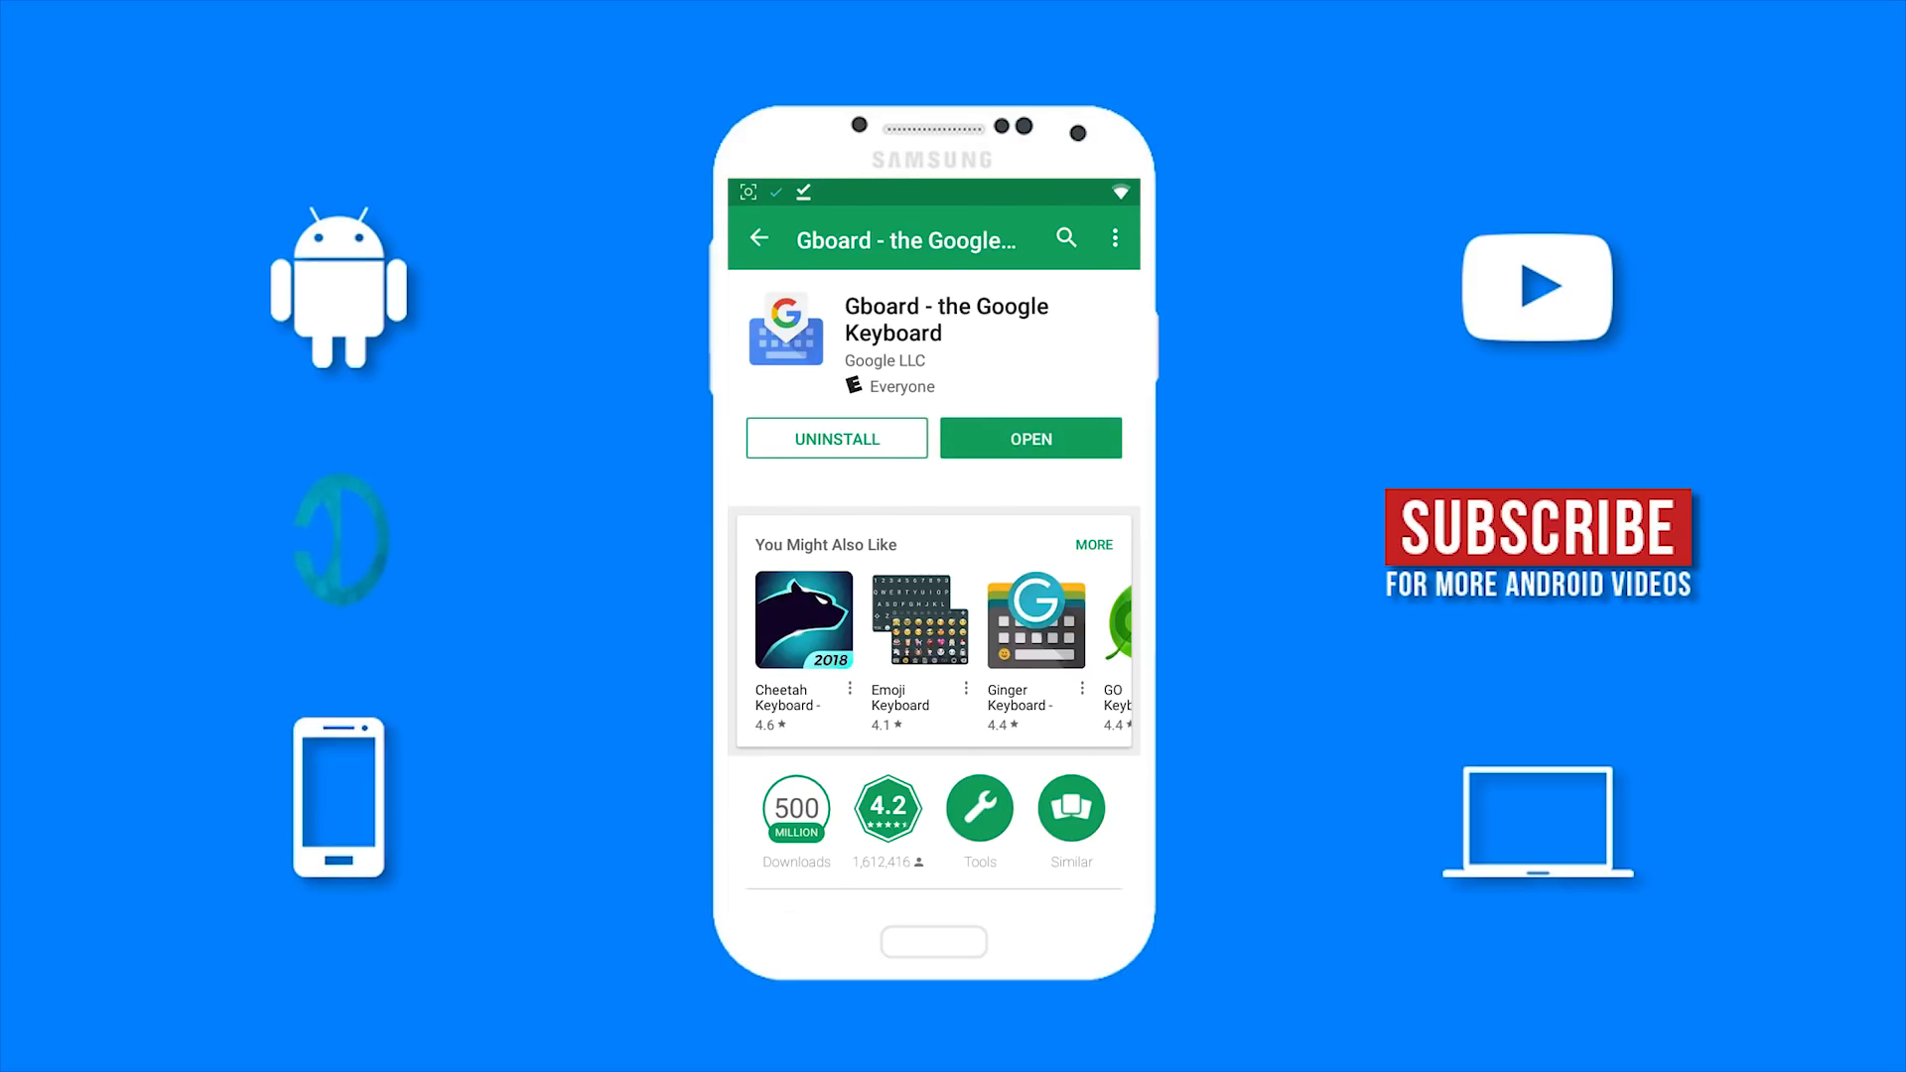
left_click(1028, 438)
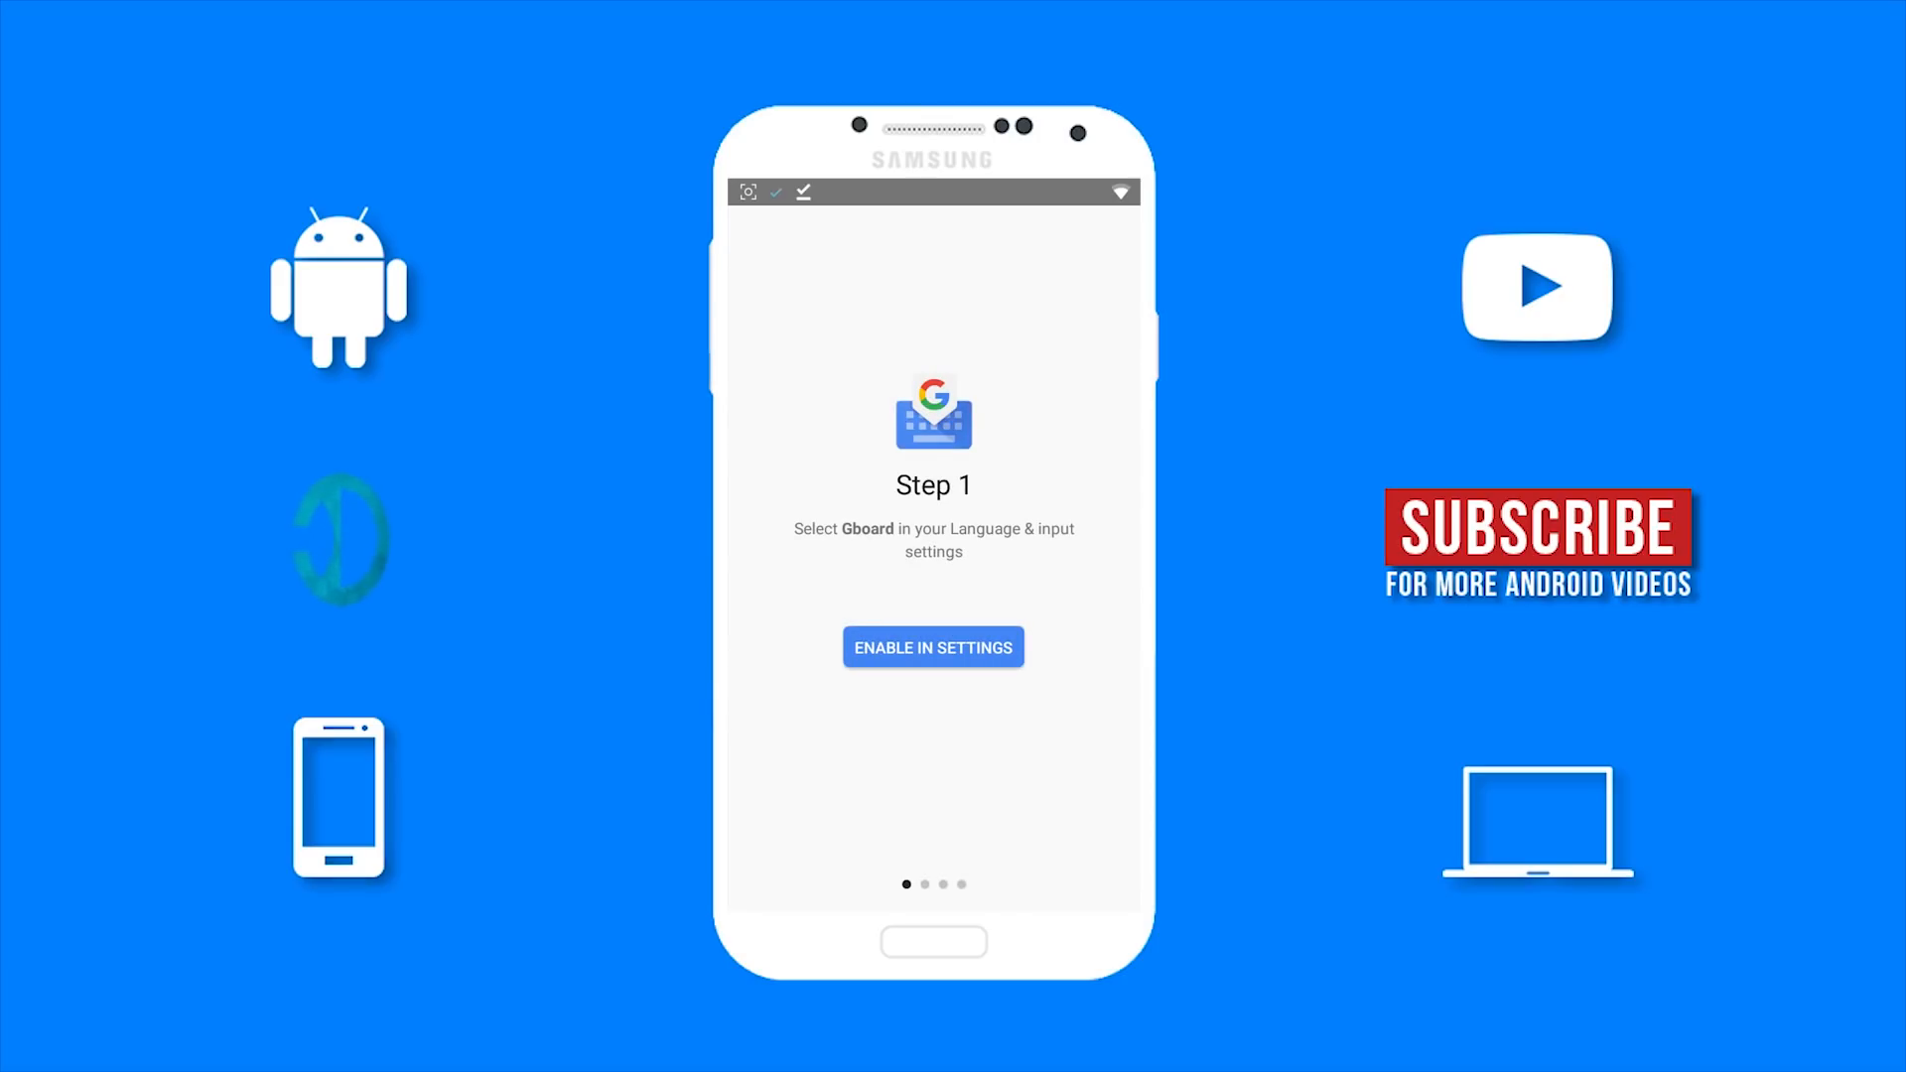
Enable Gboard, accept the privacy warning, set it as default input, grant contacts access.
left_click(932, 646)
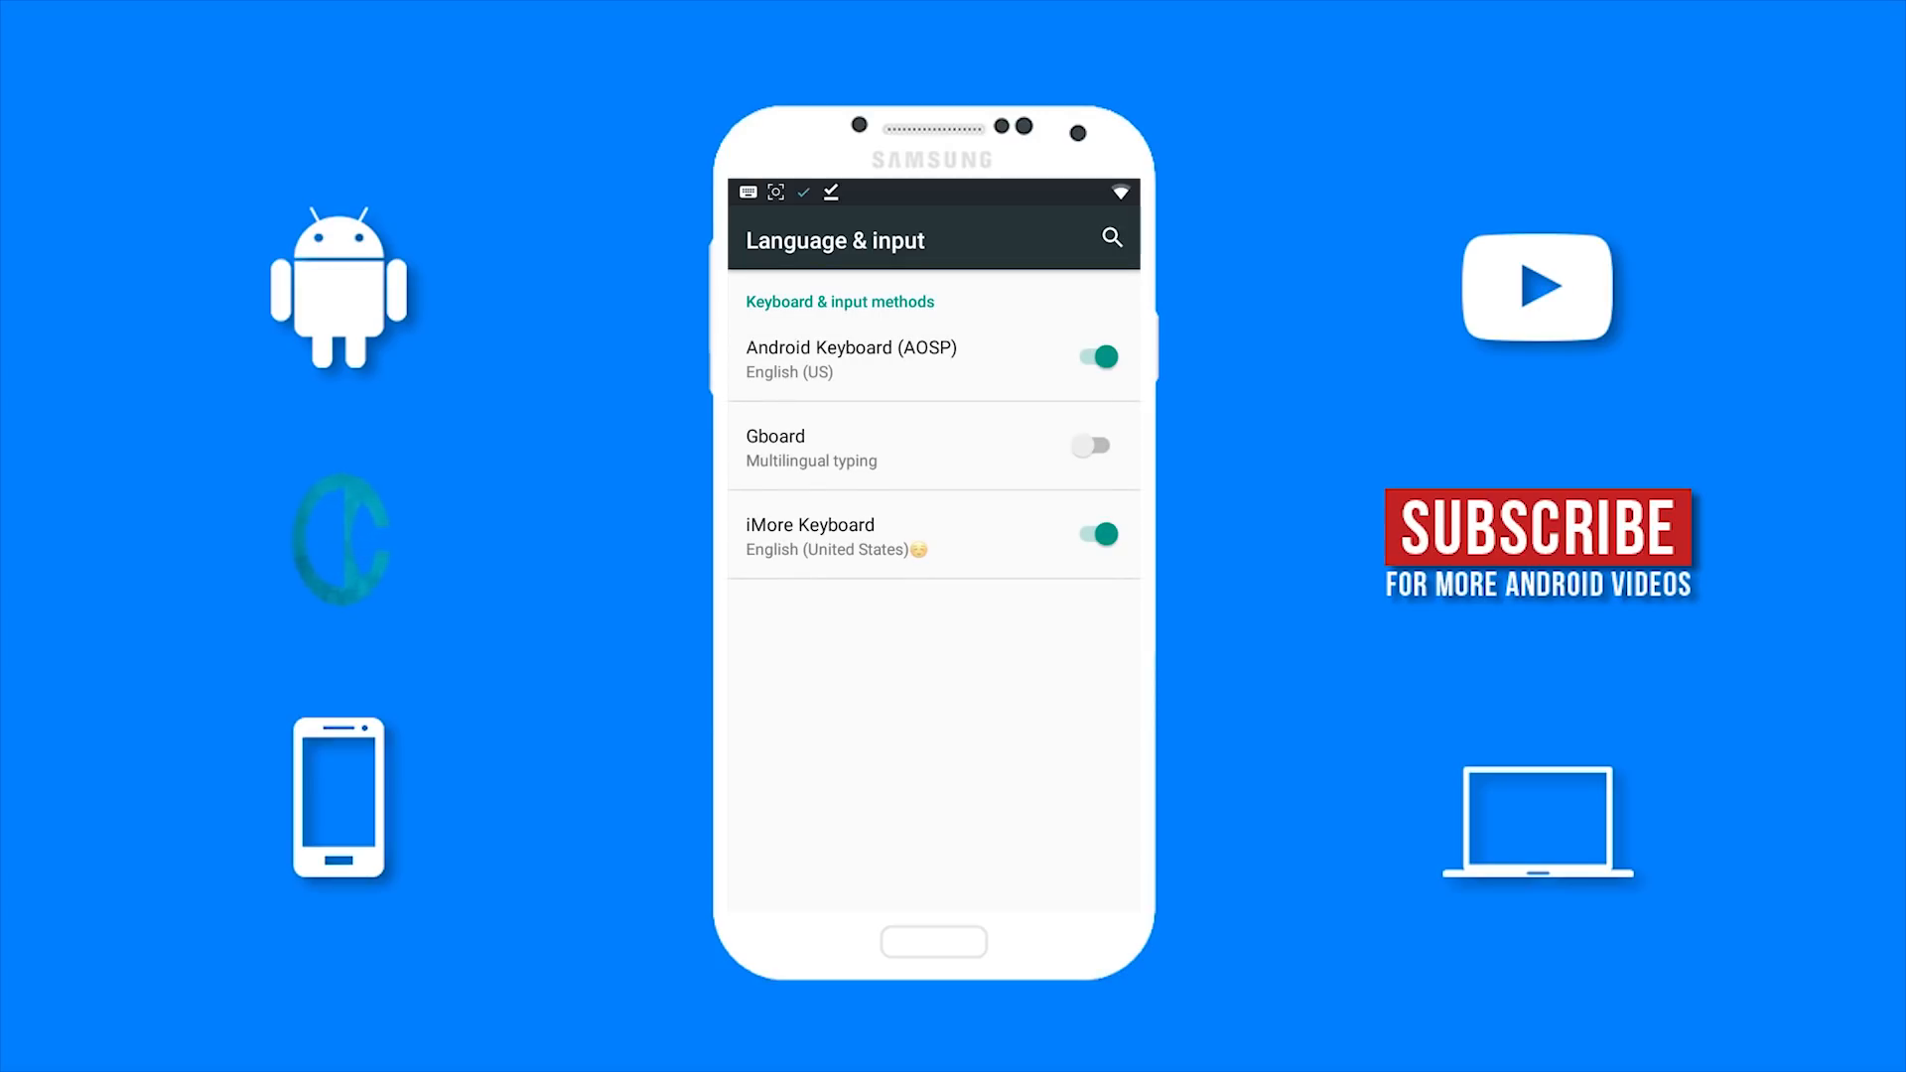
left_click(1088, 444)
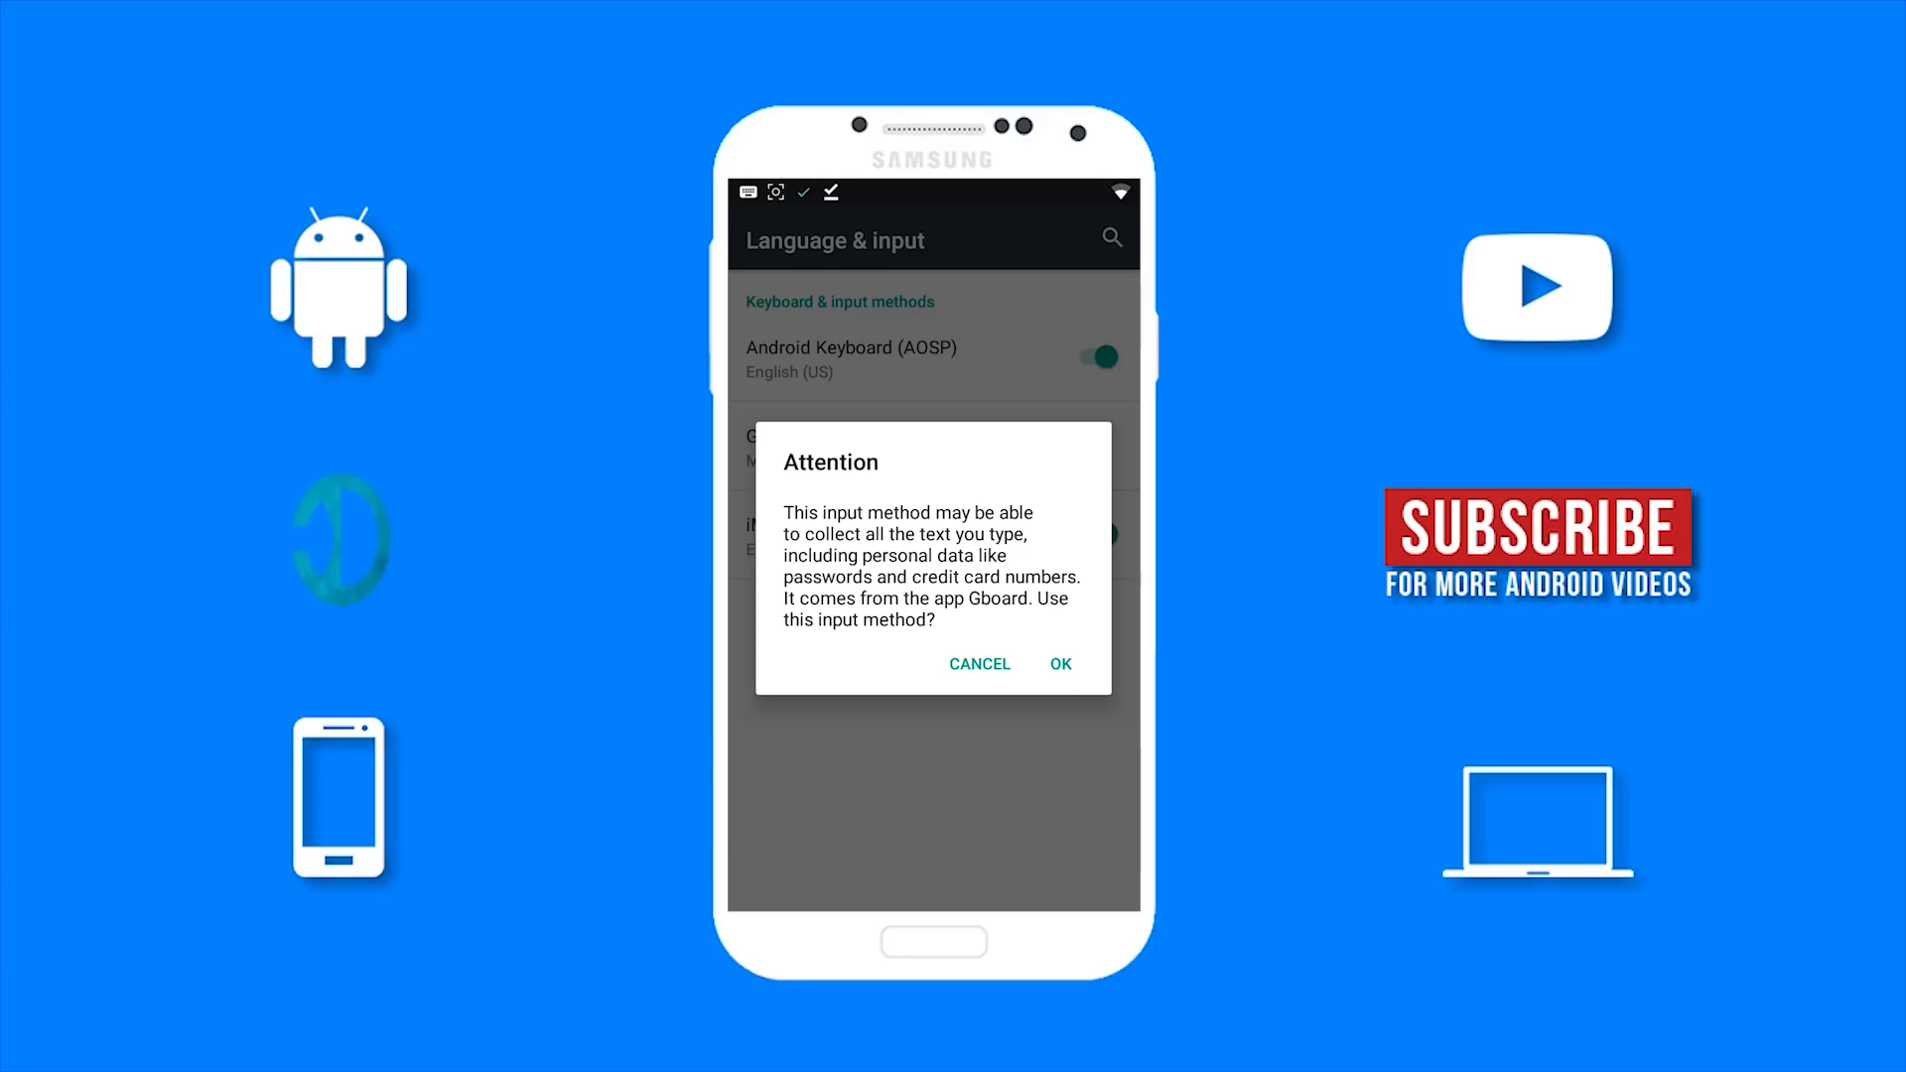
left_click(1060, 664)
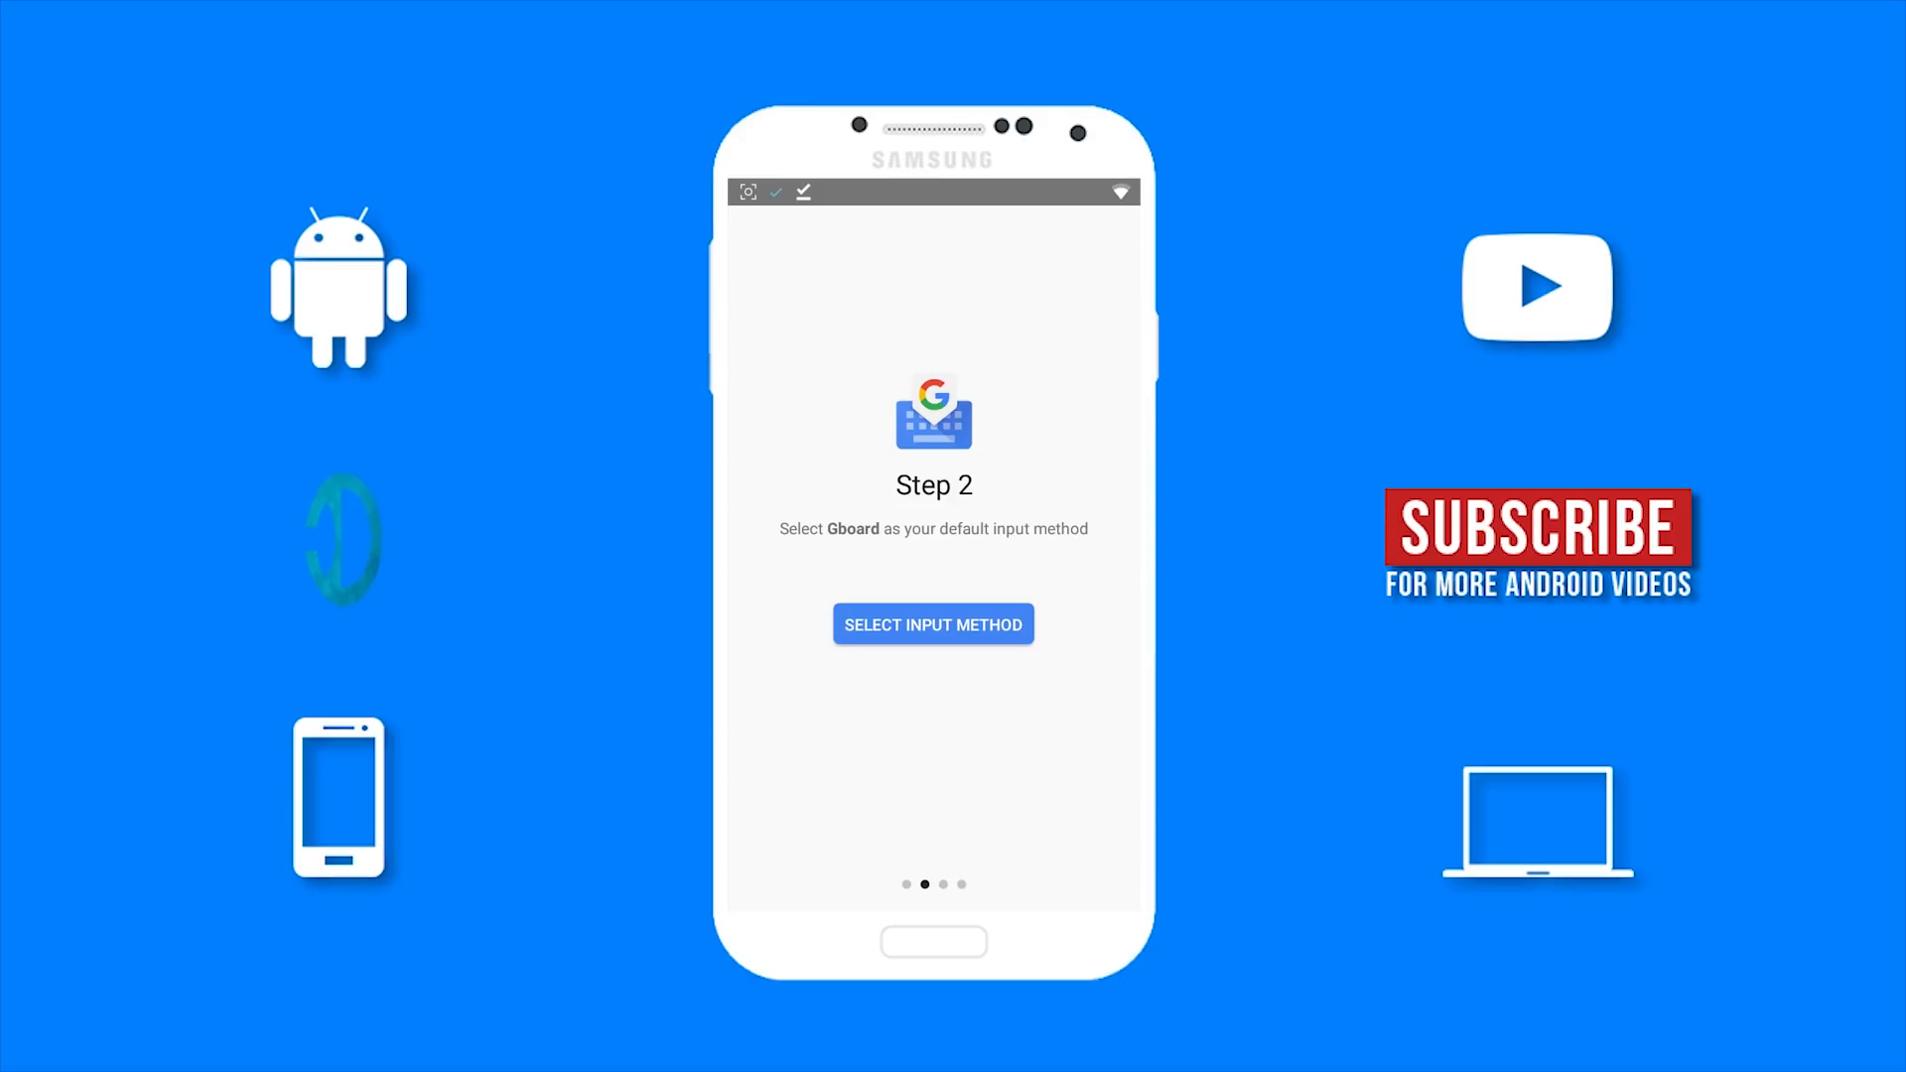
left_click(932, 624)
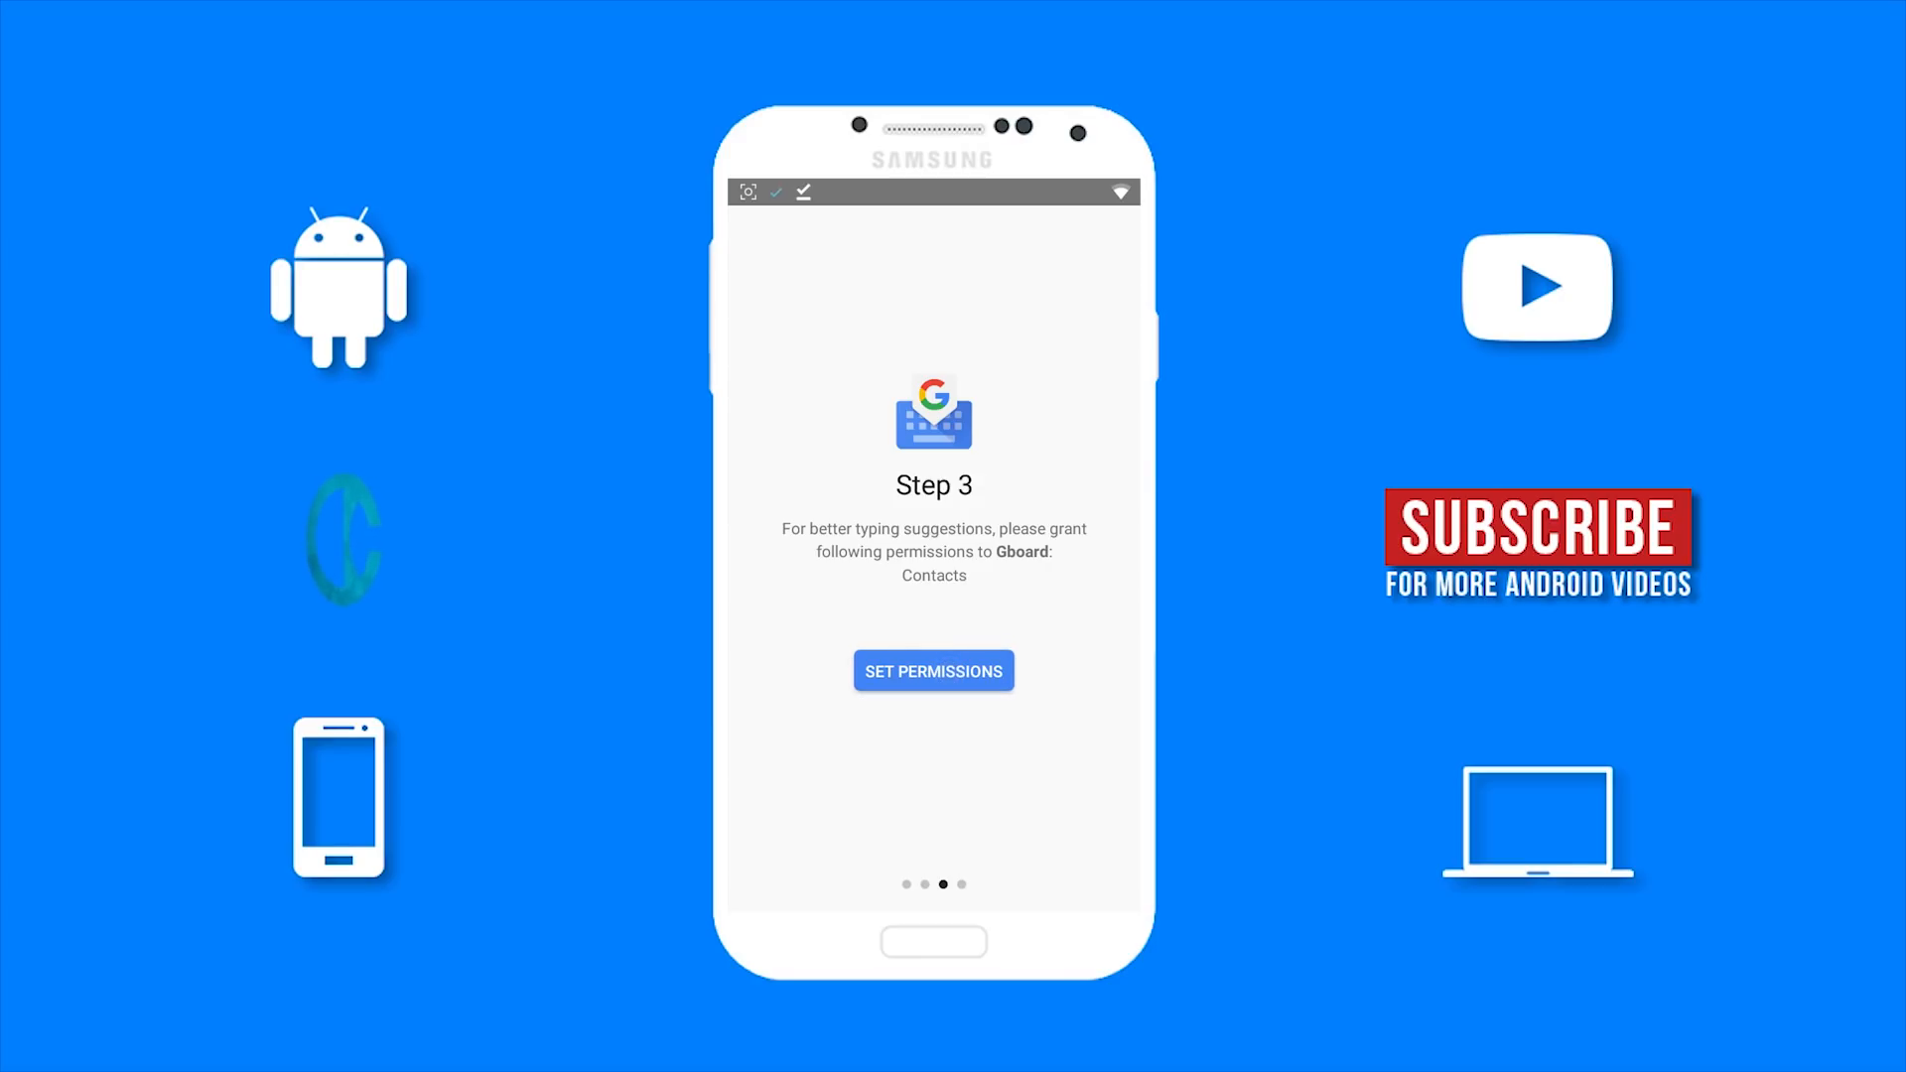
left_click(932, 671)
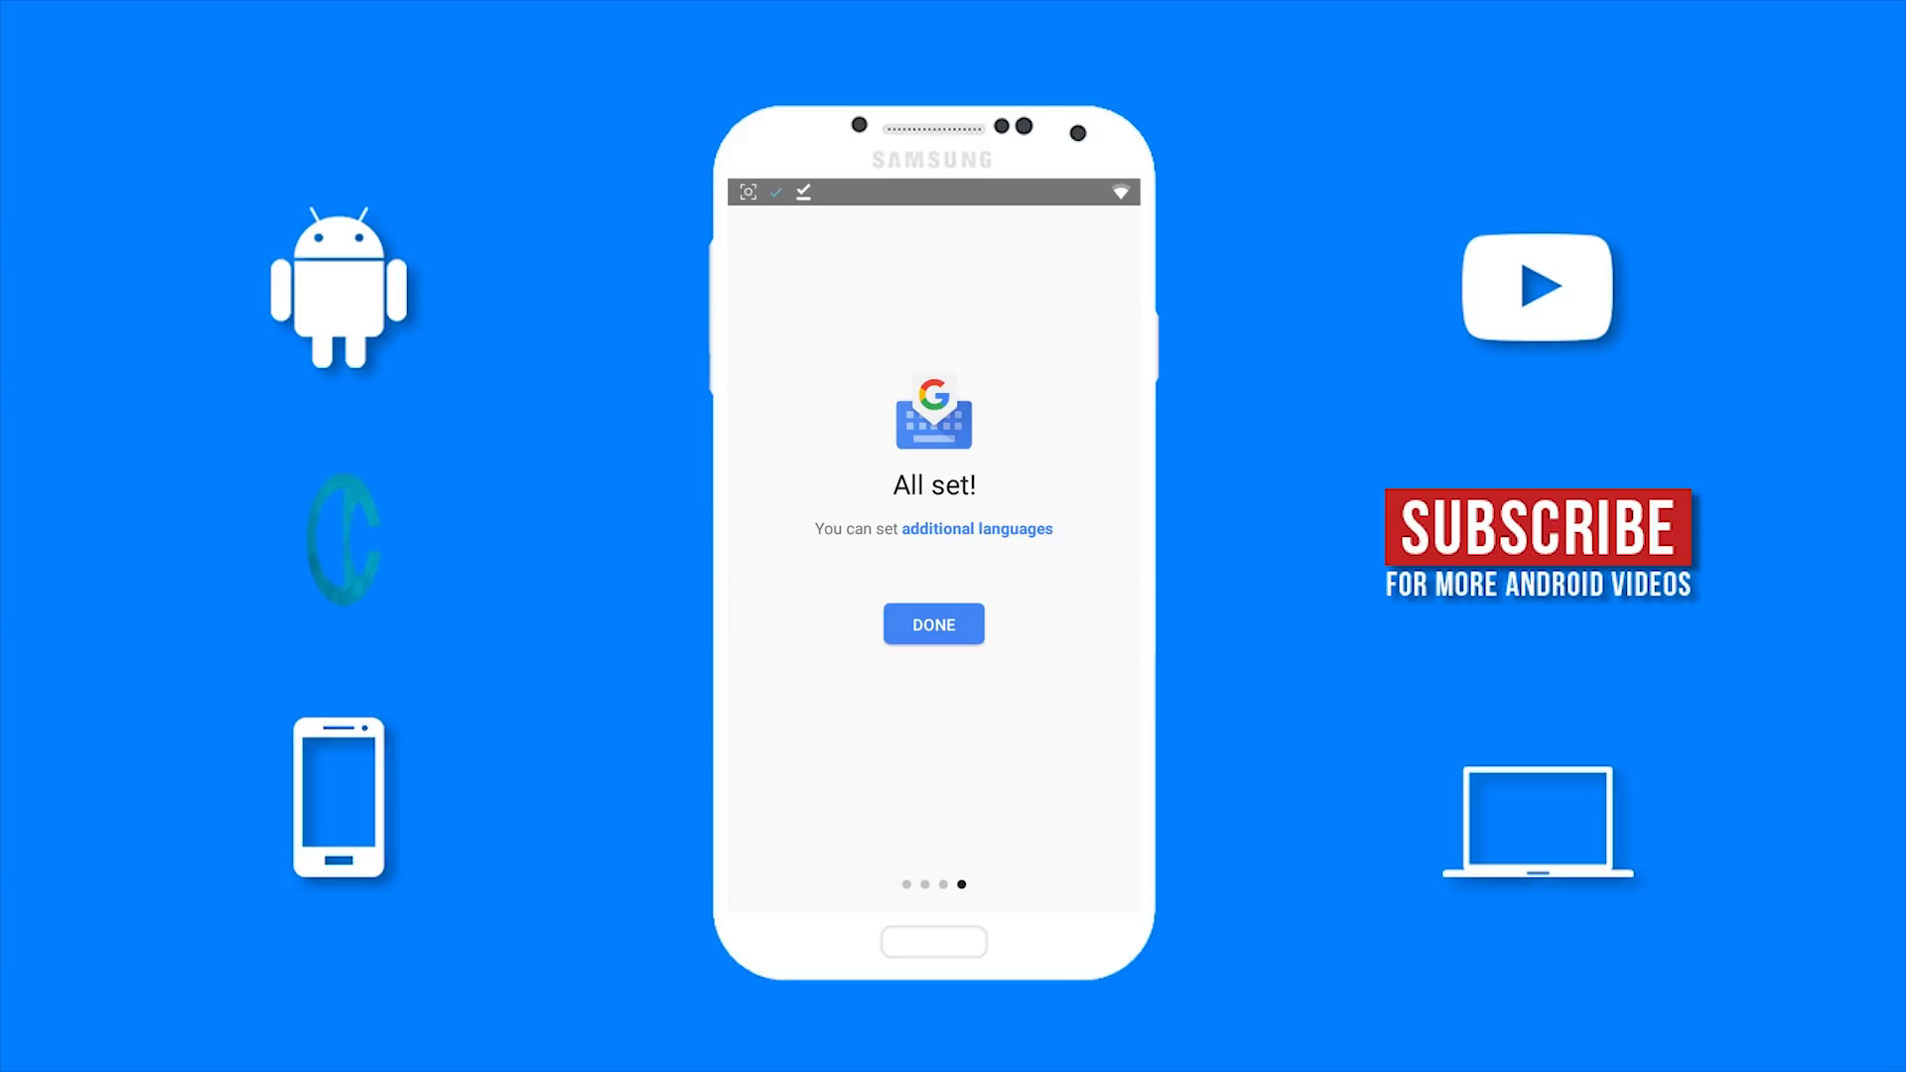
left_click(933, 623)
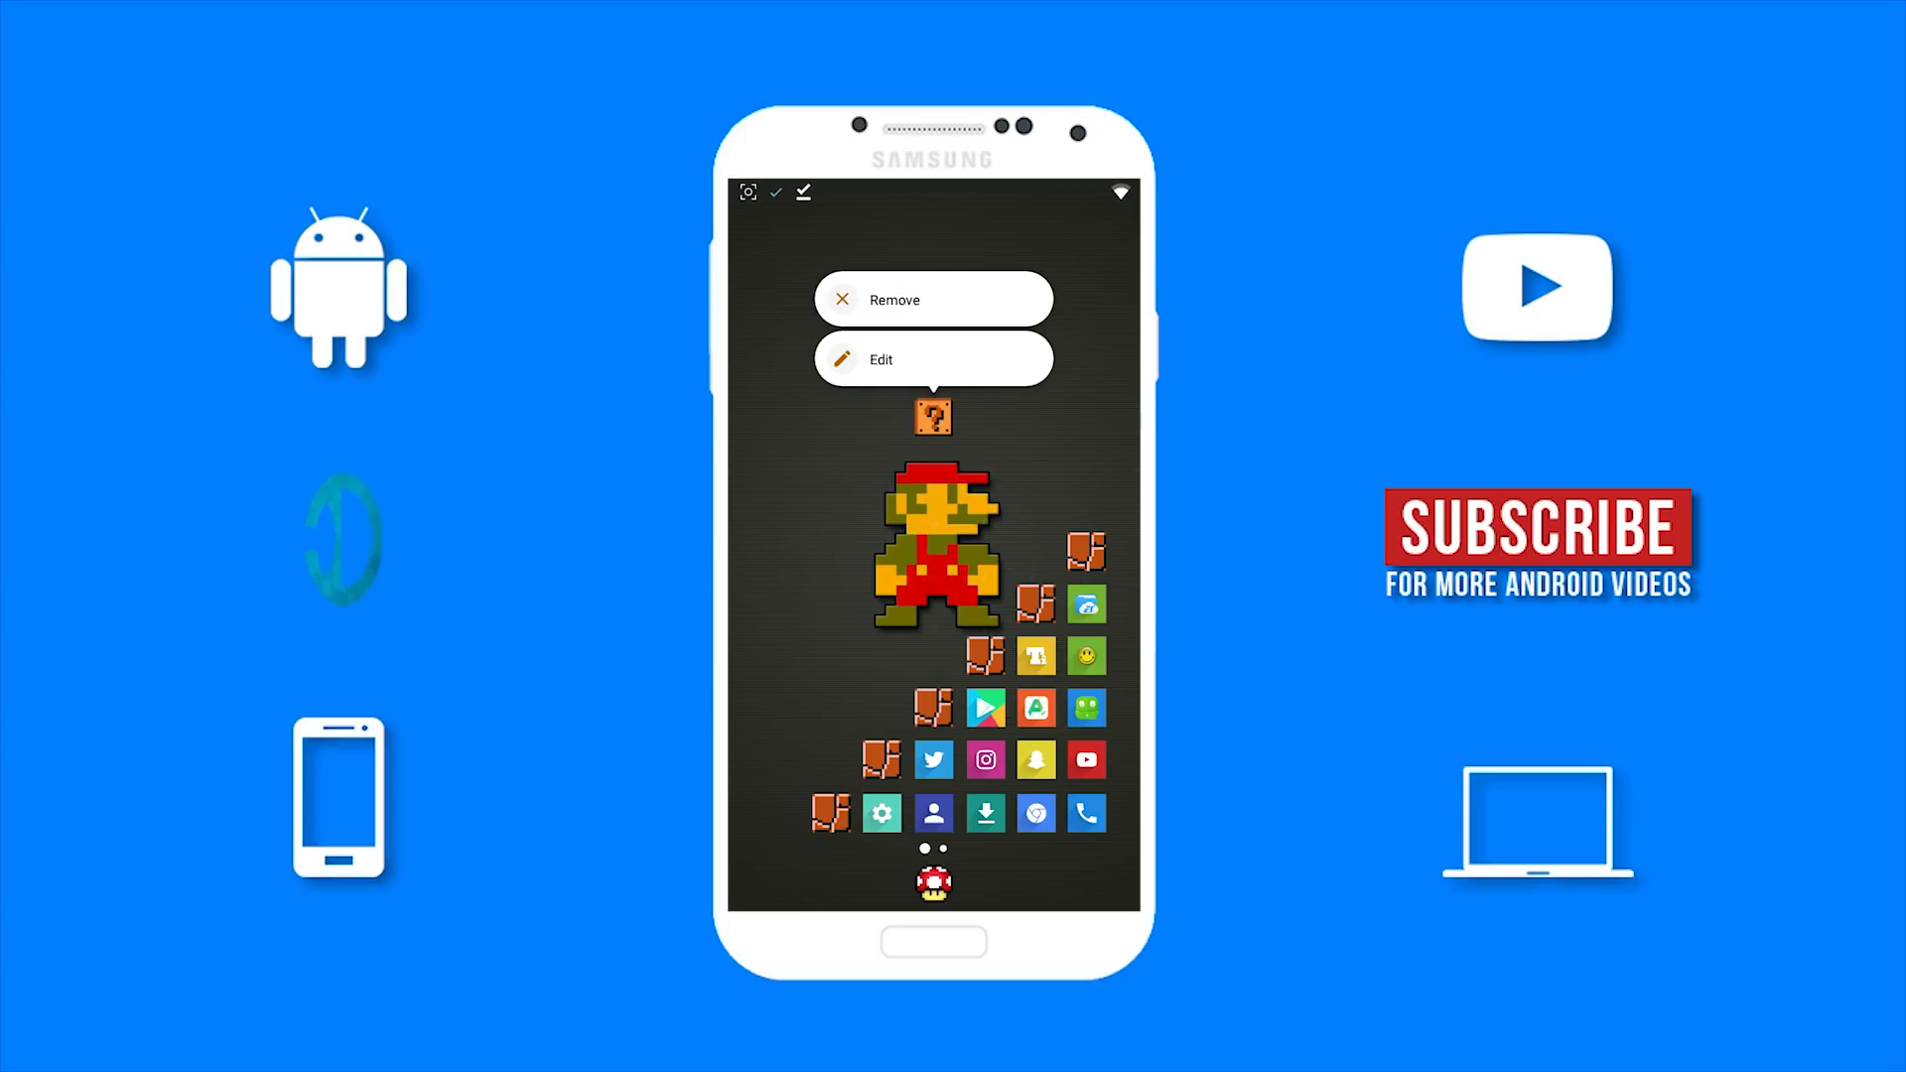
Type several skin-toned person emojis into the question-block folder's label with Gboard.
left_click(932, 359)
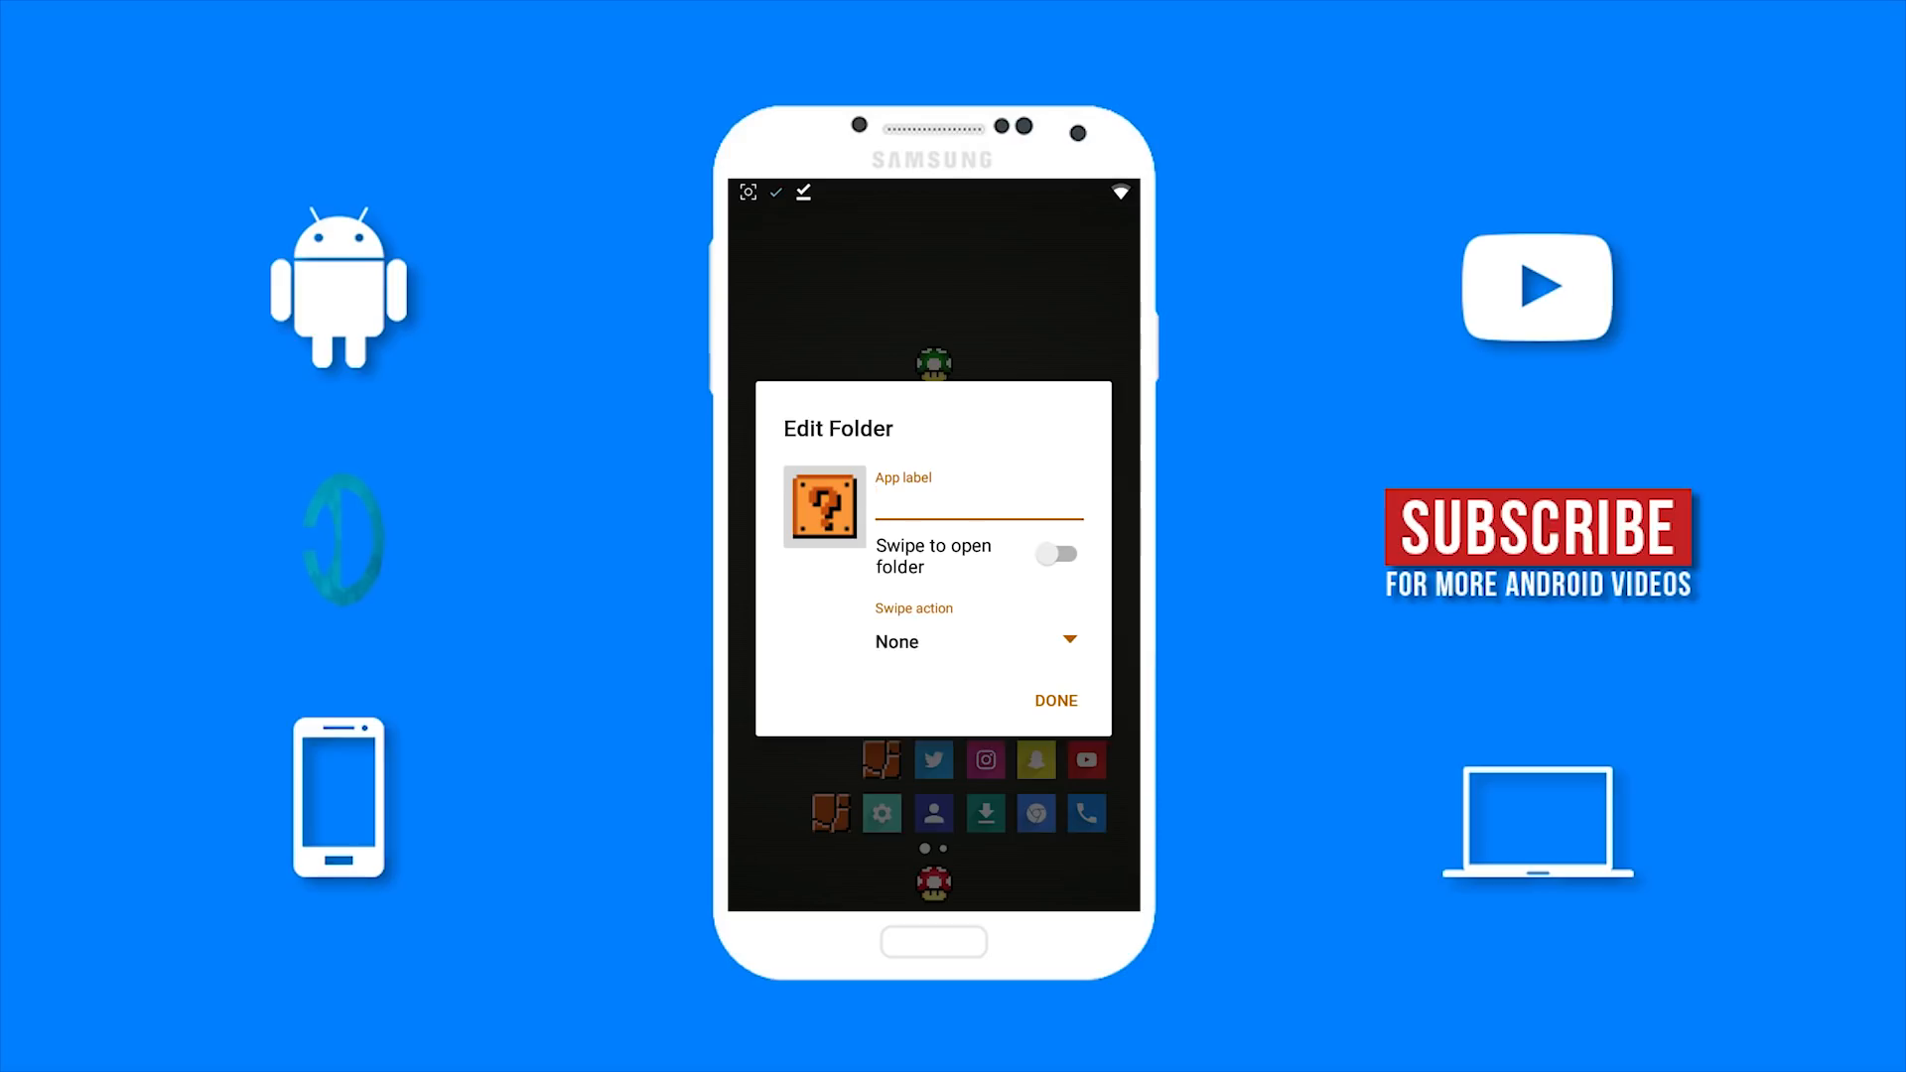
left_click(979, 516)
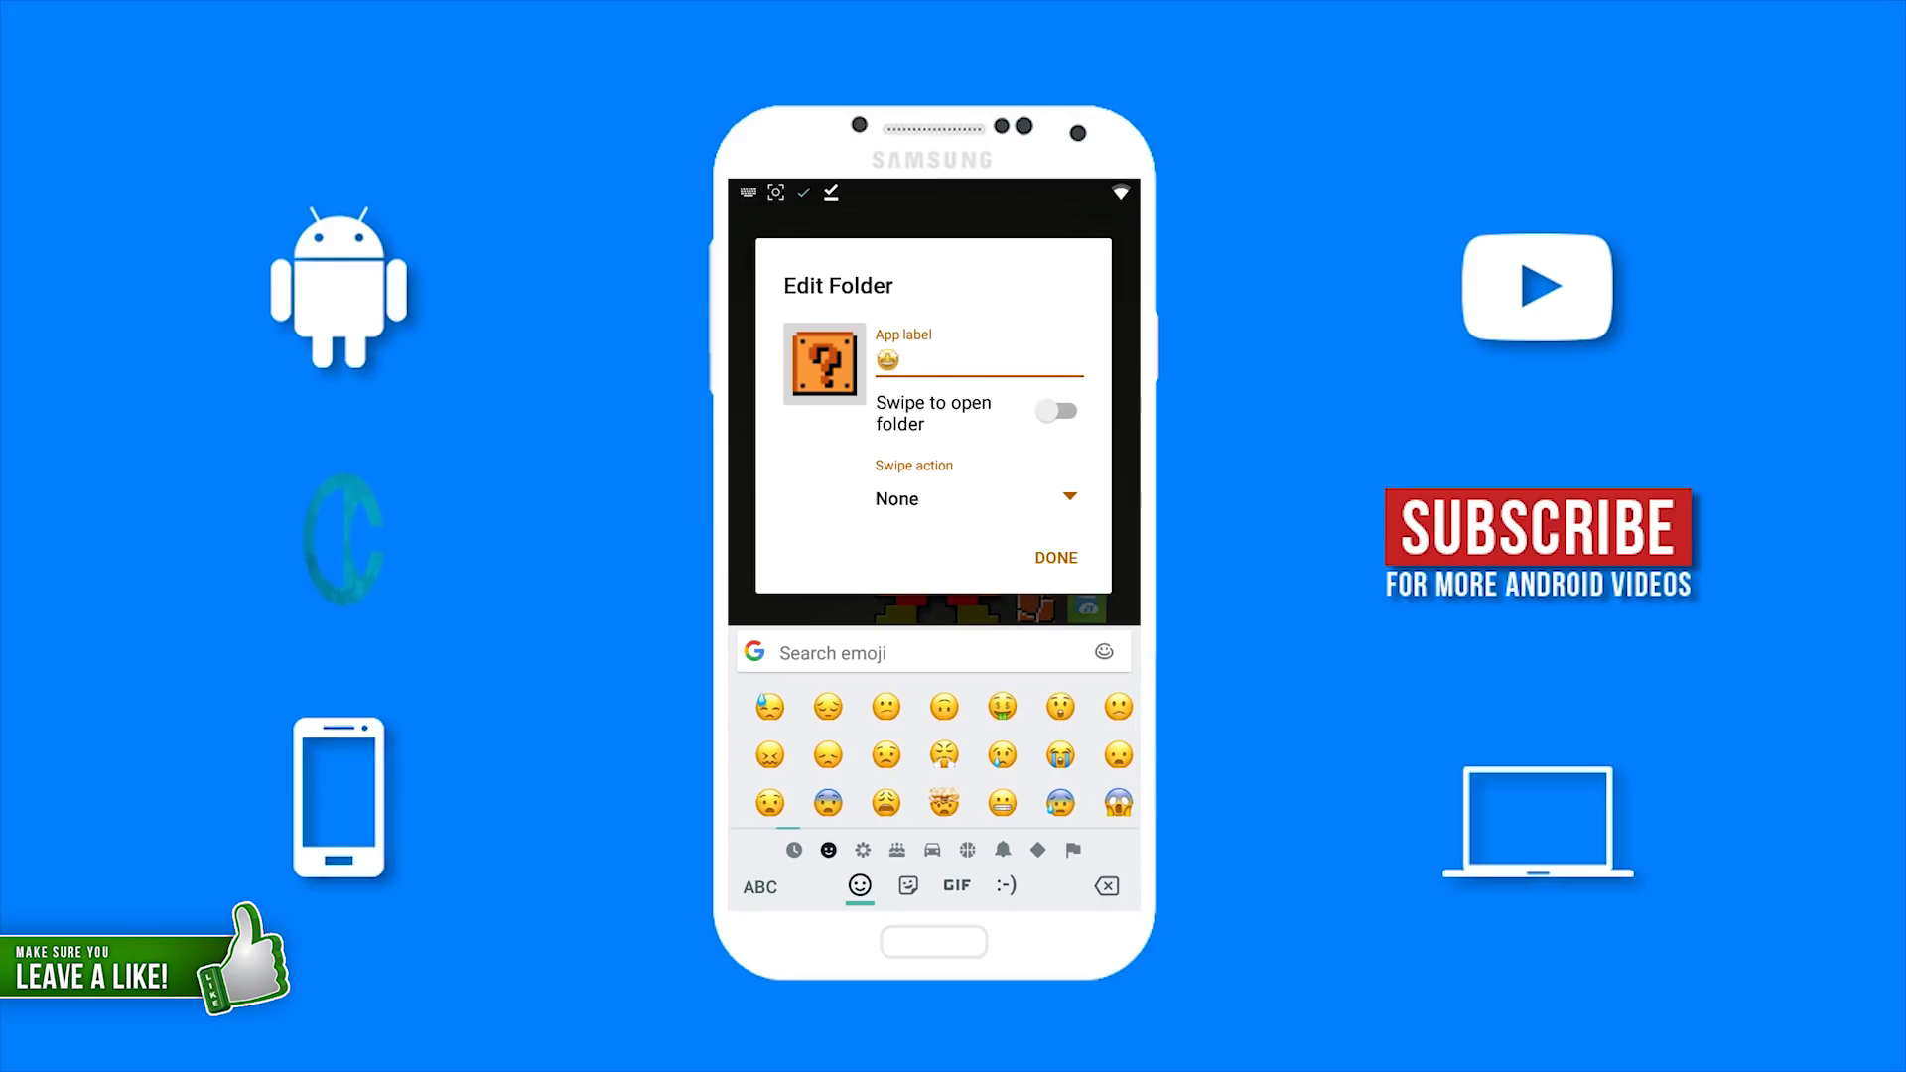
left_click(909, 362)
type("🤪🤭🤫🤨🤮🤬🧔🏿🧔🏾")
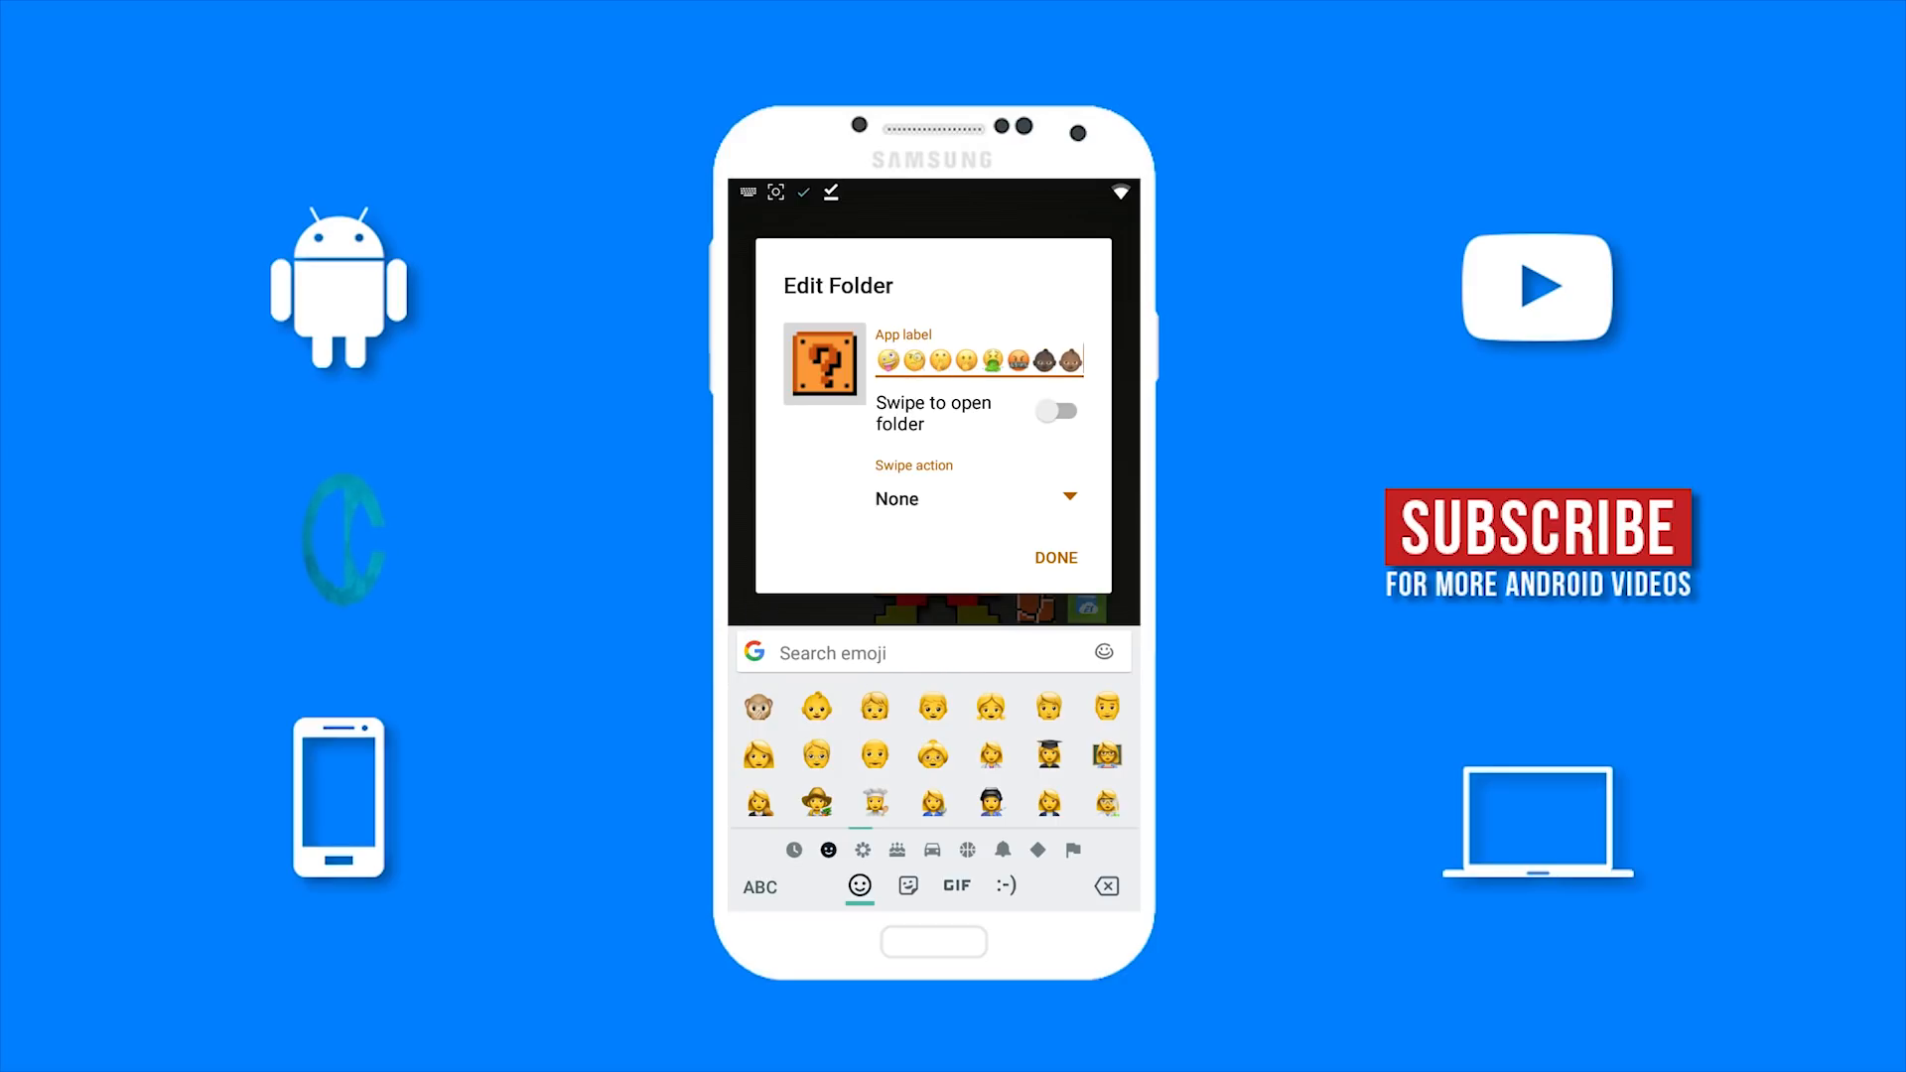
left_click(817, 708)
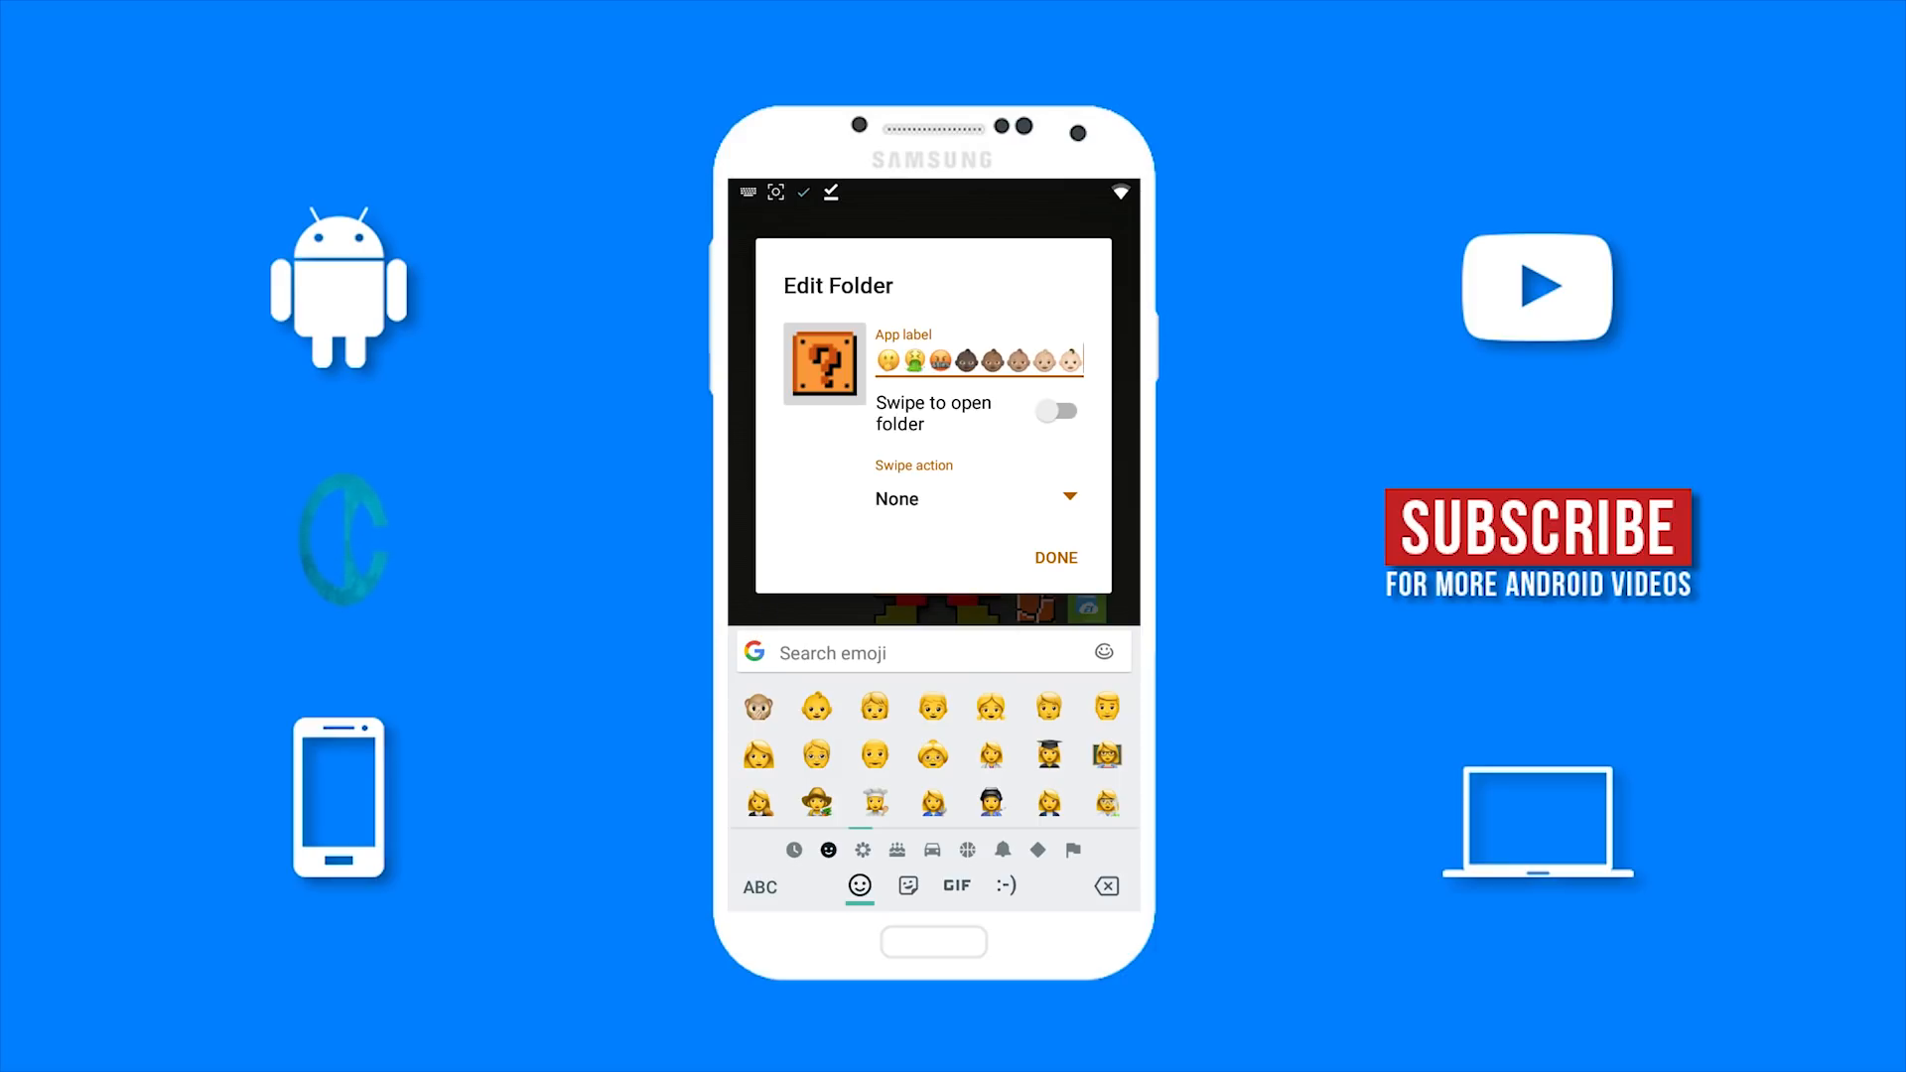
left_click(932, 707)
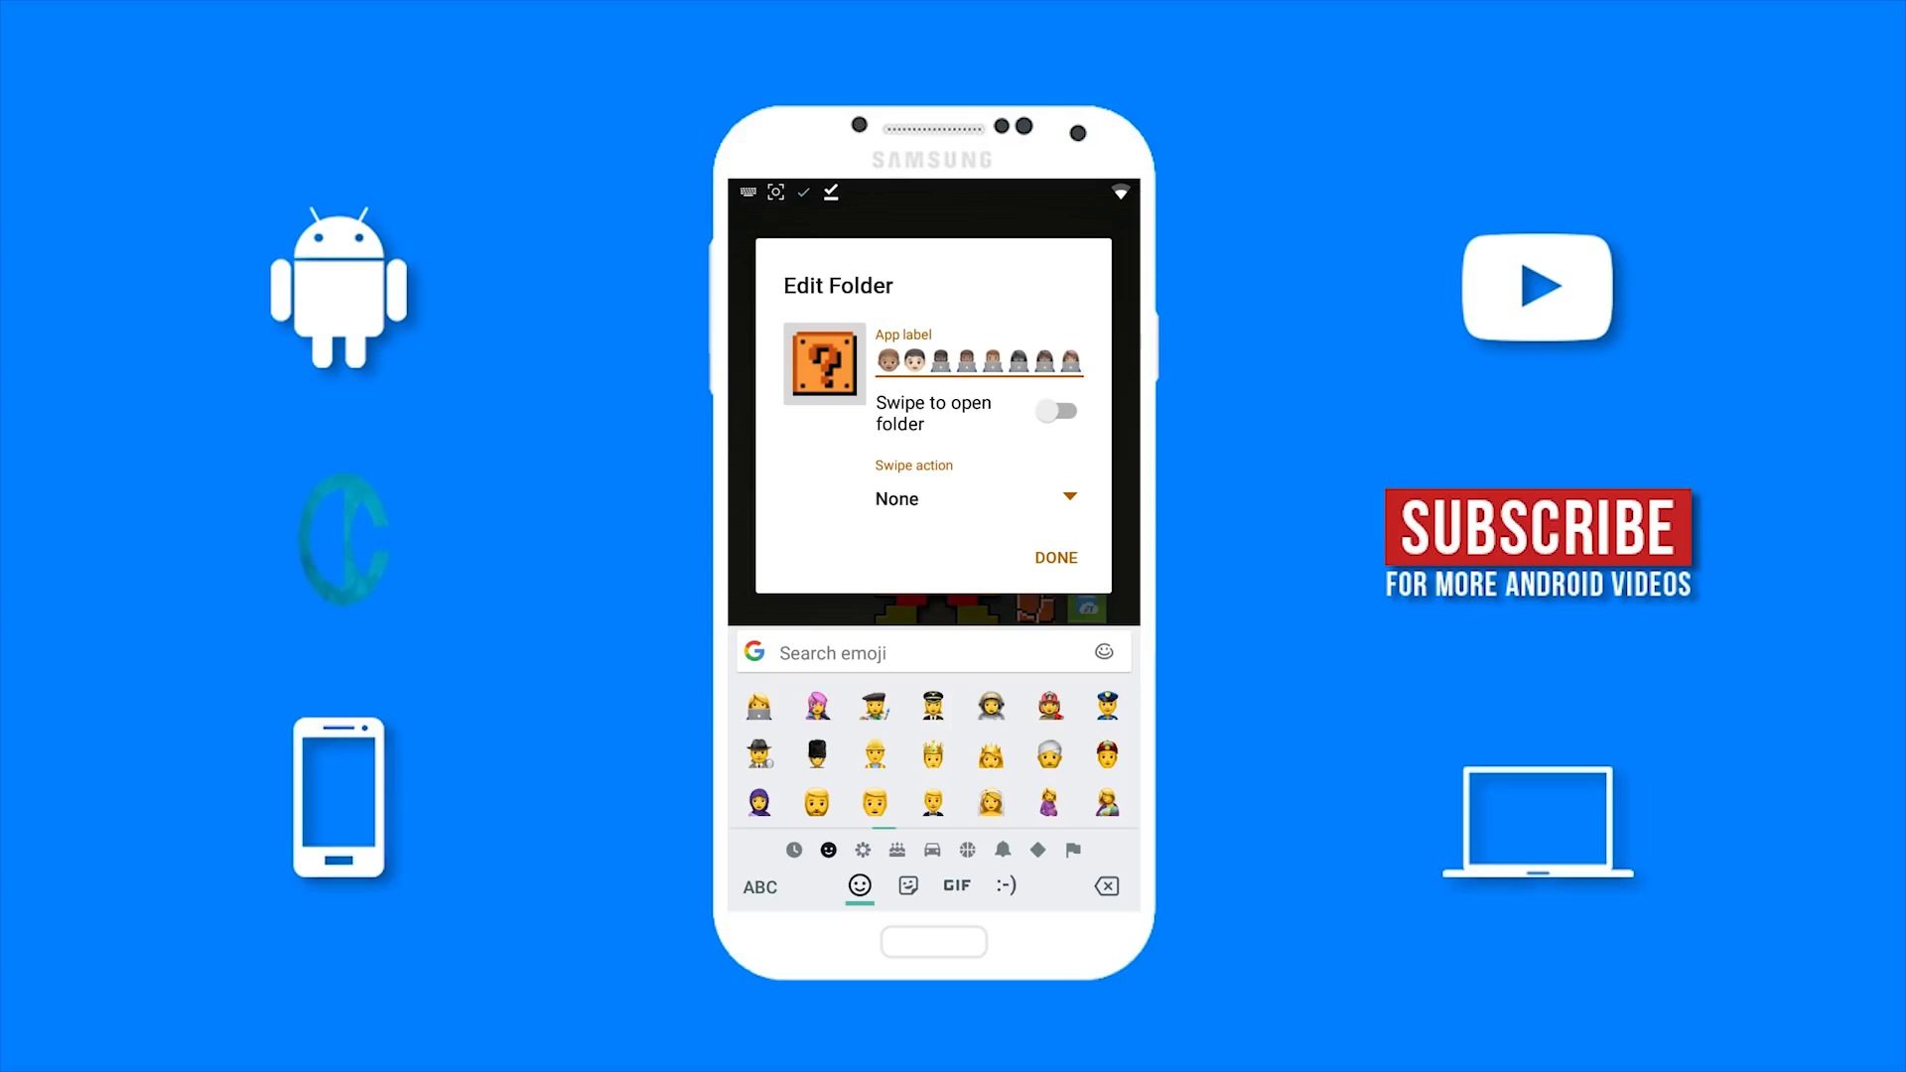
left_click(1054, 558)
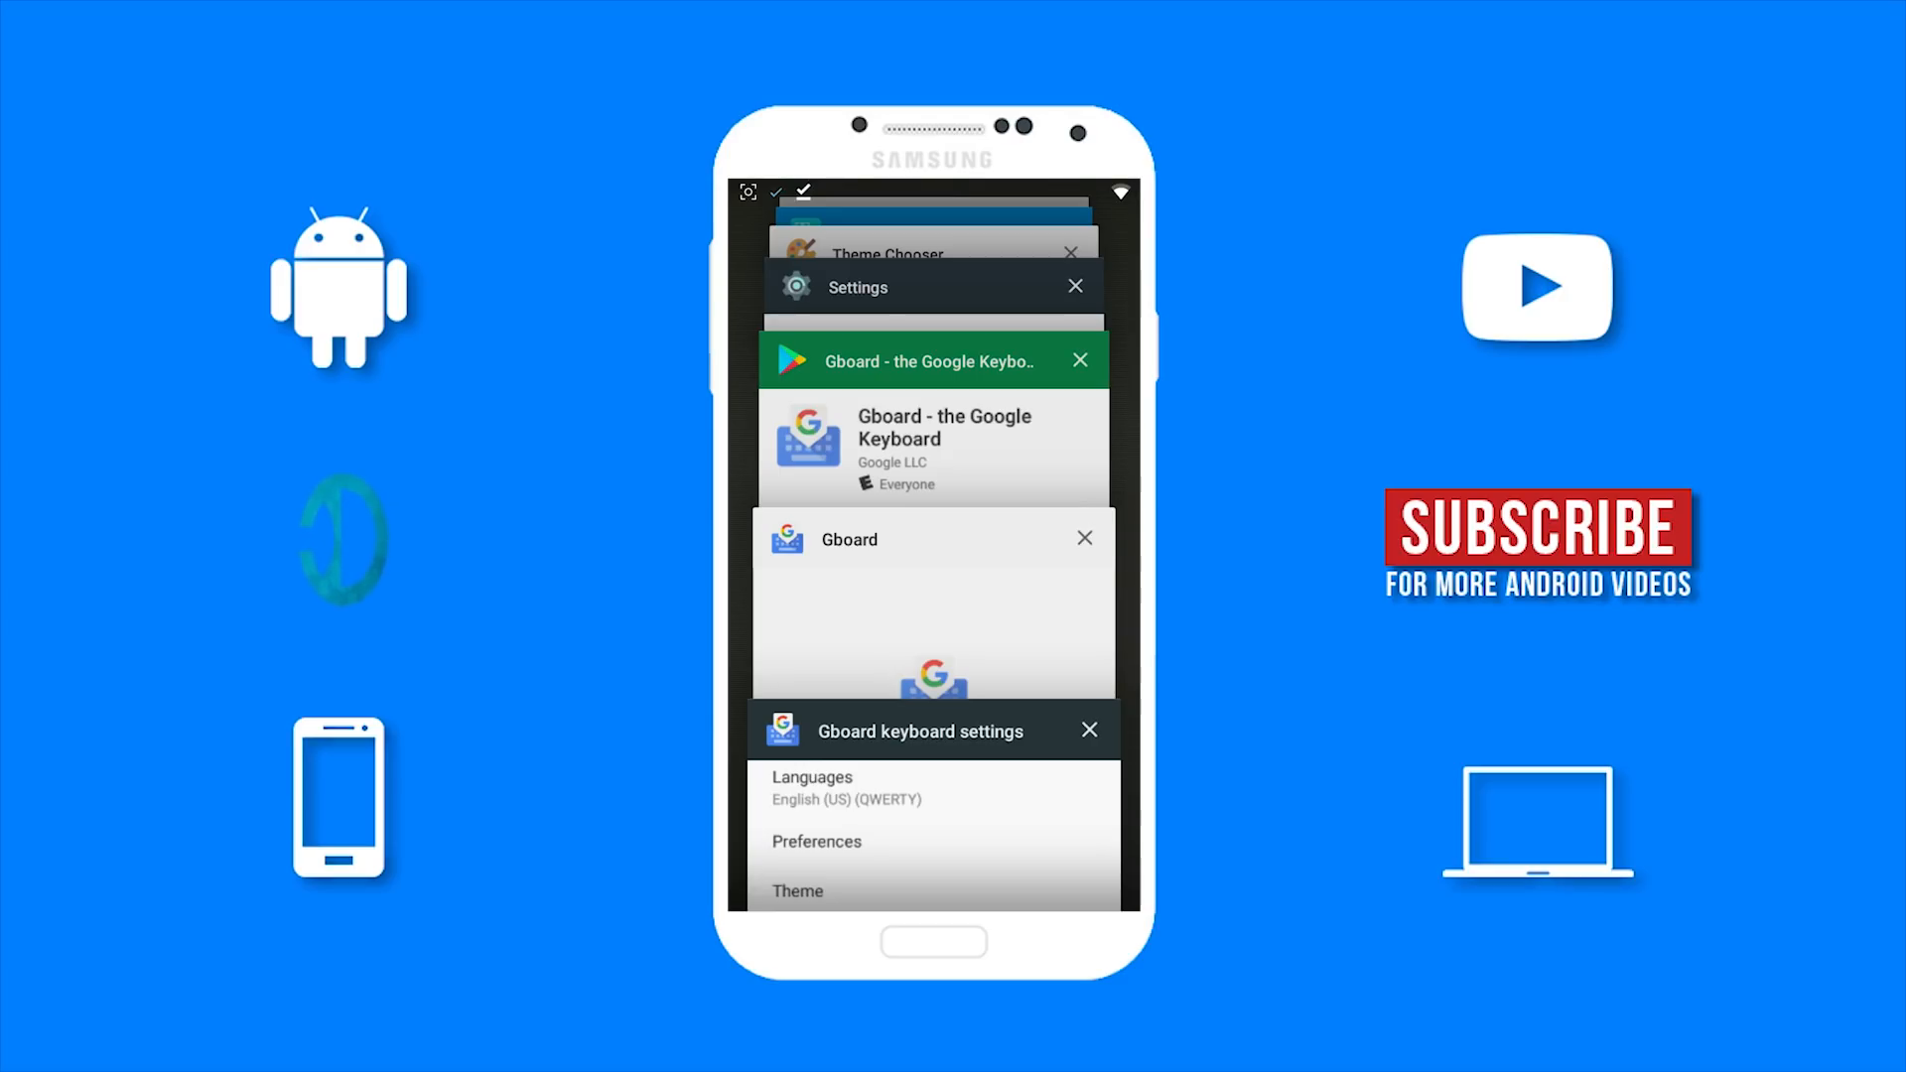
Return to iFont's My Font and apply the default System font theme.
scroll("up", 3)
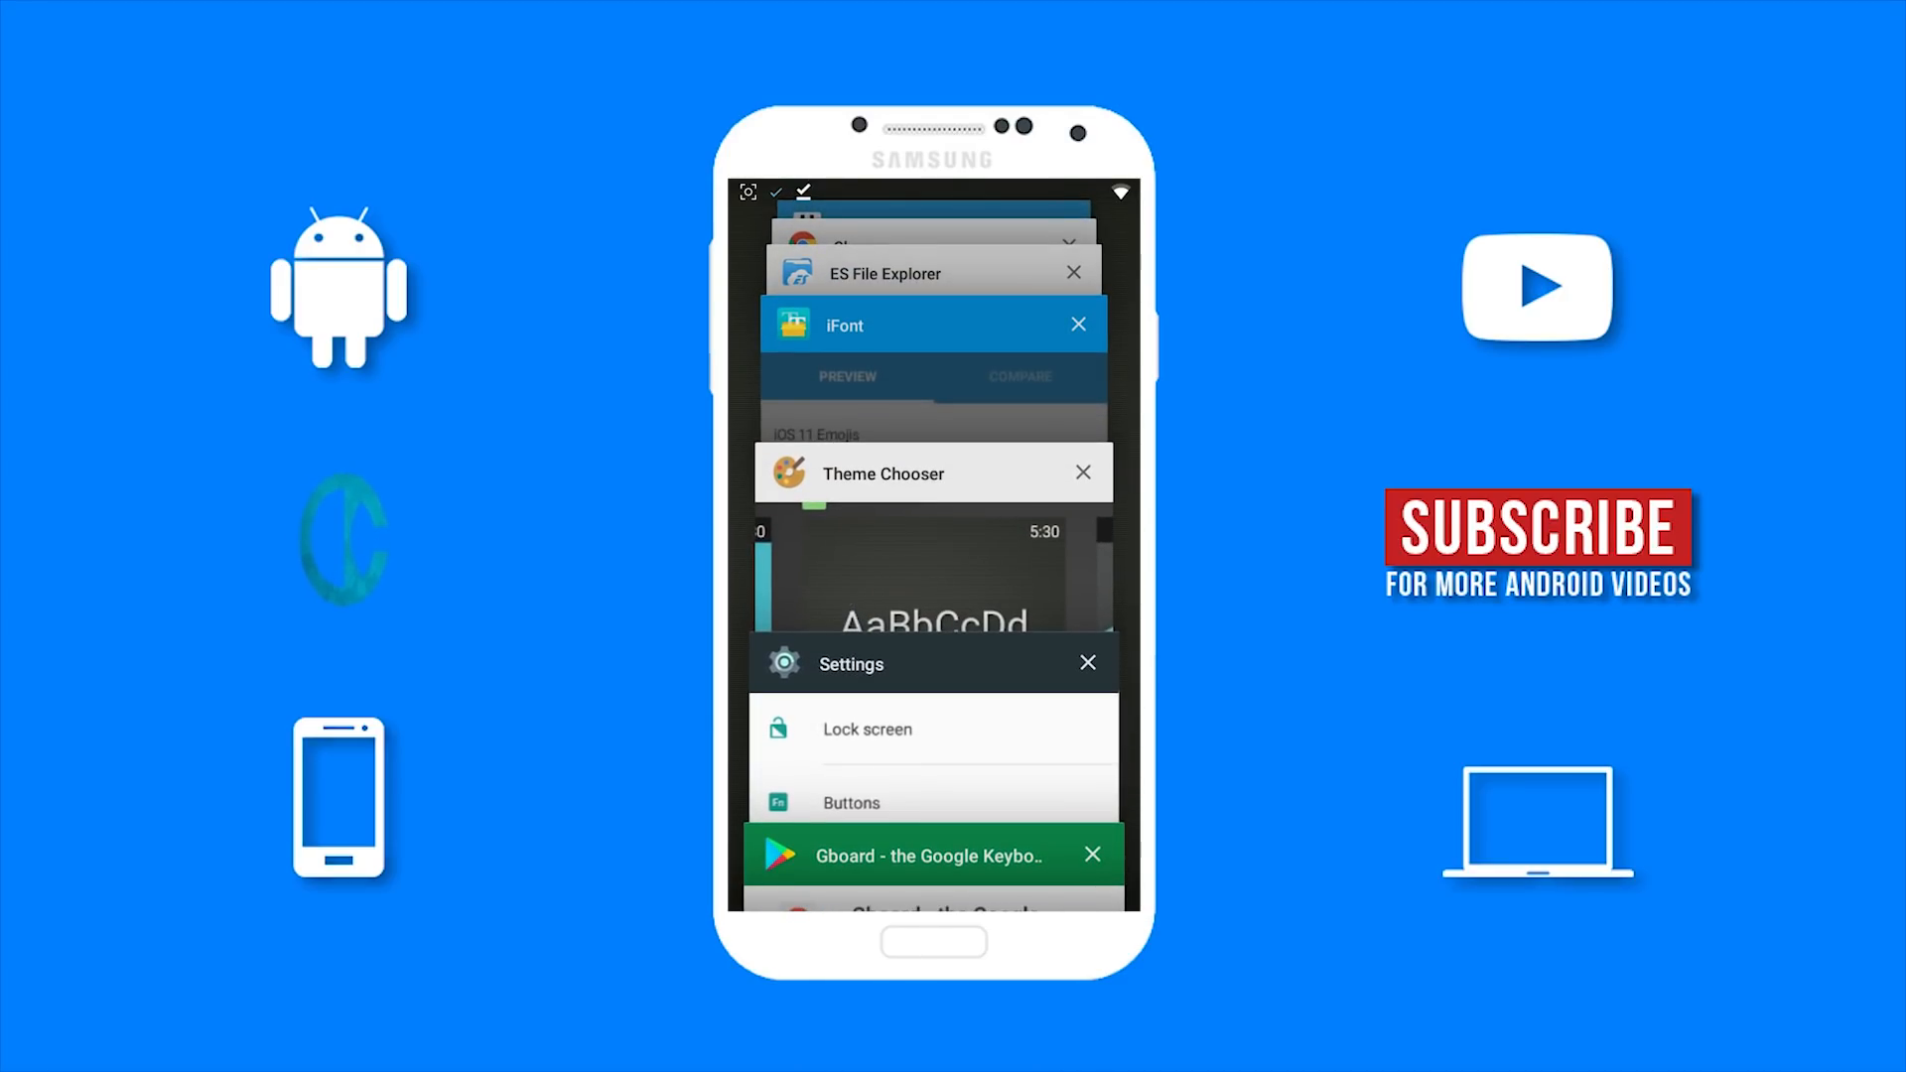
left_click(931, 325)
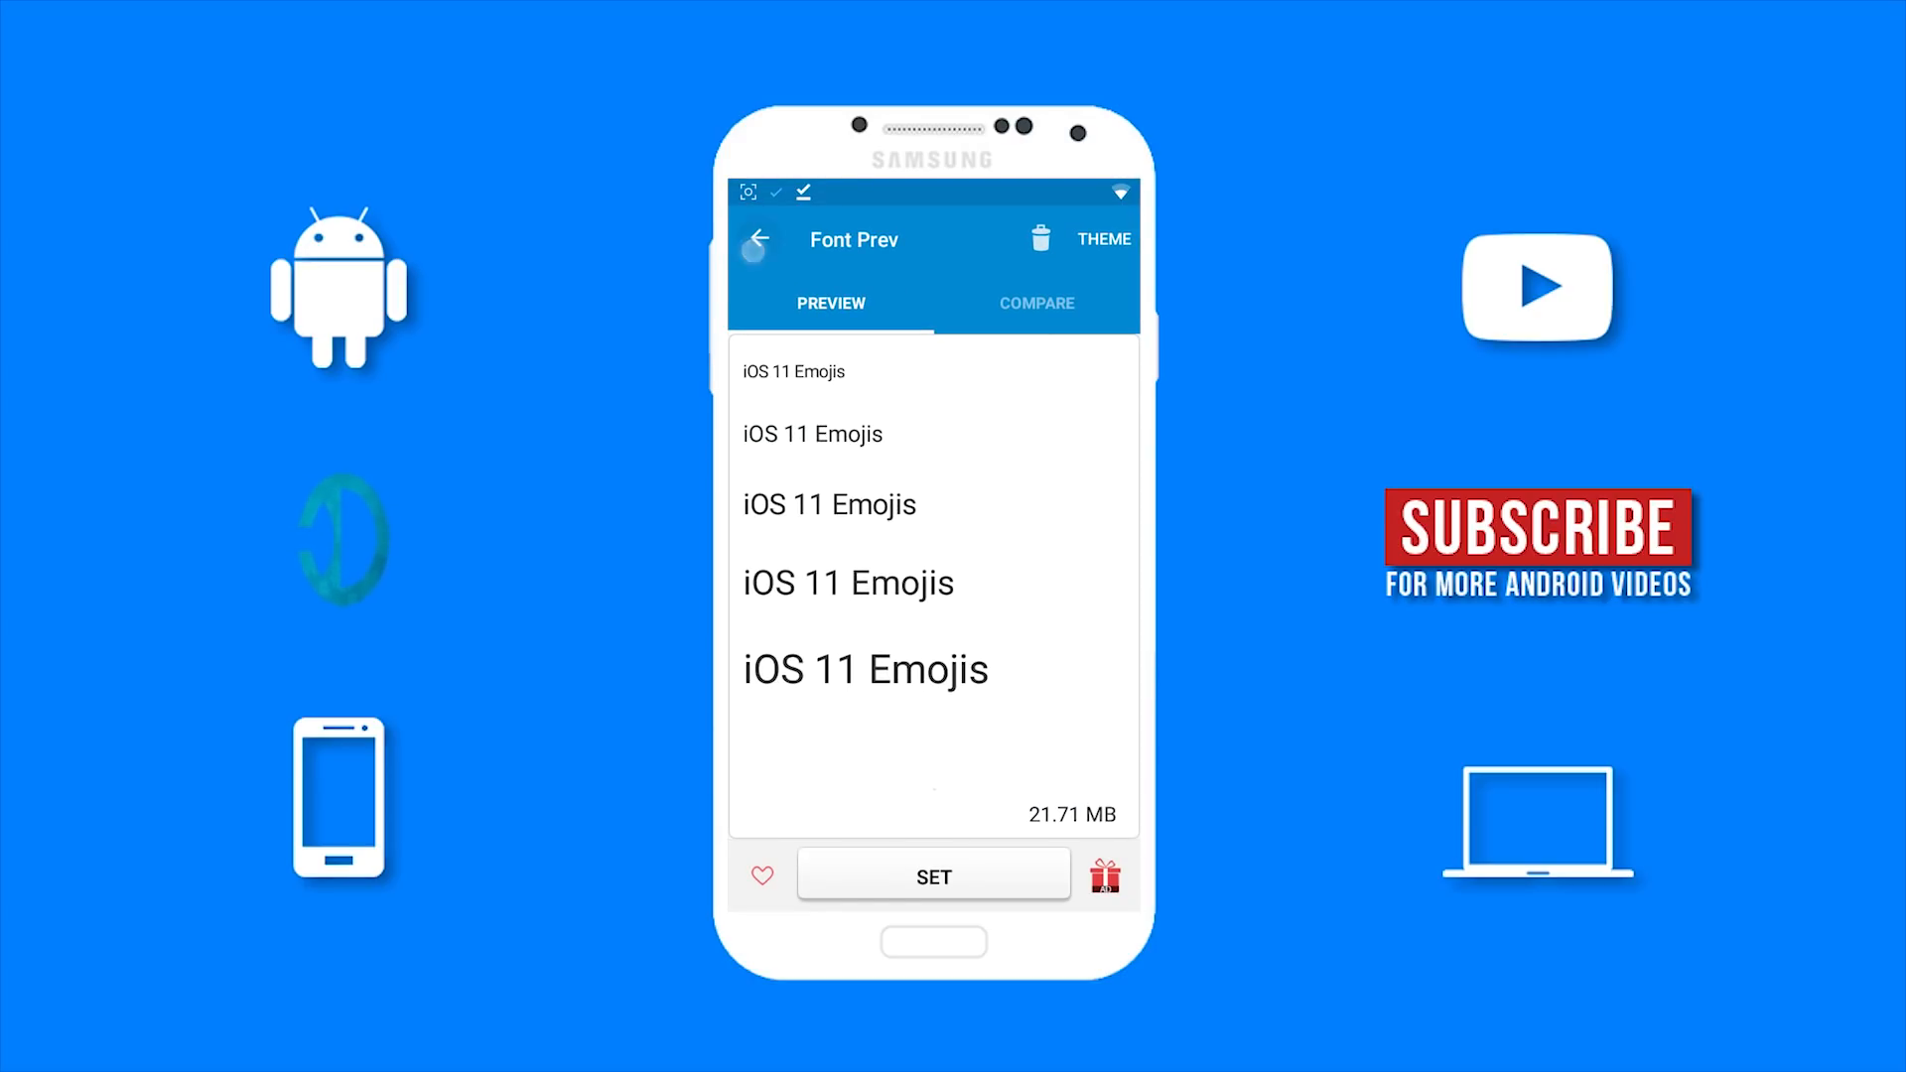
left_click(932, 876)
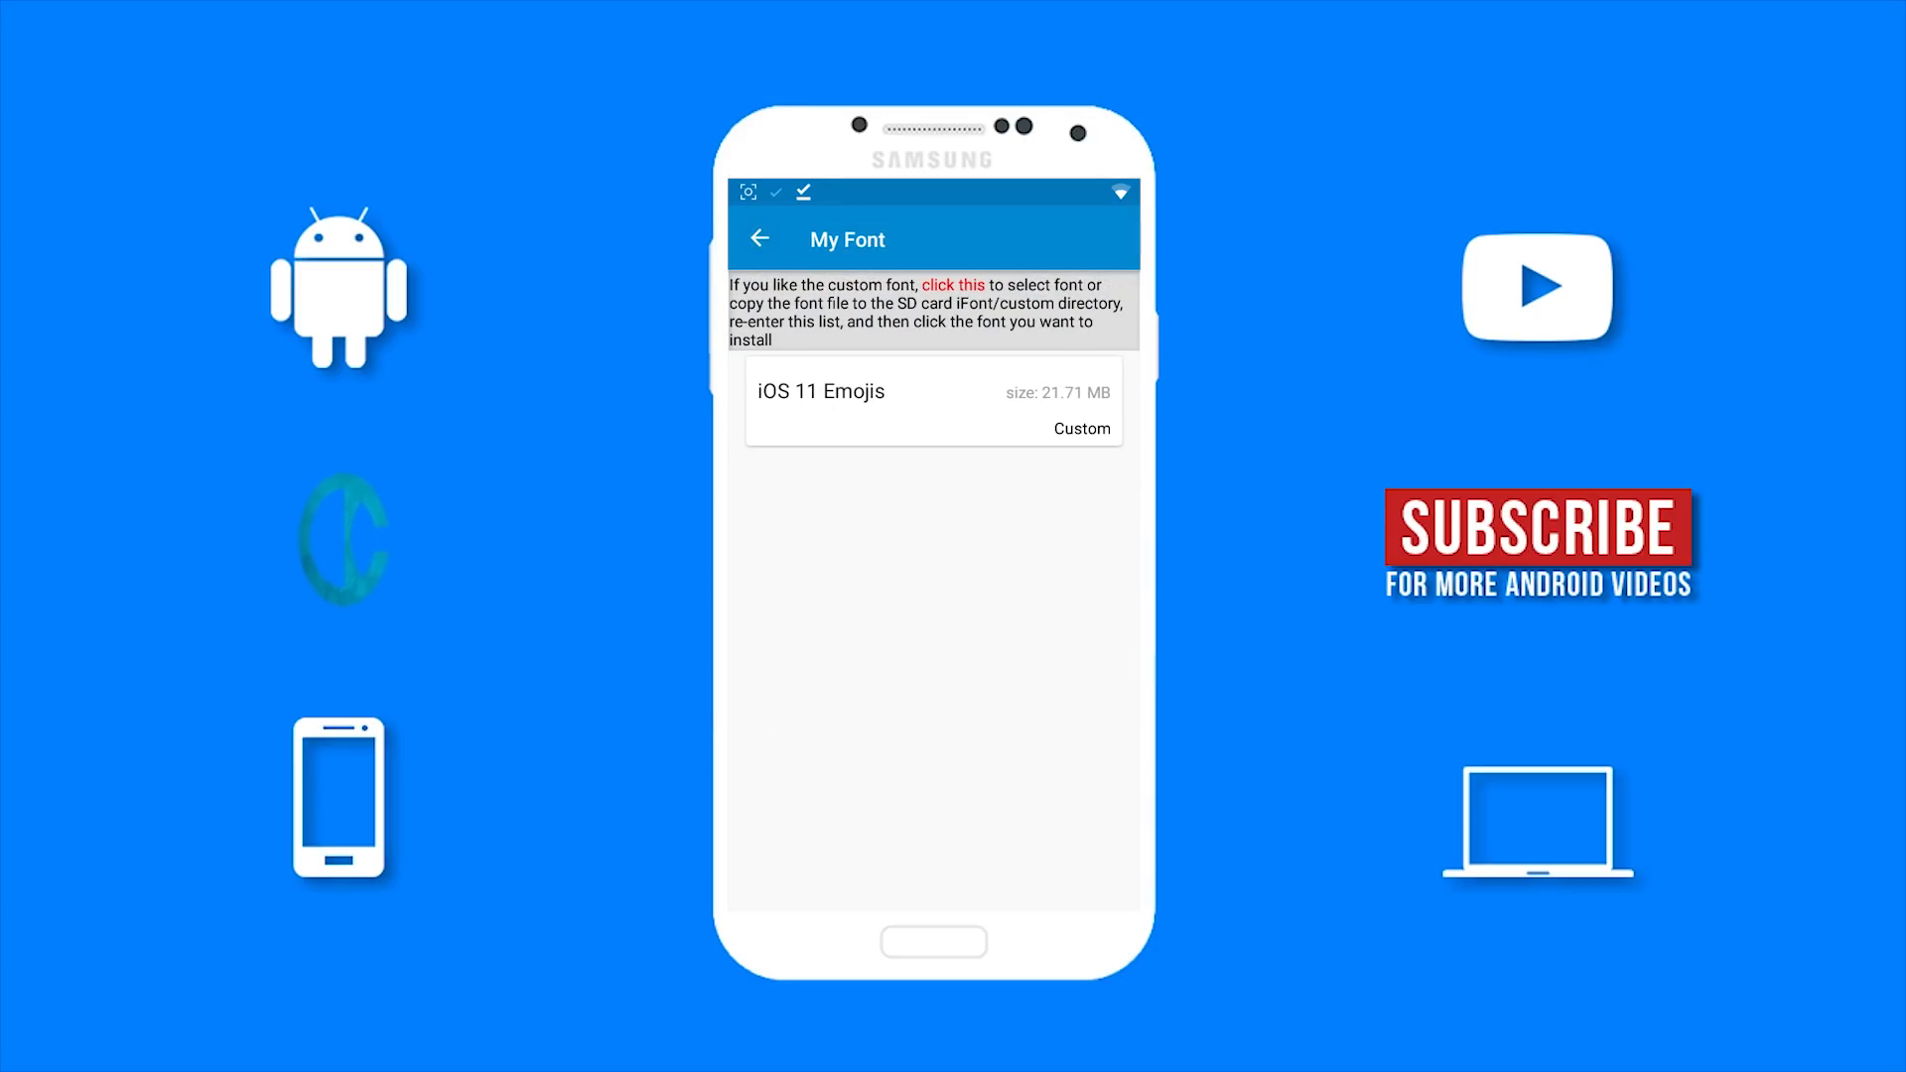
left_click(758, 238)
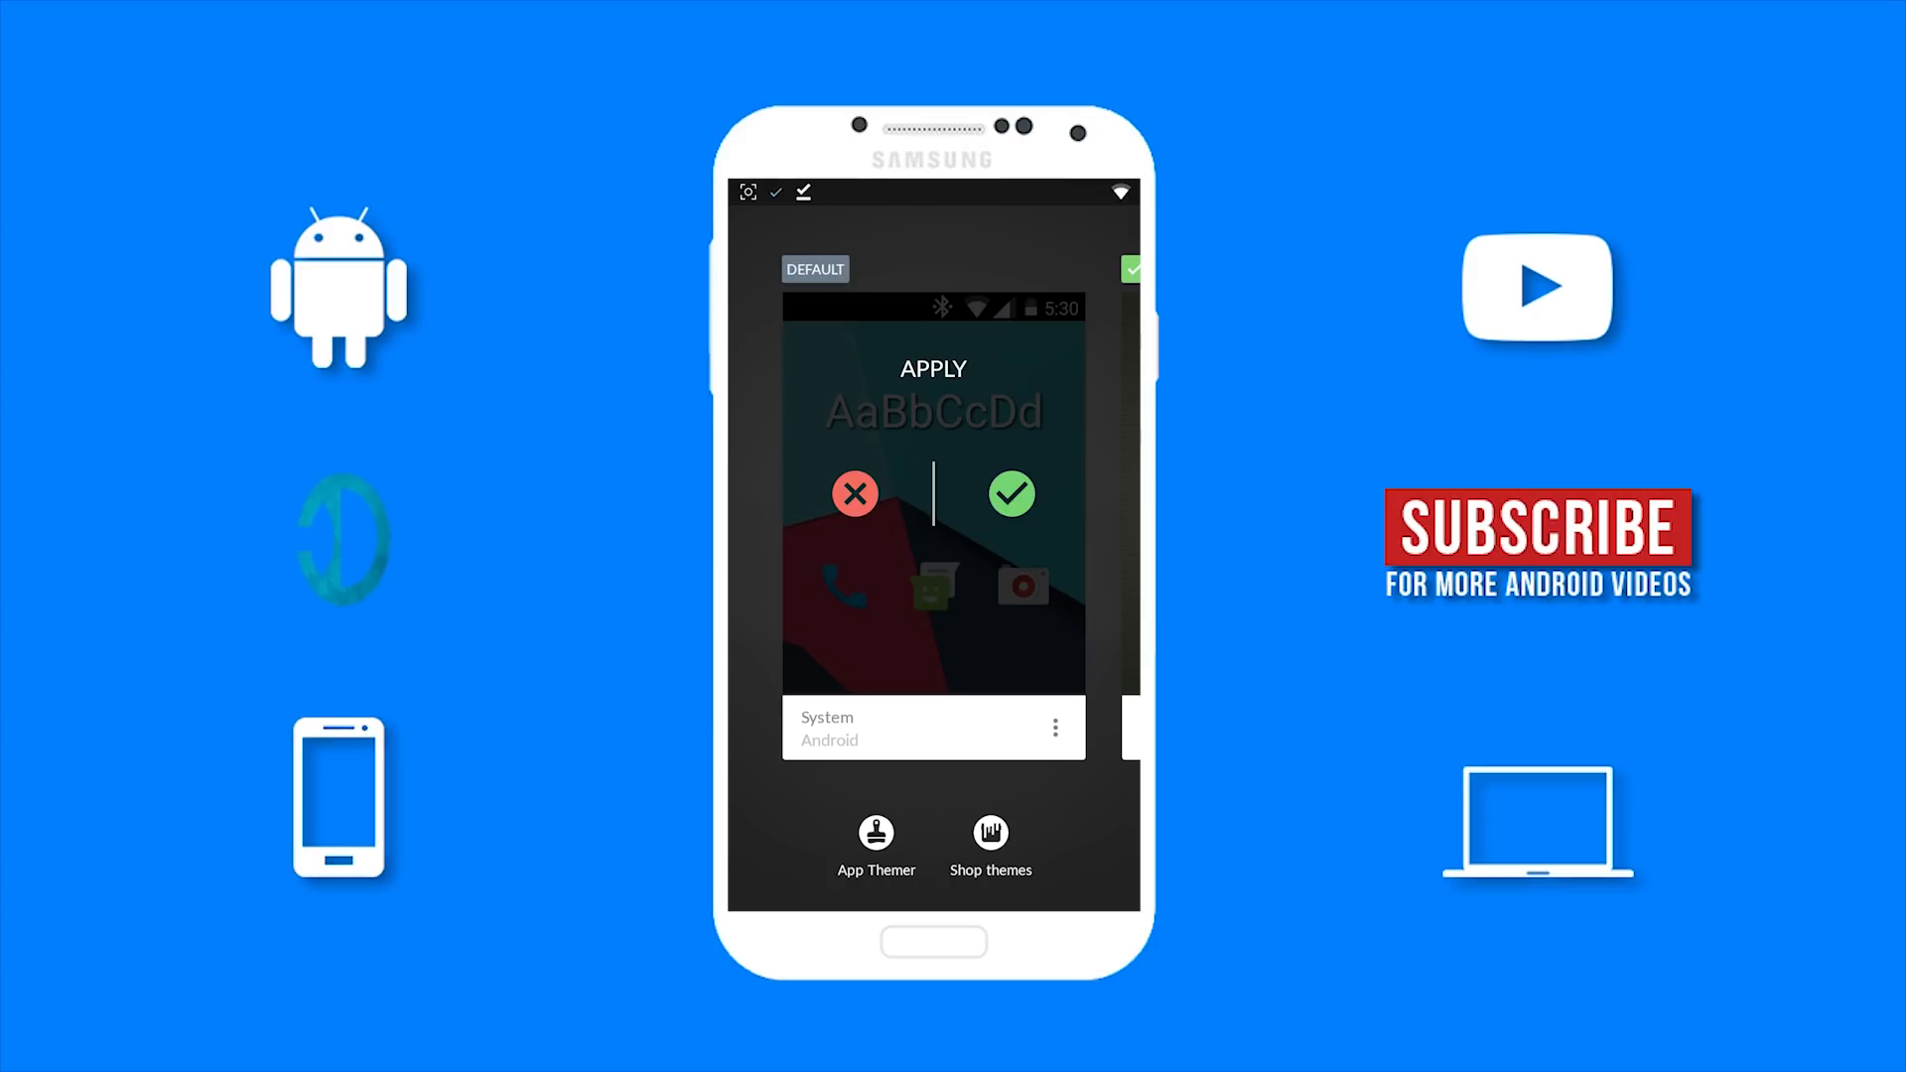
left_click(1010, 492)
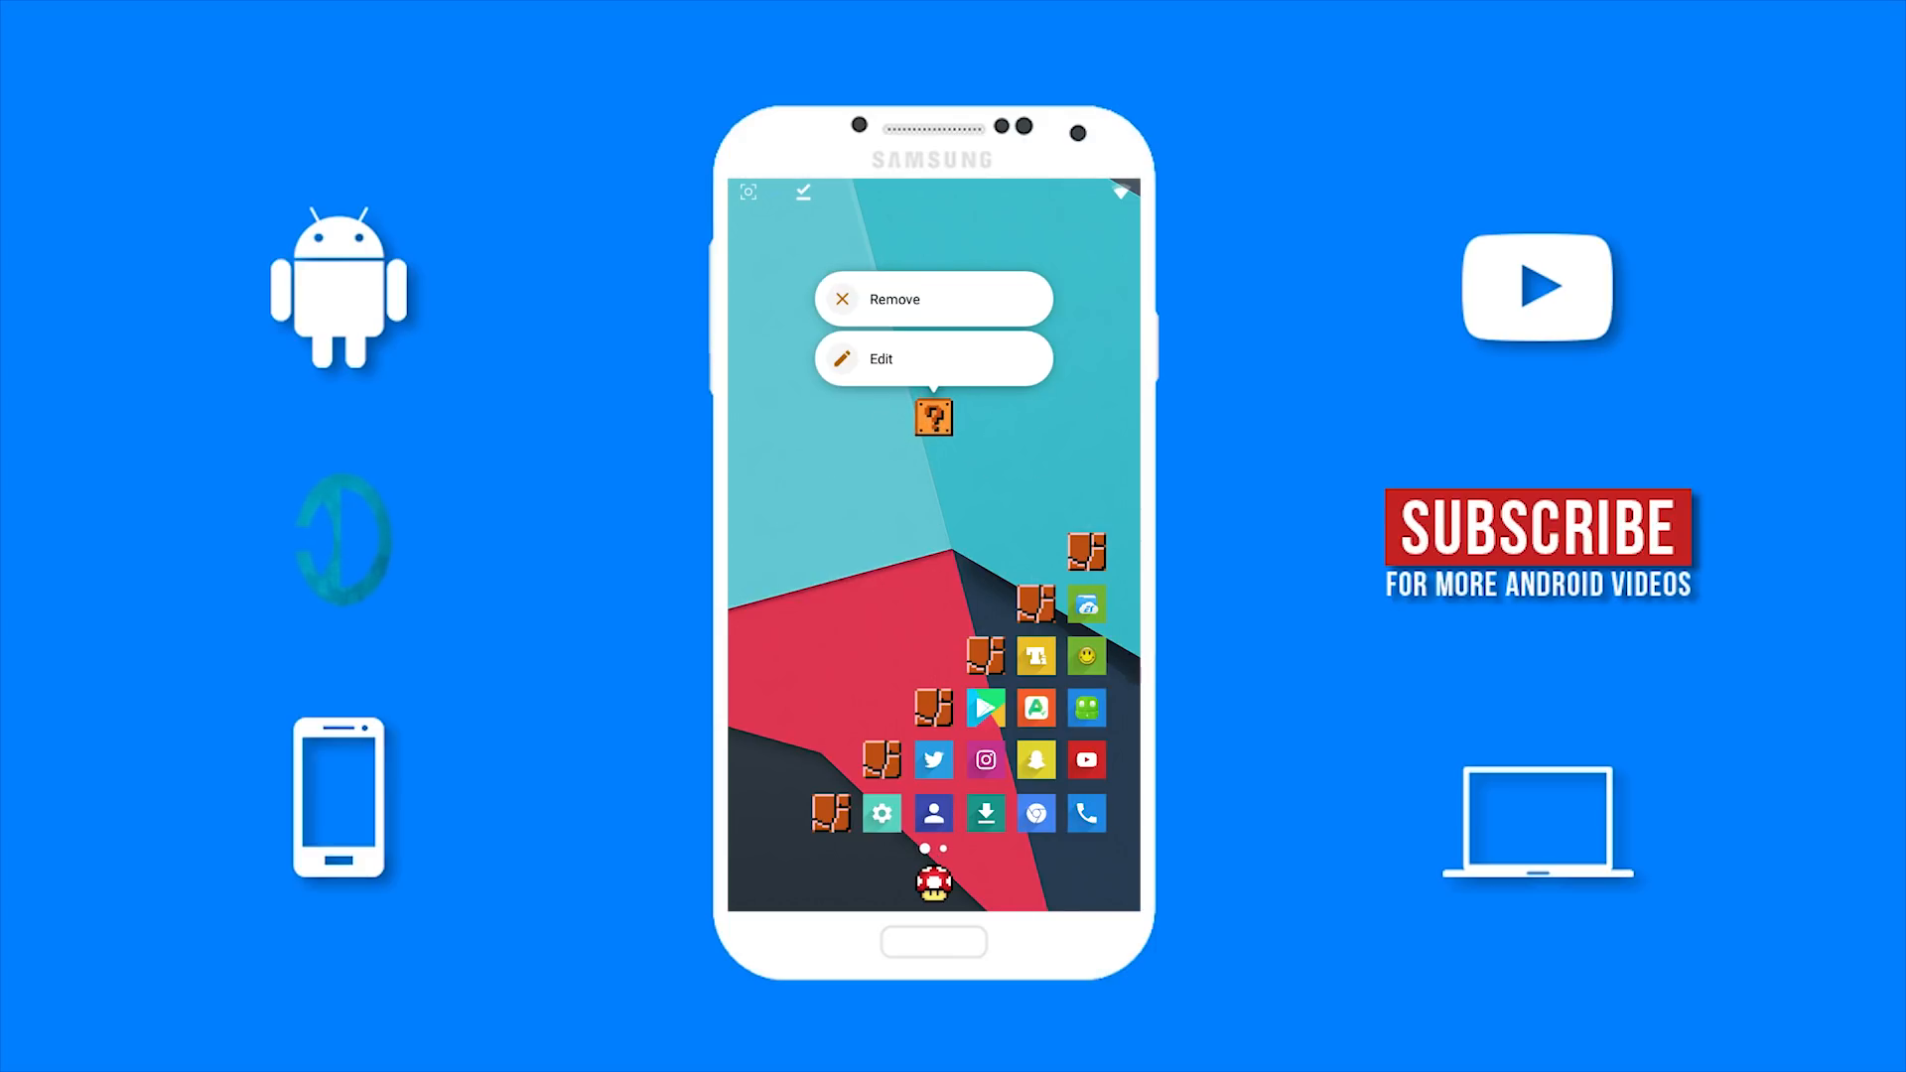
Edit the question-block folder's label and bring up Gboard's emoji keyboard.
left_click(932, 359)
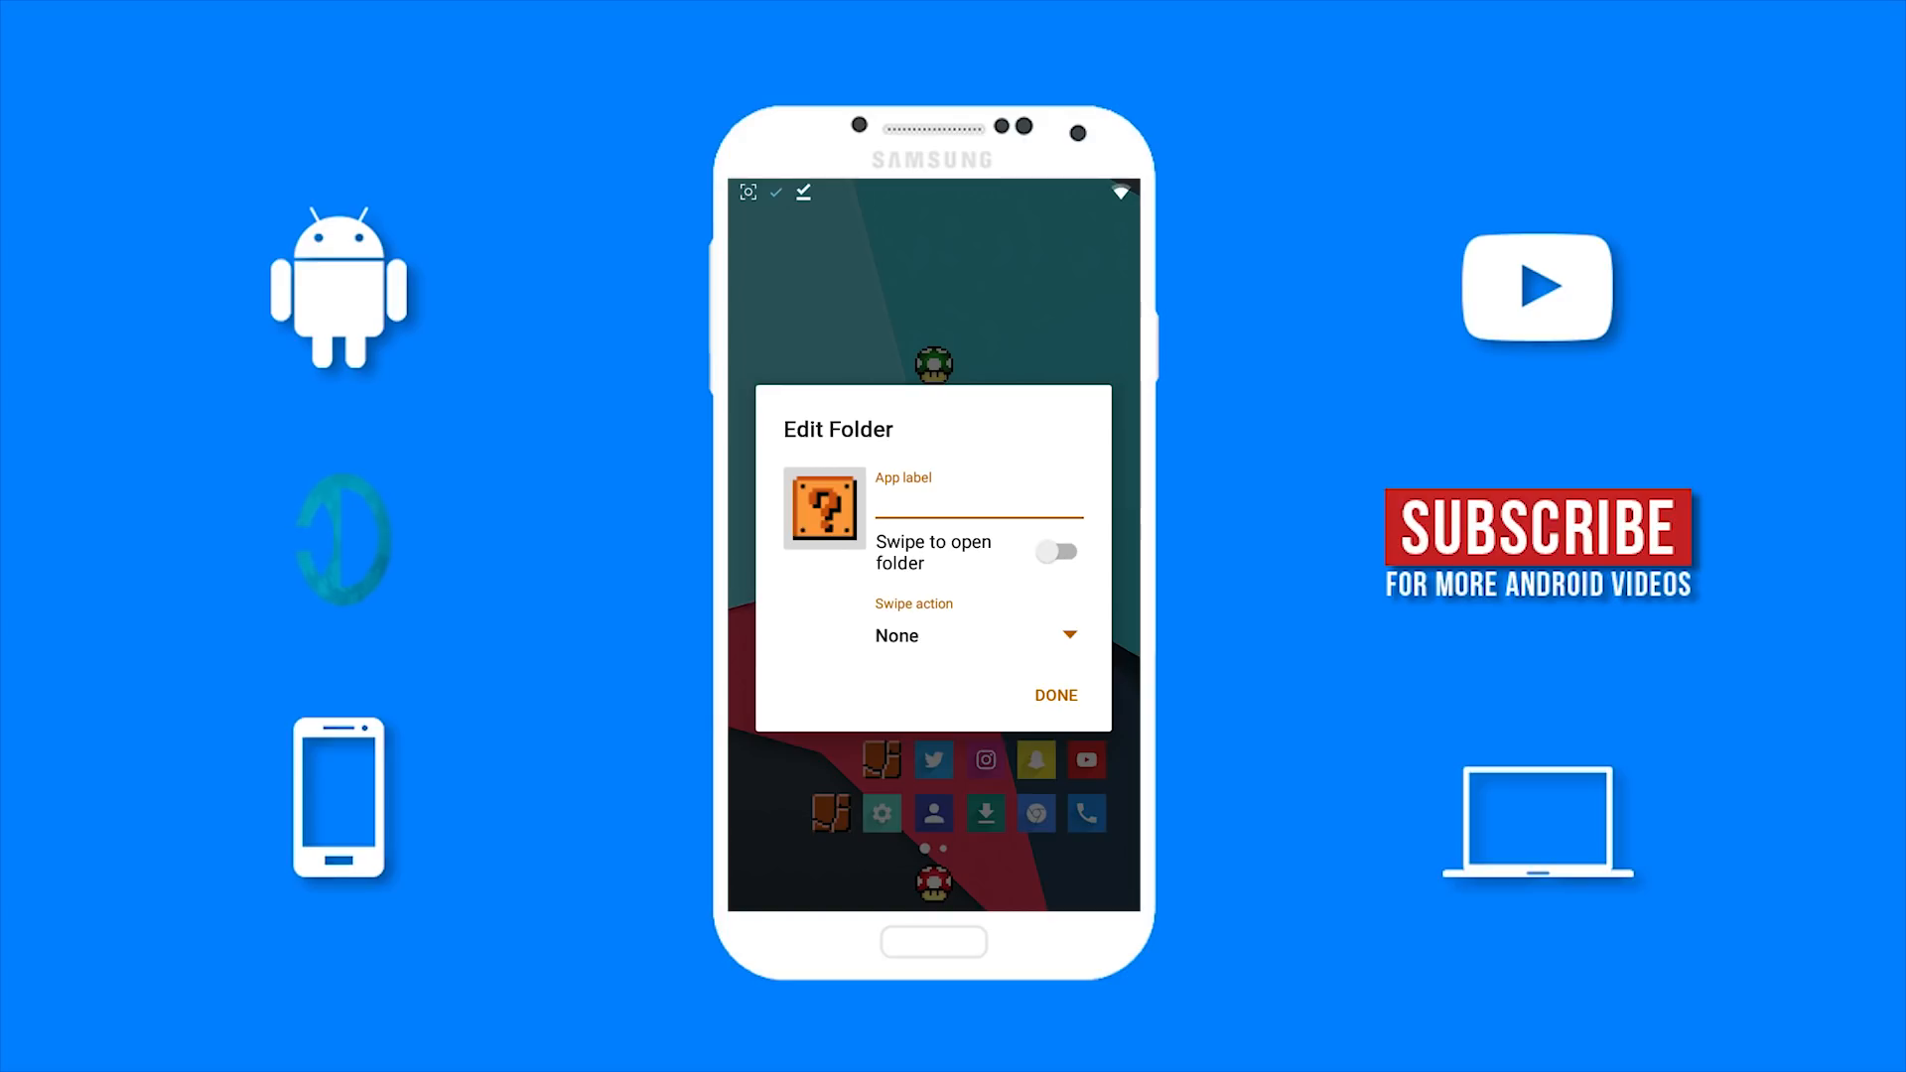
left_click(979, 498)
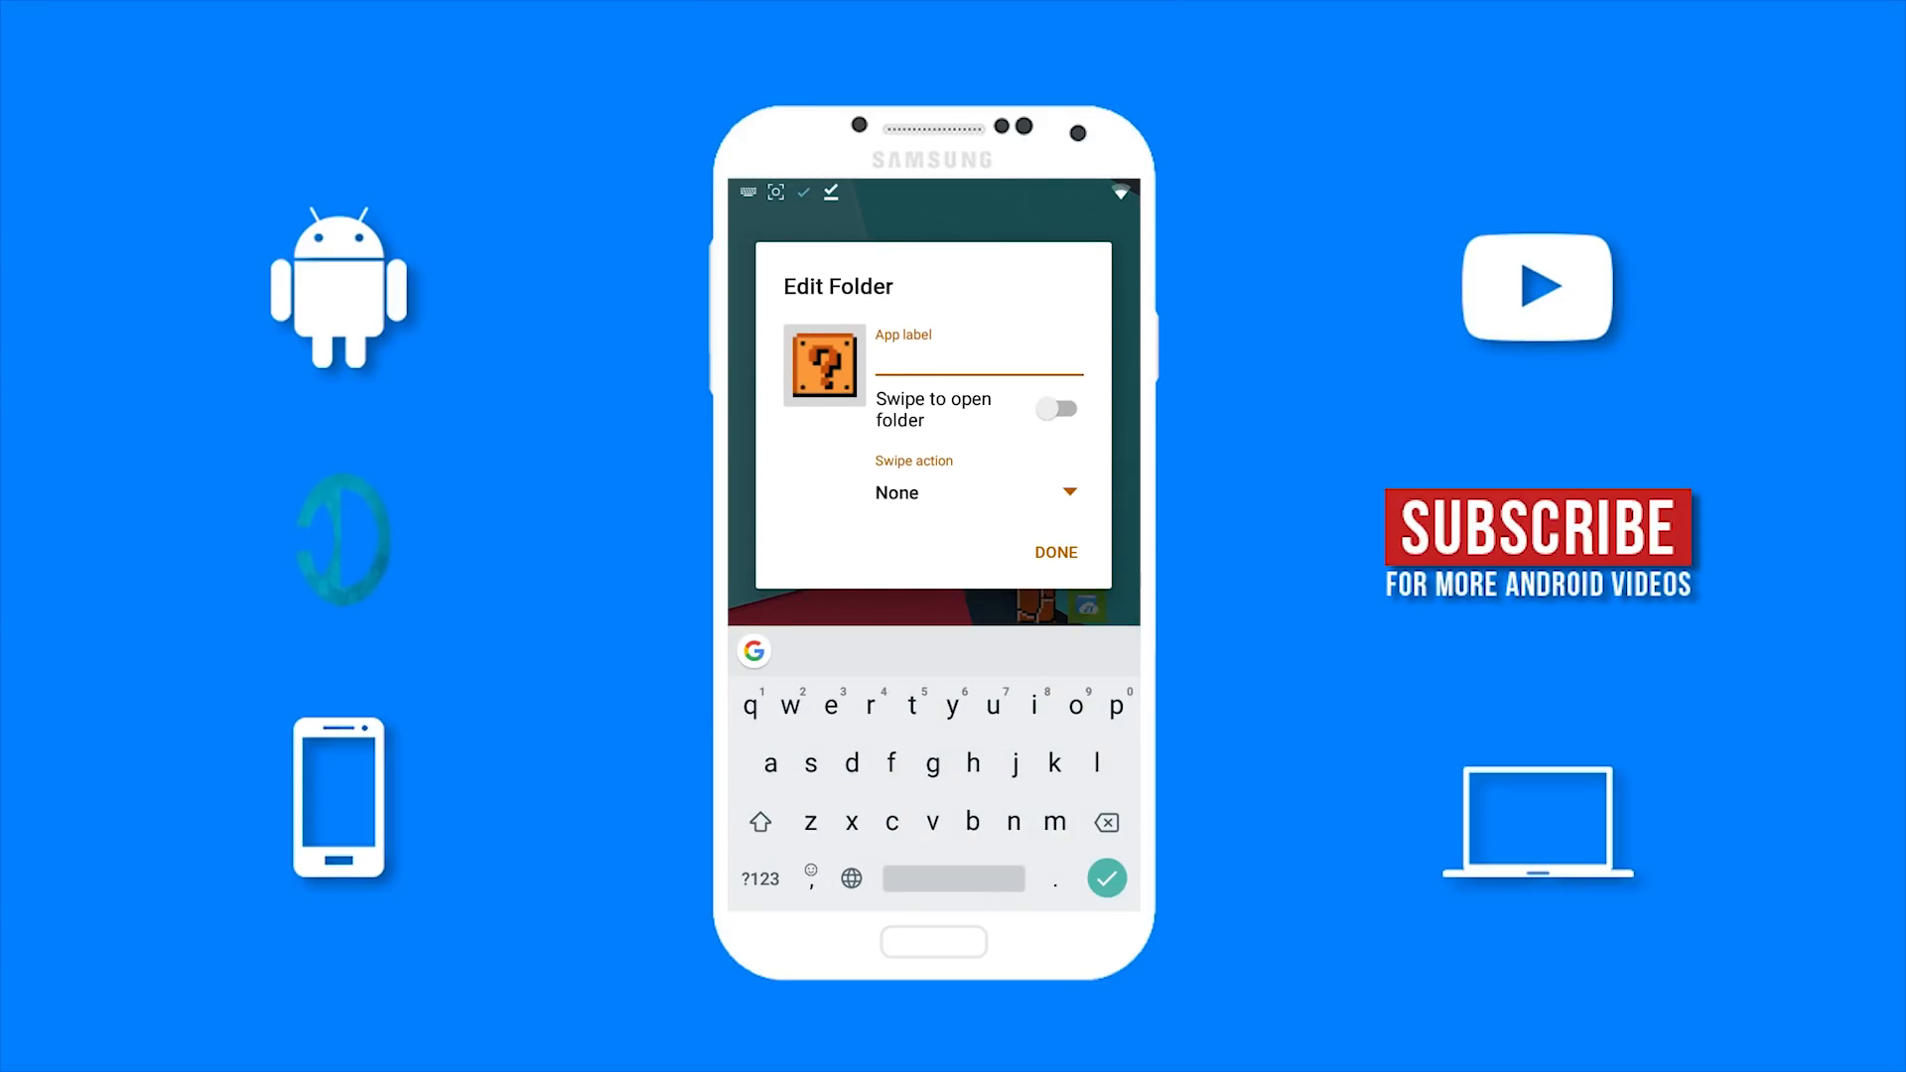
left_click(810, 877)
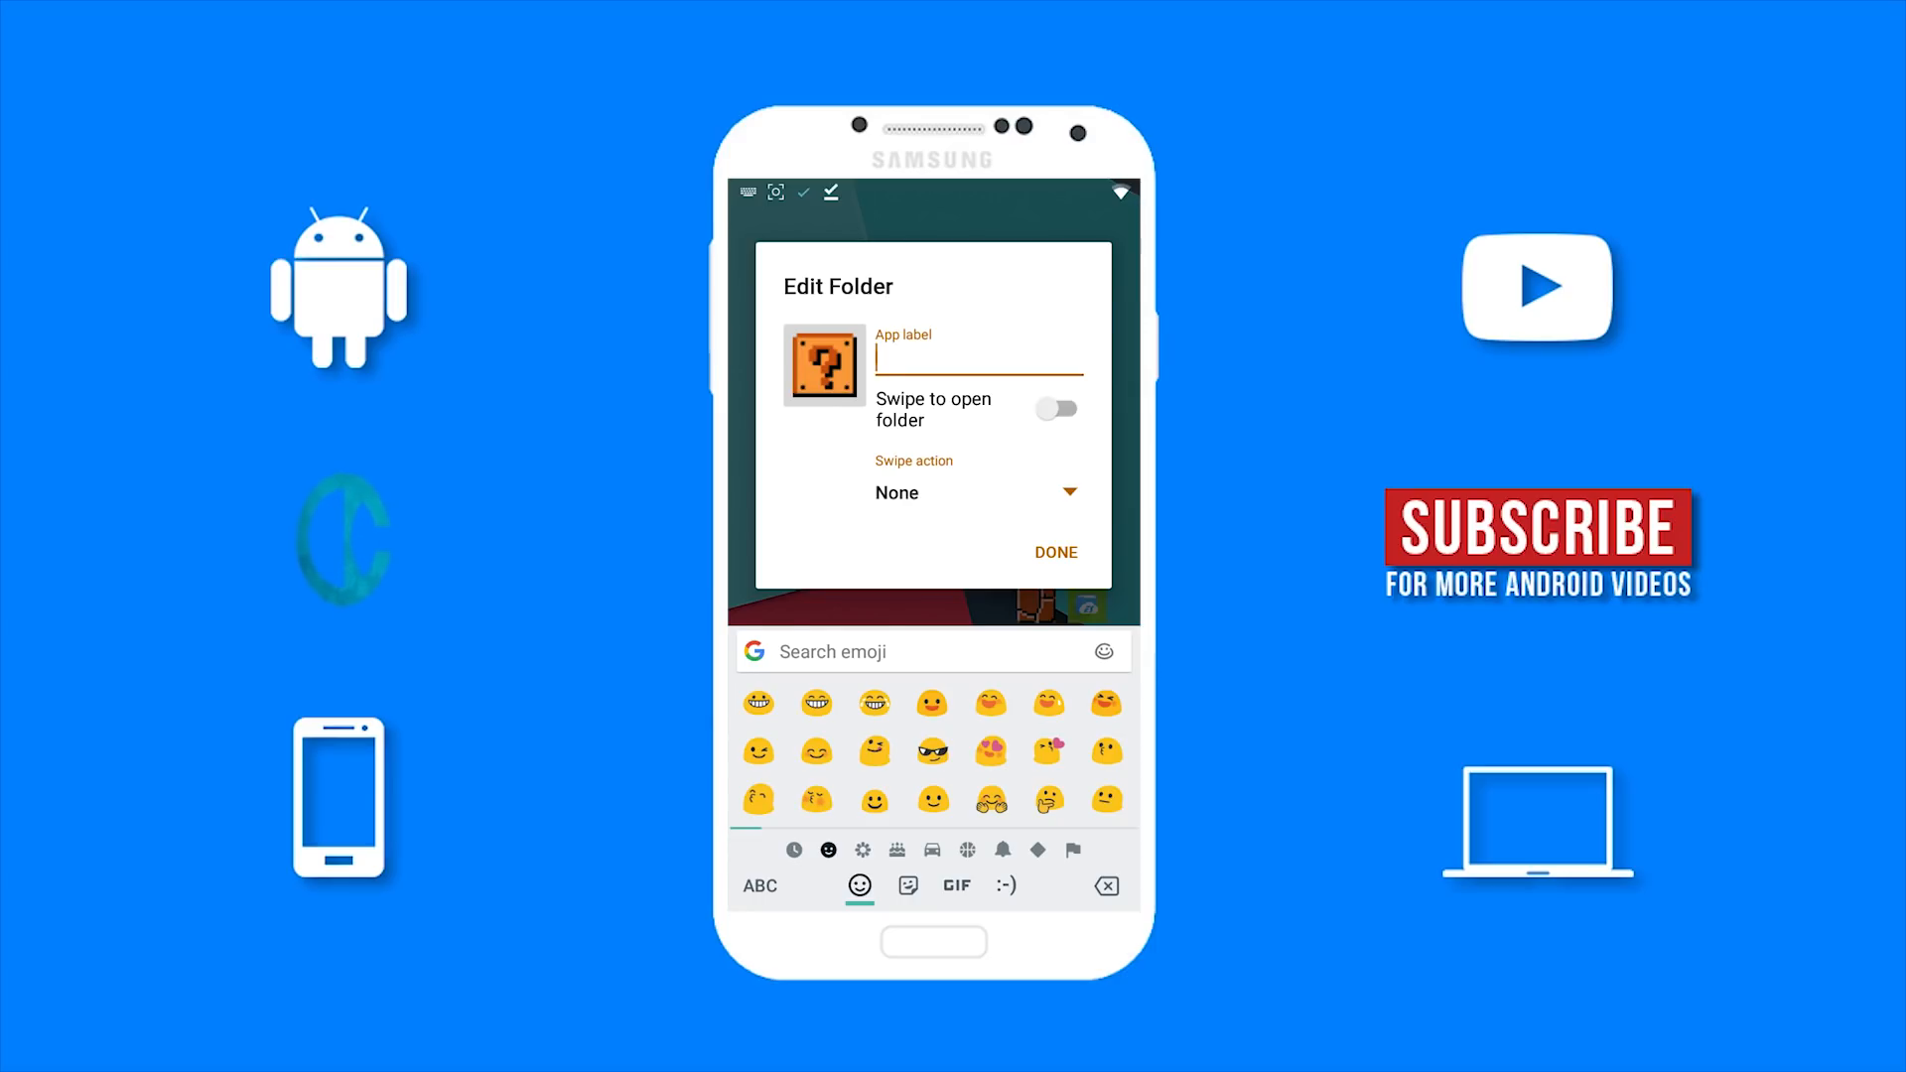